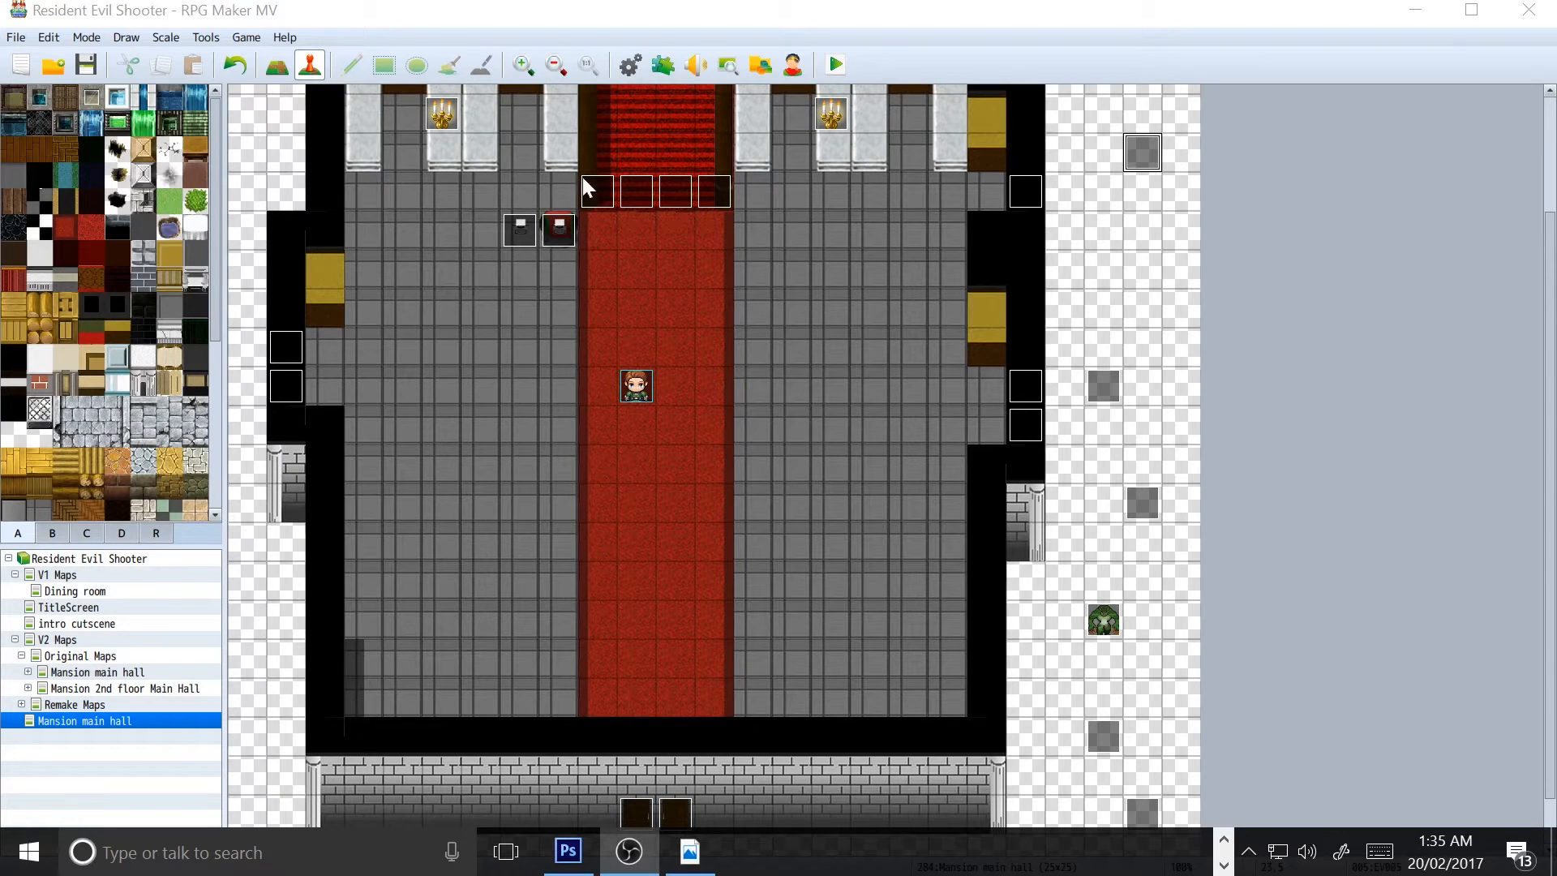
Step: Playtest the game from a new start, then close the playtest window
{"action": "left_click", "coordinate": [832, 63]}
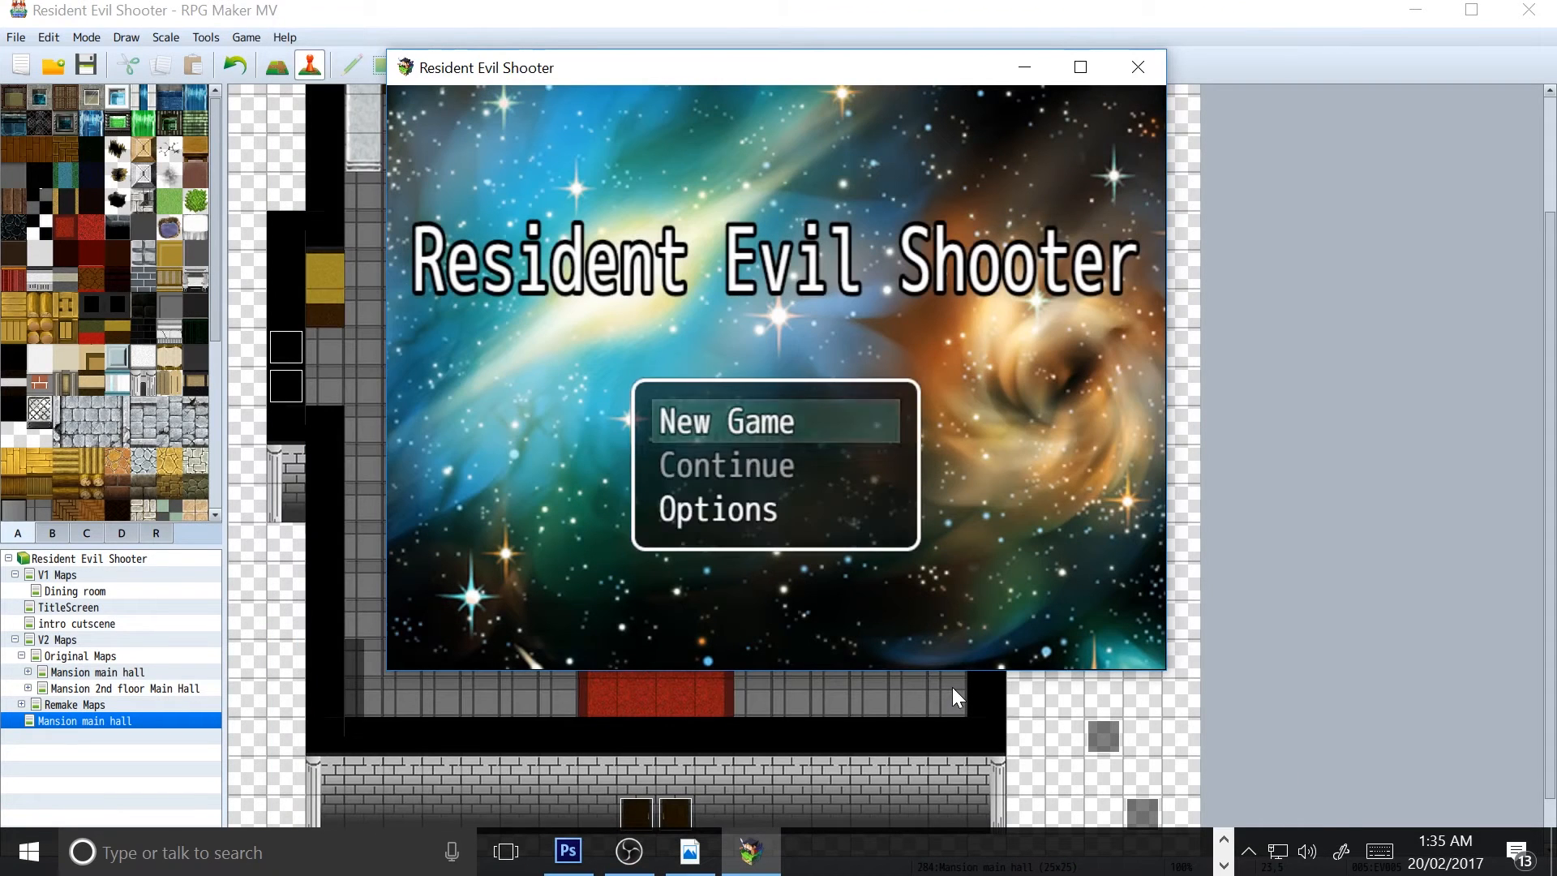
{"action": "left_click", "coordinate": [730, 422]}
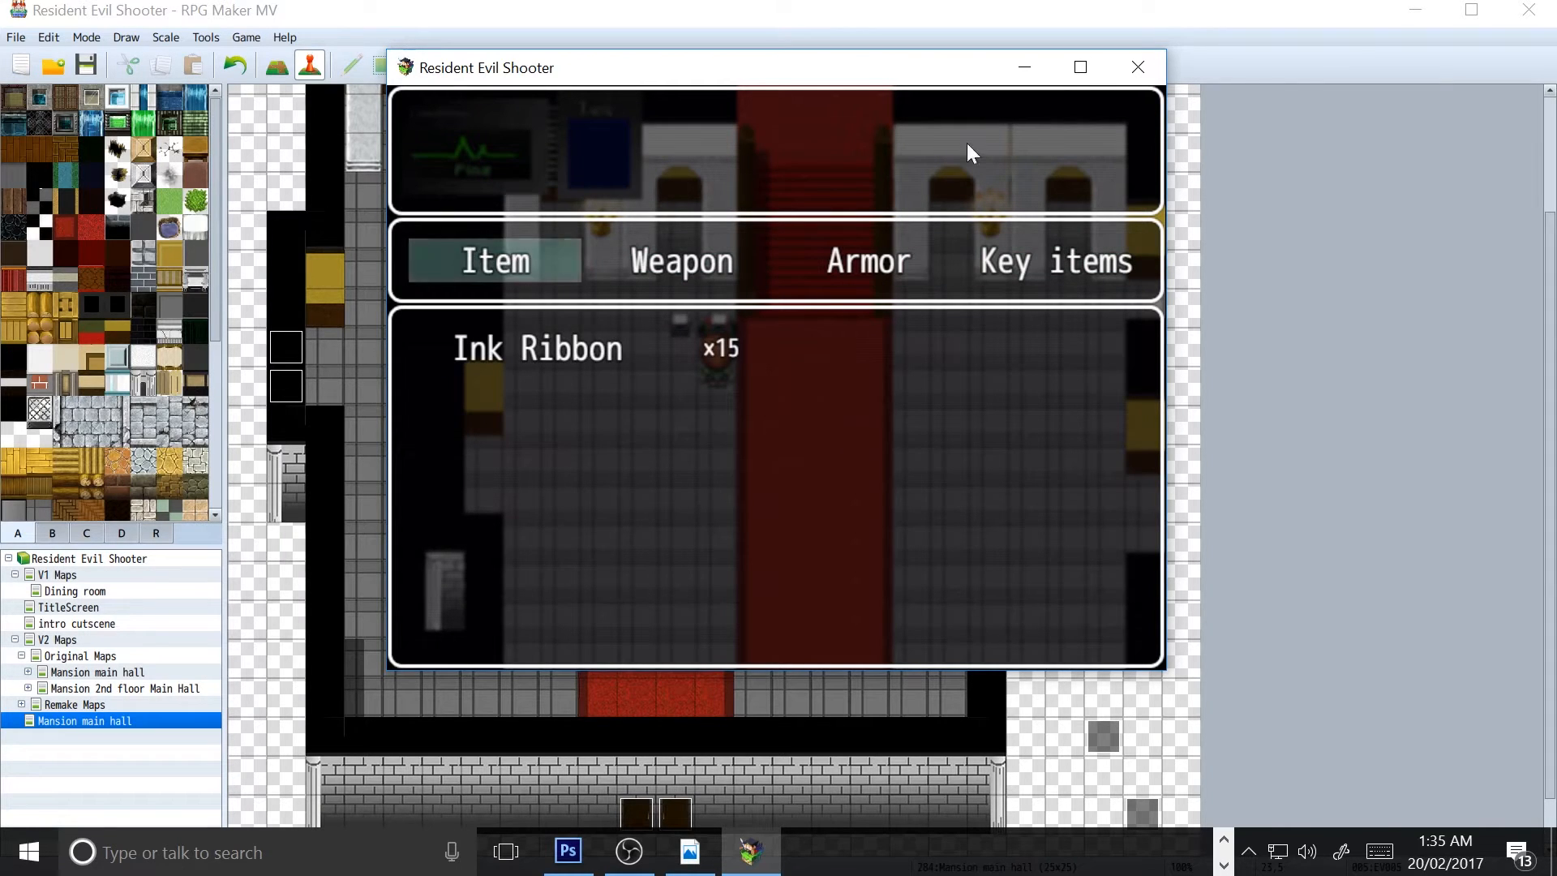
{"action": "left_click", "coordinate": [1137, 67]}
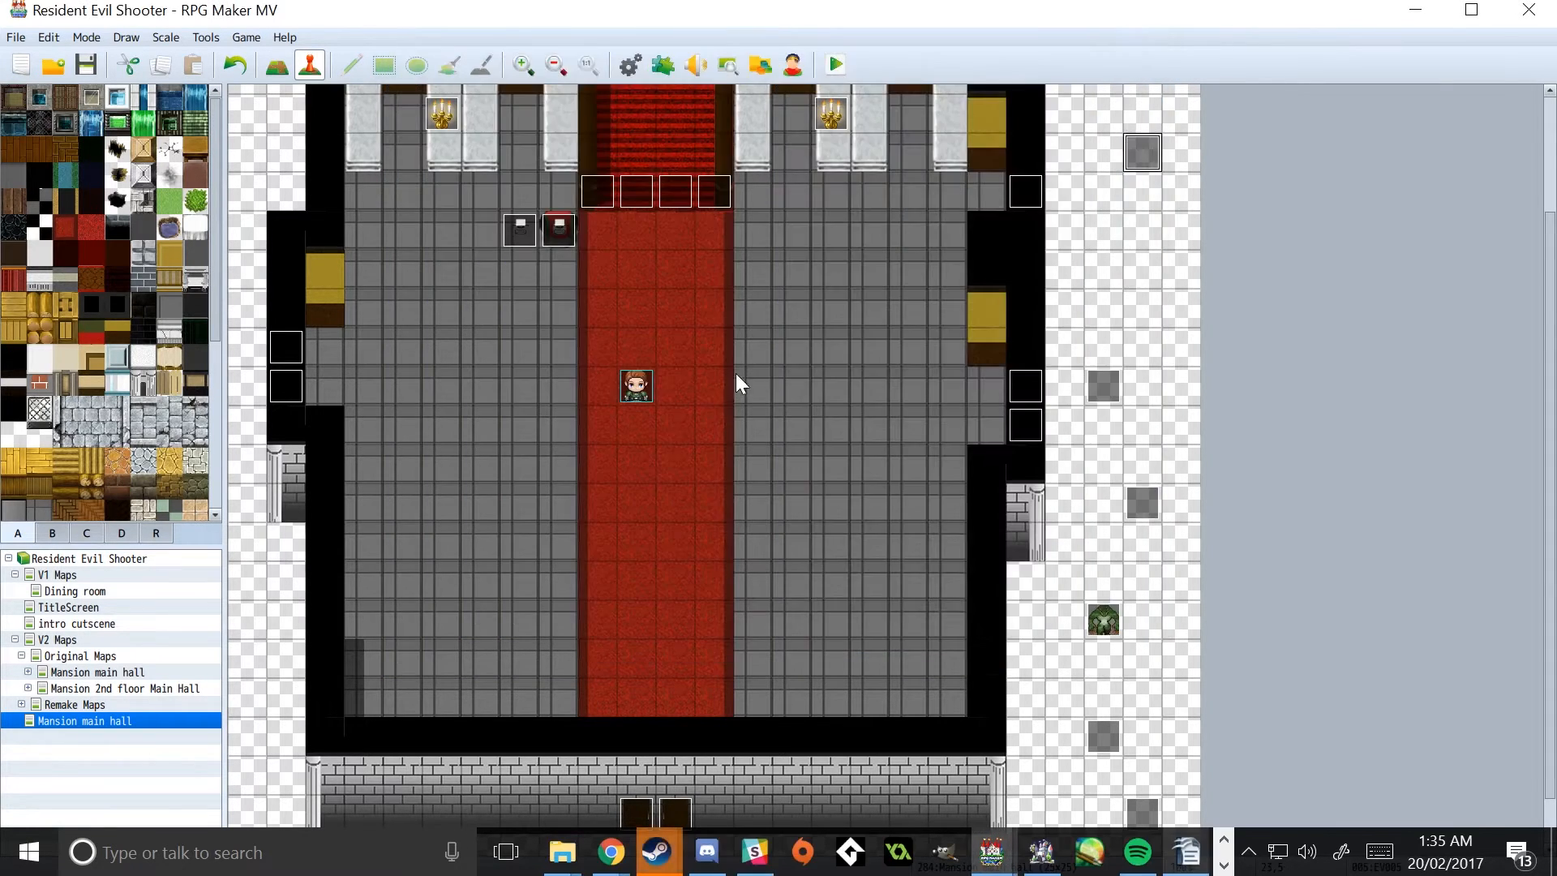
{"action": "mouse_move", "coordinate": [744, 107]}
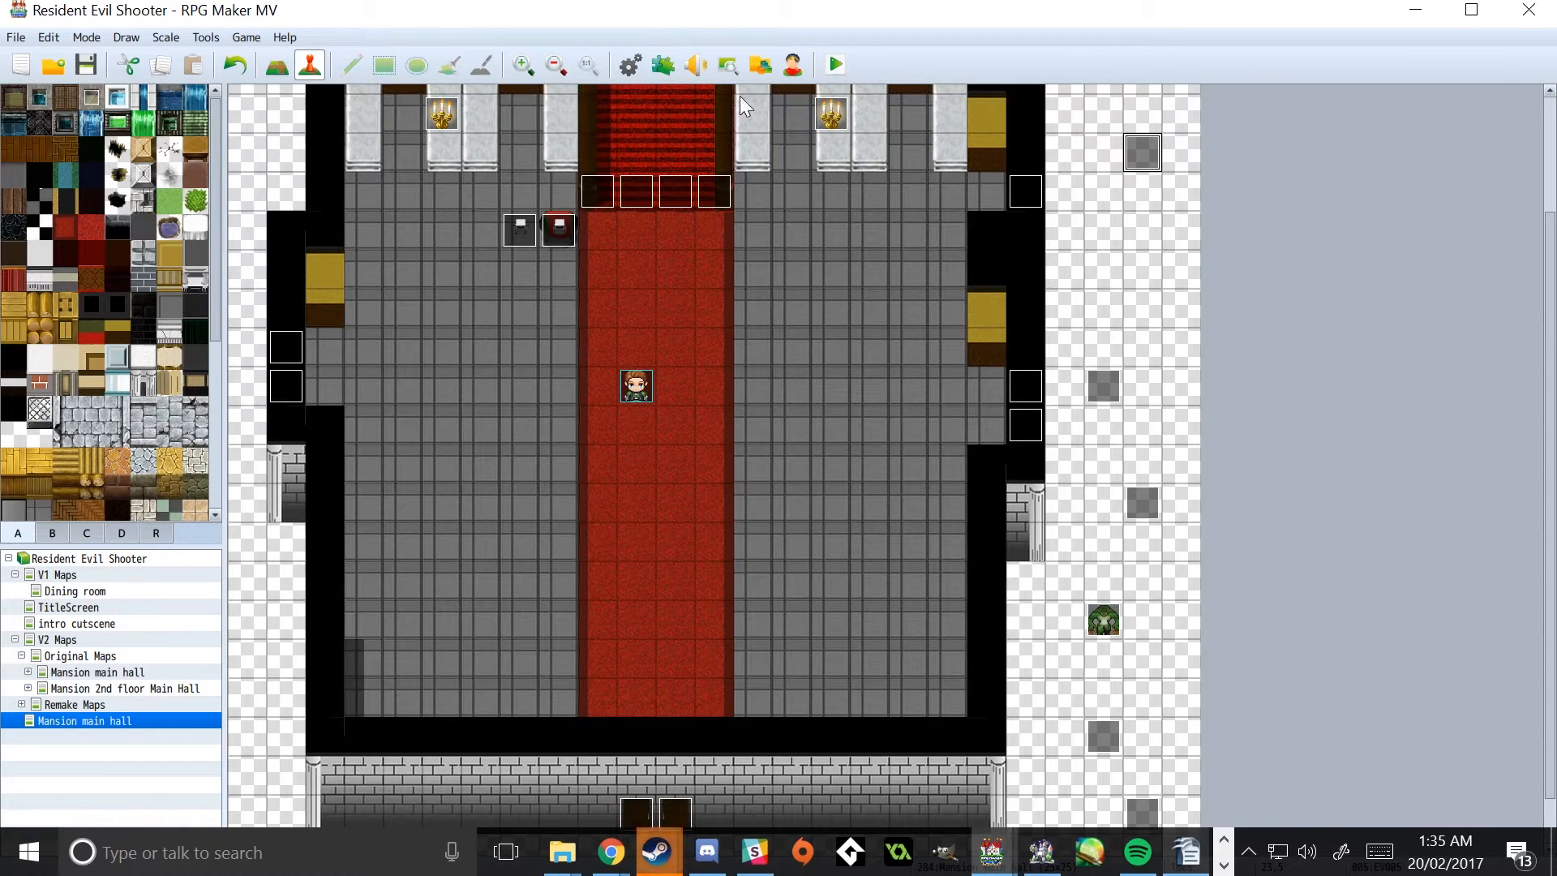
{"action": "mouse_move", "coordinate": [558, 230]}
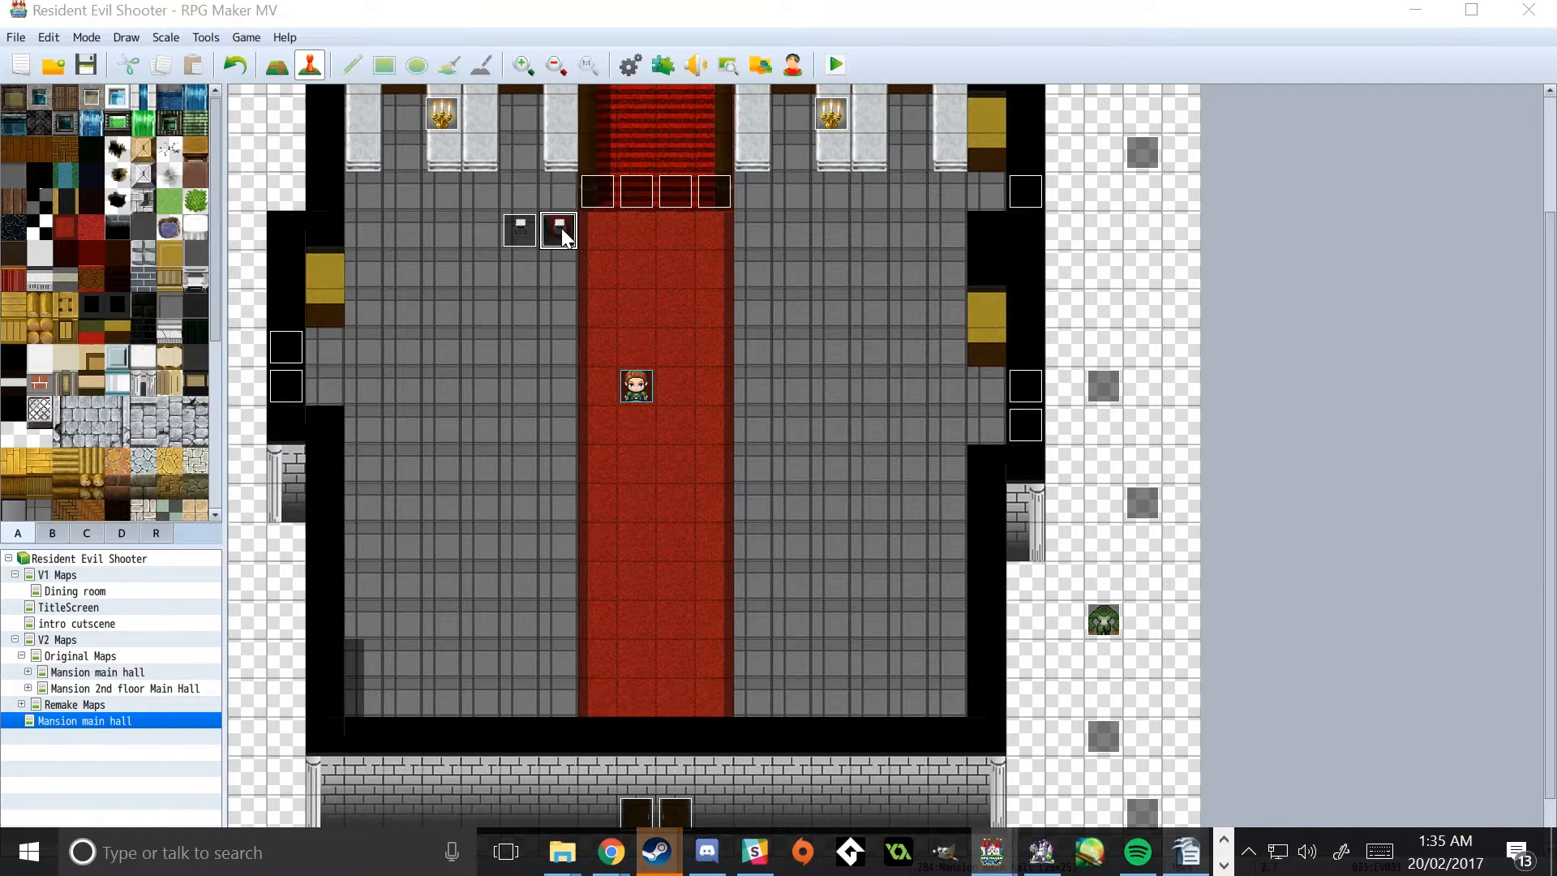
Step: Review the Ink Ribbon pickup event's Control Switches for 0015 Ribbon-mainhall and close it
{"action": "double_click", "coordinate": [557, 232]}
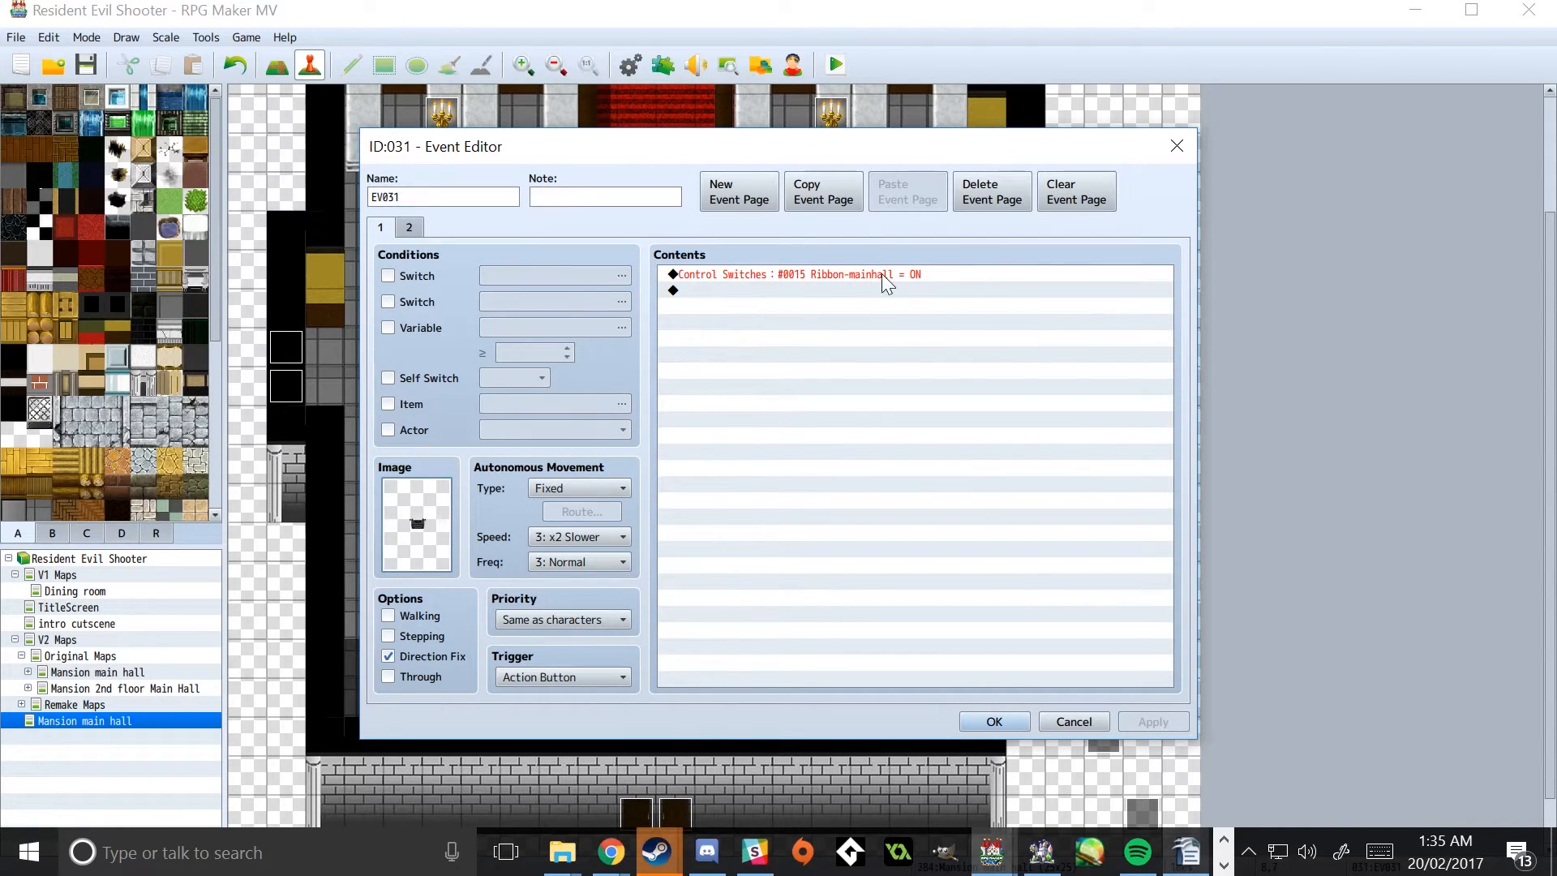
{"action": "left_click", "coordinate": [994, 720]}
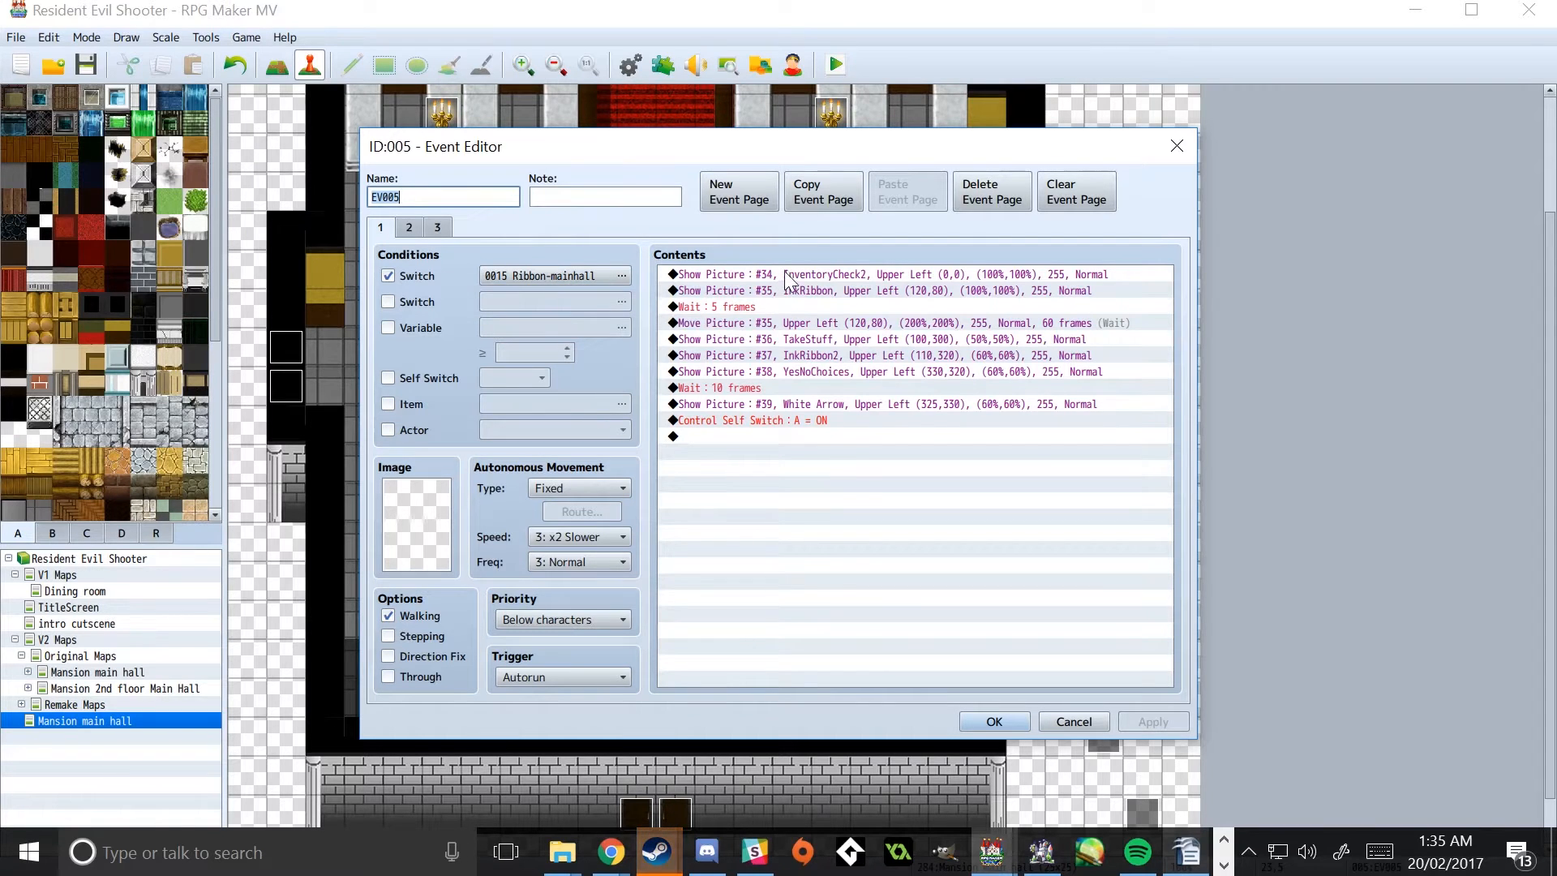
{"action": "double_click", "coordinate": [889, 274]}
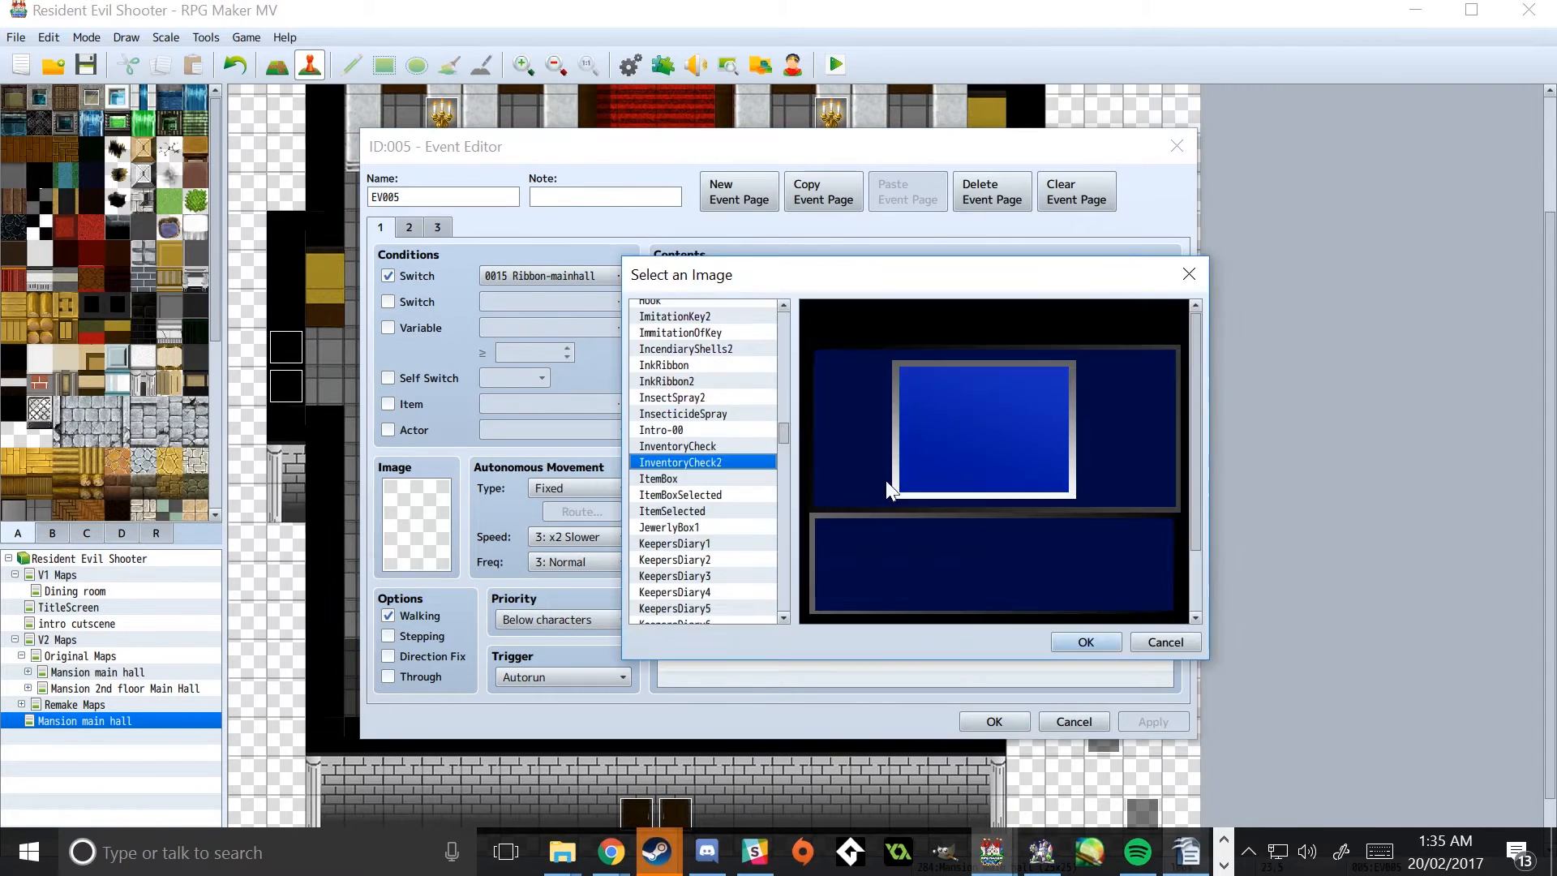
{"action": "mouse_move", "coordinate": [1218, 480]}
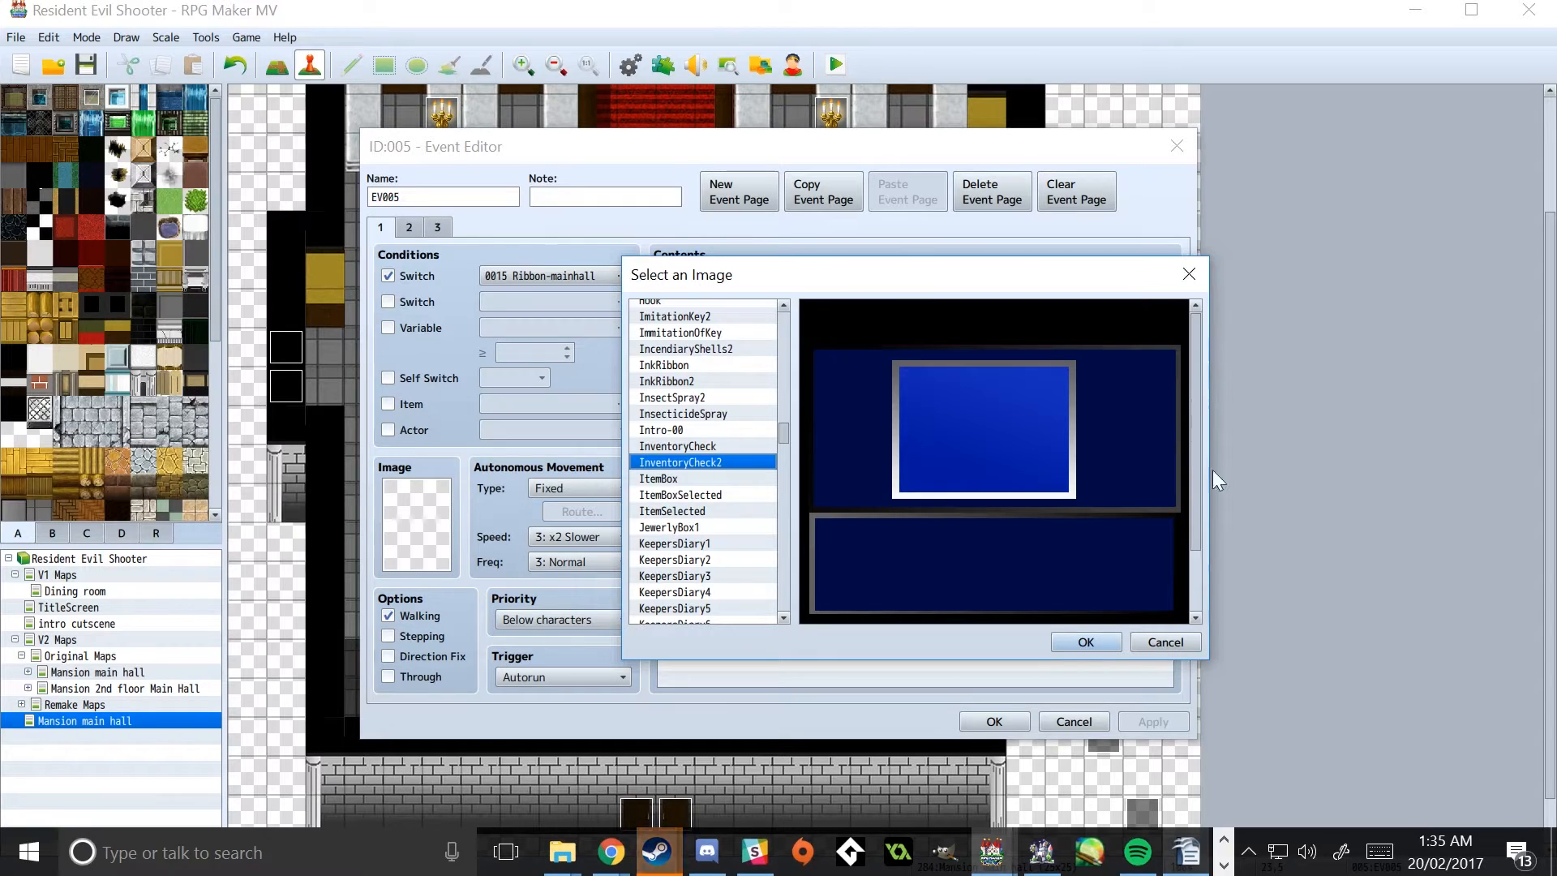
{"action": "mouse_move", "coordinate": [848, 316]}
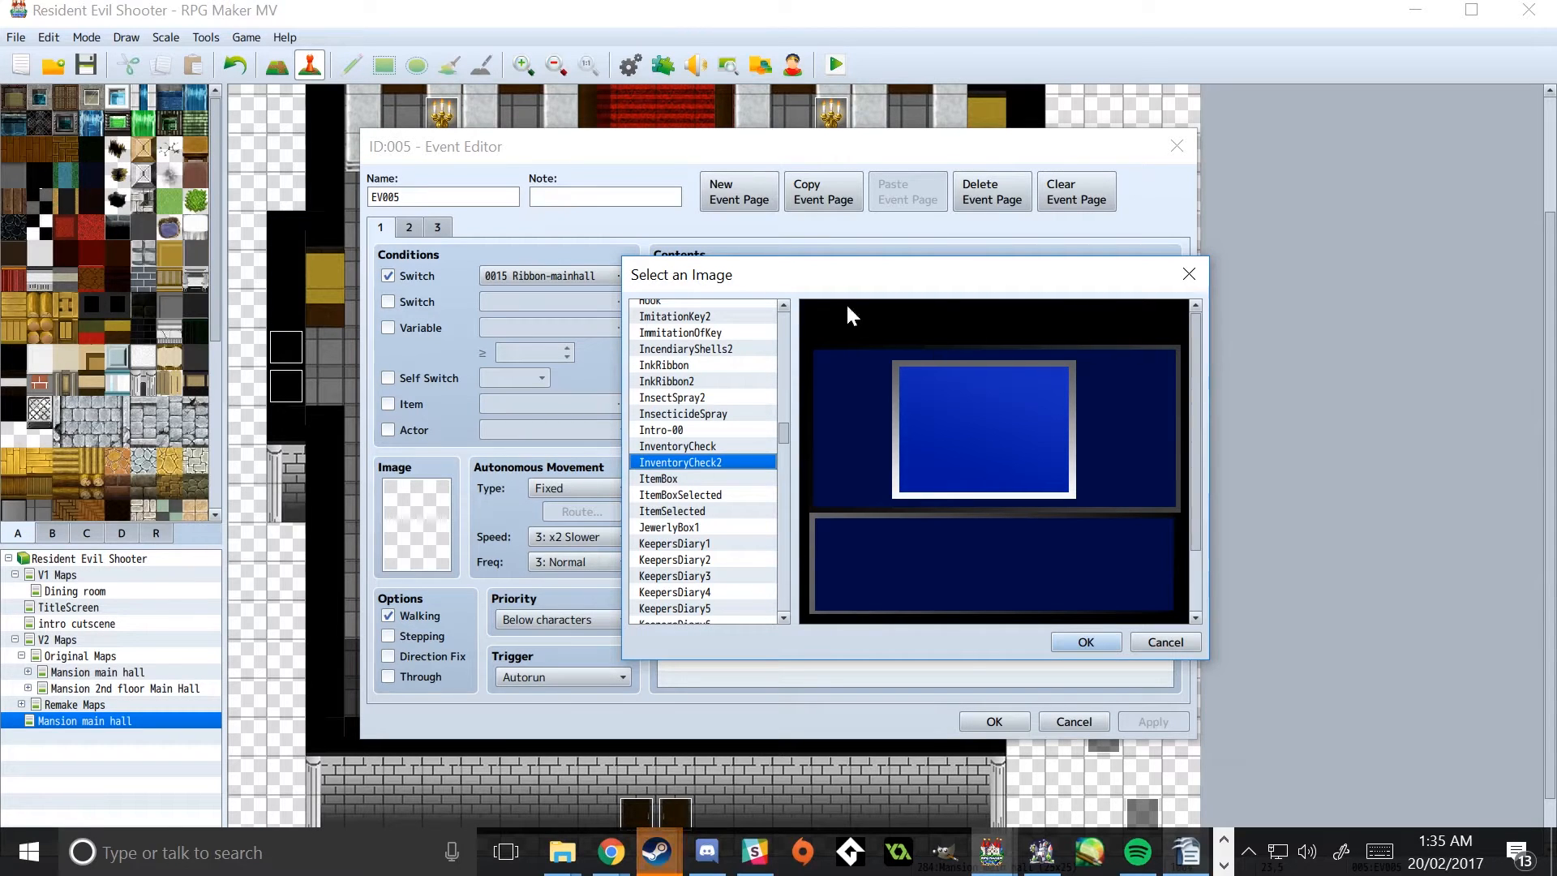
{"action": "mouse_move", "coordinate": [841, 593]}
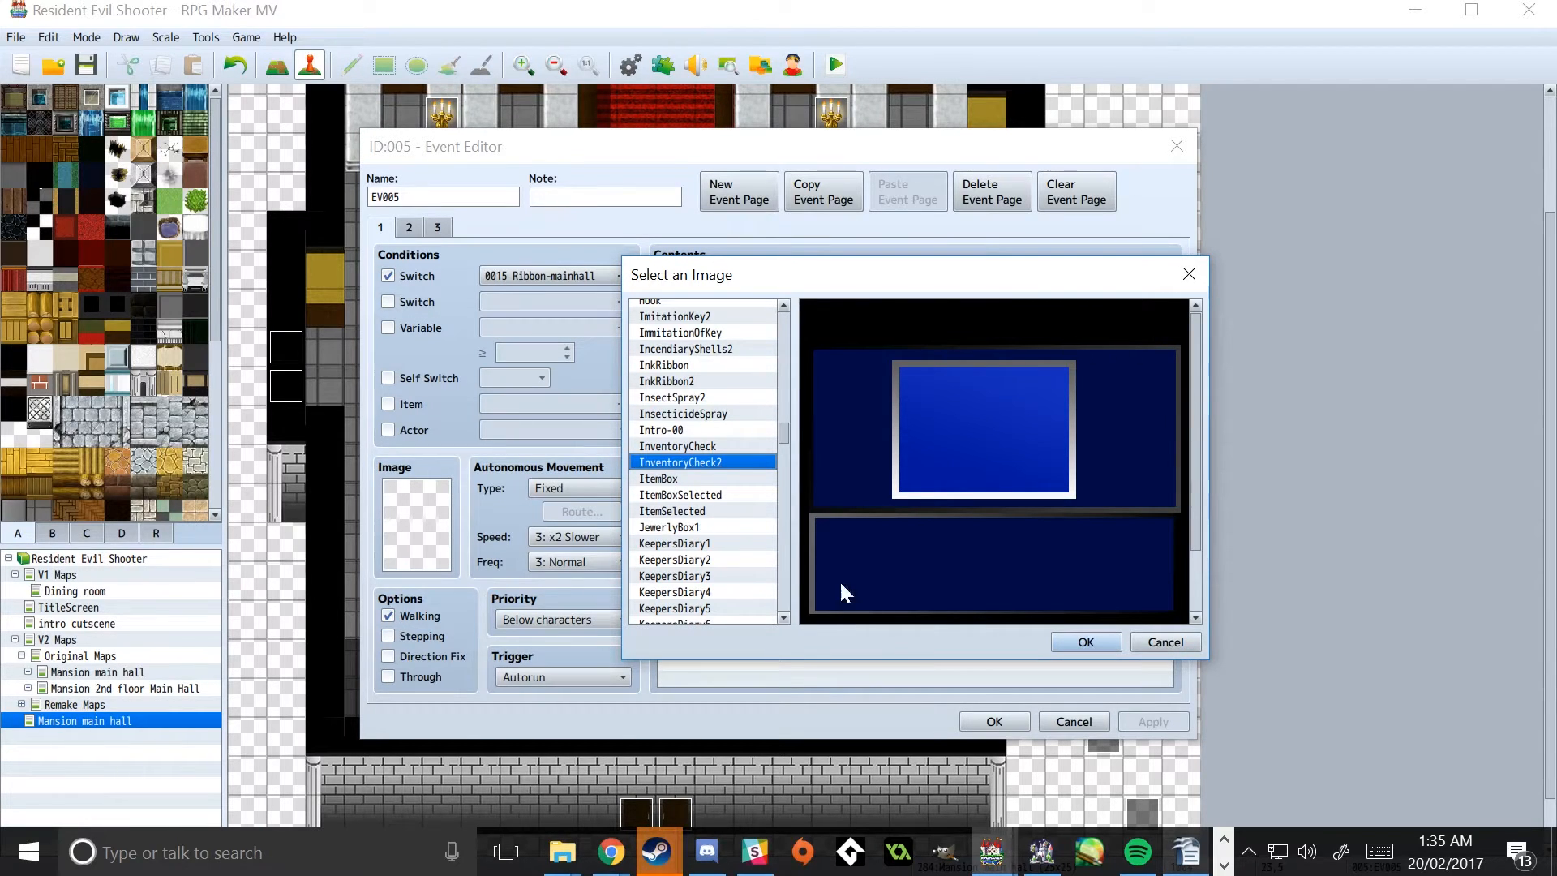
{"action": "left_click", "coordinate": [1085, 642]}
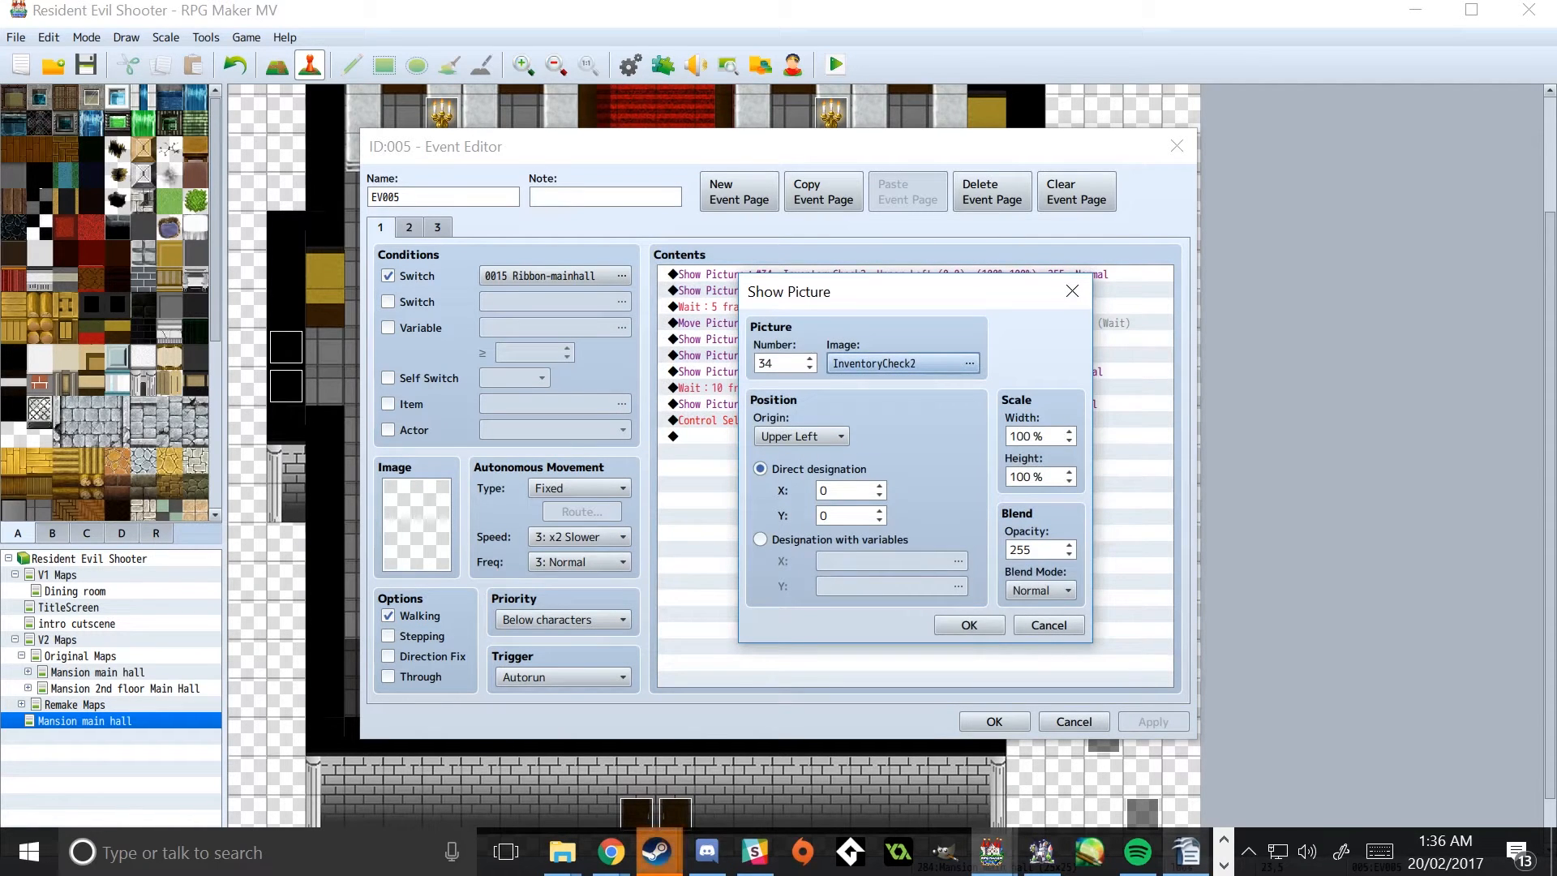
{"action": "left_click", "coordinate": [967, 624]}
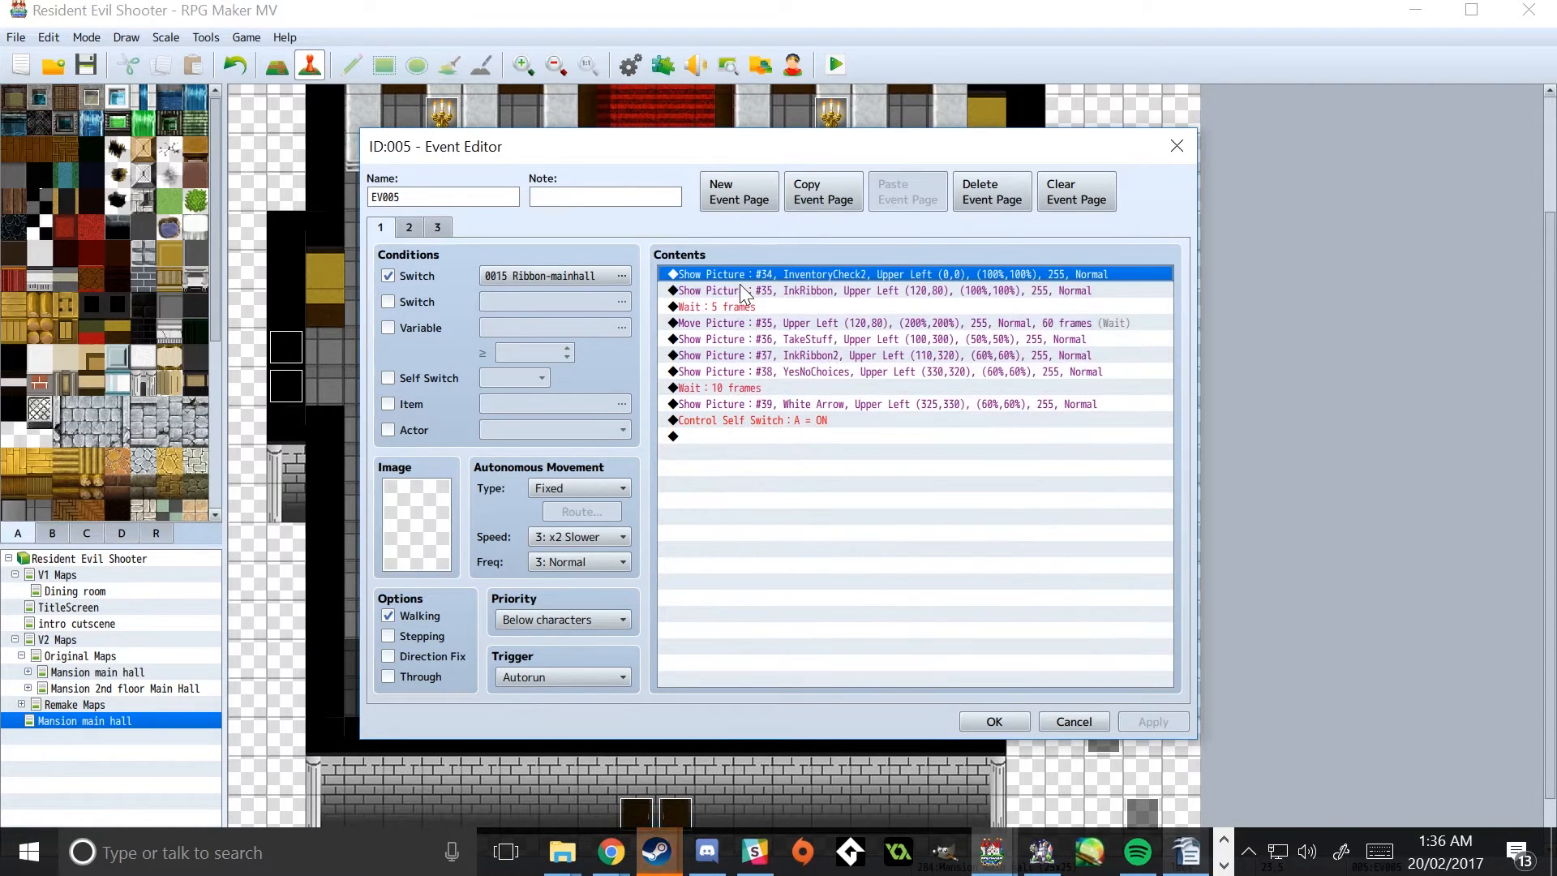
{"action": "double_click", "coordinate": [883, 290]}
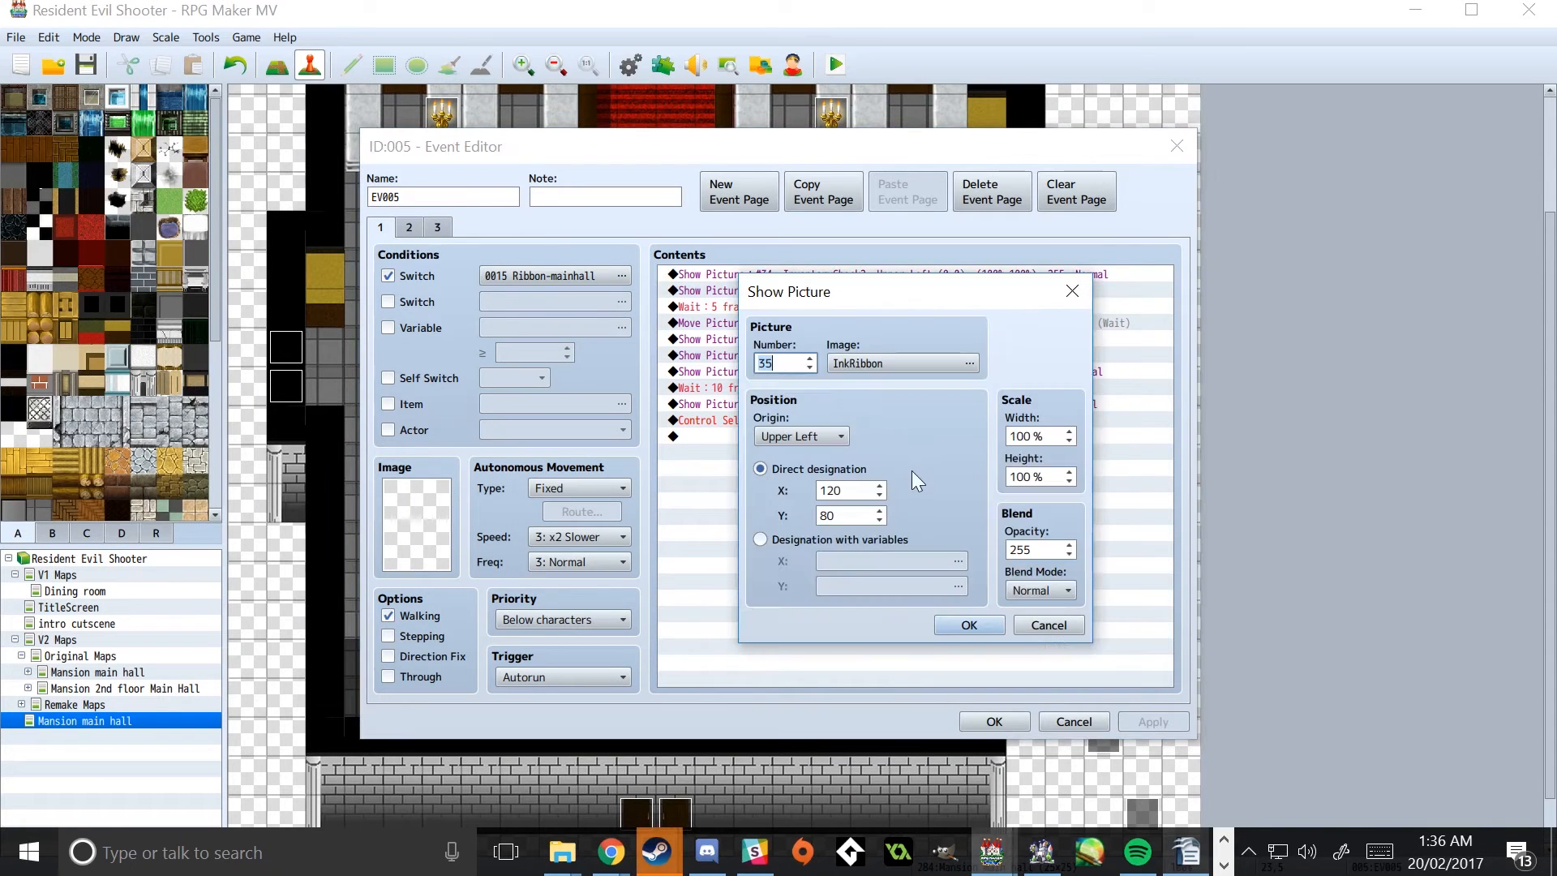
{"action": "left_click", "coordinate": [963, 361]}
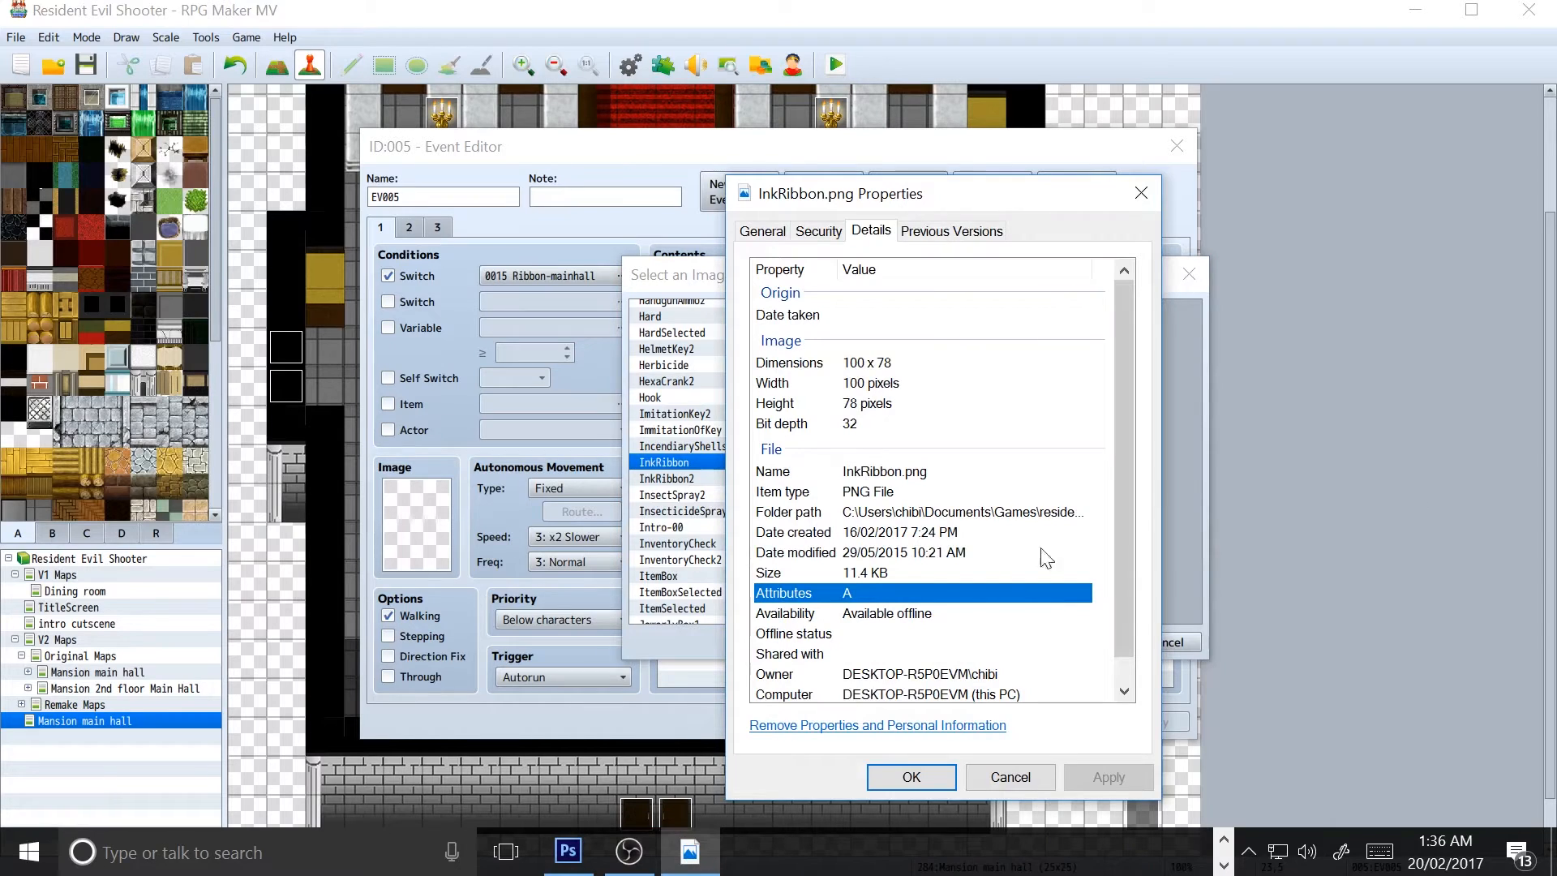
{"action": "mouse_move", "coordinate": [884, 368]}
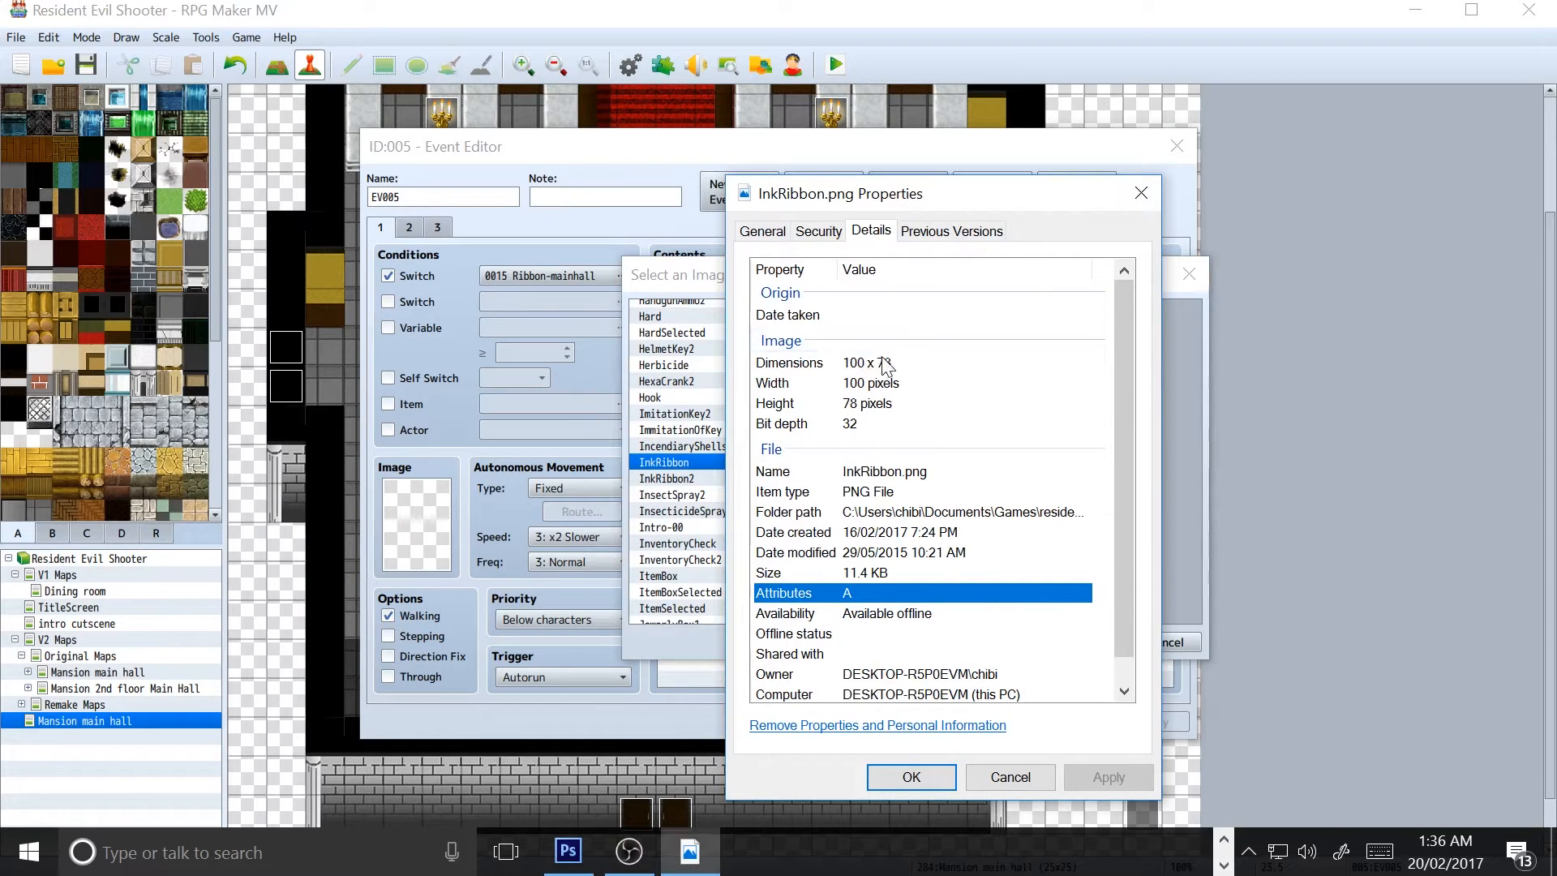
{"action": "mouse_move", "coordinate": [1082, 254]}
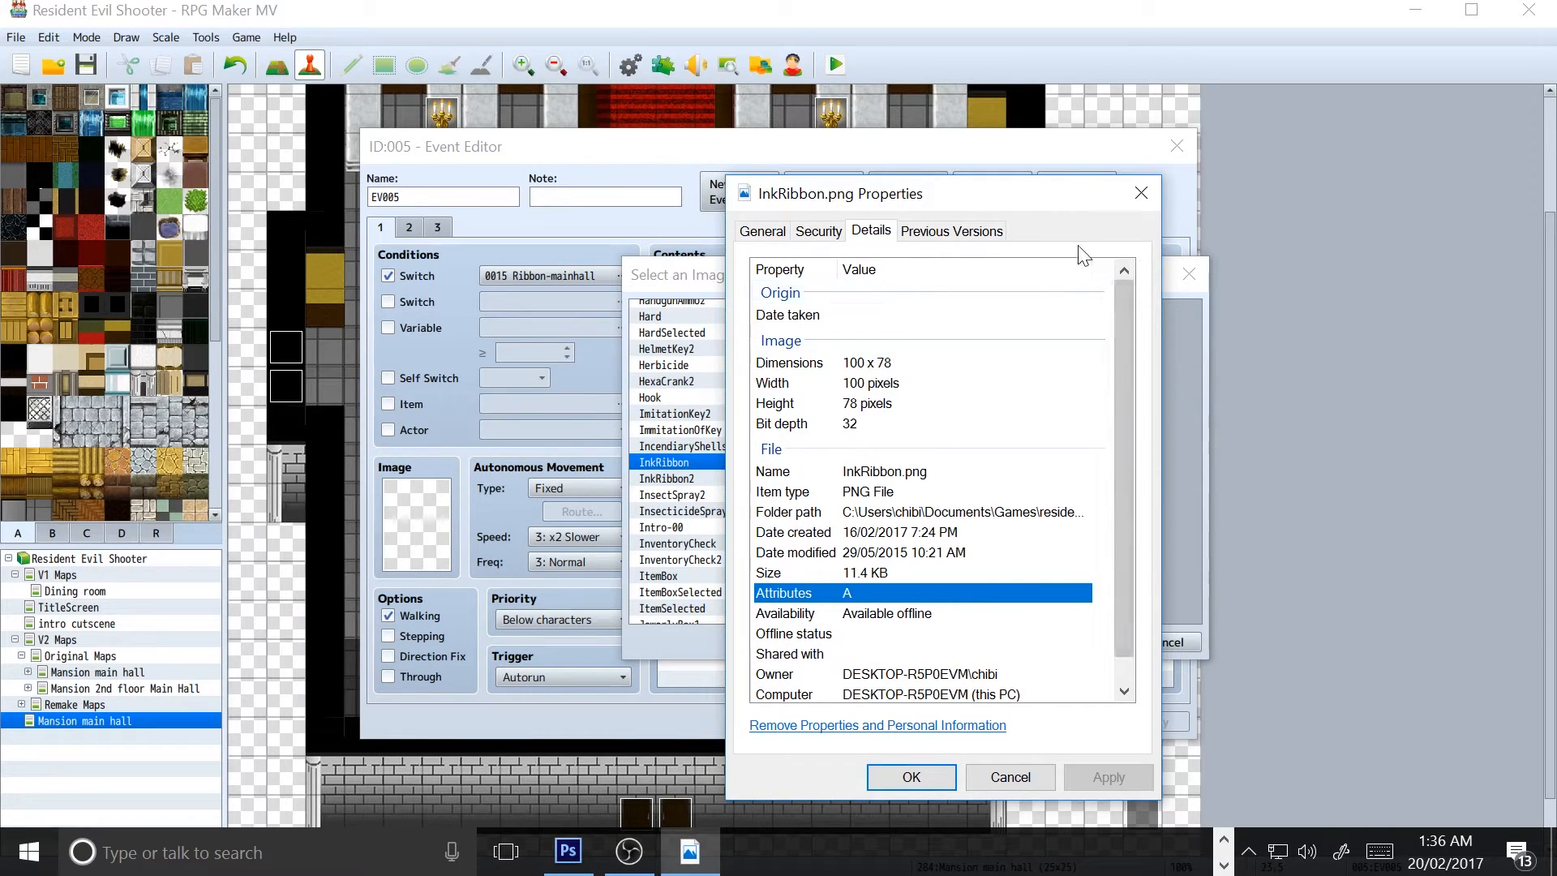
{"action": "mouse_move", "coordinate": [906, 400]}
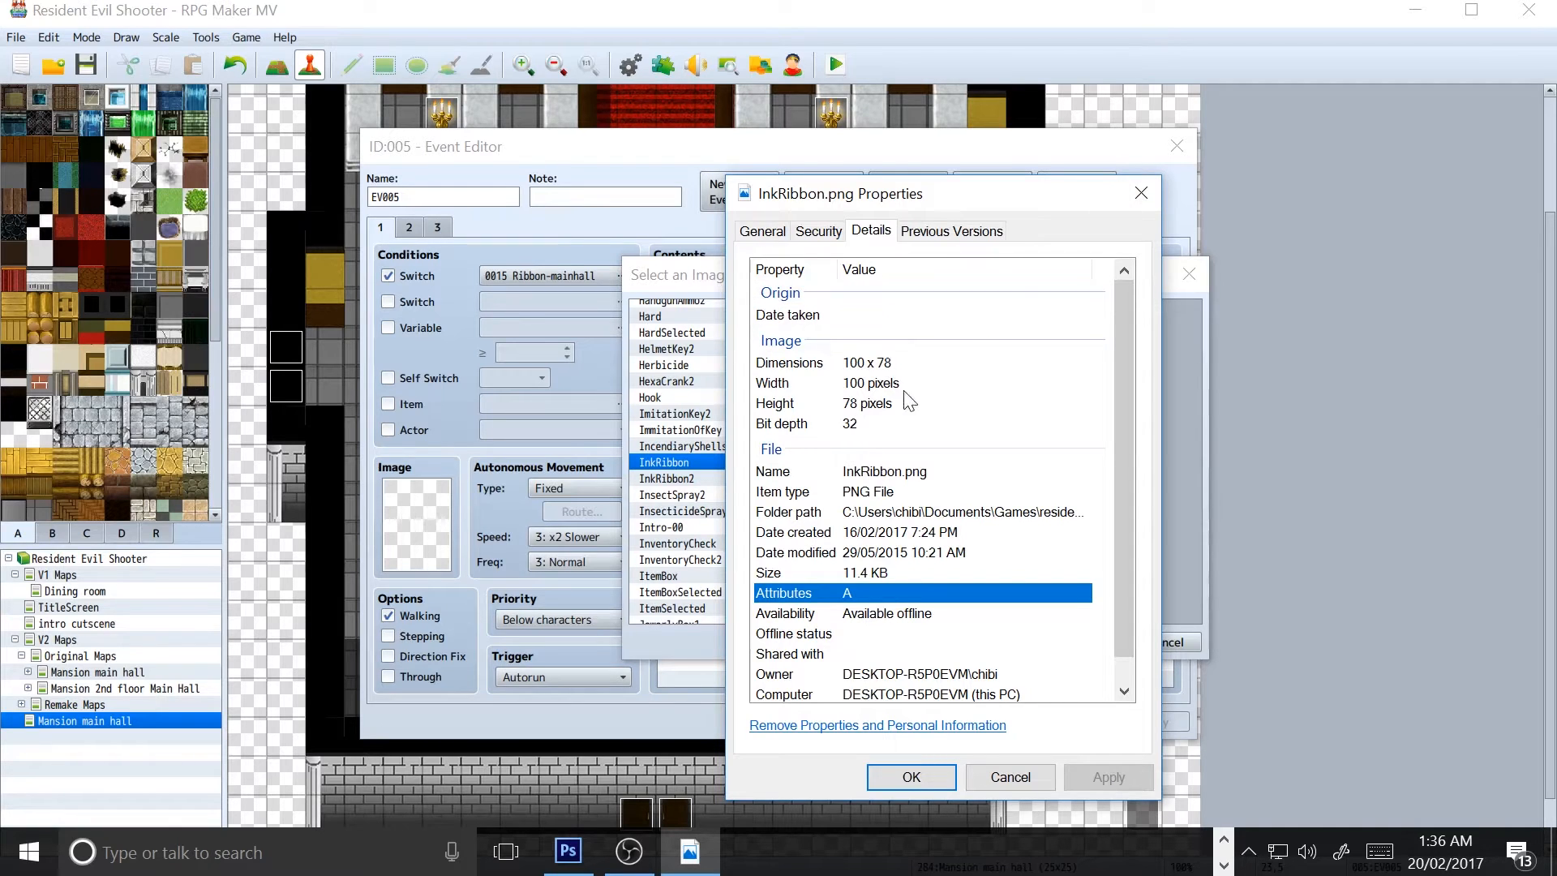
{"action": "mouse_move", "coordinate": [1192, 206]}
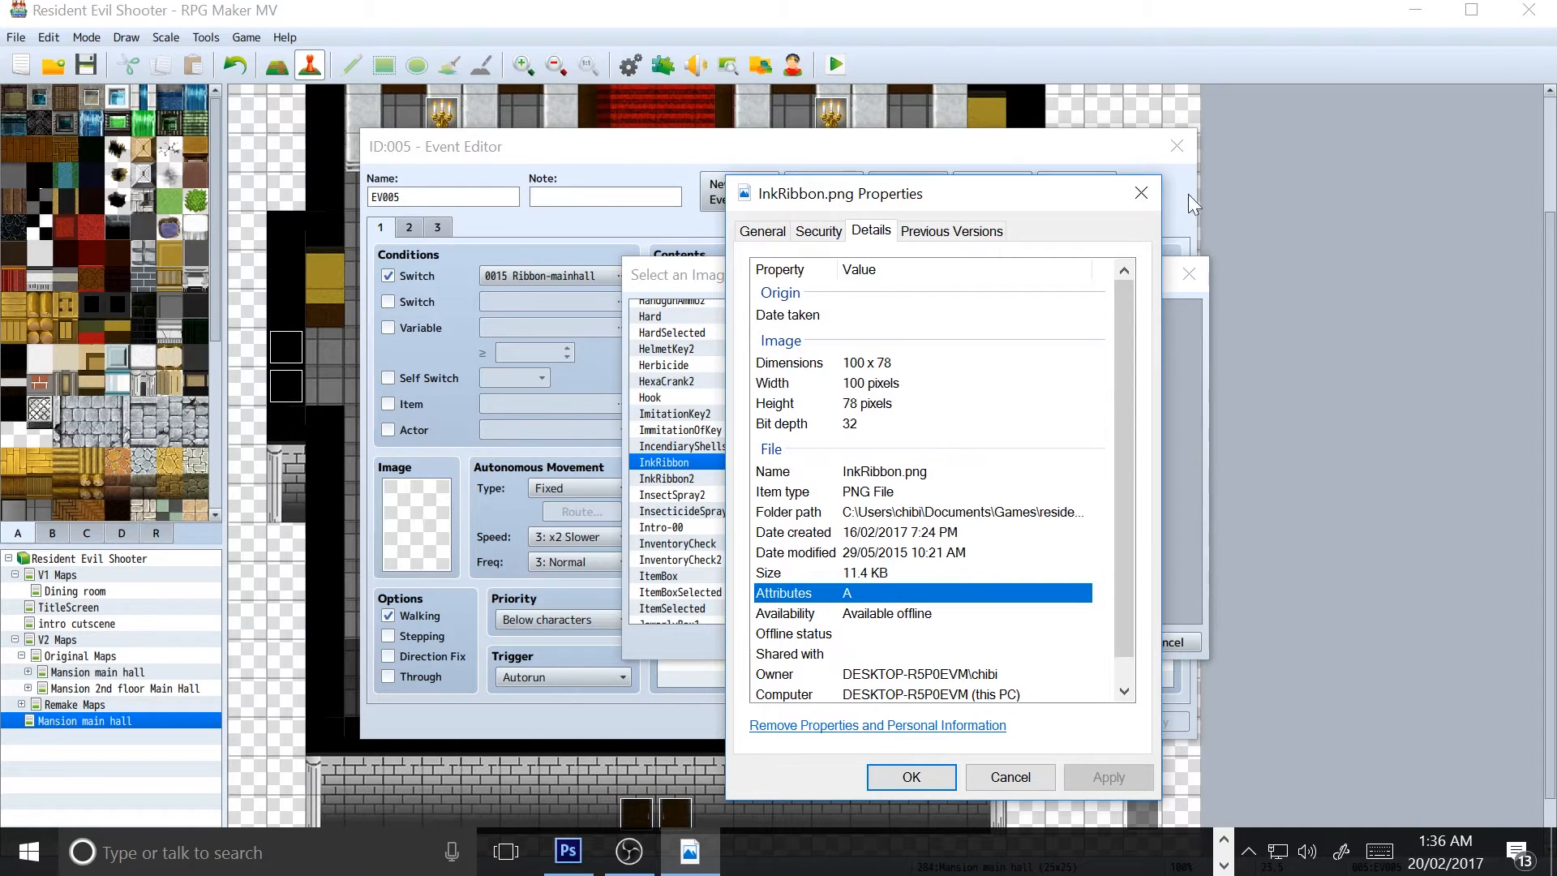
{"action": "left_click", "coordinate": [1140, 193]}
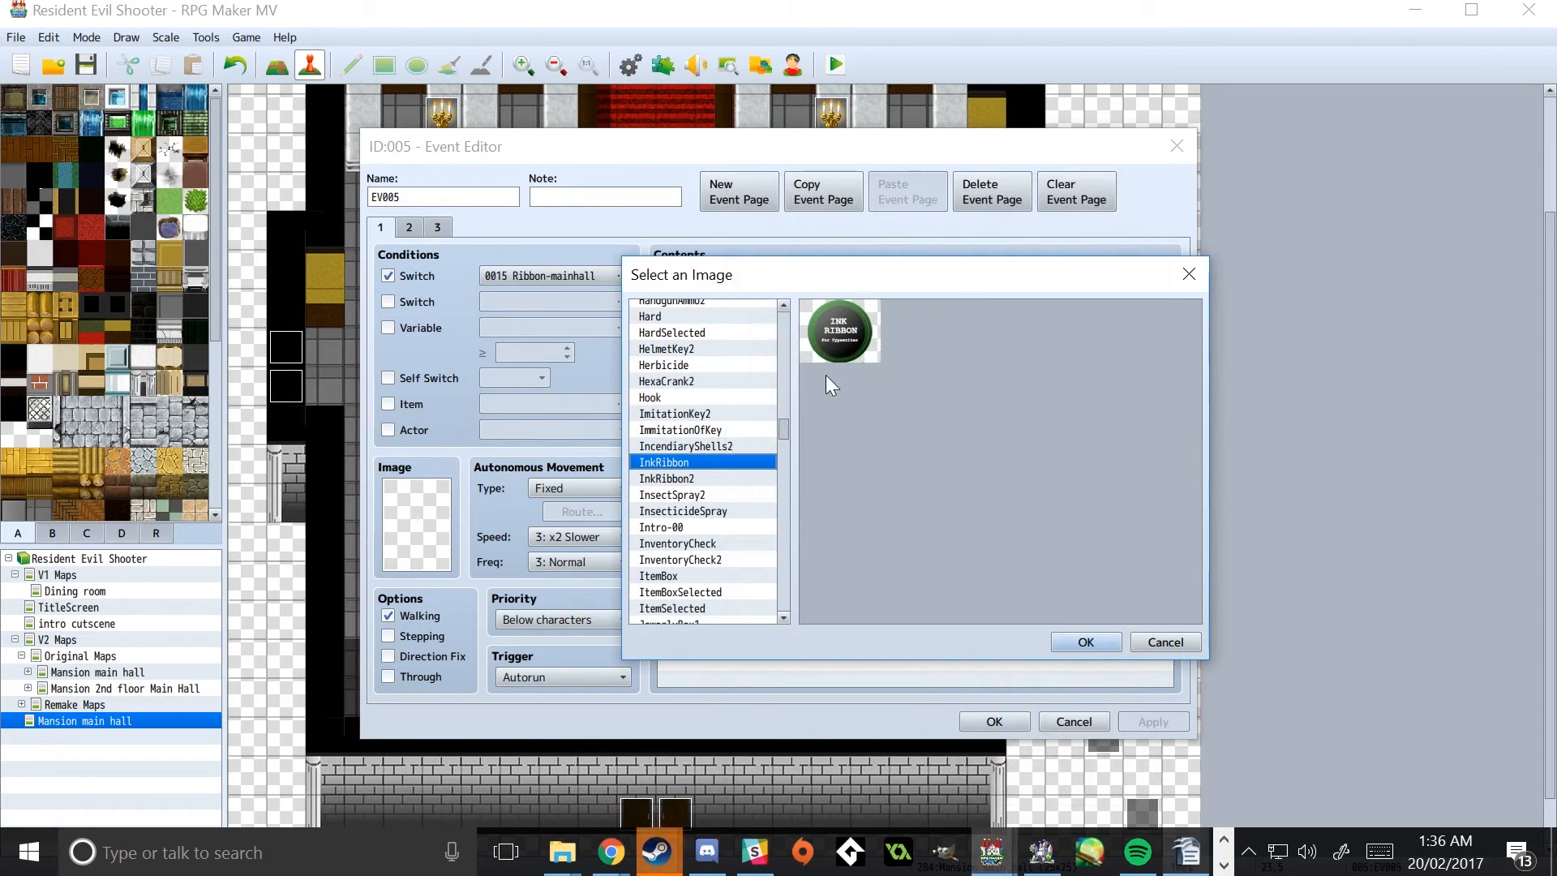
{"action": "left_click", "coordinate": [667, 477]}
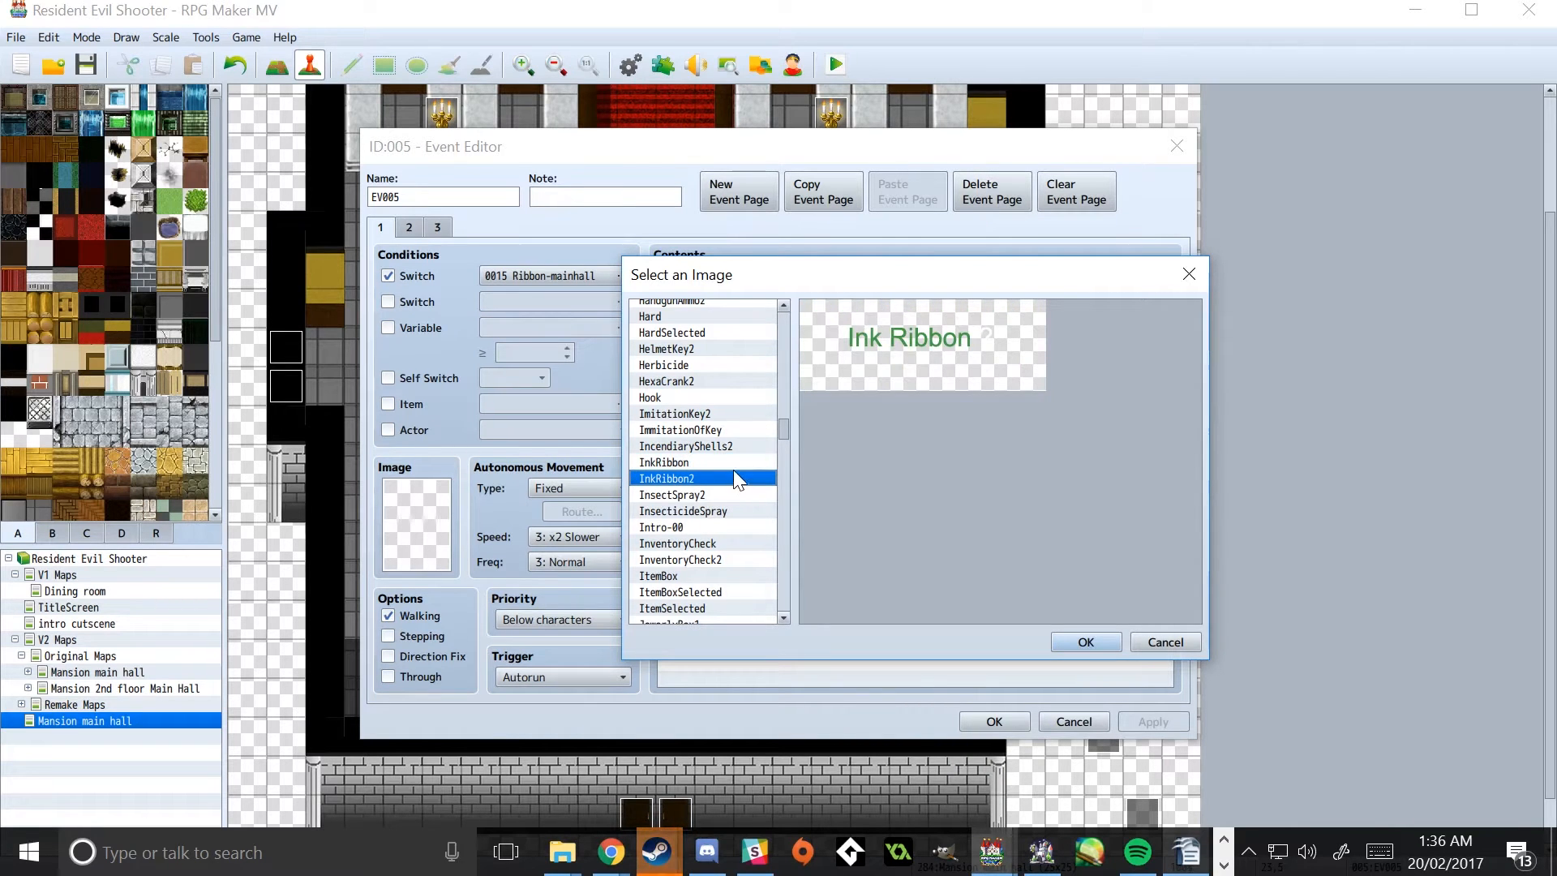
{"action": "left_click", "coordinate": [1085, 643]}
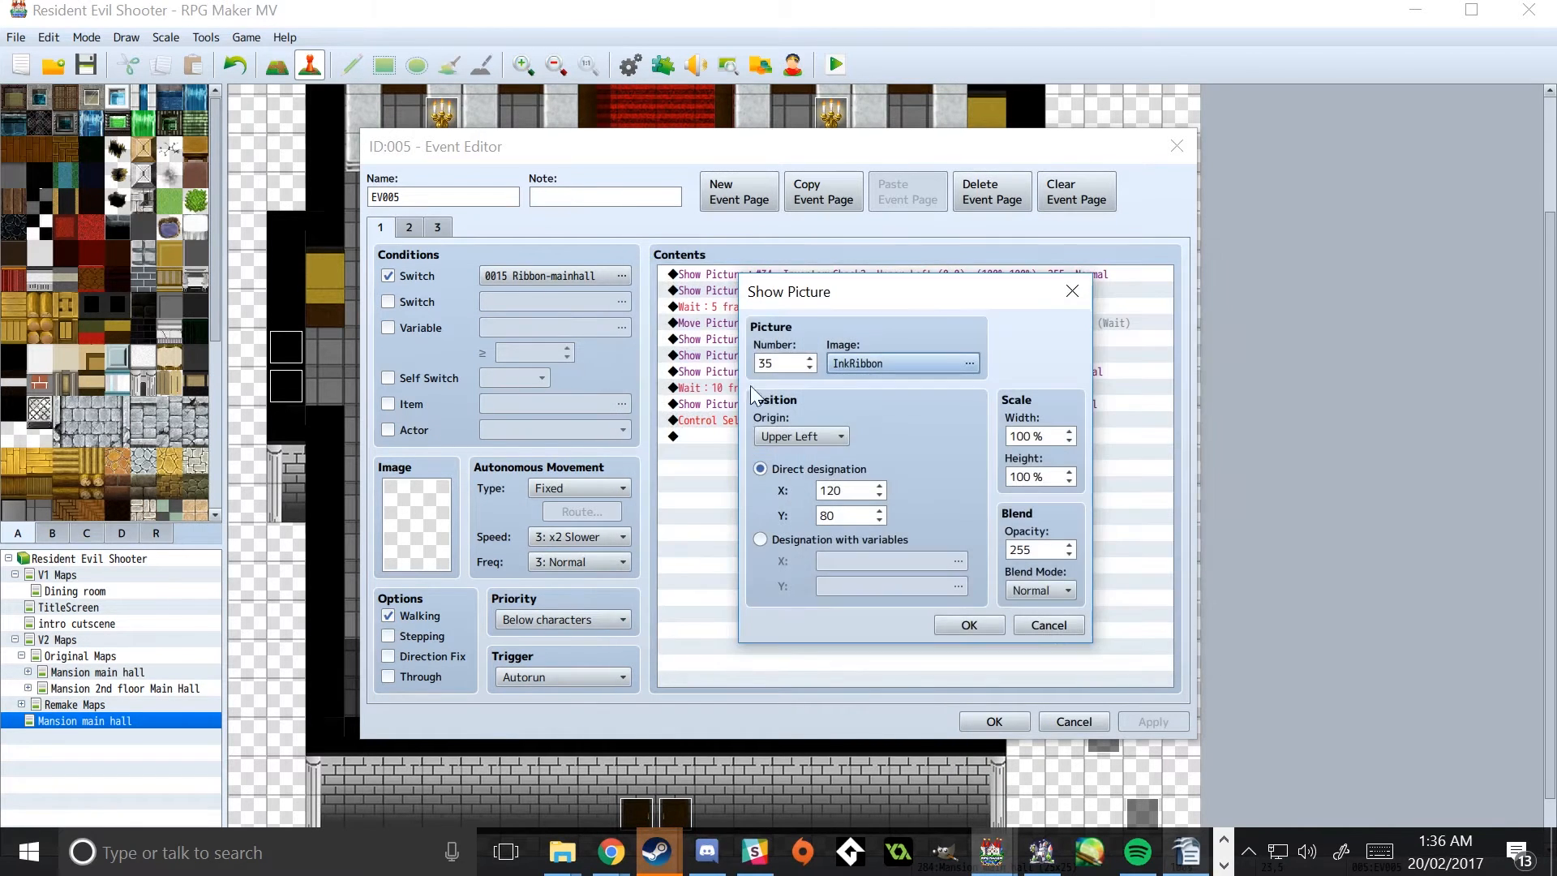
{"action": "left_click", "coordinate": [966, 624]}
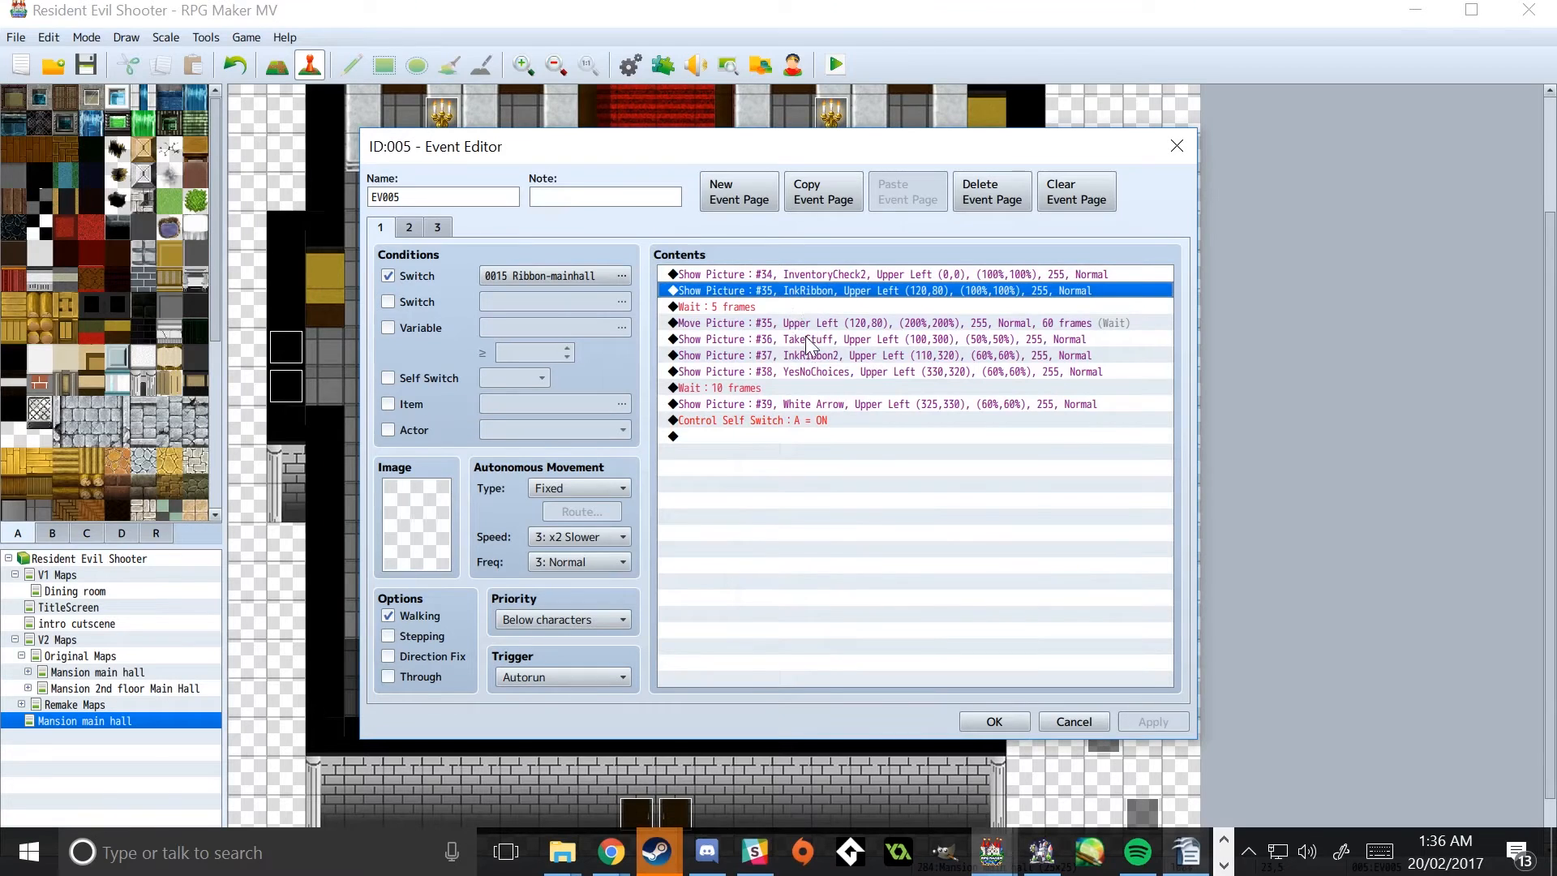
{"action": "left_click", "coordinate": [893, 321]}
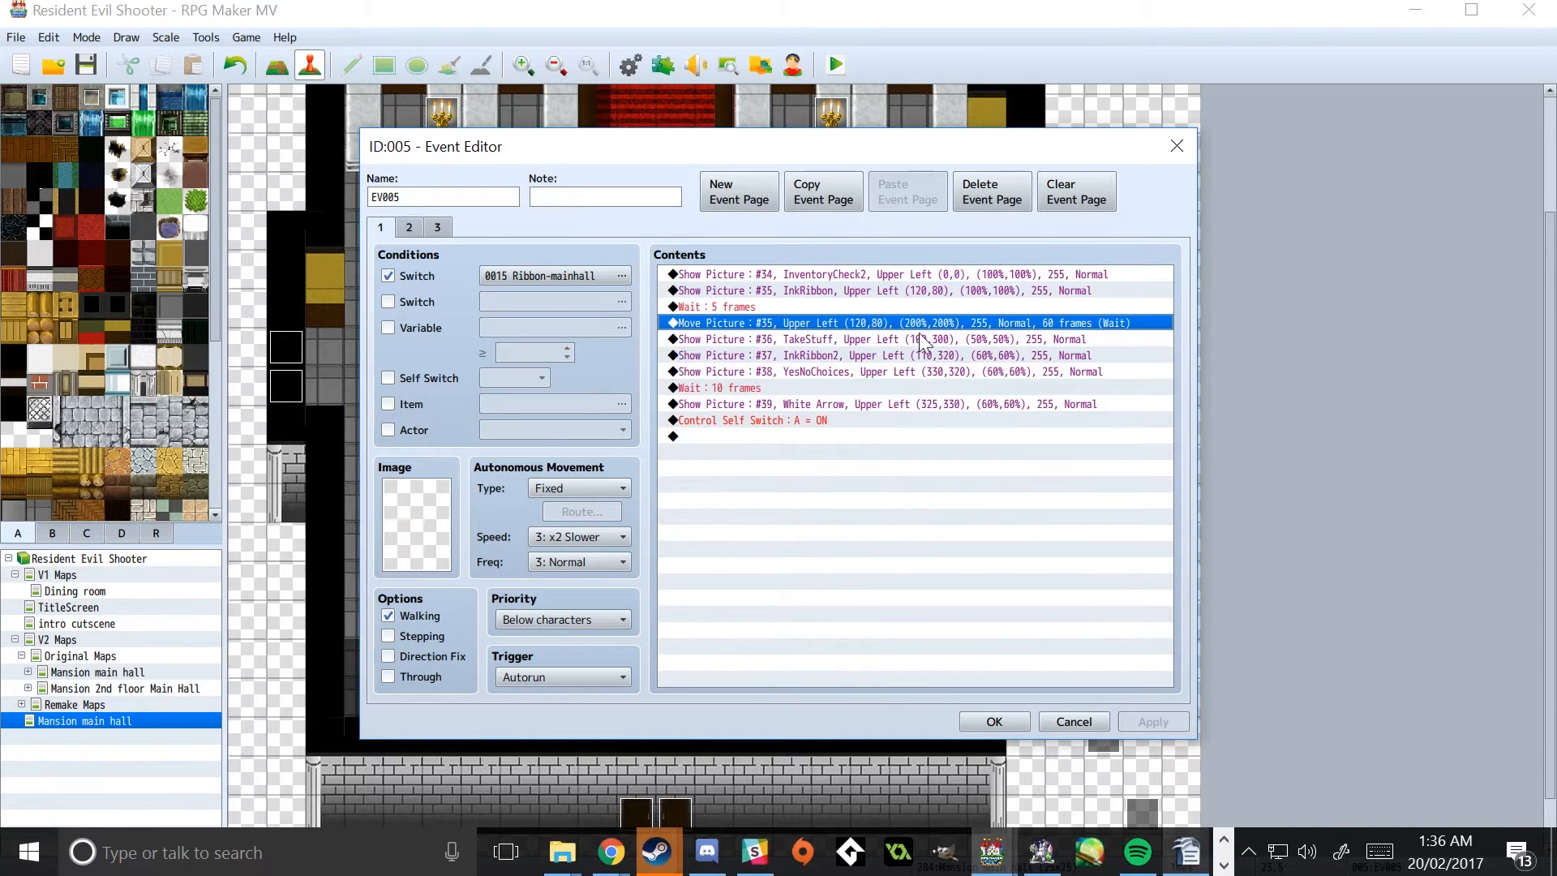
{"action": "mouse_move", "coordinate": [956, 330]}
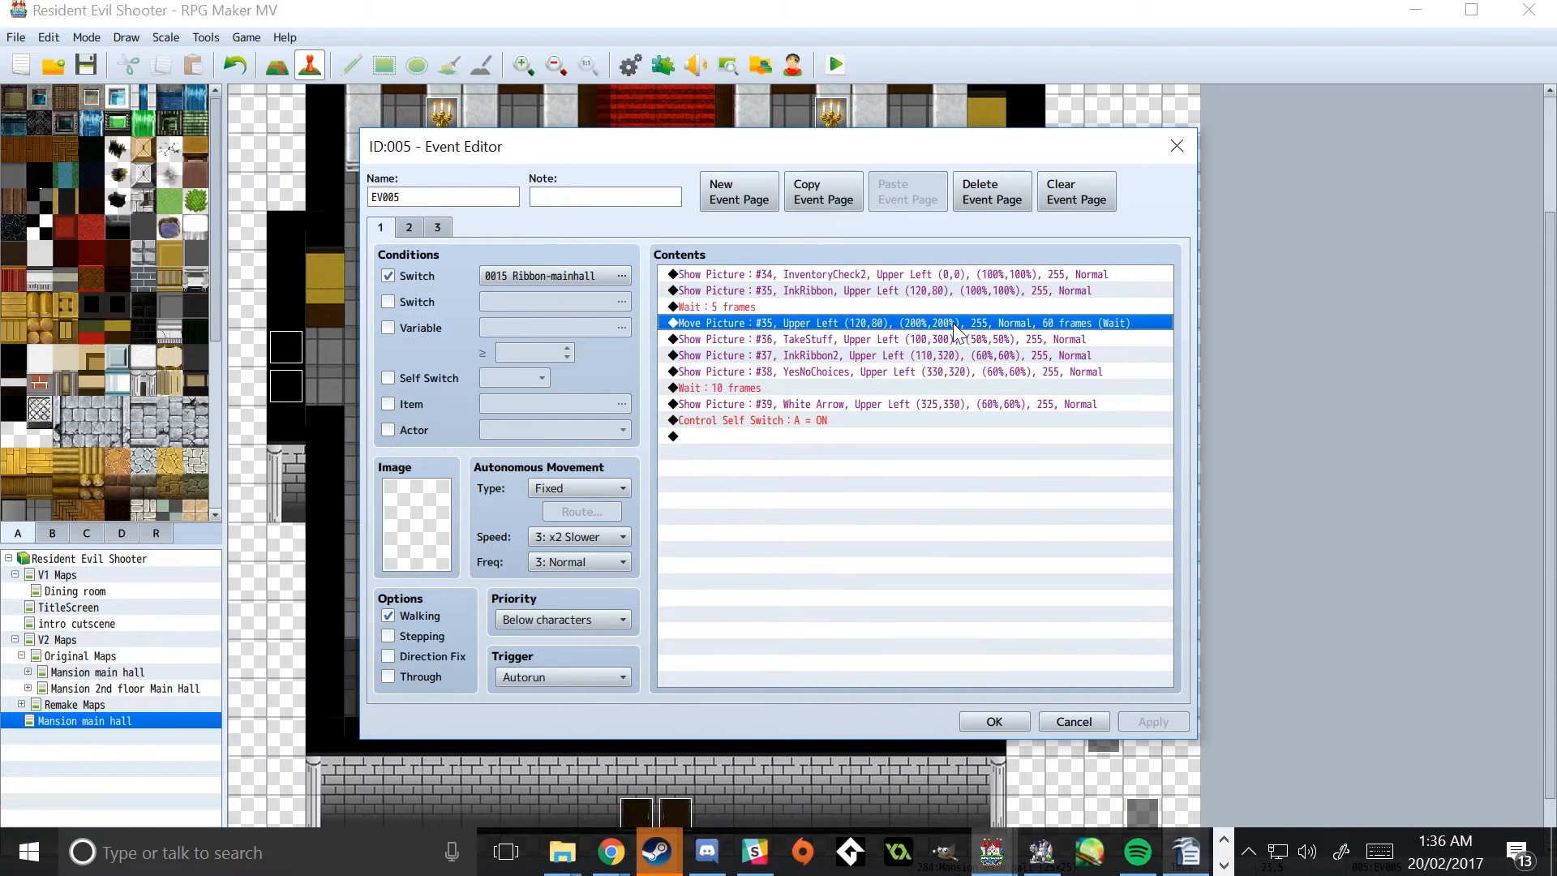
{"action": "double_click", "coordinate": [902, 321]}
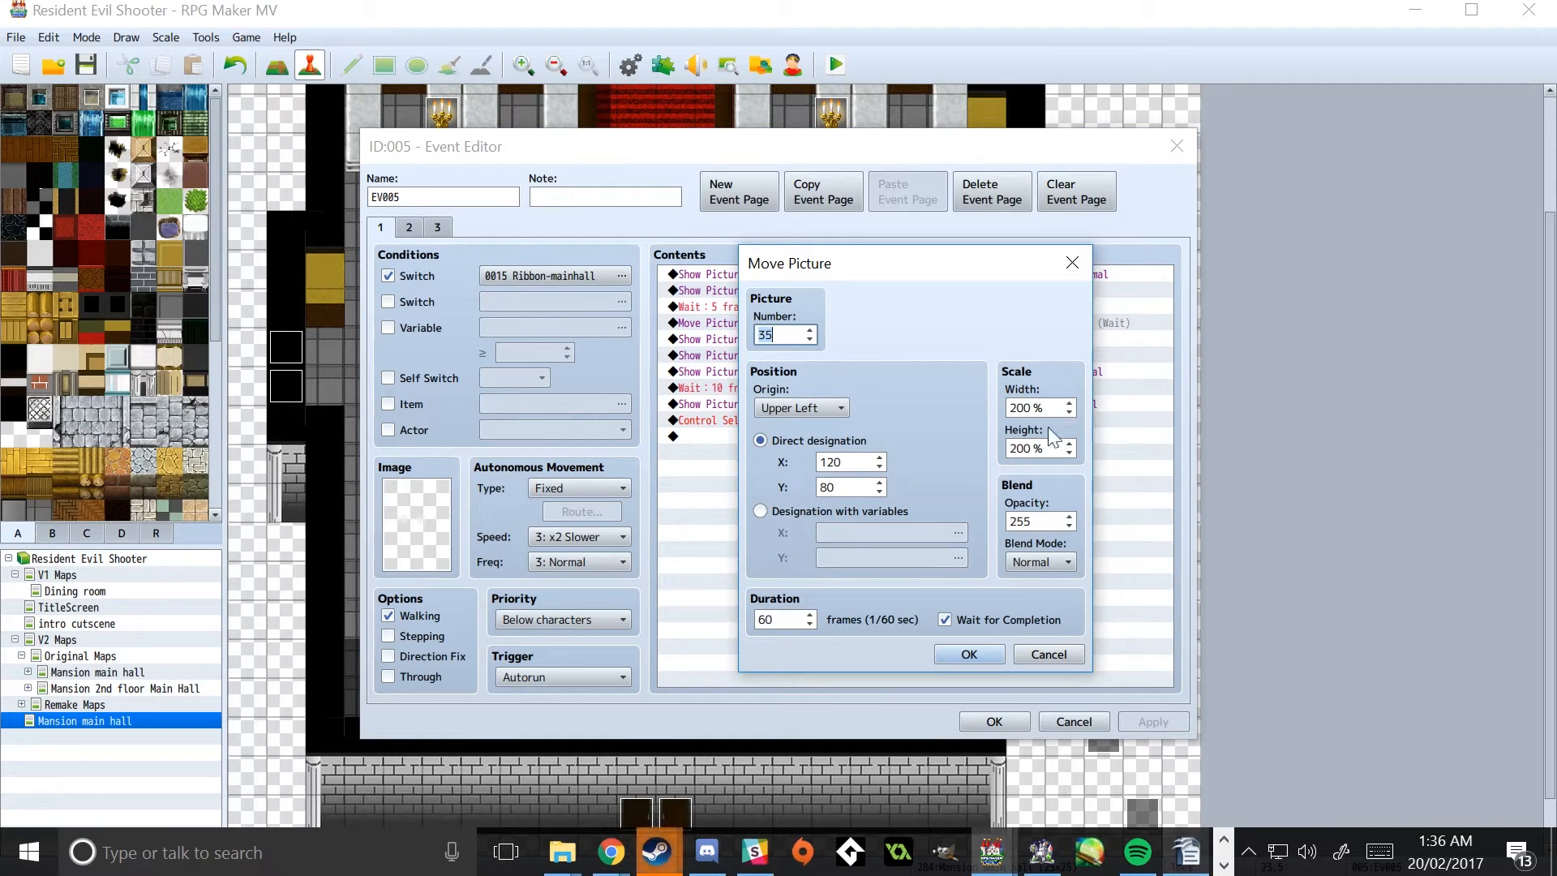
{"action": "mouse_move", "coordinate": [965, 611]}
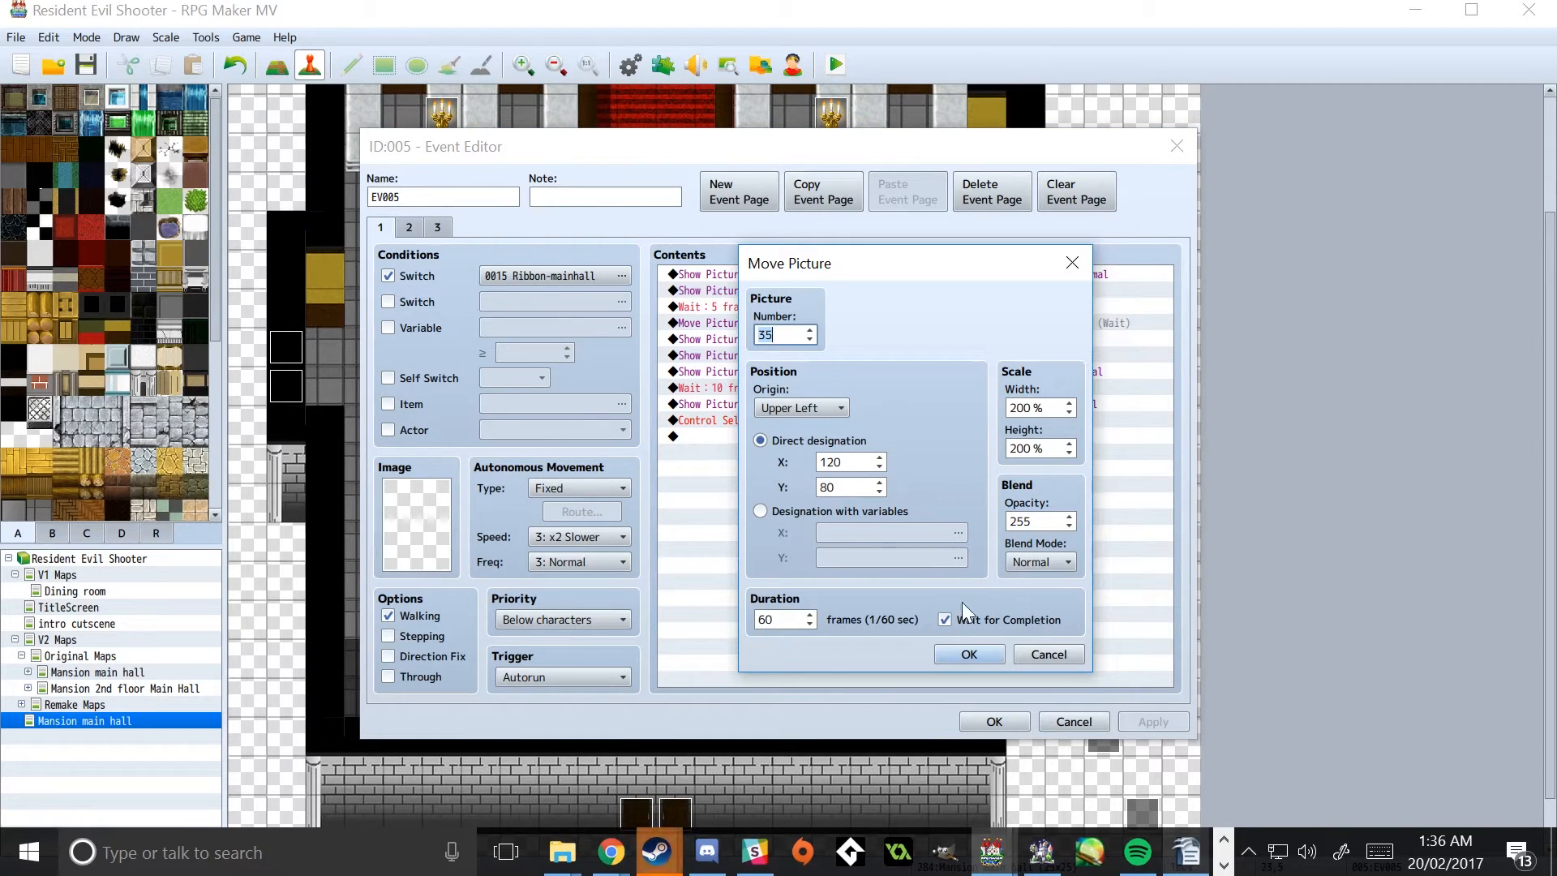
{"action": "left_click", "coordinate": [966, 653]}
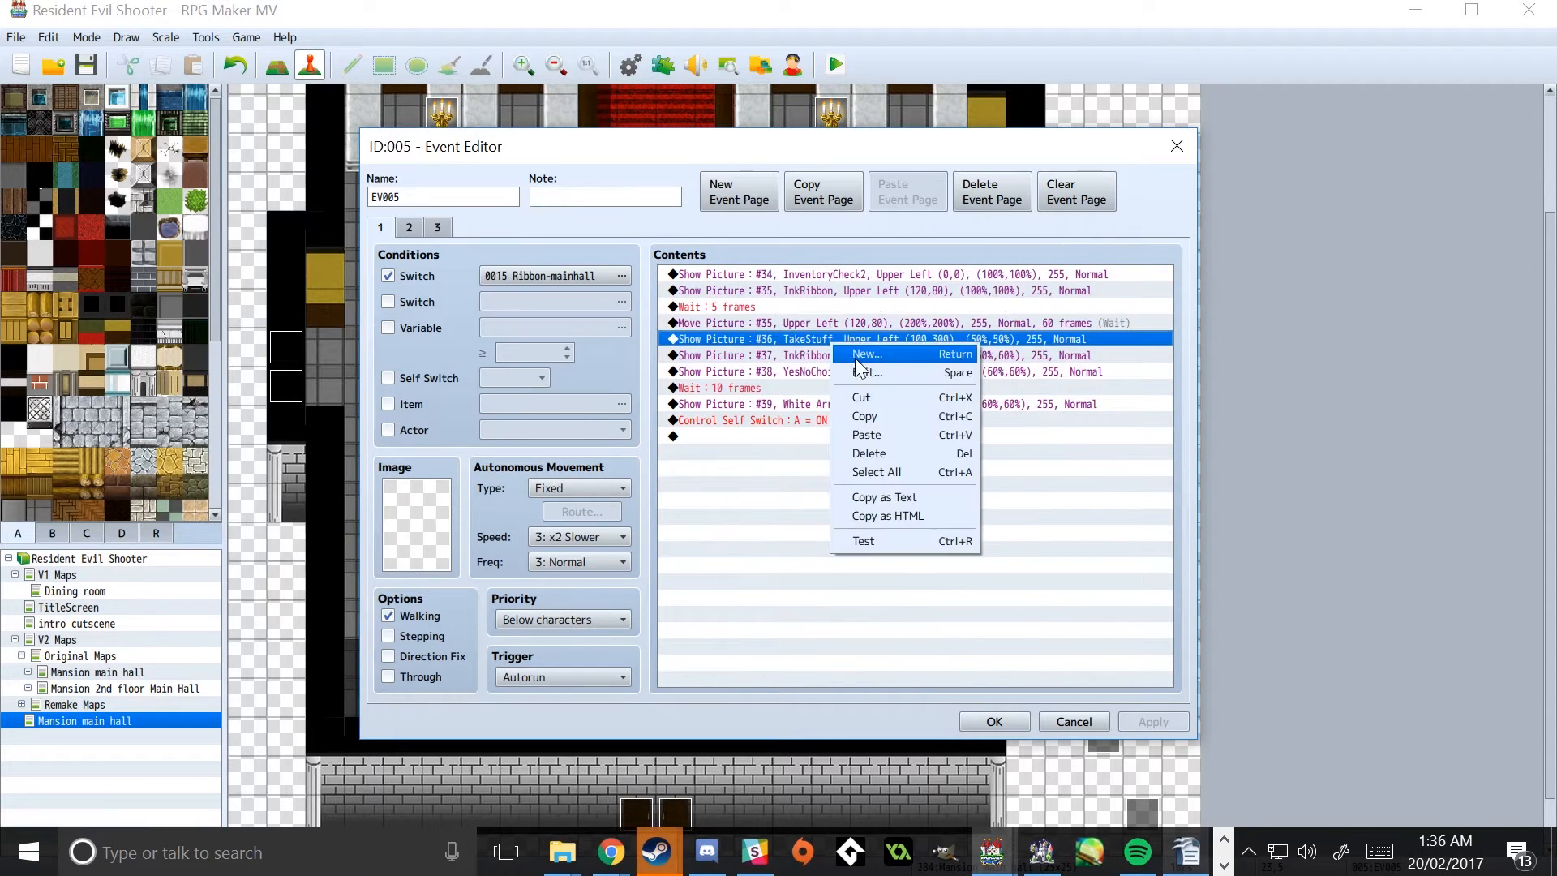
Step: Inspect the TakeStuff Show Picture command (picture 36 at 100,300, 50% scale) and its image list unchanged
{"action": "left_click", "coordinate": [866, 373]}
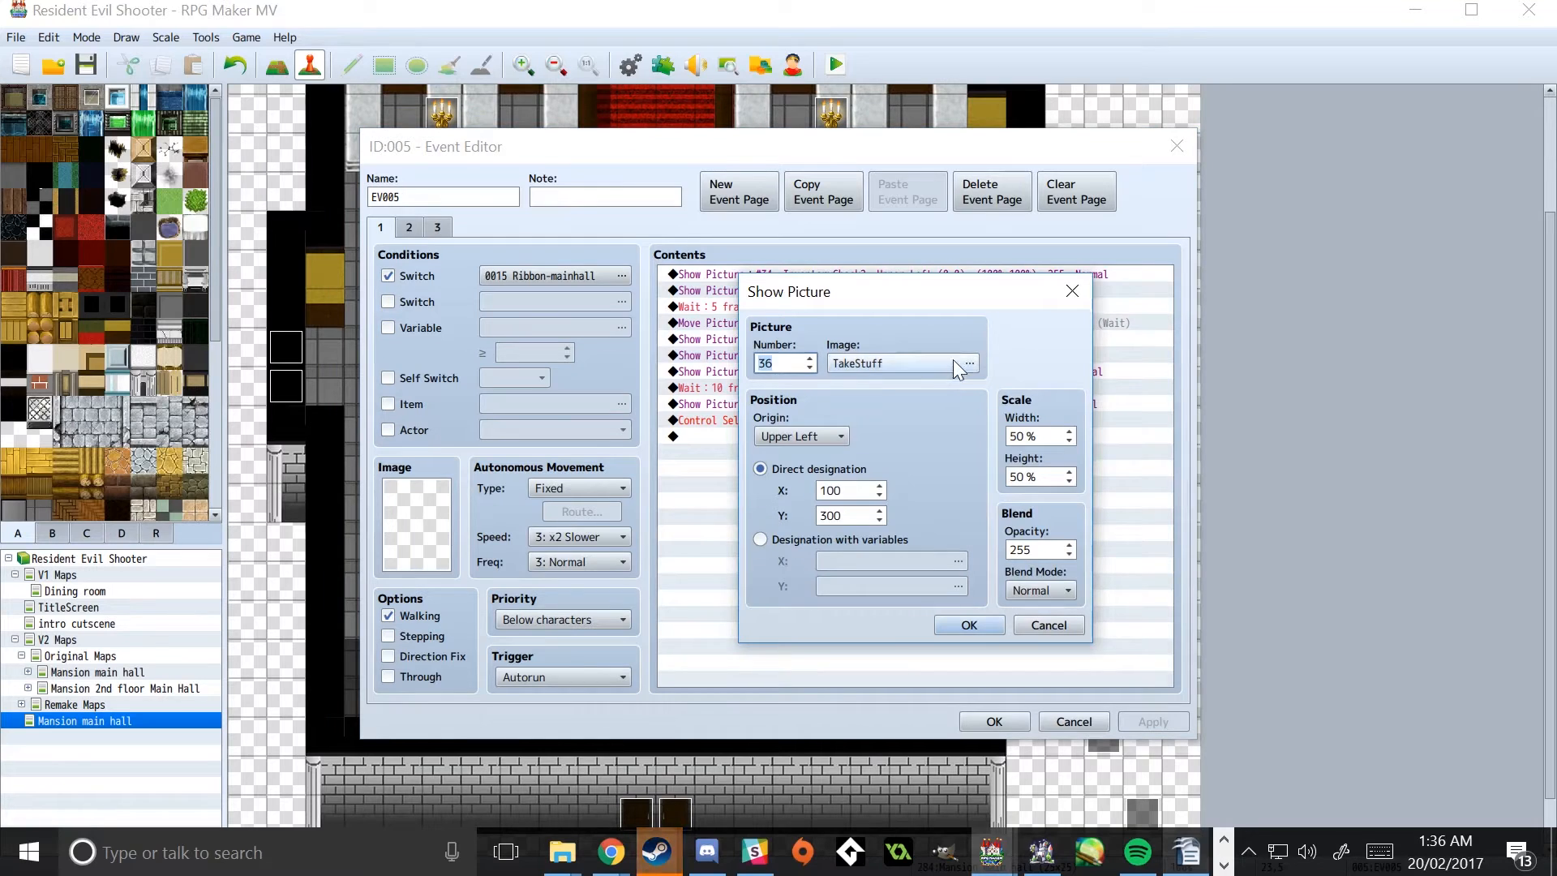
{"action": "left_click", "coordinate": [968, 362]}
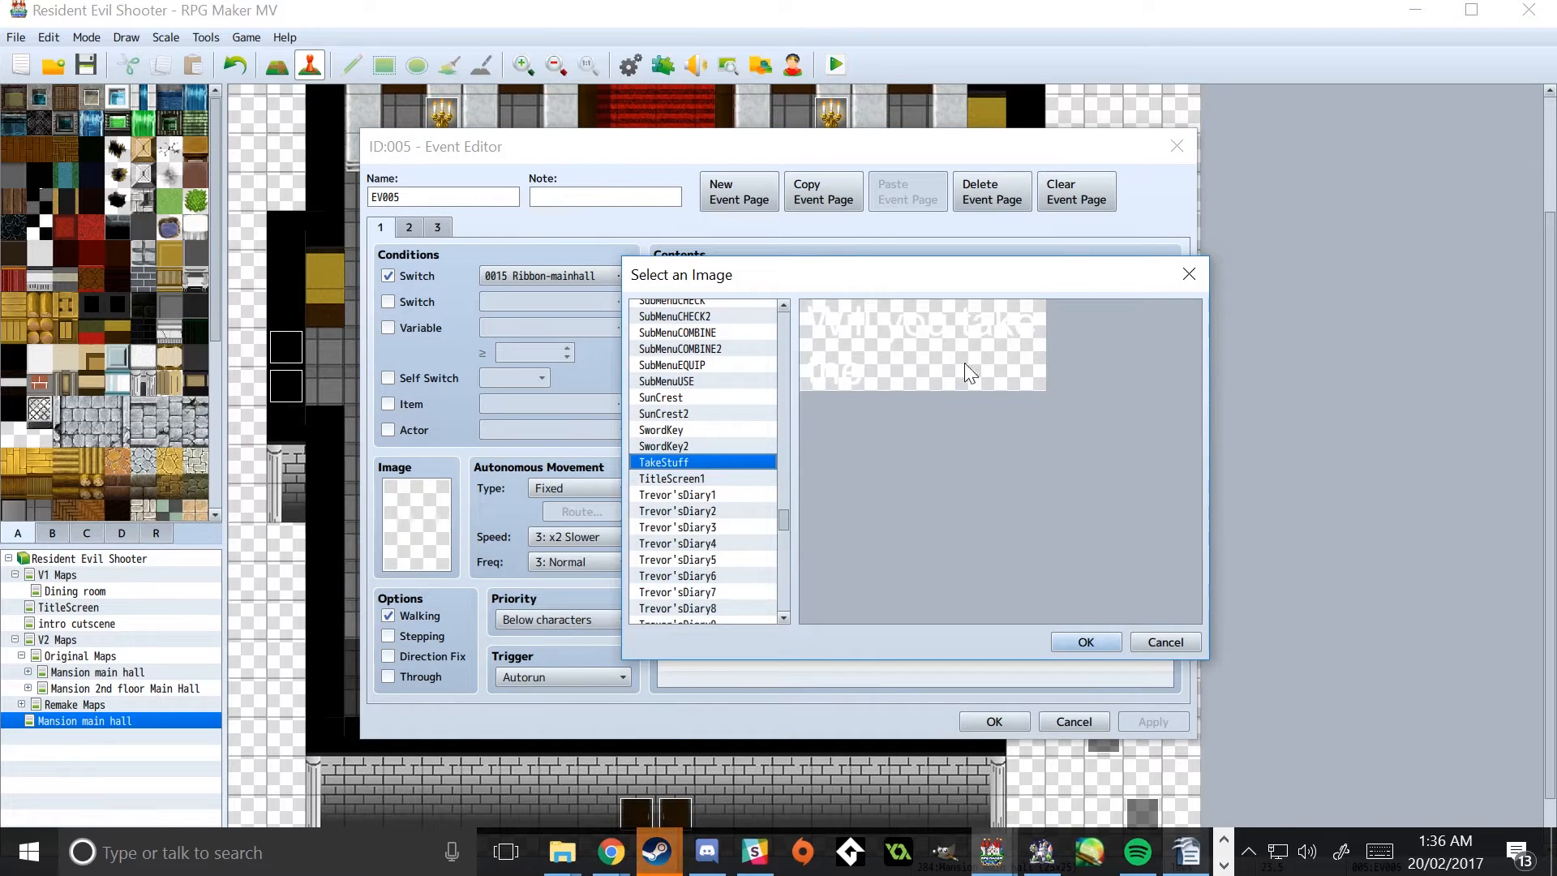
{"action": "mouse_move", "coordinate": [847, 319]}
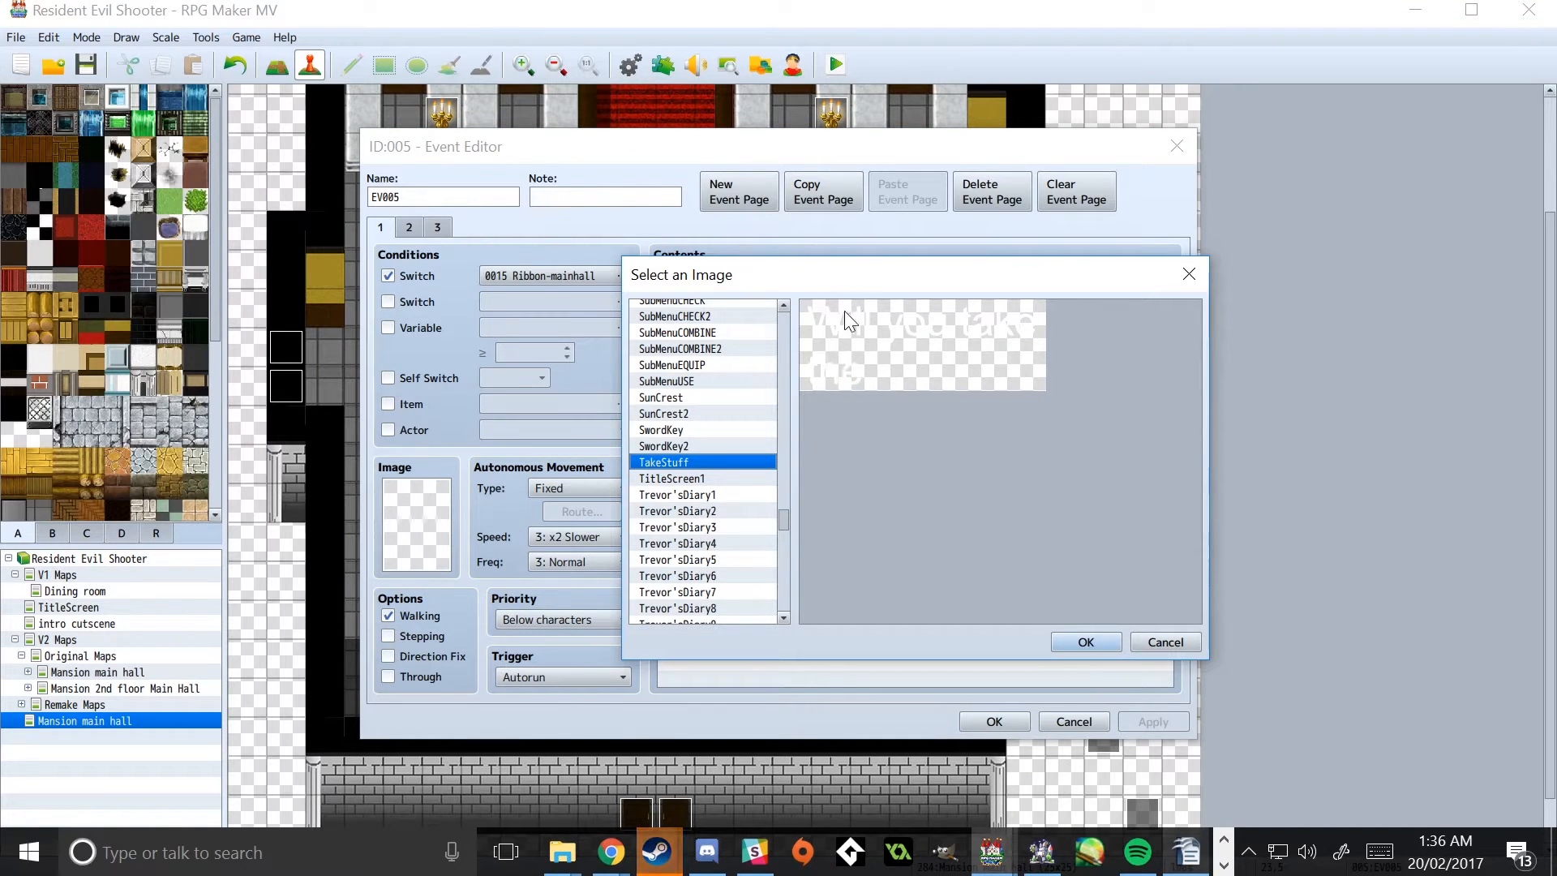
{"action": "mouse_move", "coordinate": [898, 439]}
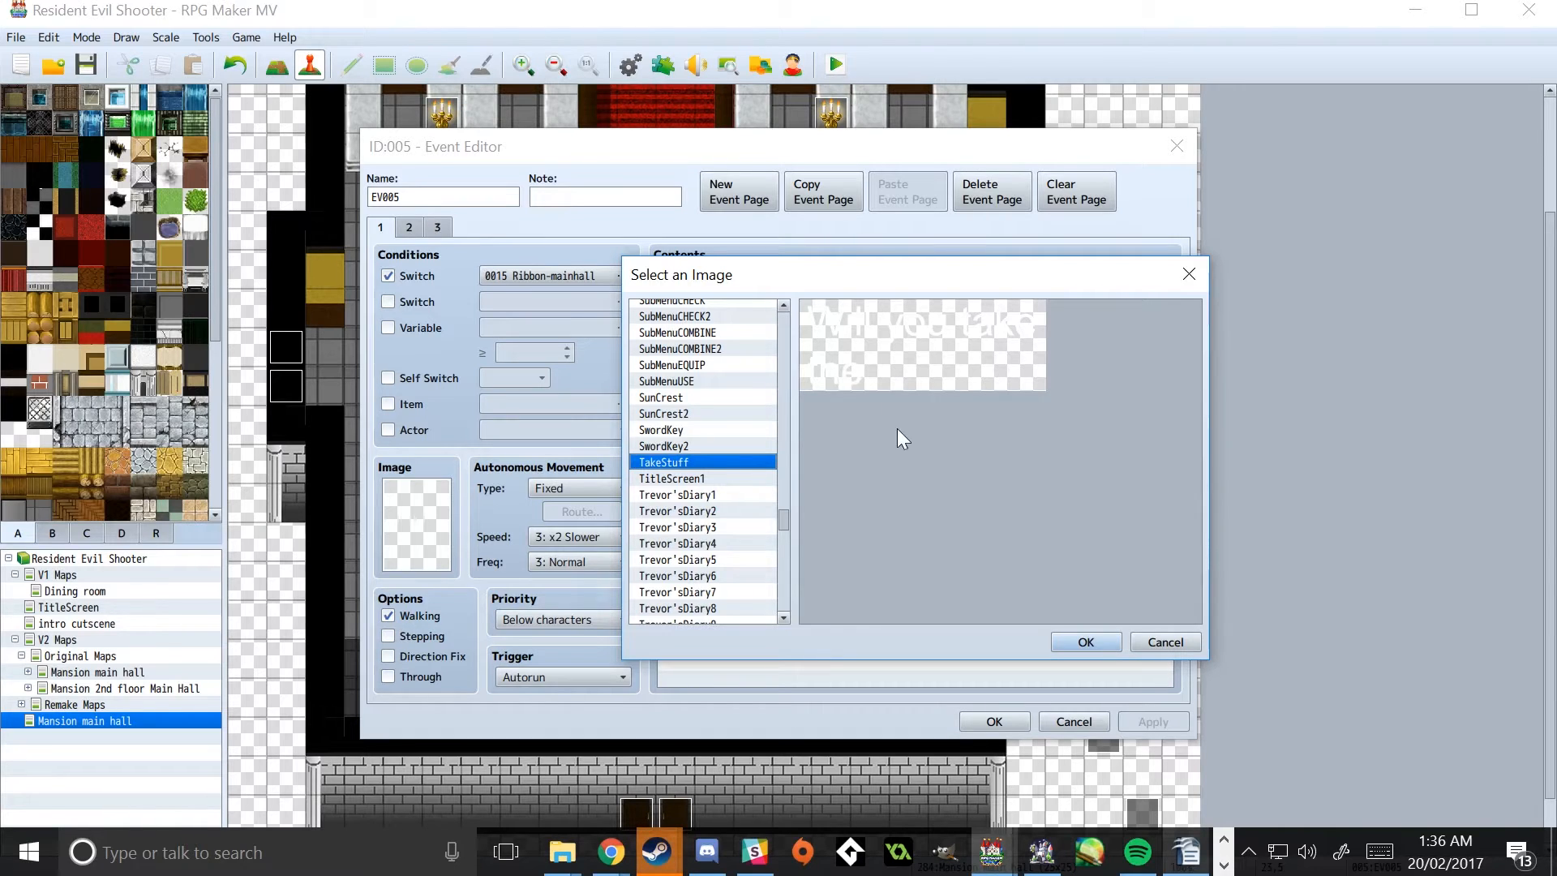
{"action": "mouse_move", "coordinate": [1018, 500]}
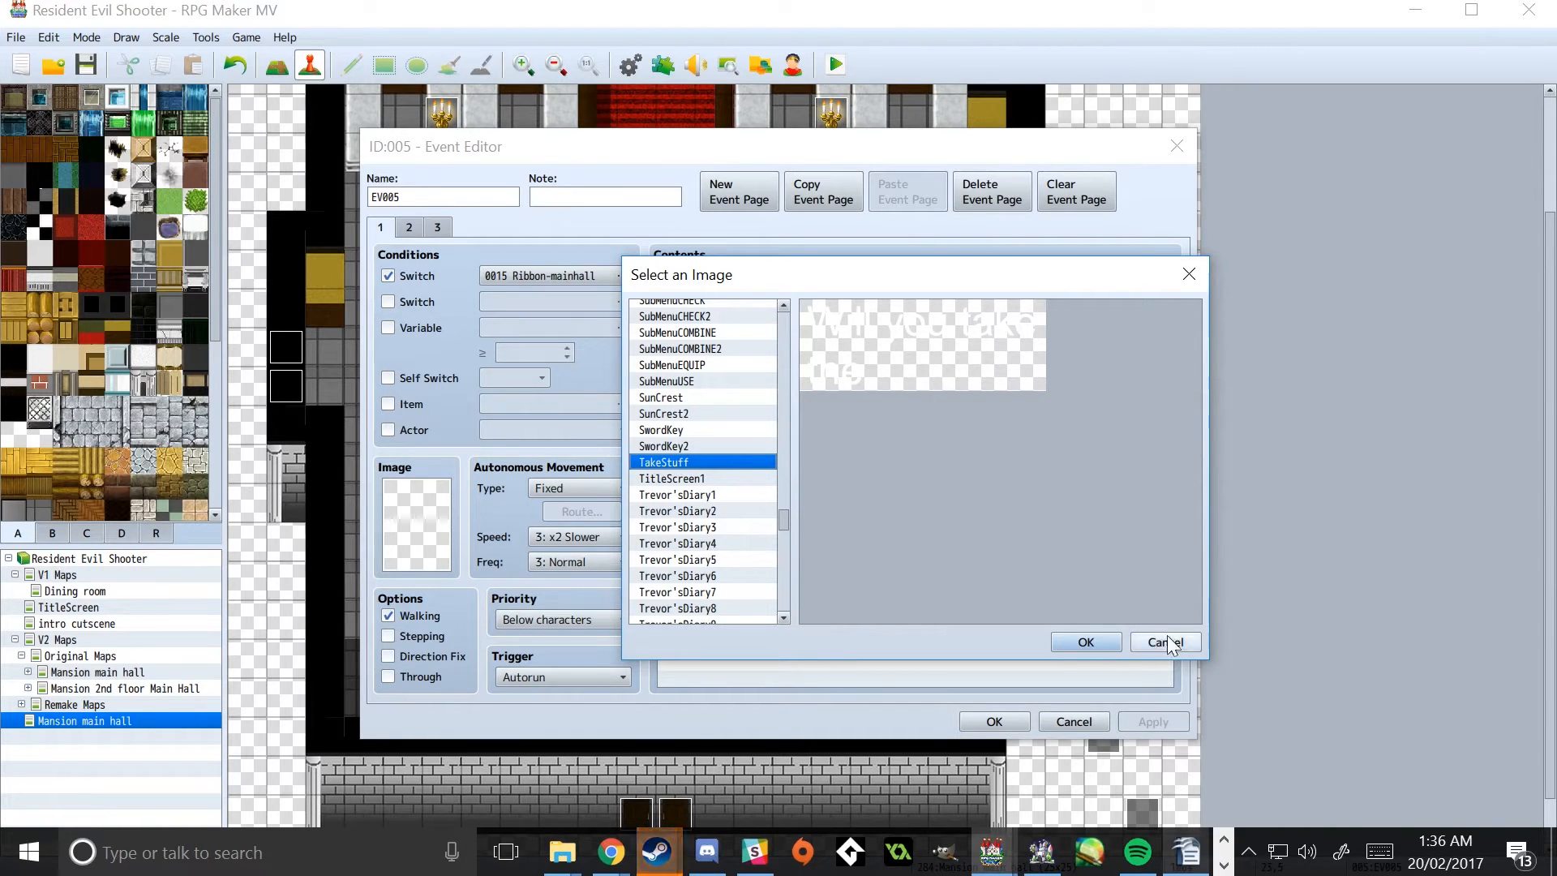
{"action": "mouse_move", "coordinate": [874, 392]}
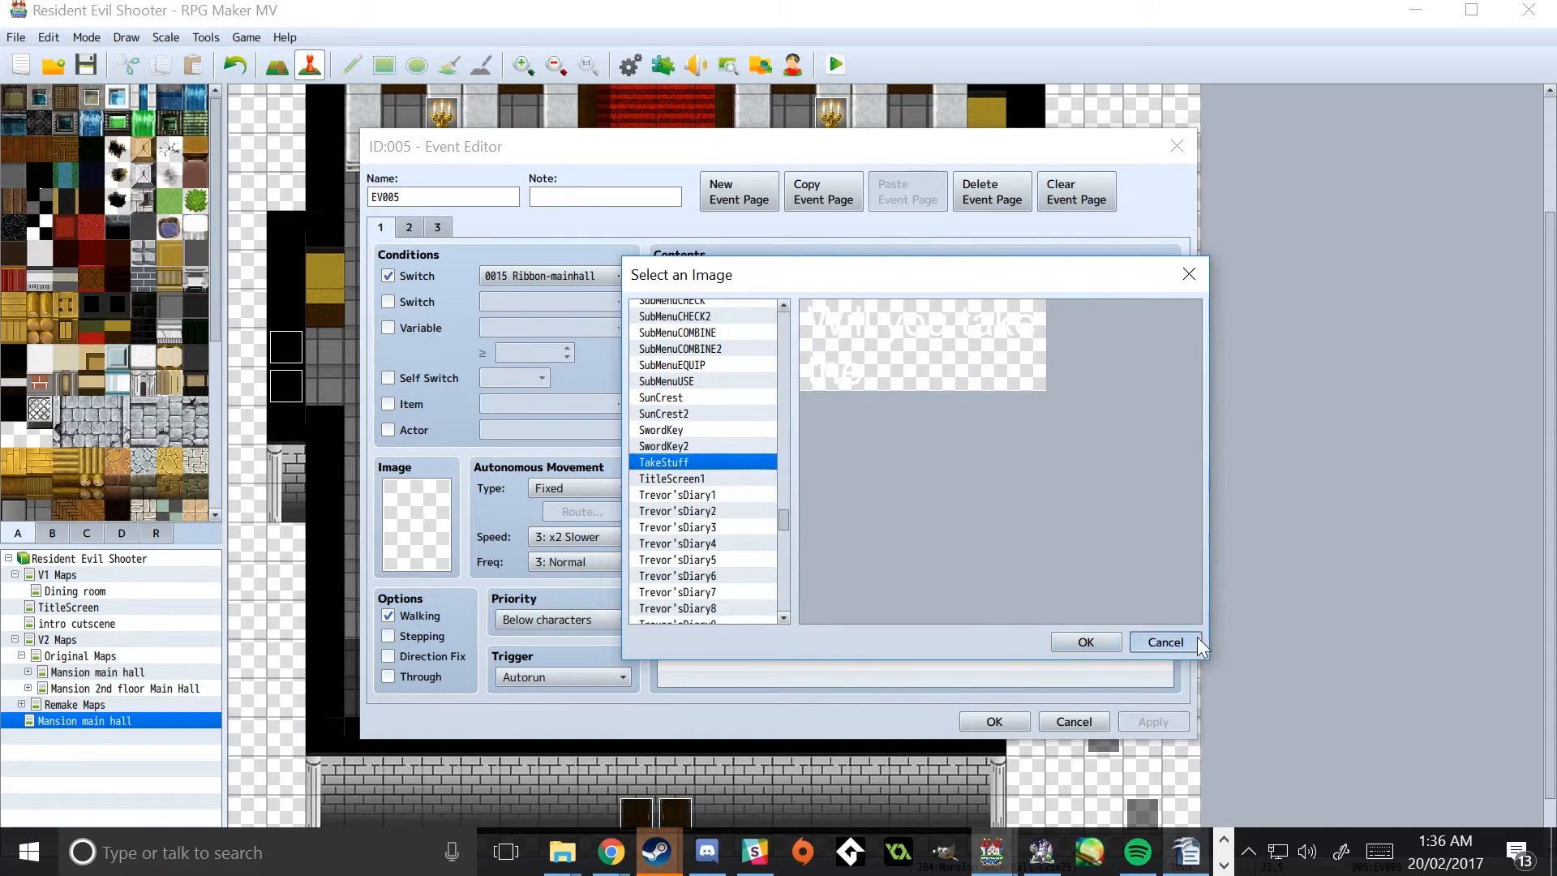
{"action": "left_click", "coordinate": [1083, 642]}
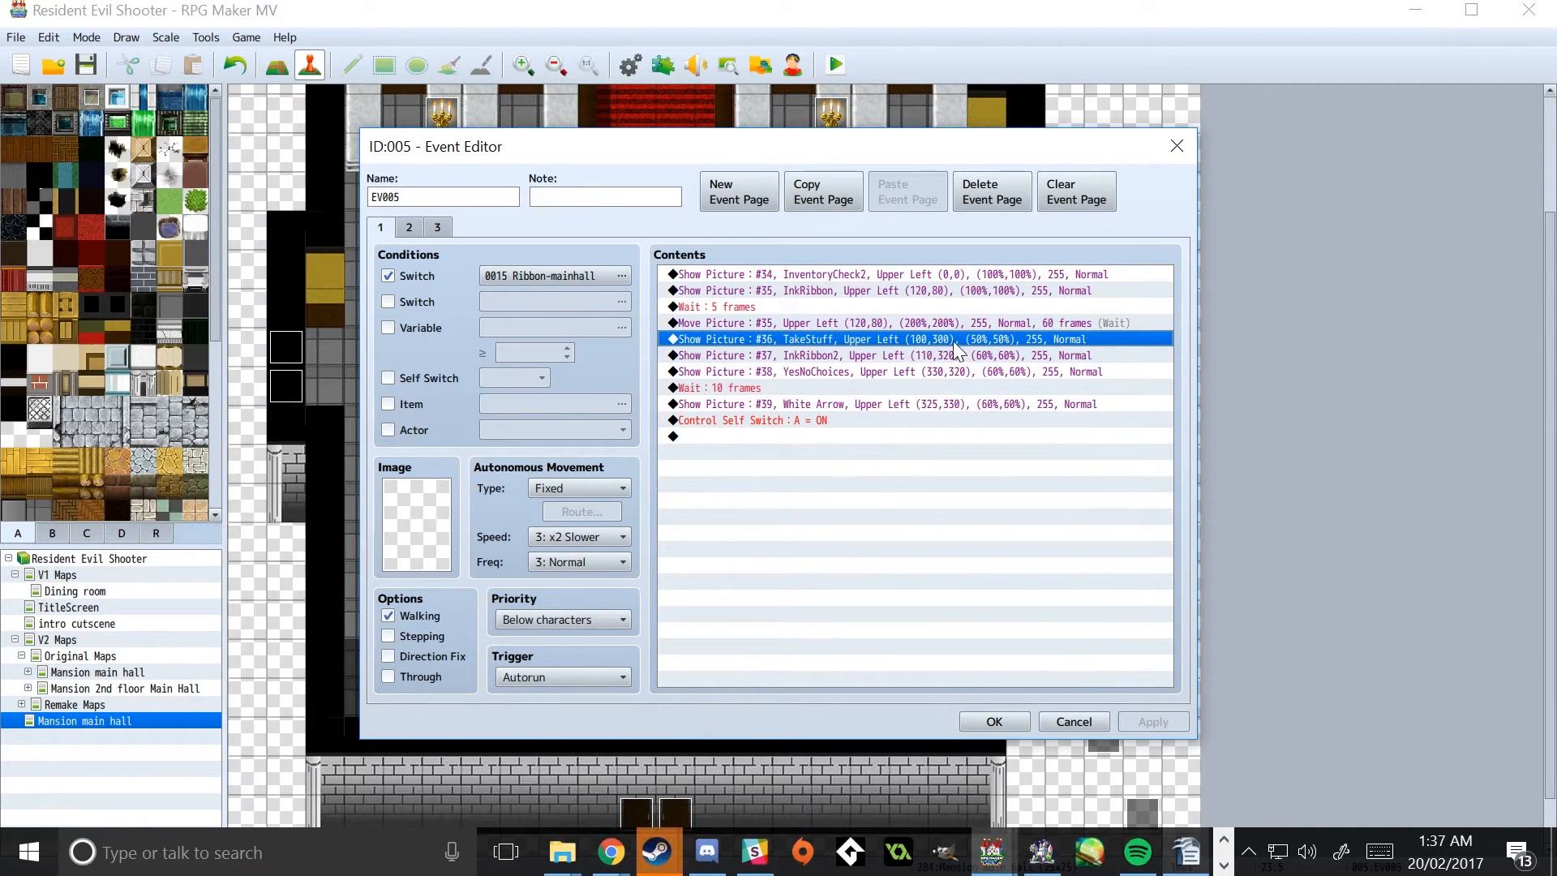
{"action": "left_click", "coordinate": [882, 355]}
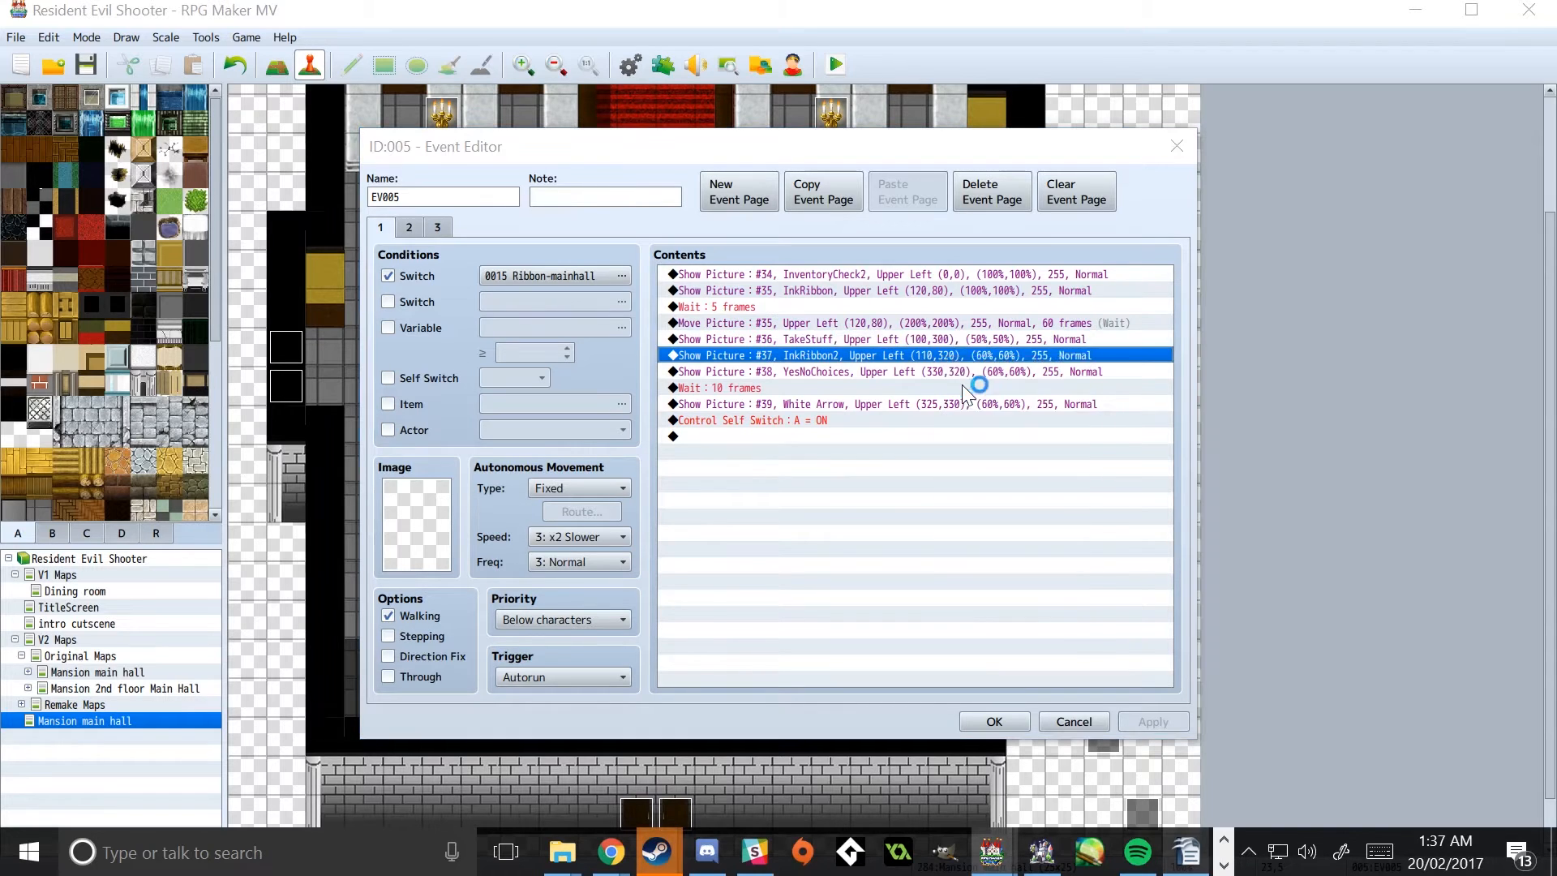
{"action": "double_click", "coordinate": [882, 355]}
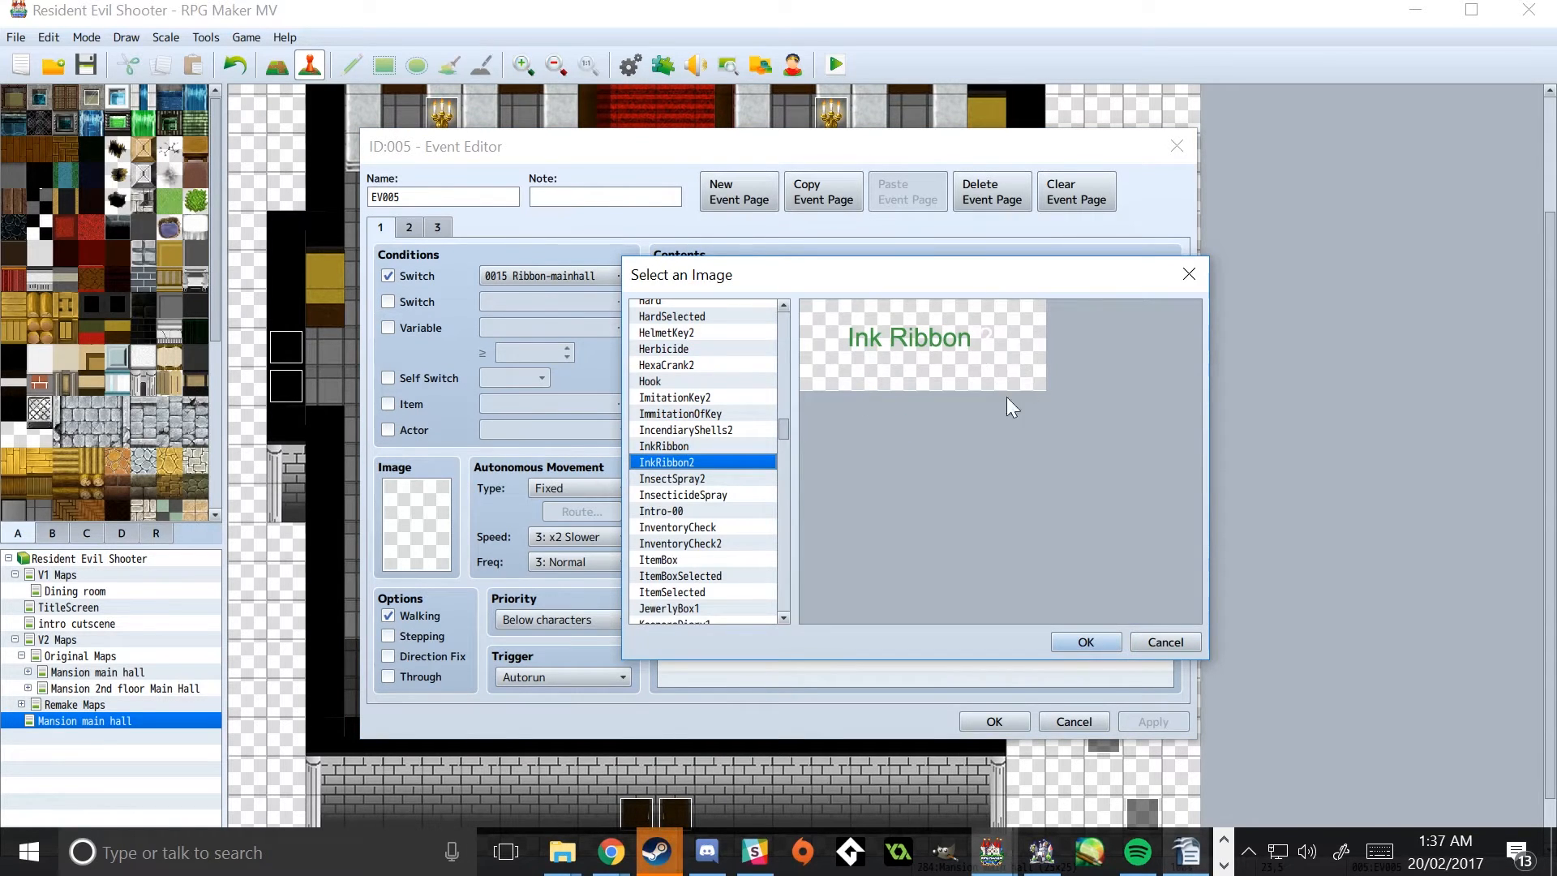
{"action": "left_click", "coordinate": [1084, 642]}
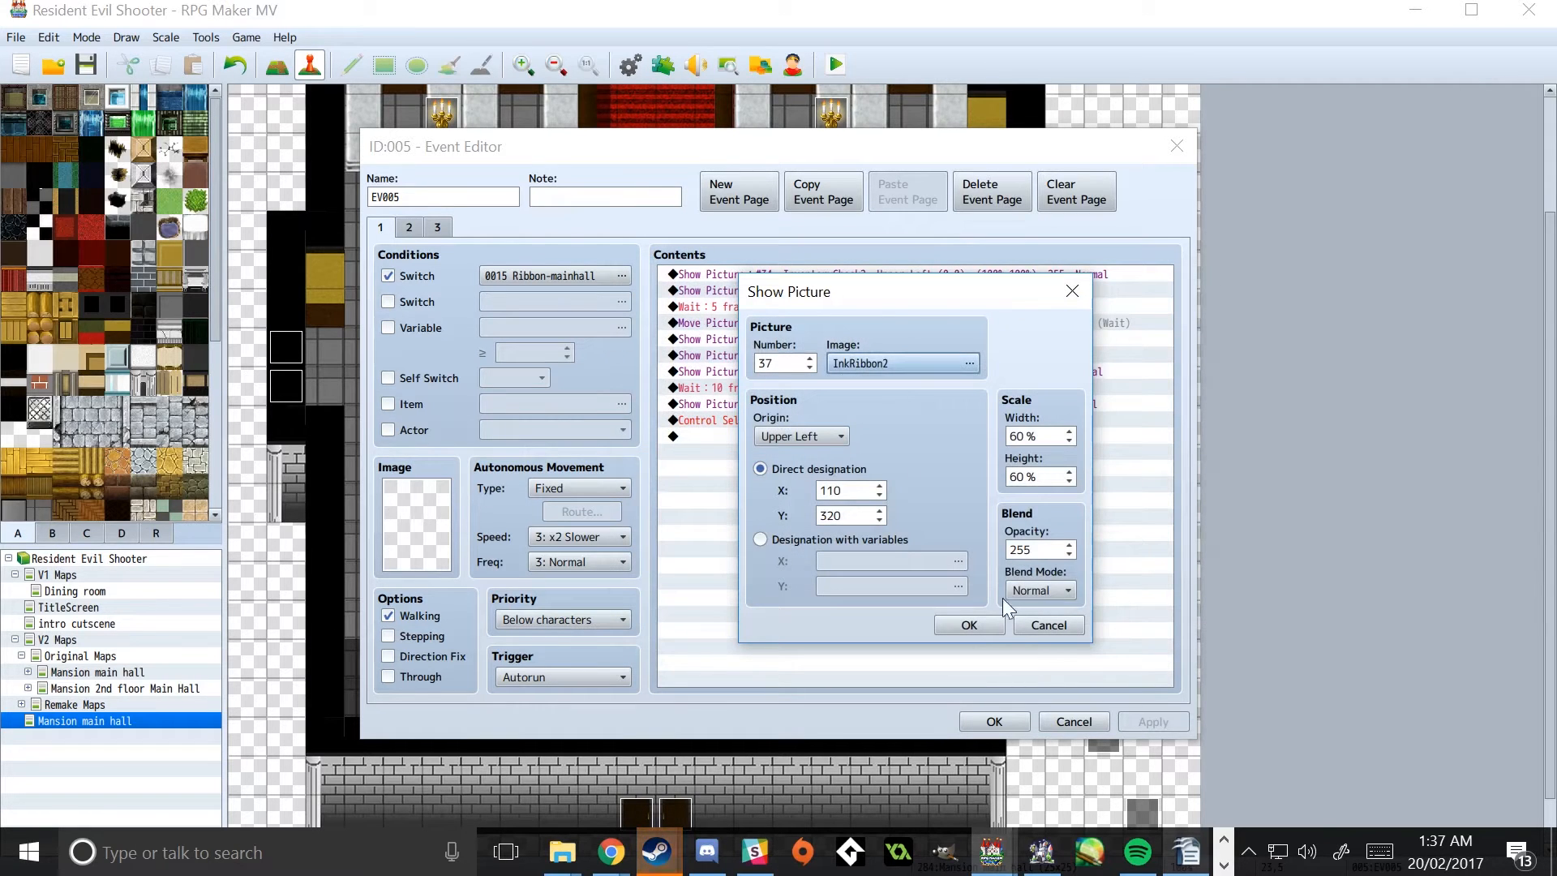
{"action": "left_click", "coordinate": [968, 624]}
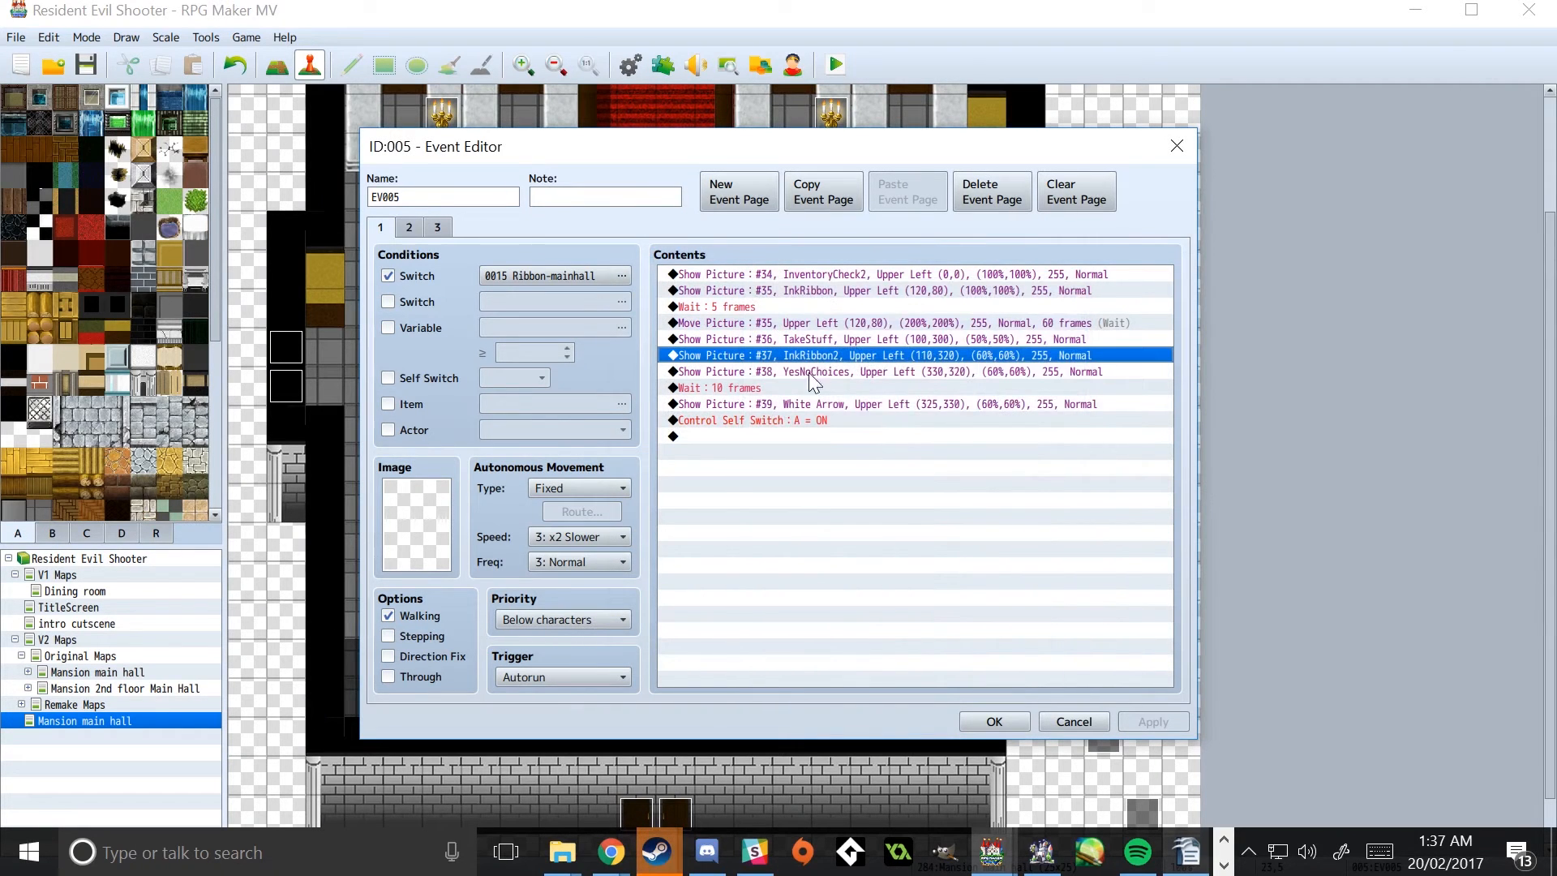
{"action": "double_click", "coordinate": [889, 371]}
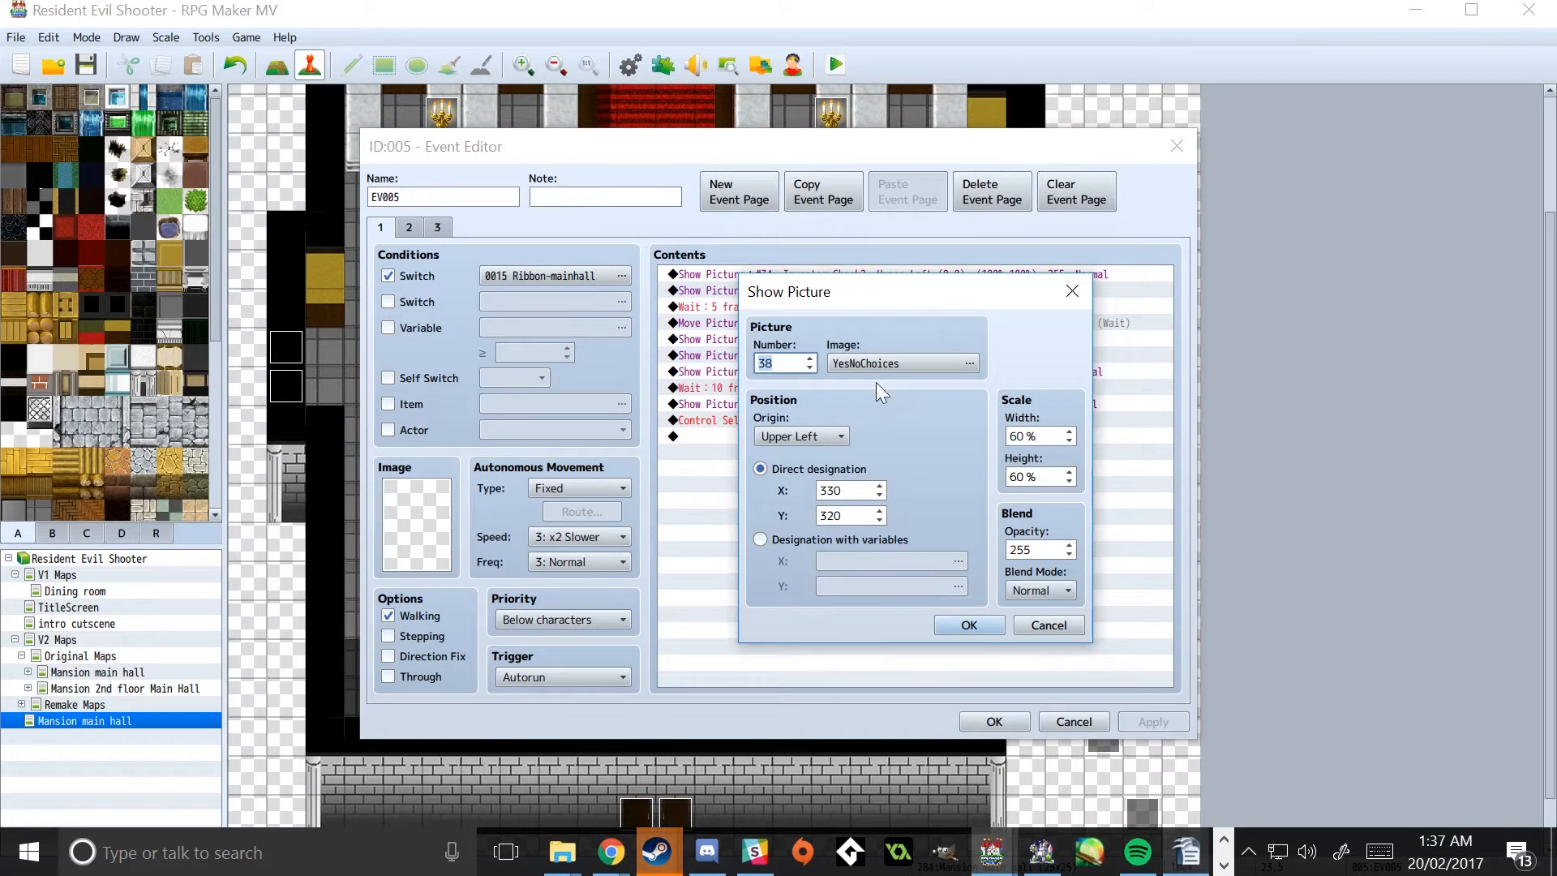
{"action": "left_click", "coordinate": [968, 361]}
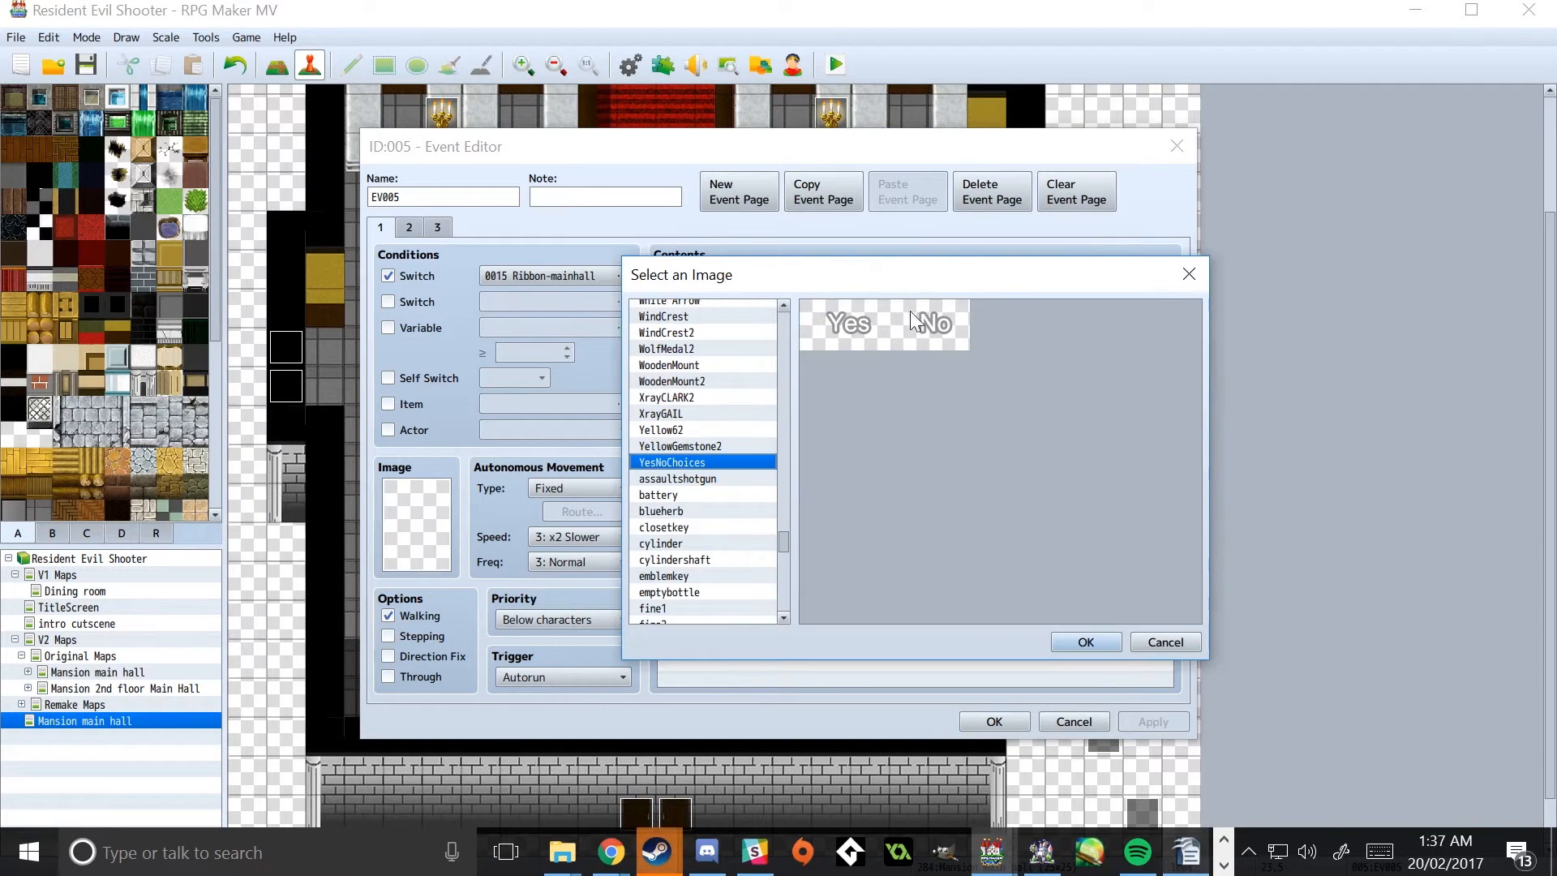
{"action": "left_click", "coordinate": [1085, 642]}
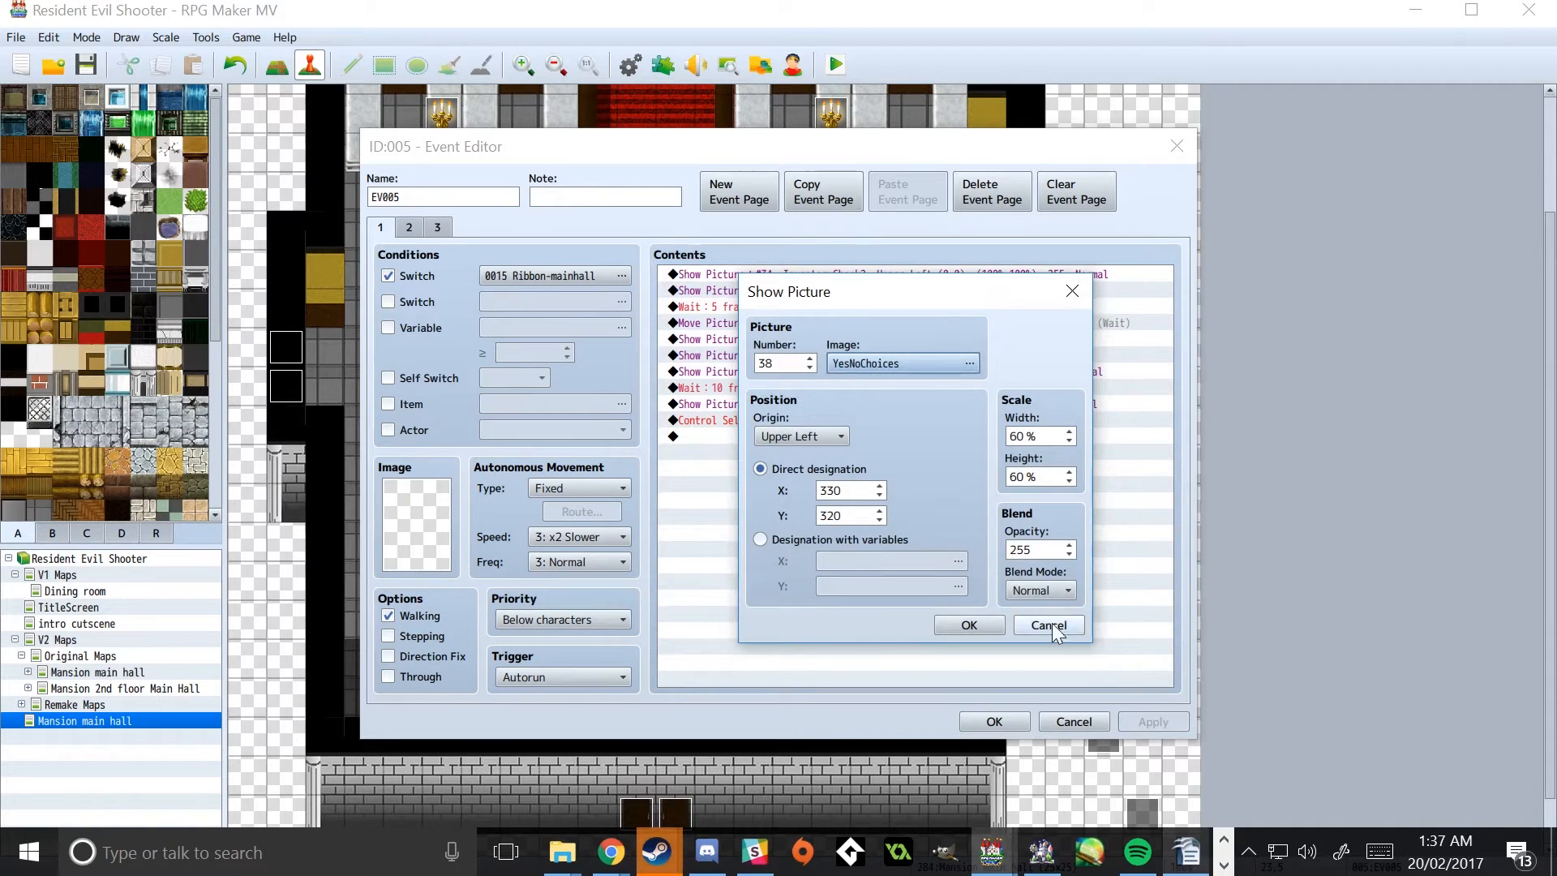
{"action": "left_click", "coordinate": [1046, 624]}
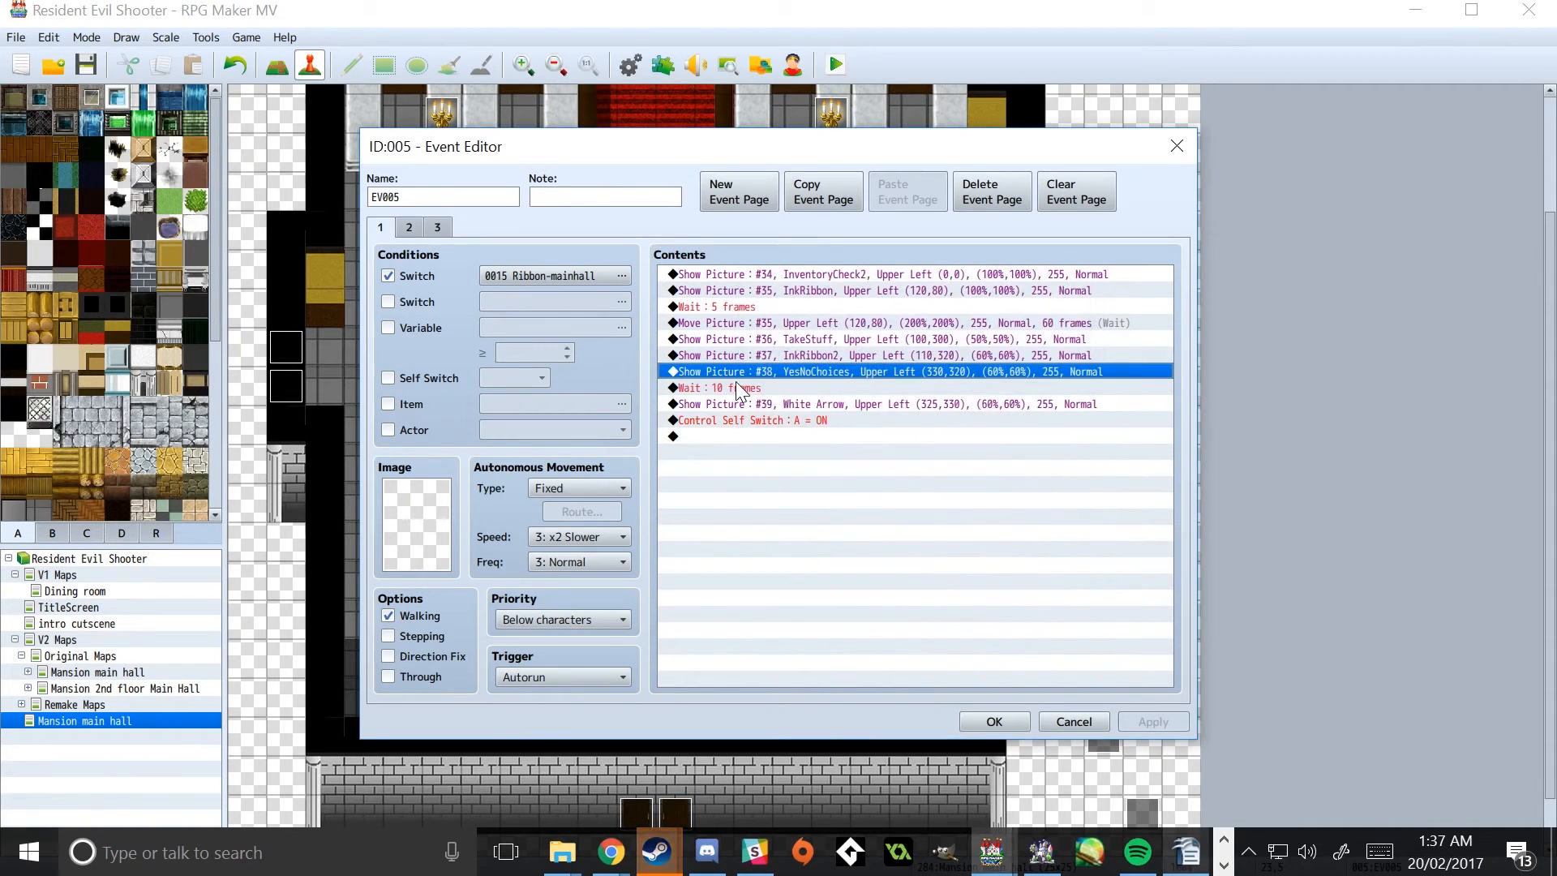
{"action": "right_click", "coordinate": [838, 404]}
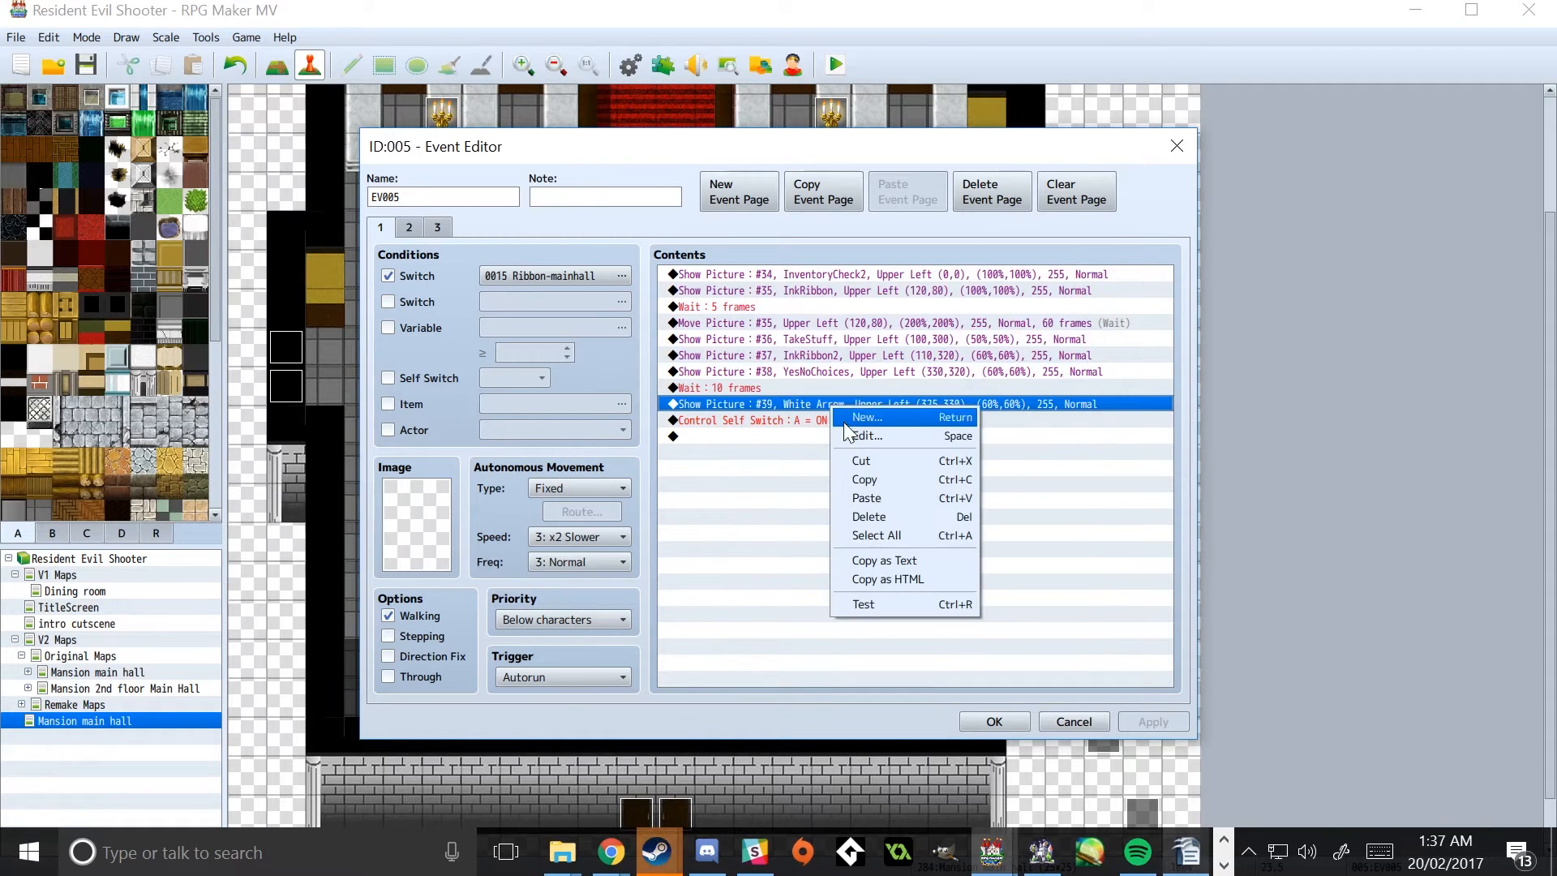
{"action": "left_click", "coordinate": [863, 435]}
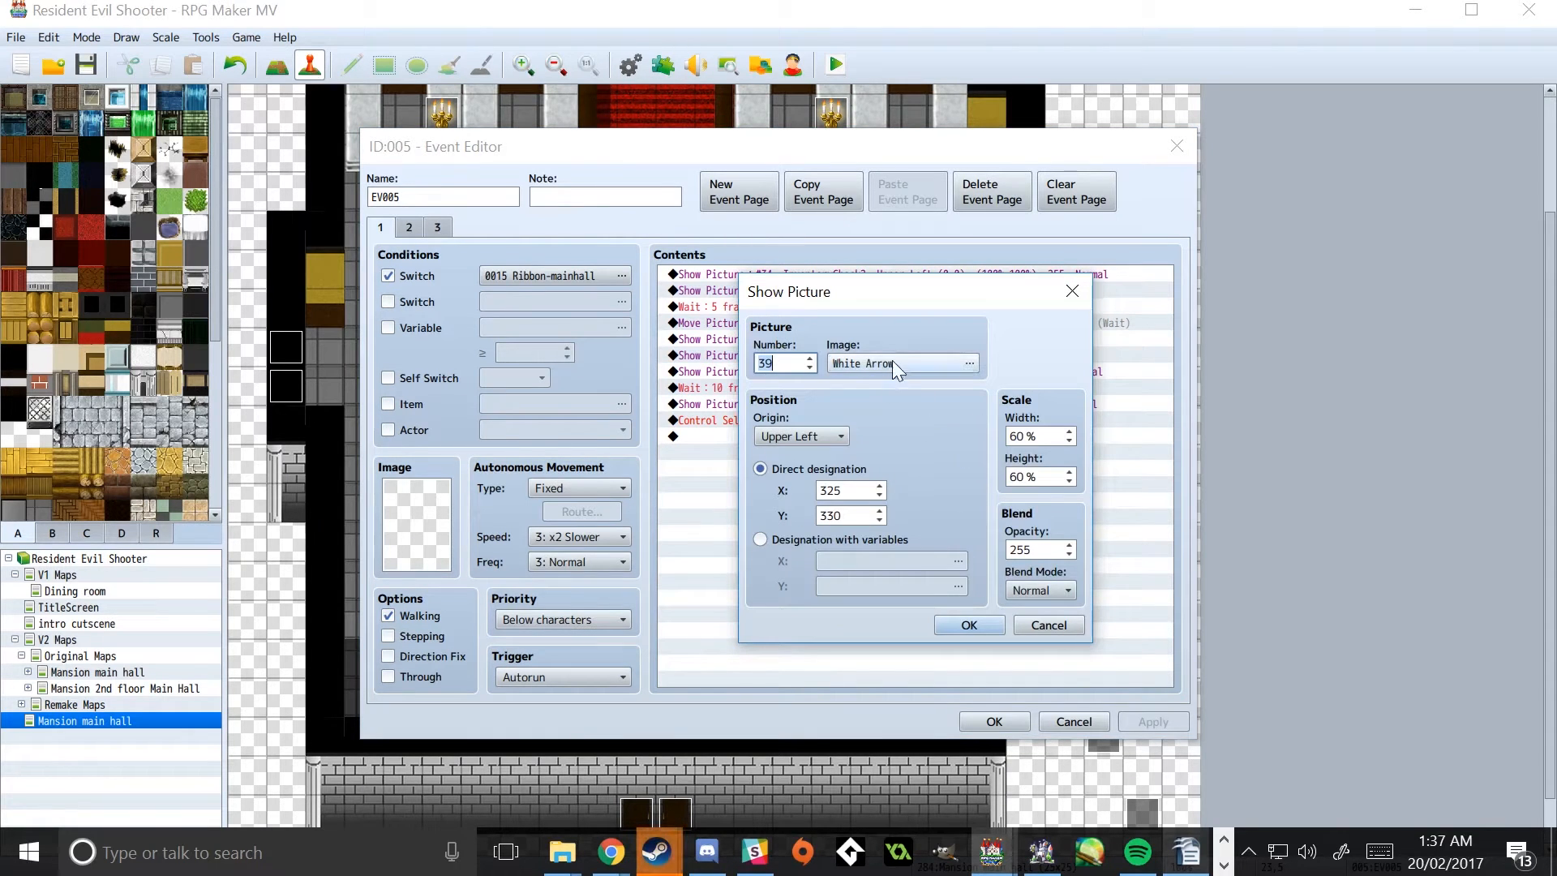
{"action": "left_click", "coordinate": [968, 361]}
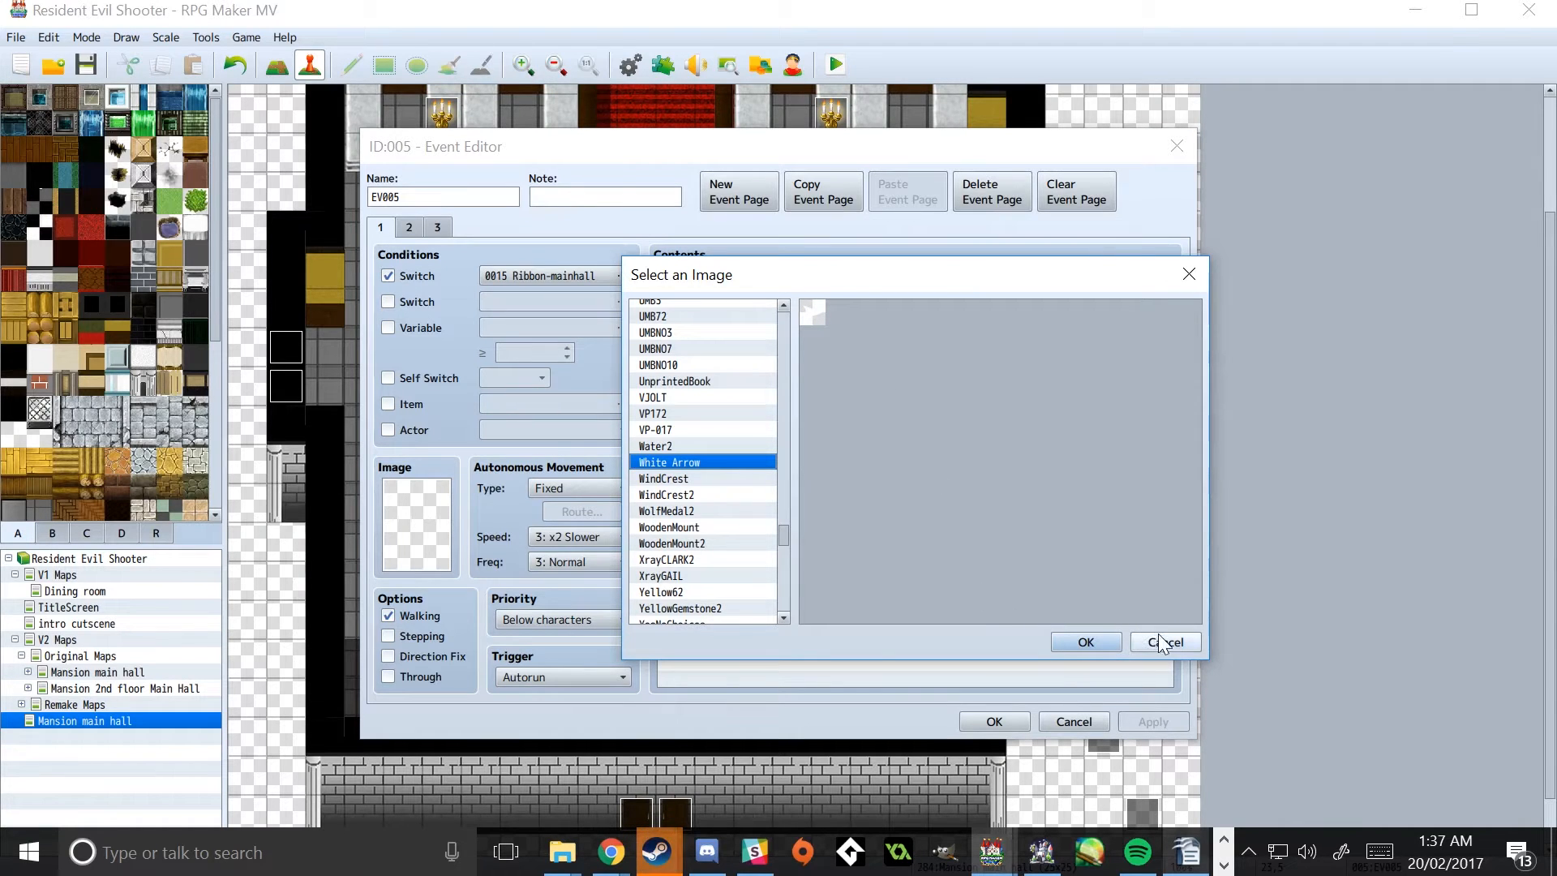
{"action": "mouse_move", "coordinate": [1166, 642]}
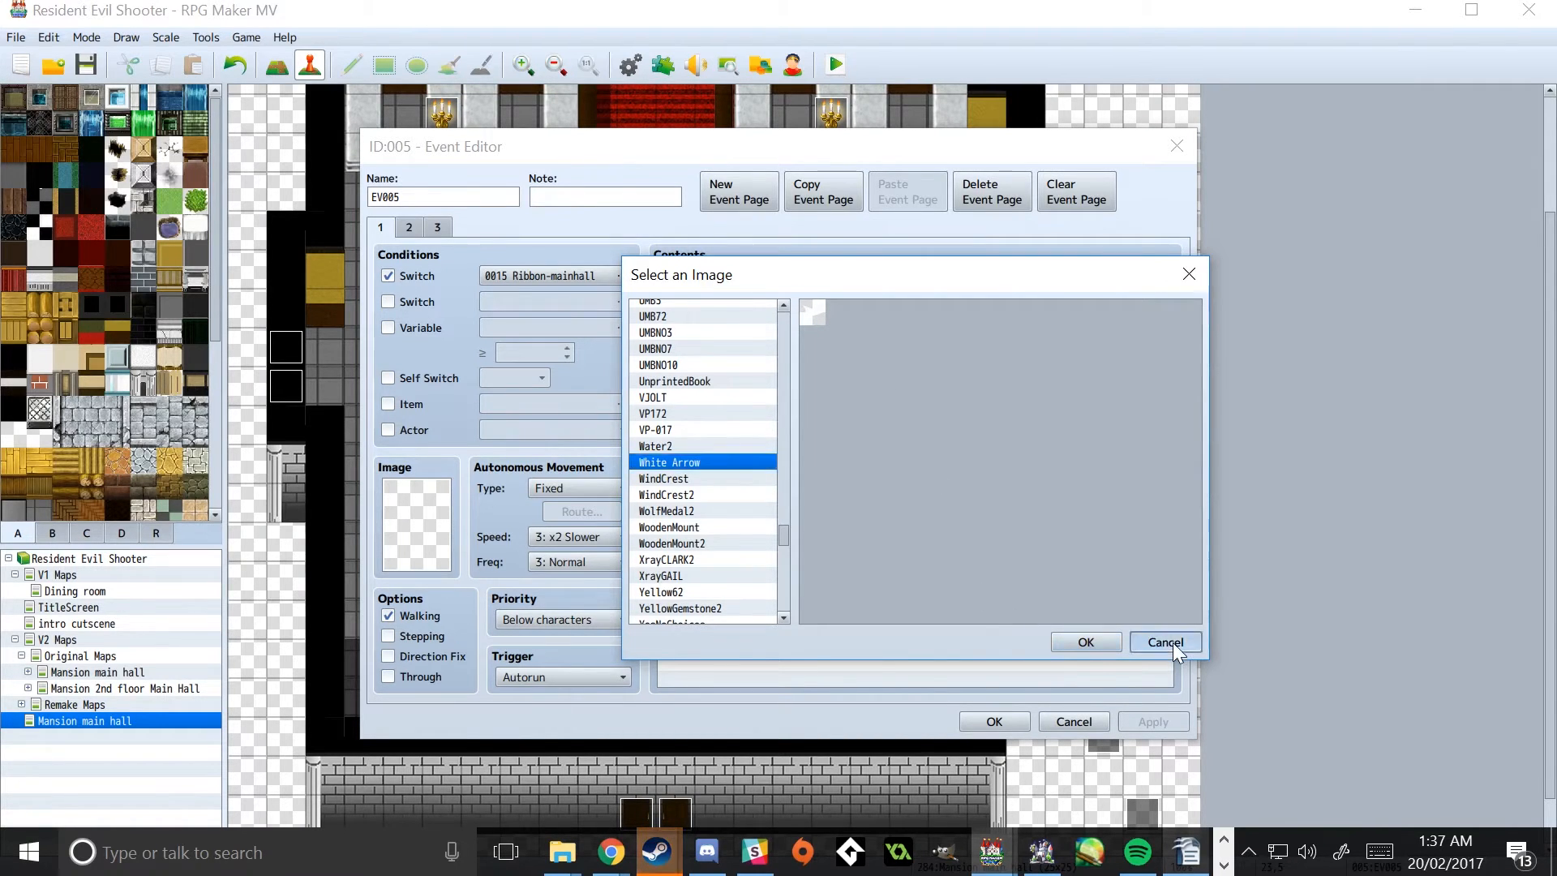
{"action": "left_click", "coordinate": [1085, 642]}
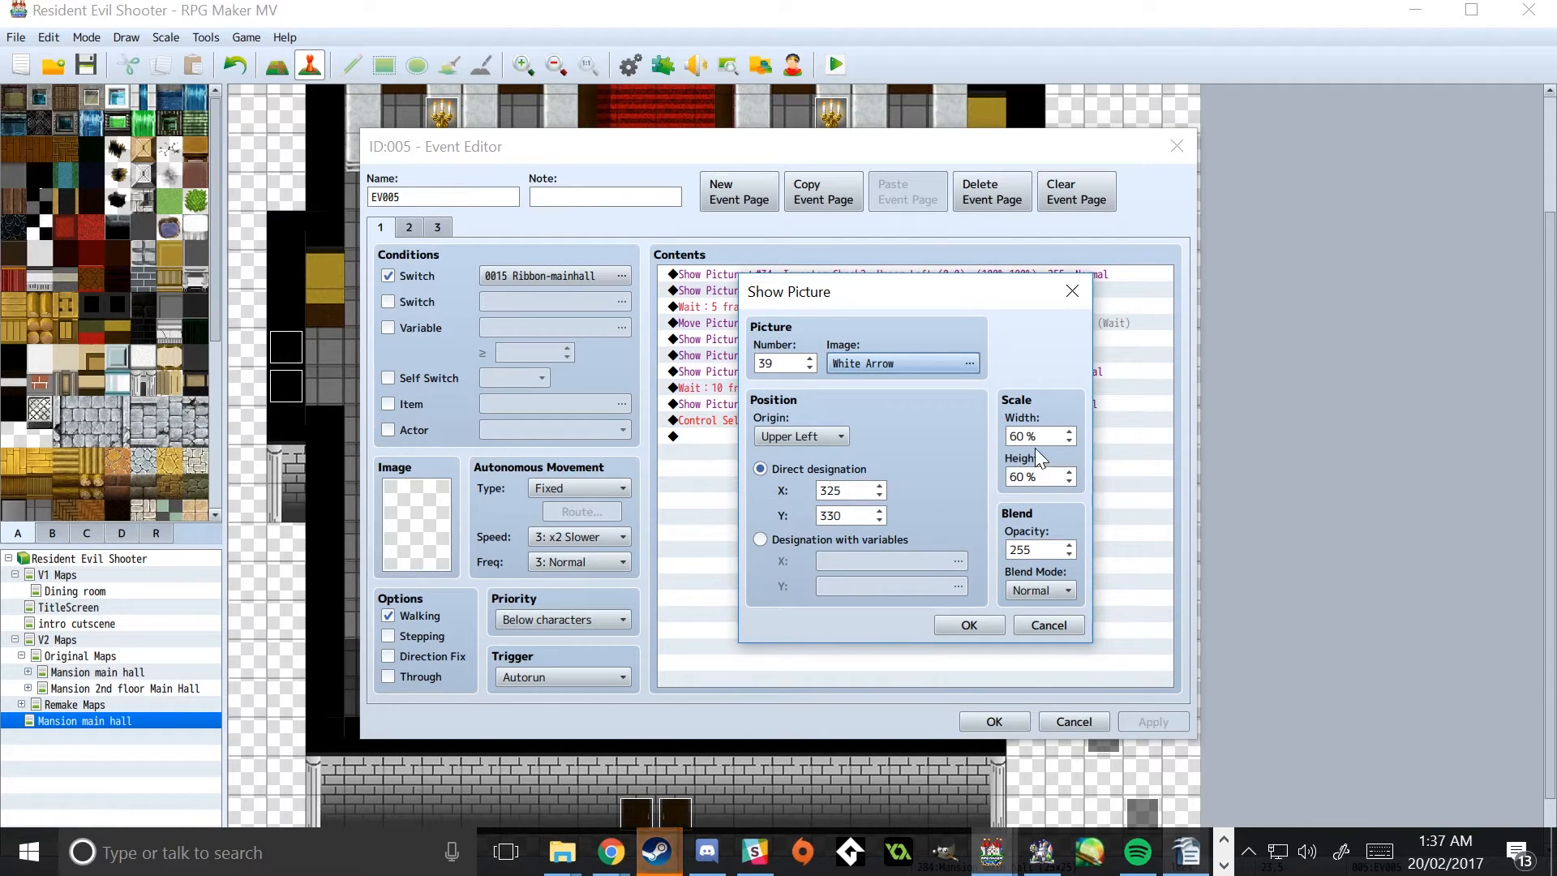
{"action": "left_click", "coordinate": [967, 624]}
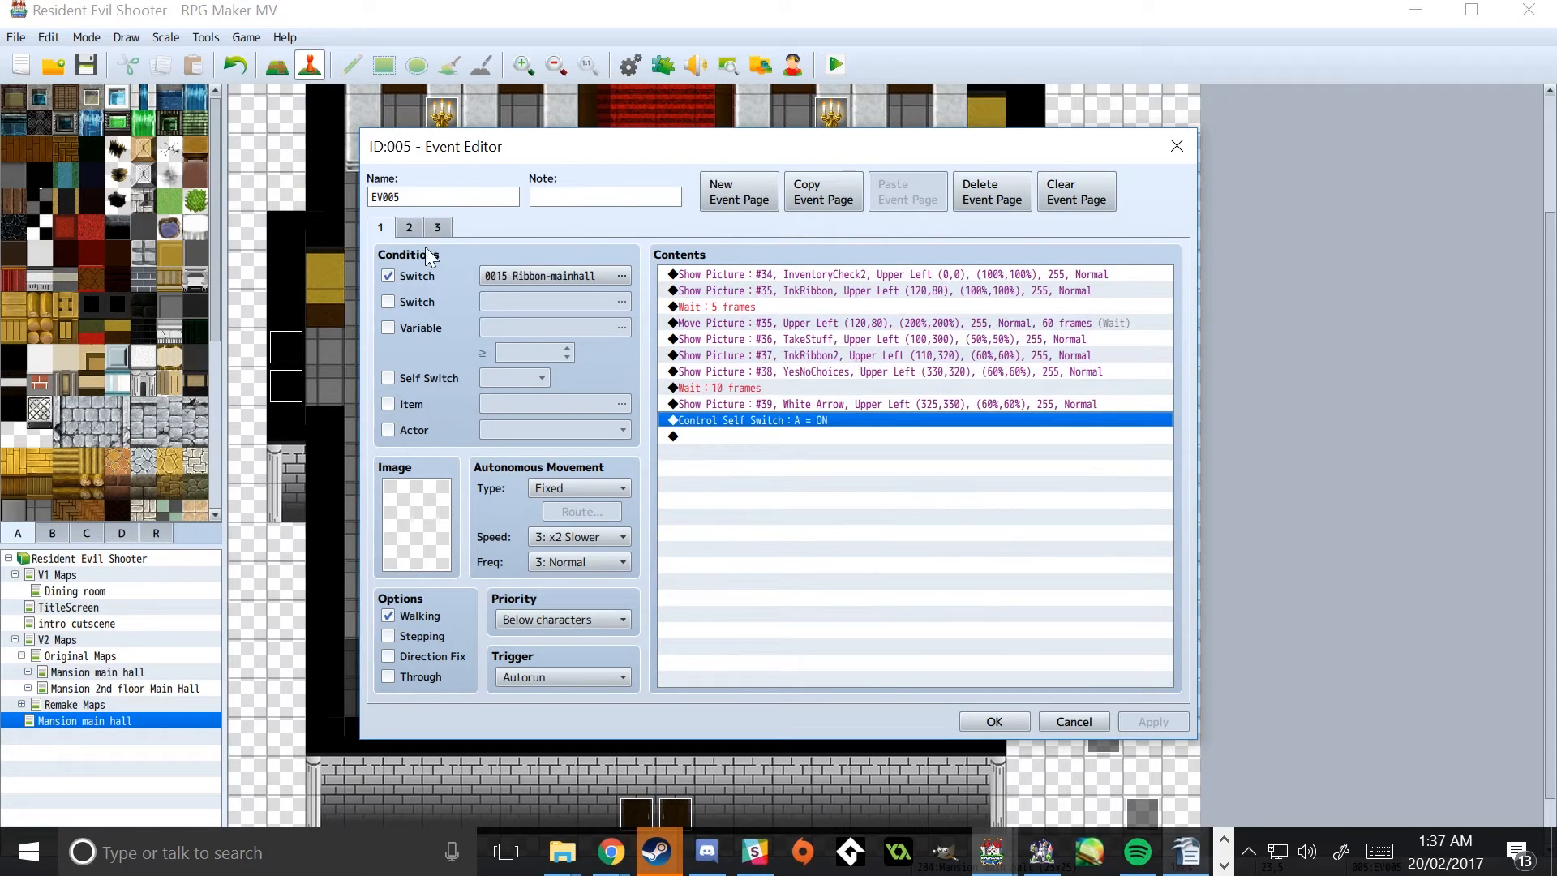
Step: Review page 2's ribbon-count conditional branches, then check back on page 1
{"action": "left_click", "coordinate": [409, 227]}
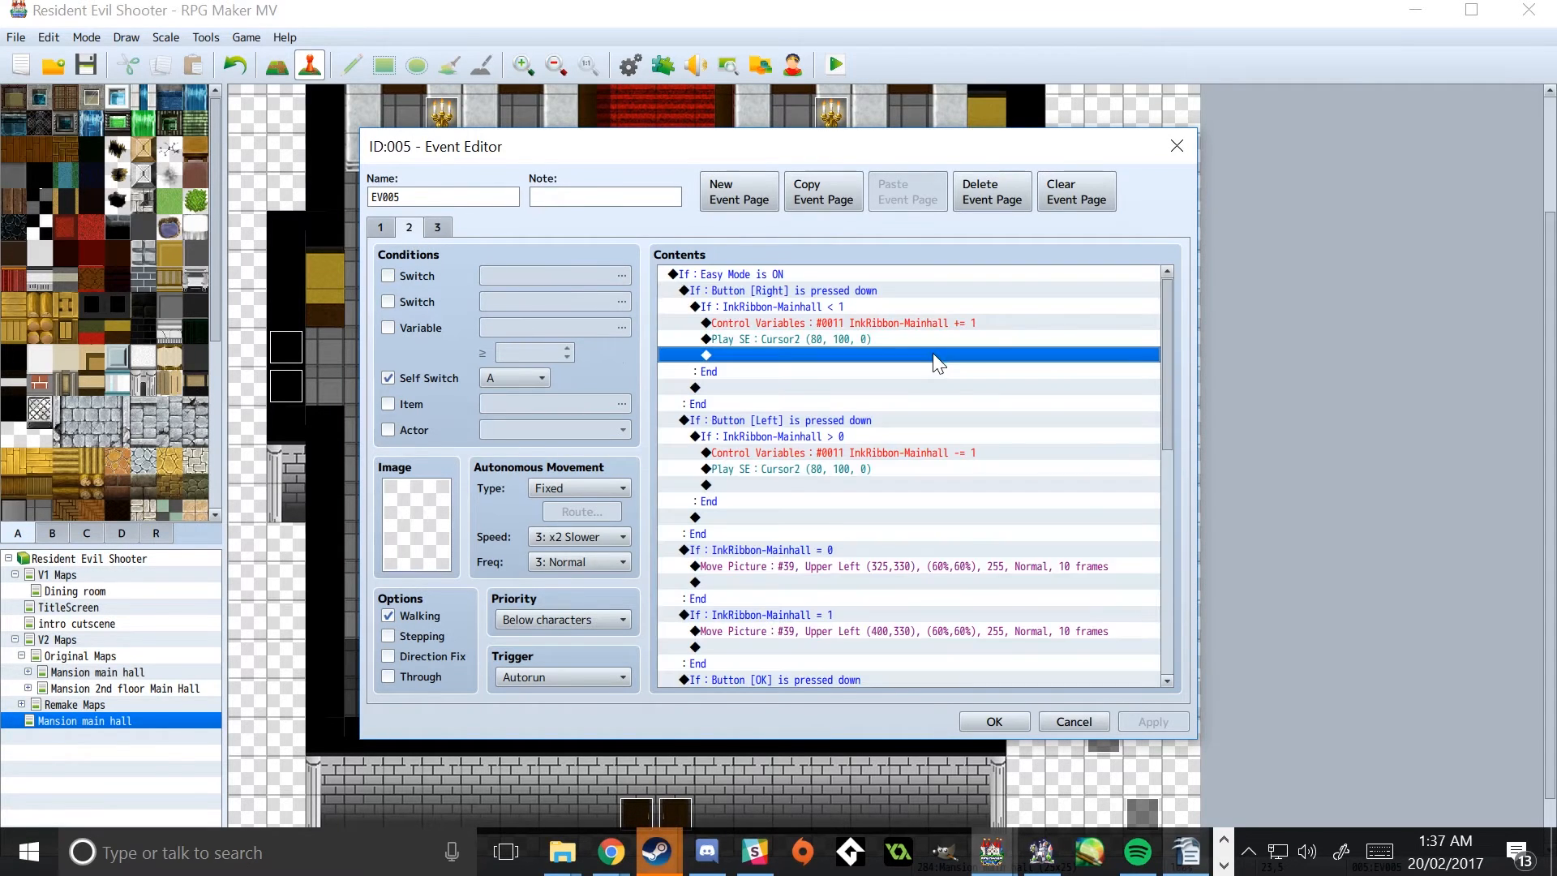
{"action": "scroll", "scroll_direction": "down", "scroll_amount": 3}
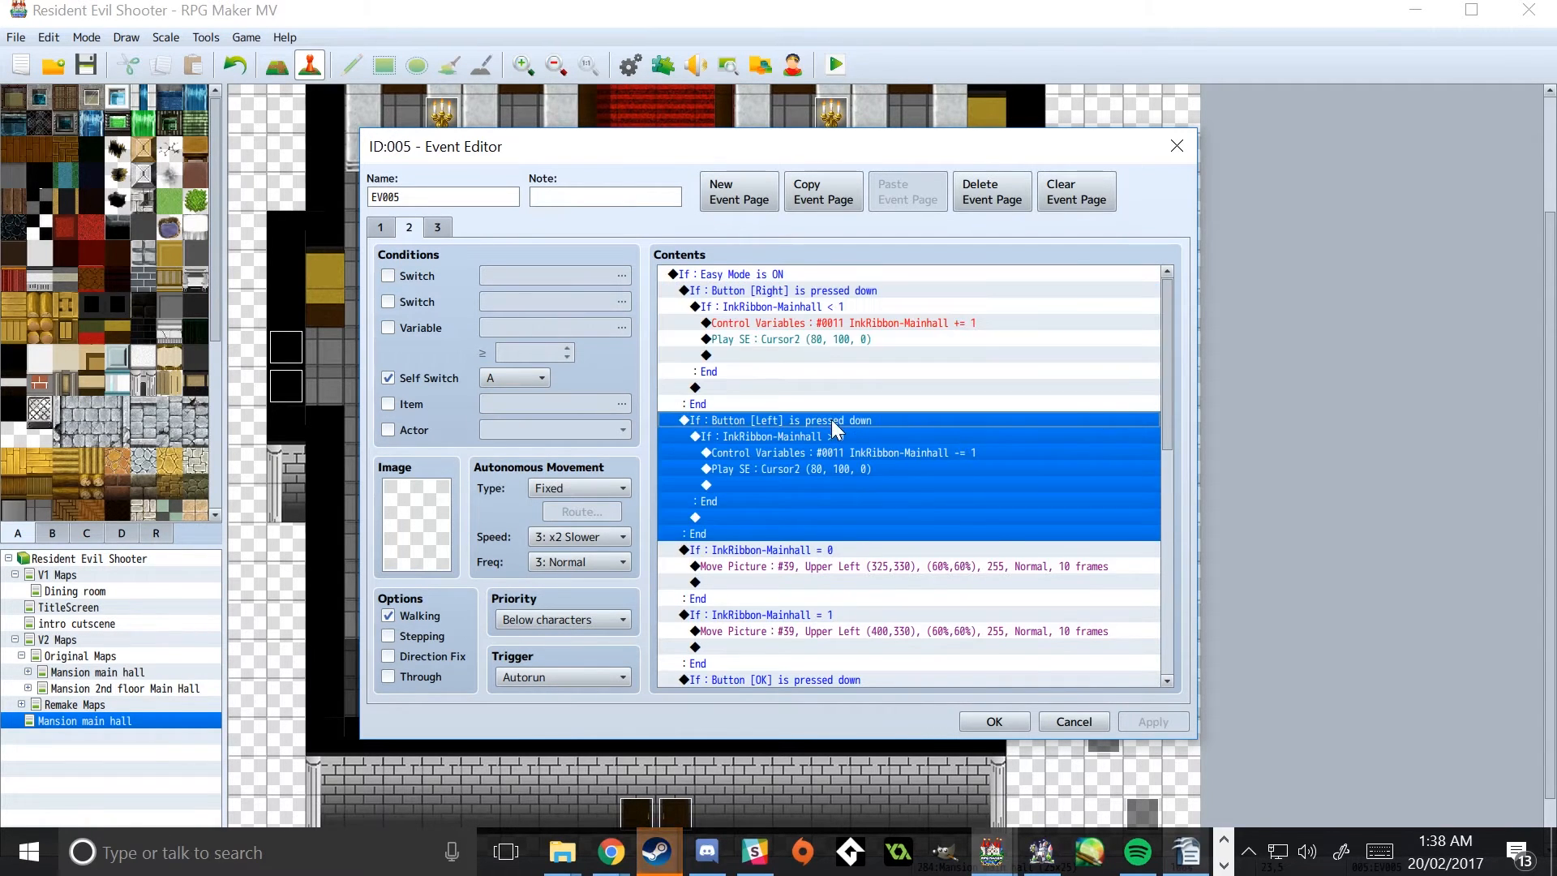
{"action": "scroll", "scroll_direction": "down", "scroll_amount": 3}
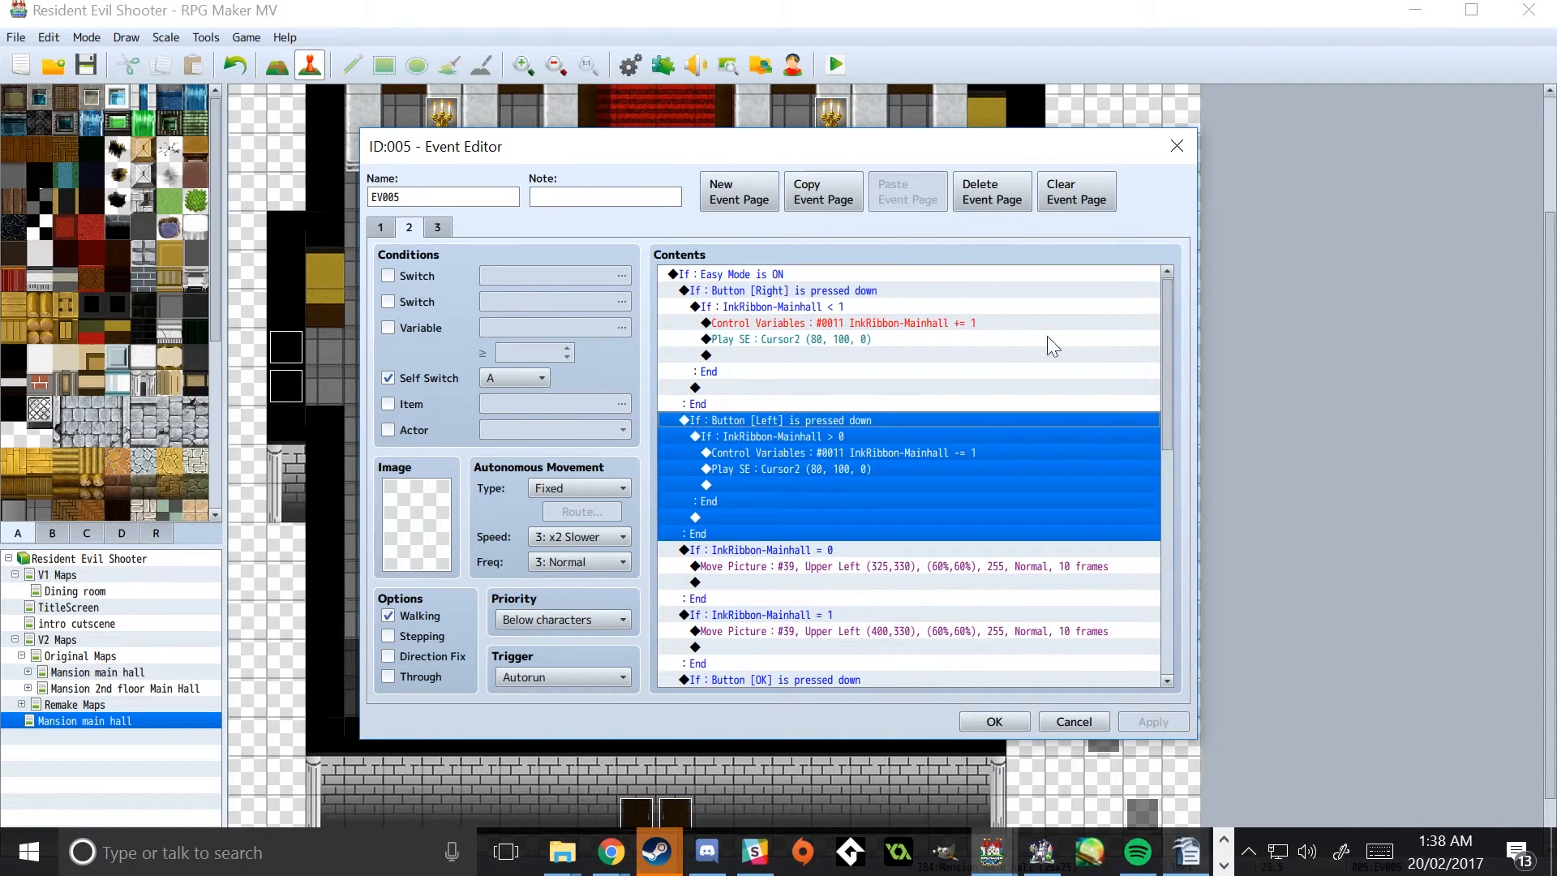
{"action": "left_click", "coordinate": [903, 582]}
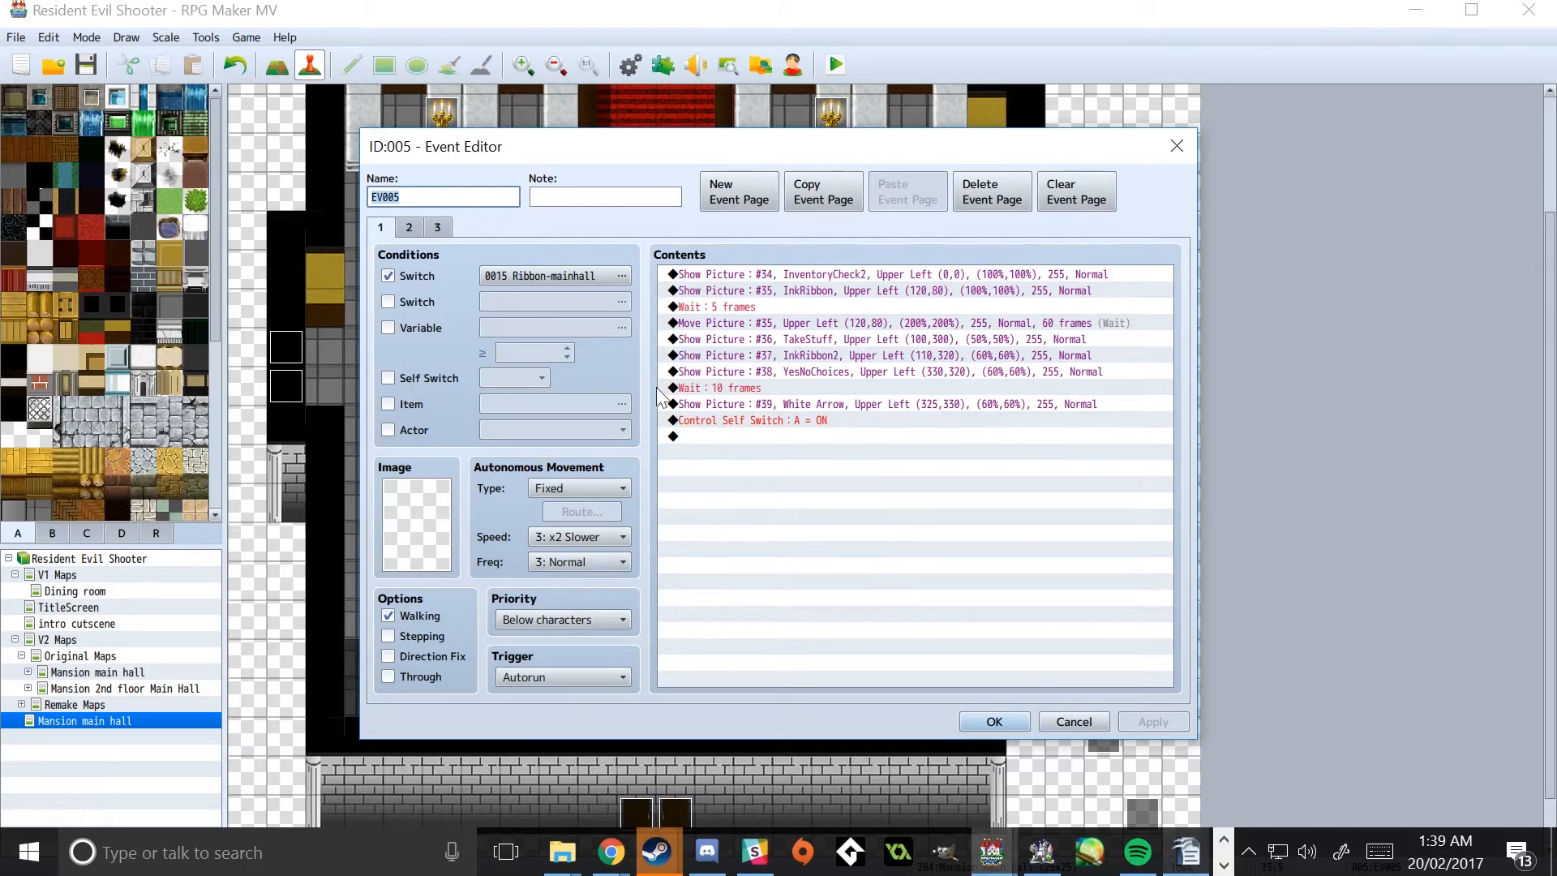
Step: Return to page 2 and scroll through its left, right and OK input branches
{"action": "left_click", "coordinate": [409, 227]}
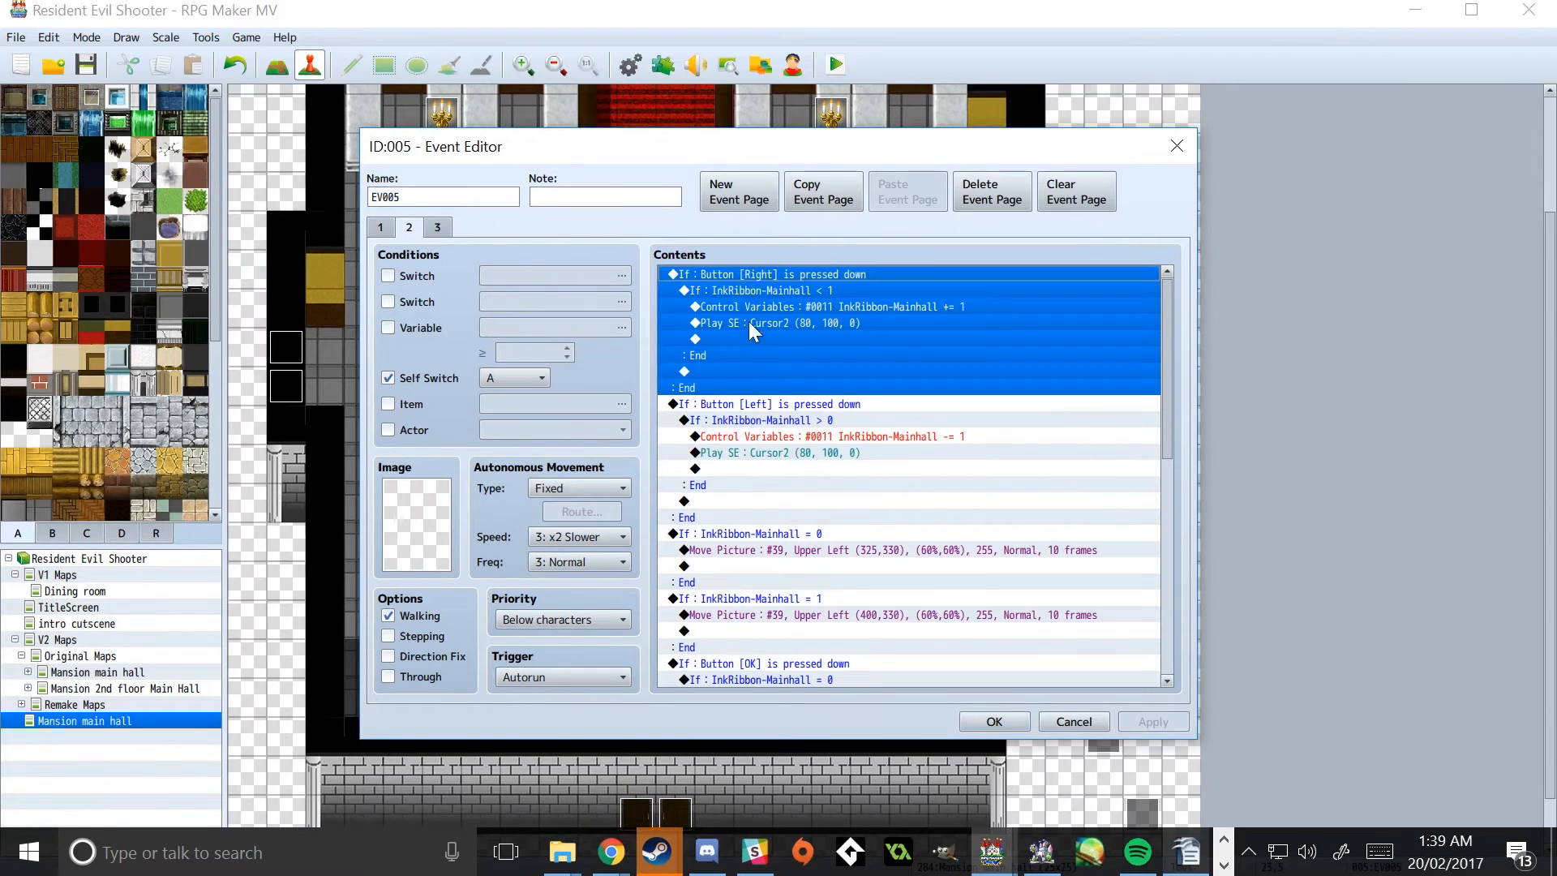
{"action": "mouse_move", "coordinate": [806, 488]}
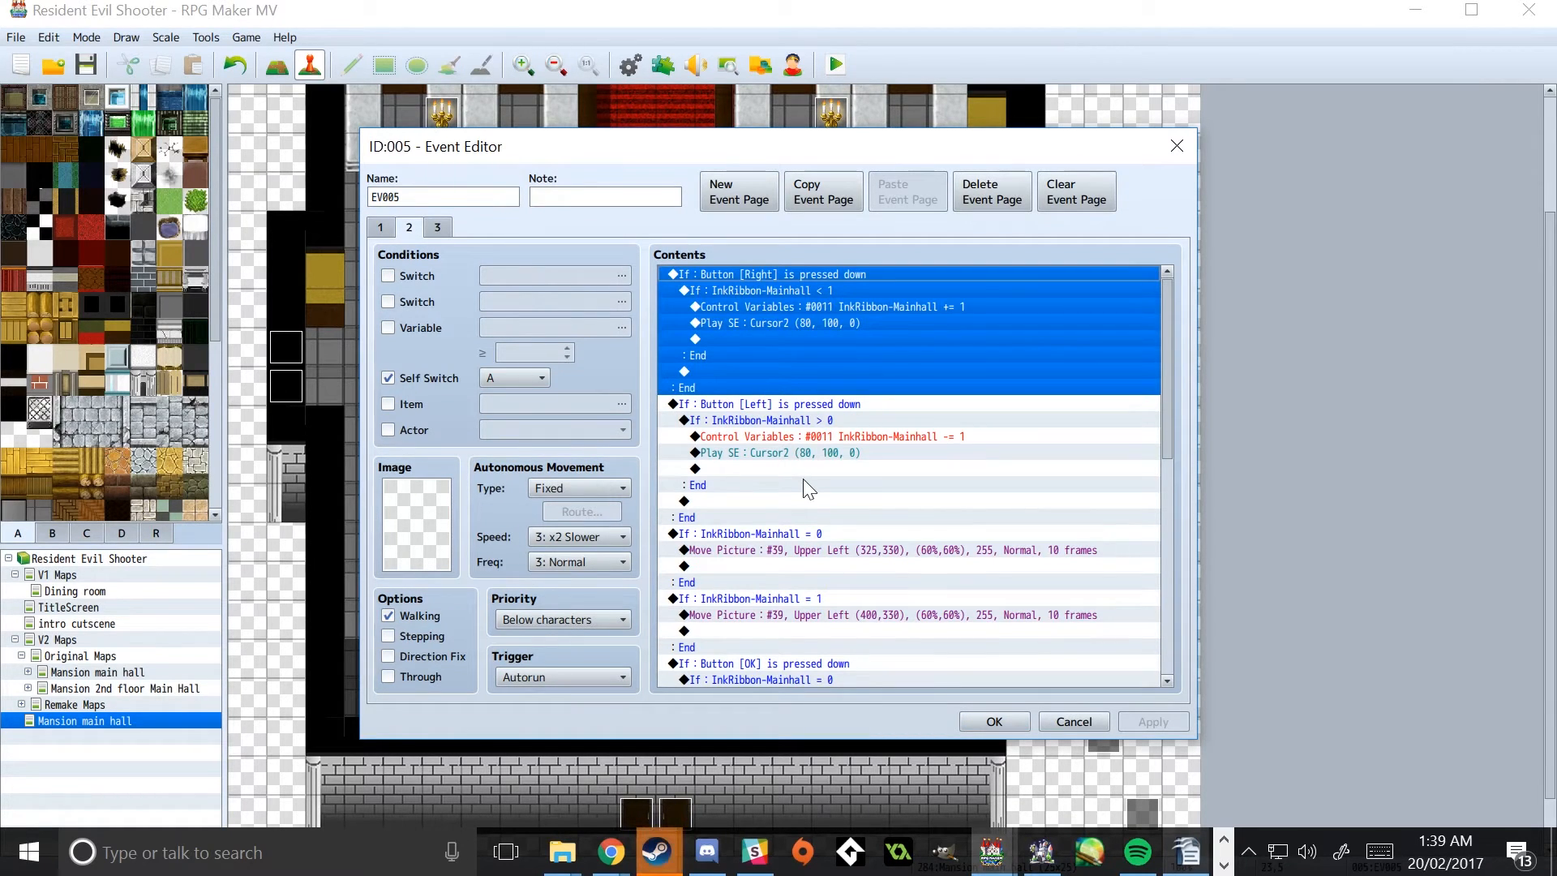
{"action": "scroll", "scroll_direction": "down", "scroll_amount": 3}
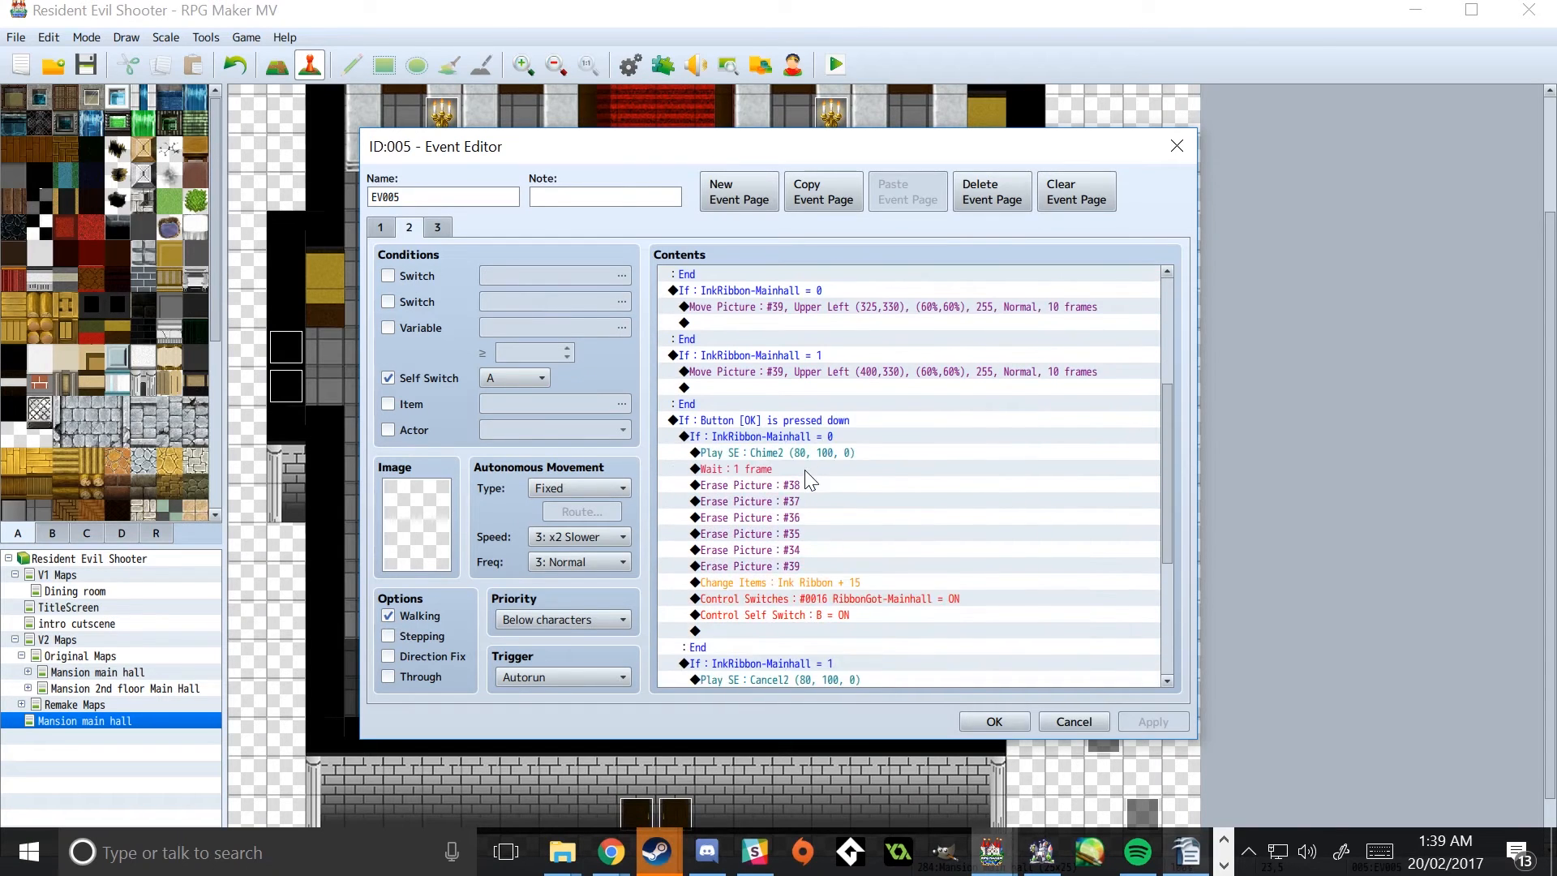
{"action": "scroll", "scroll_direction": "down", "scroll_amount": 3}
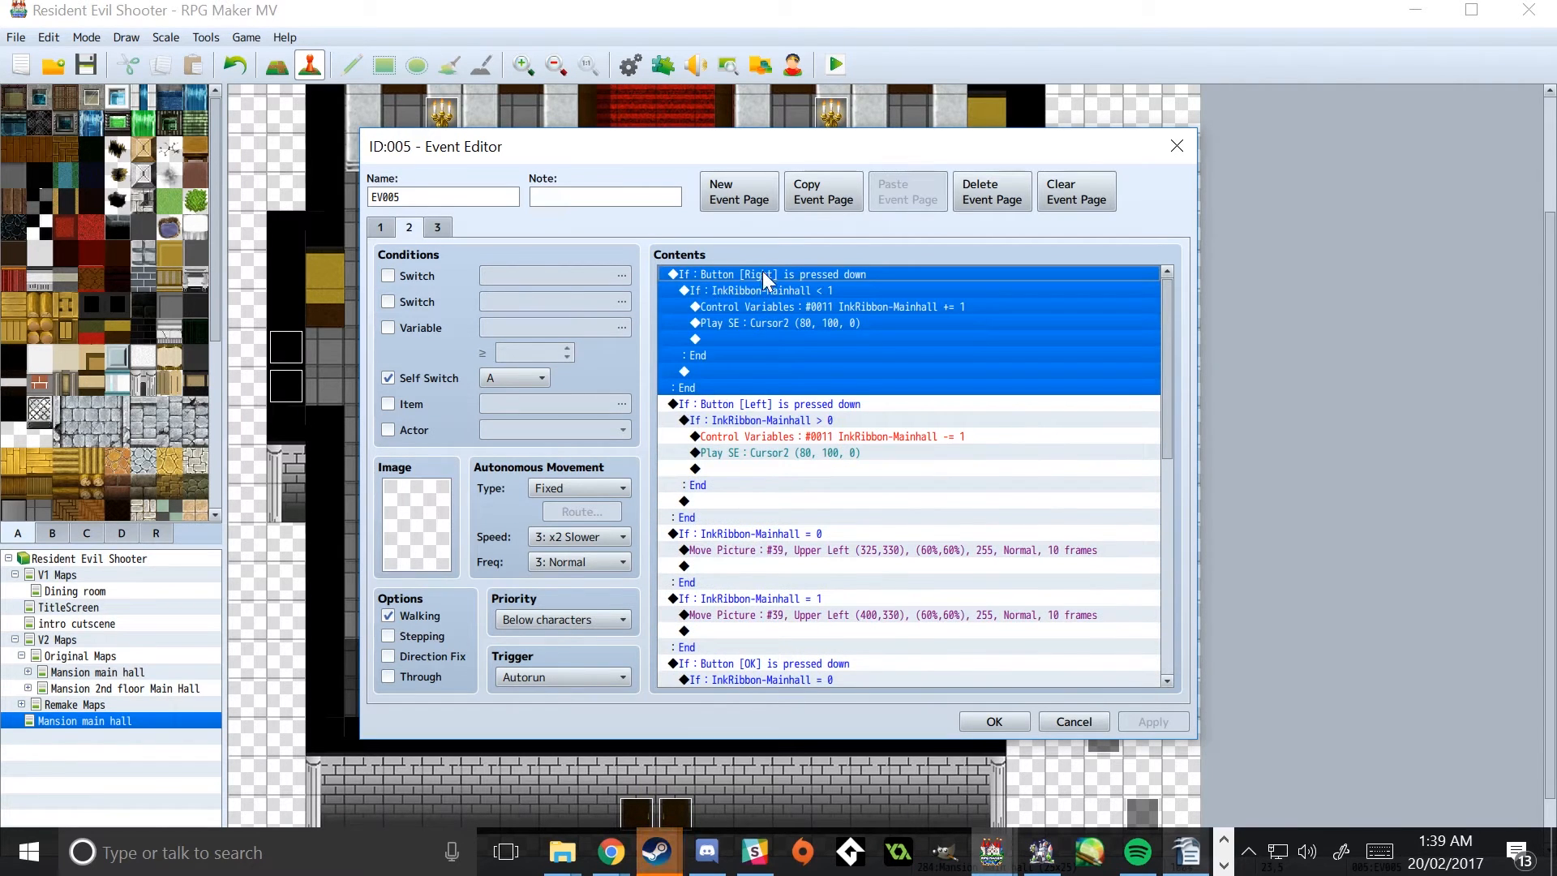
{"action": "mouse_move", "coordinate": [855, 285]}
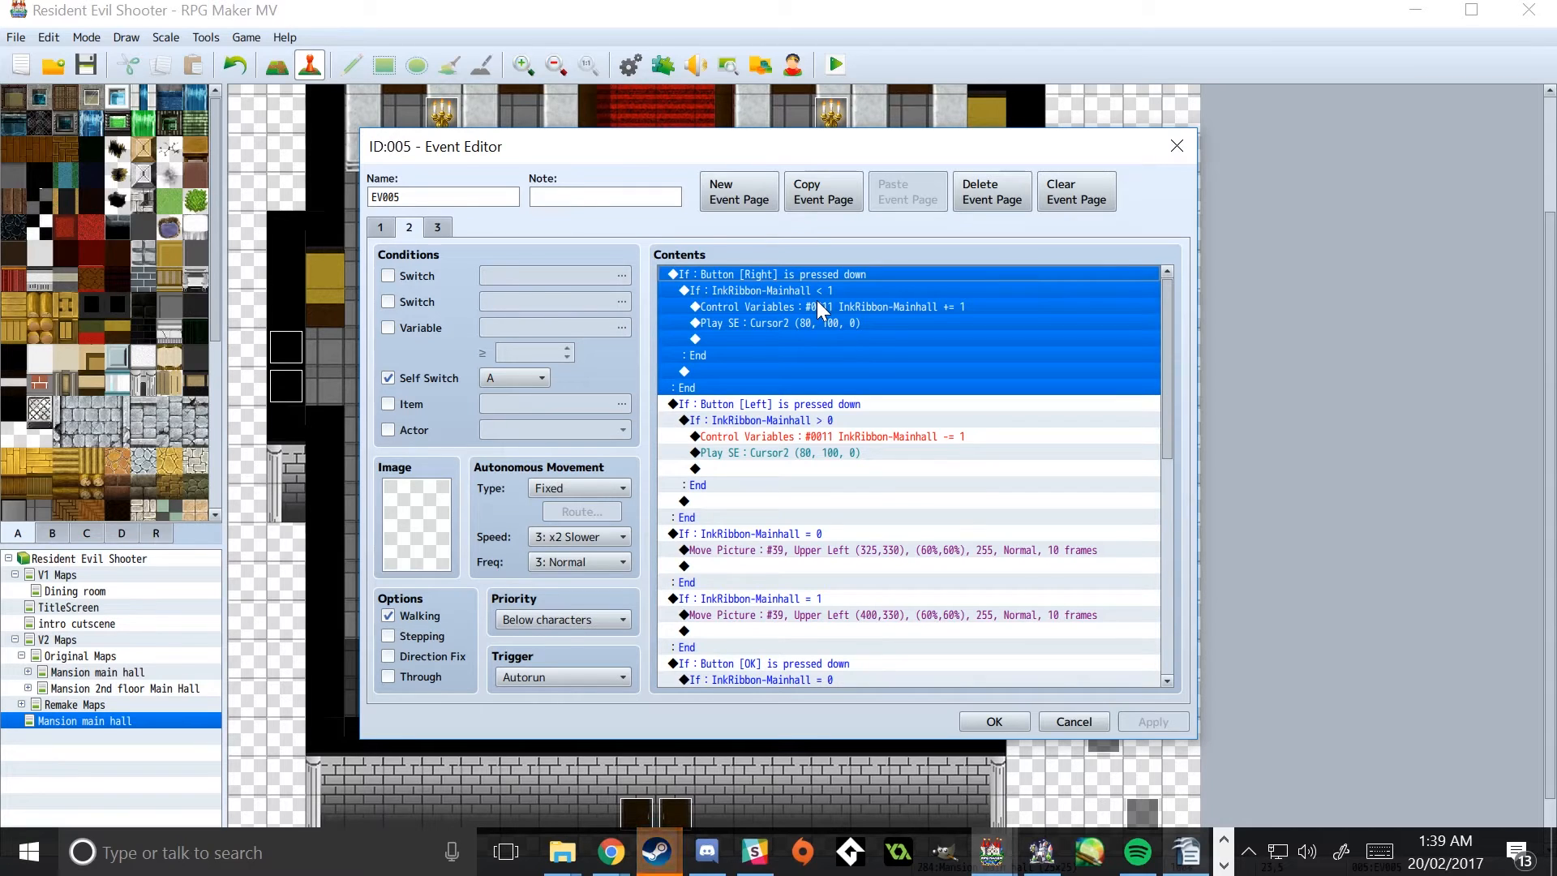
{"action": "left_click", "coordinate": [823, 306]}
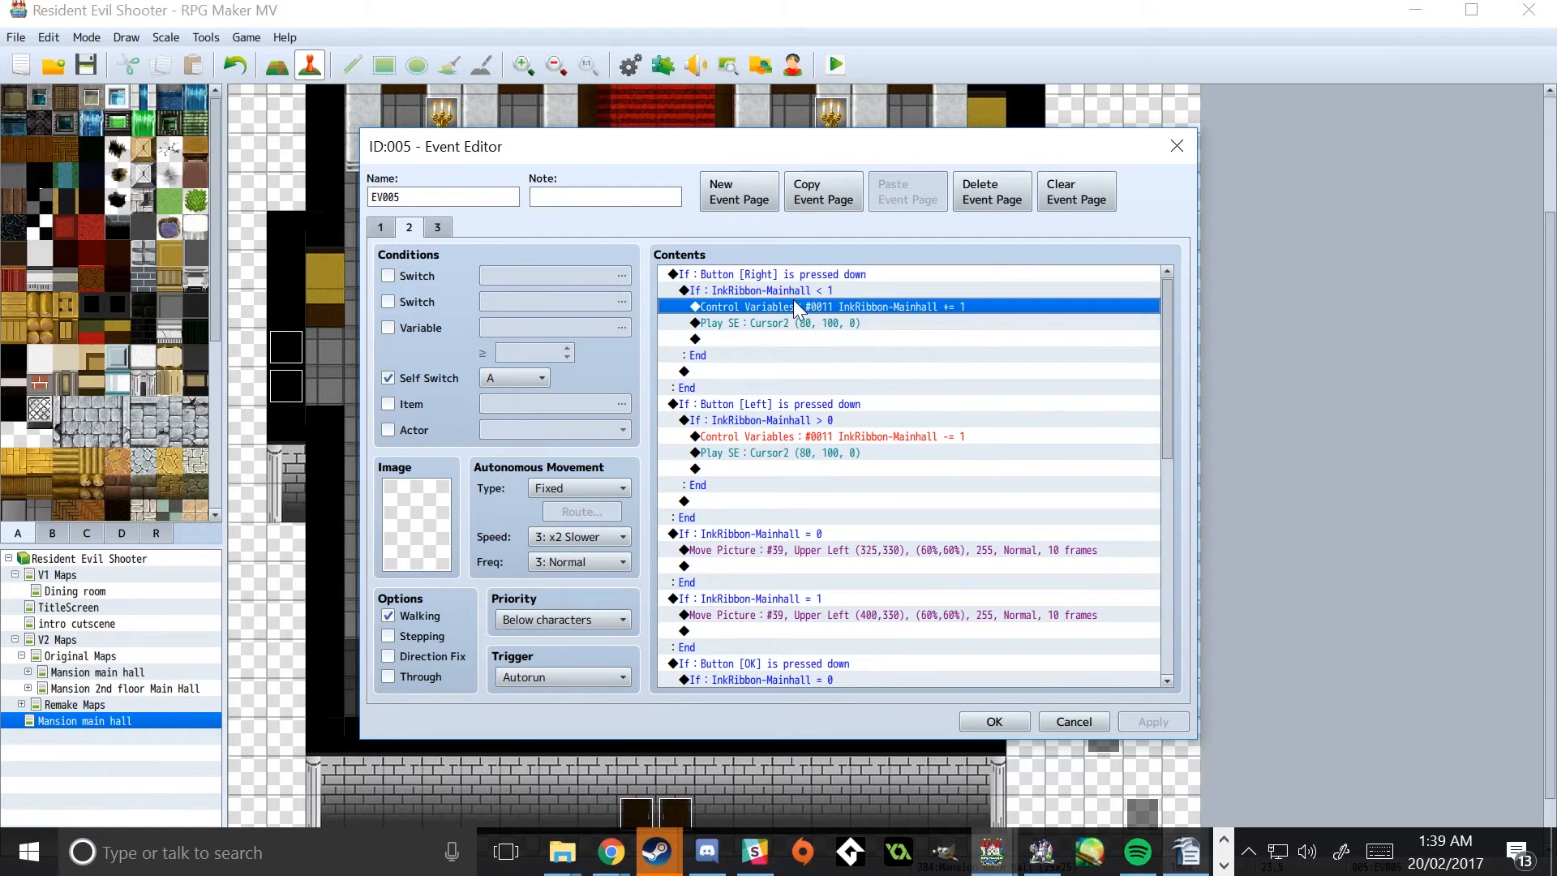
{"action": "double_click", "coordinate": [756, 290]}
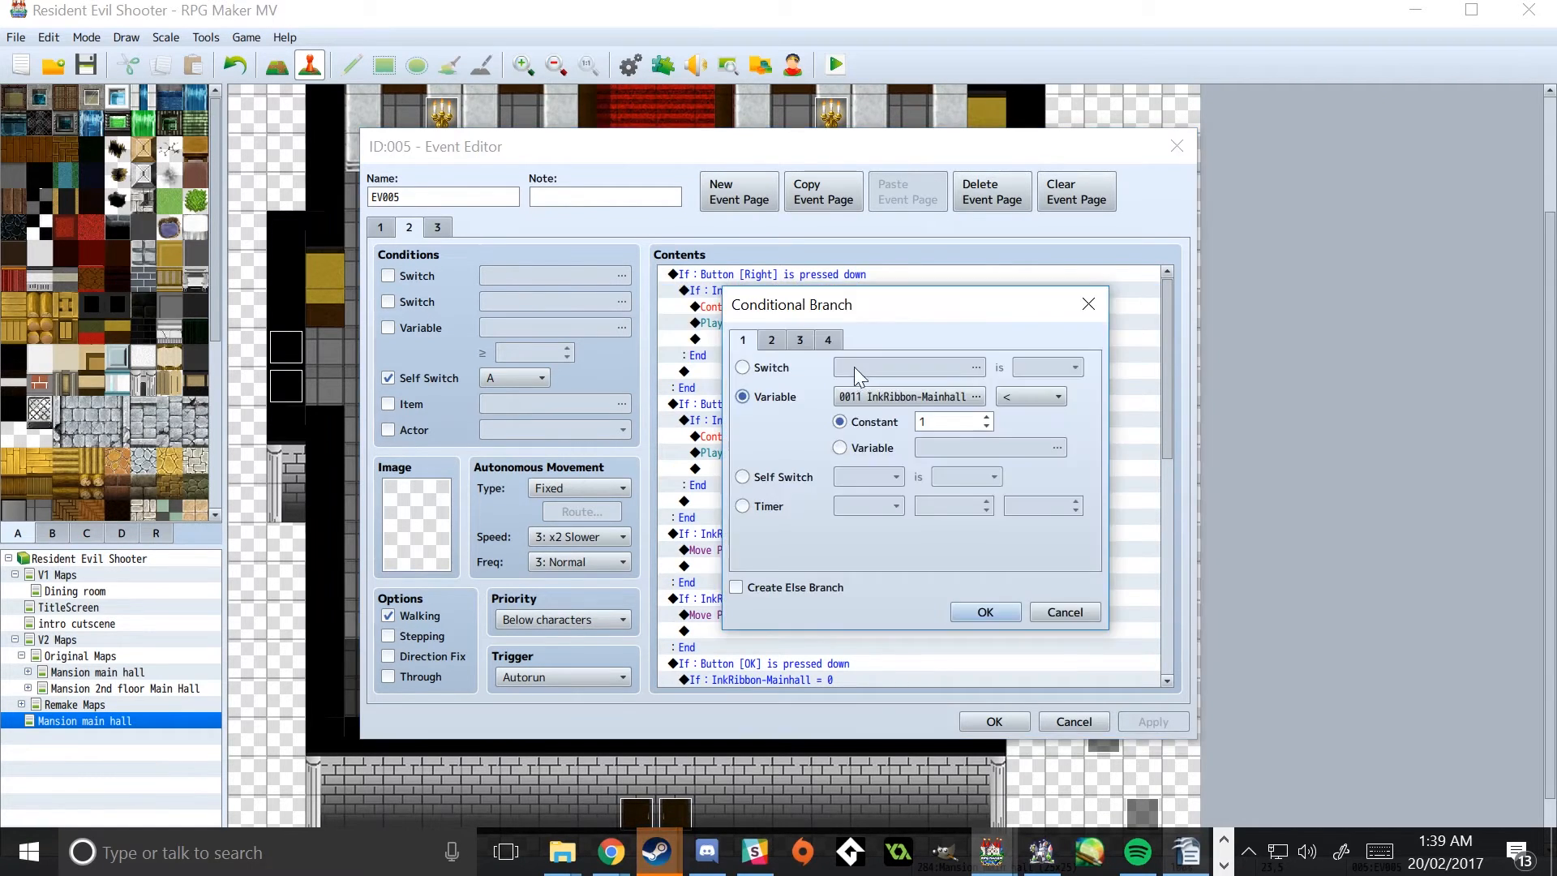
{"action": "left_click", "coordinate": [974, 395]}
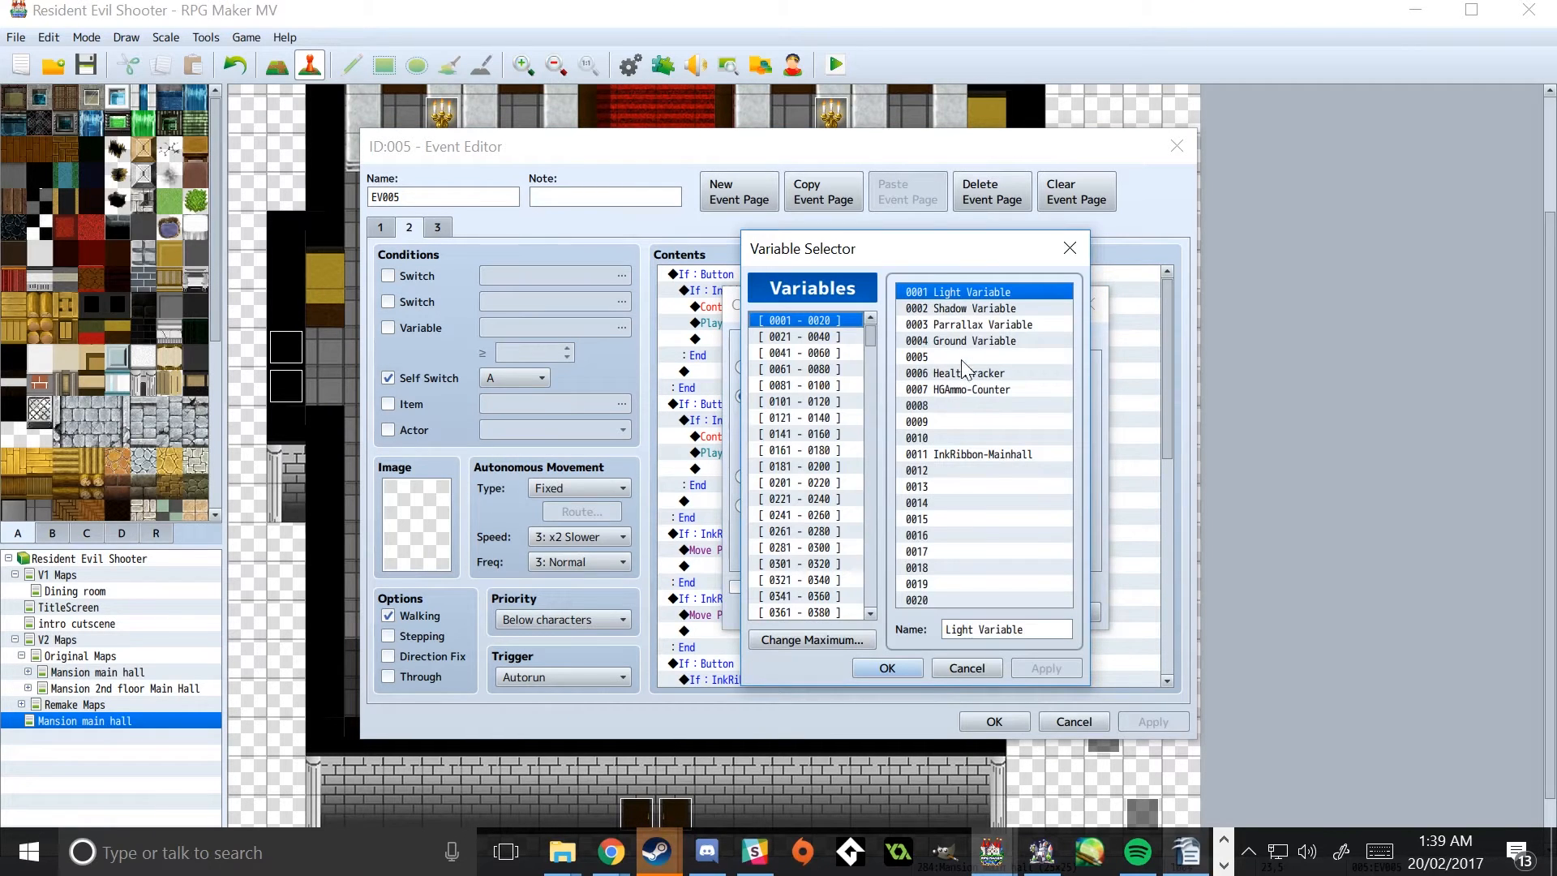
{"action": "mouse_move", "coordinate": [997, 467]}
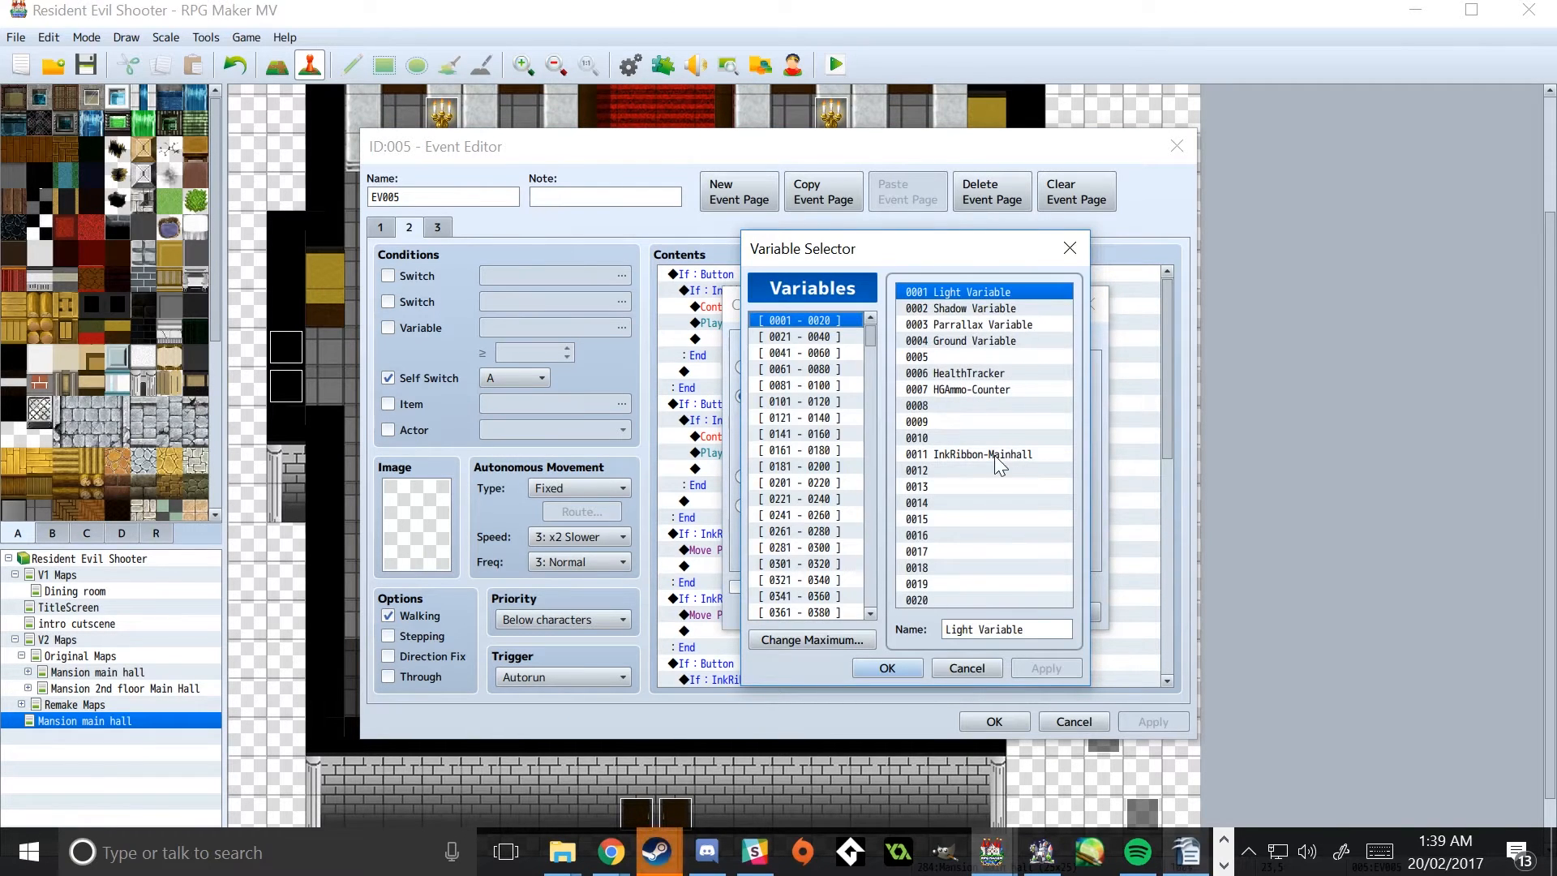
{"action": "left_click", "coordinate": [885, 667]}
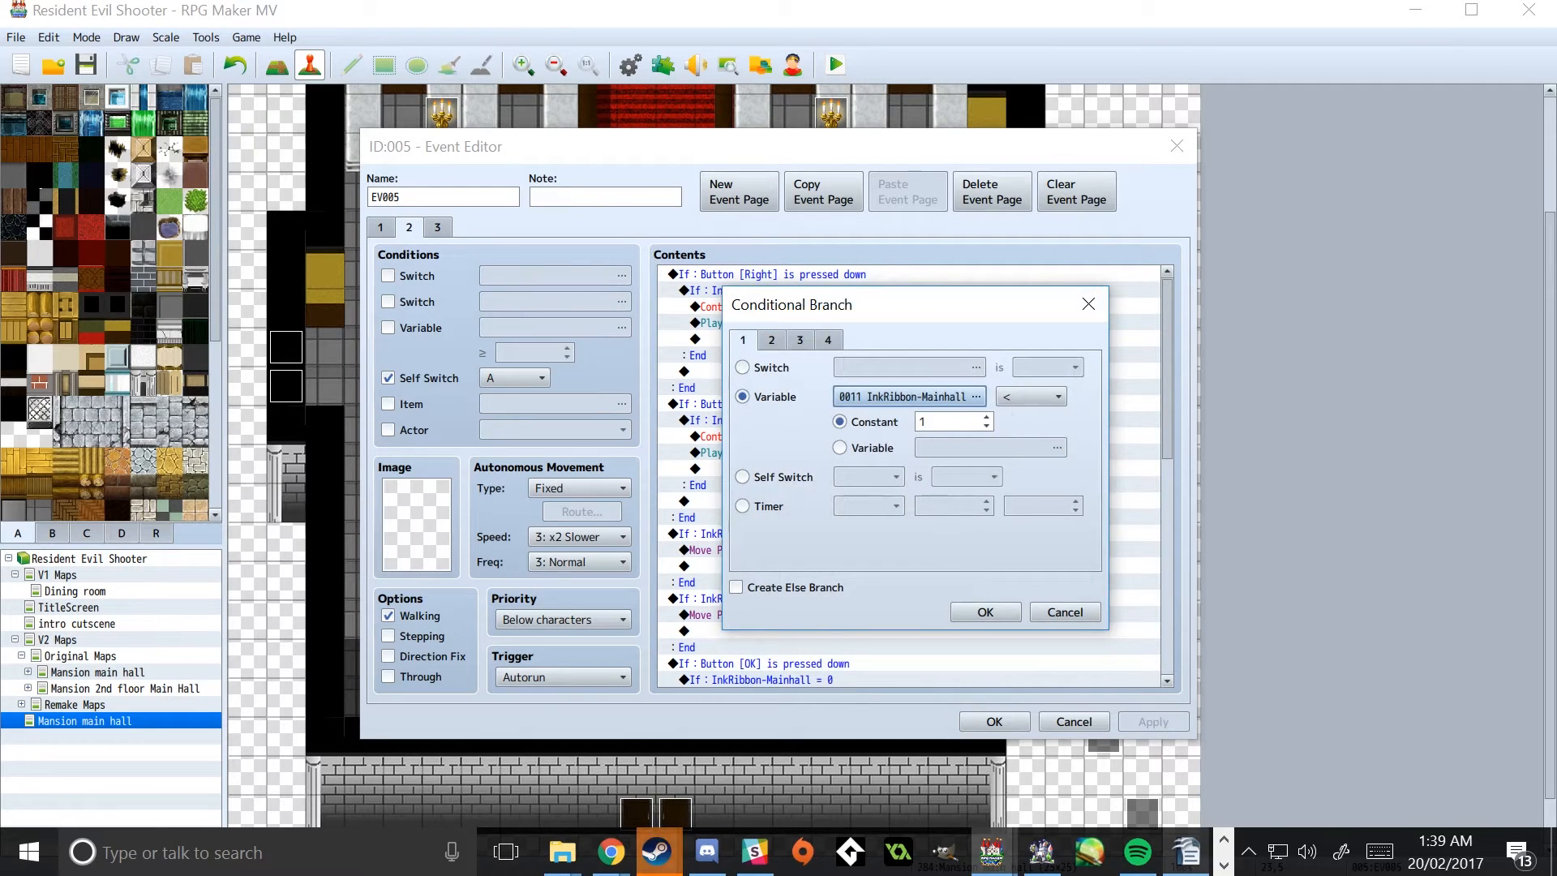
{"action": "left_click", "coordinate": [983, 612]}
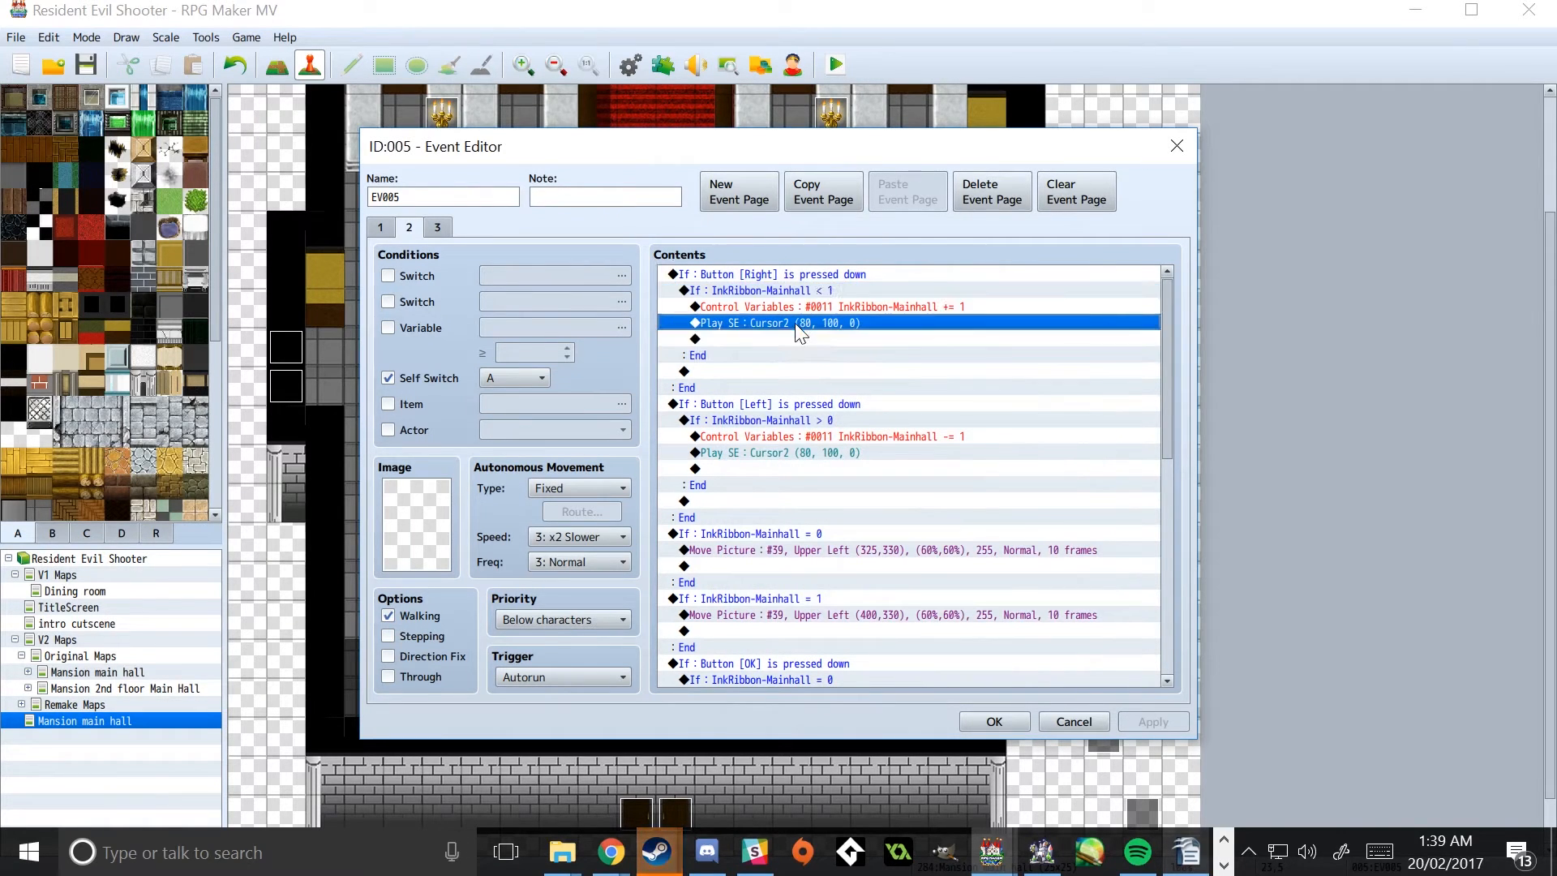
{"action": "left_click", "coordinate": [828, 307]}
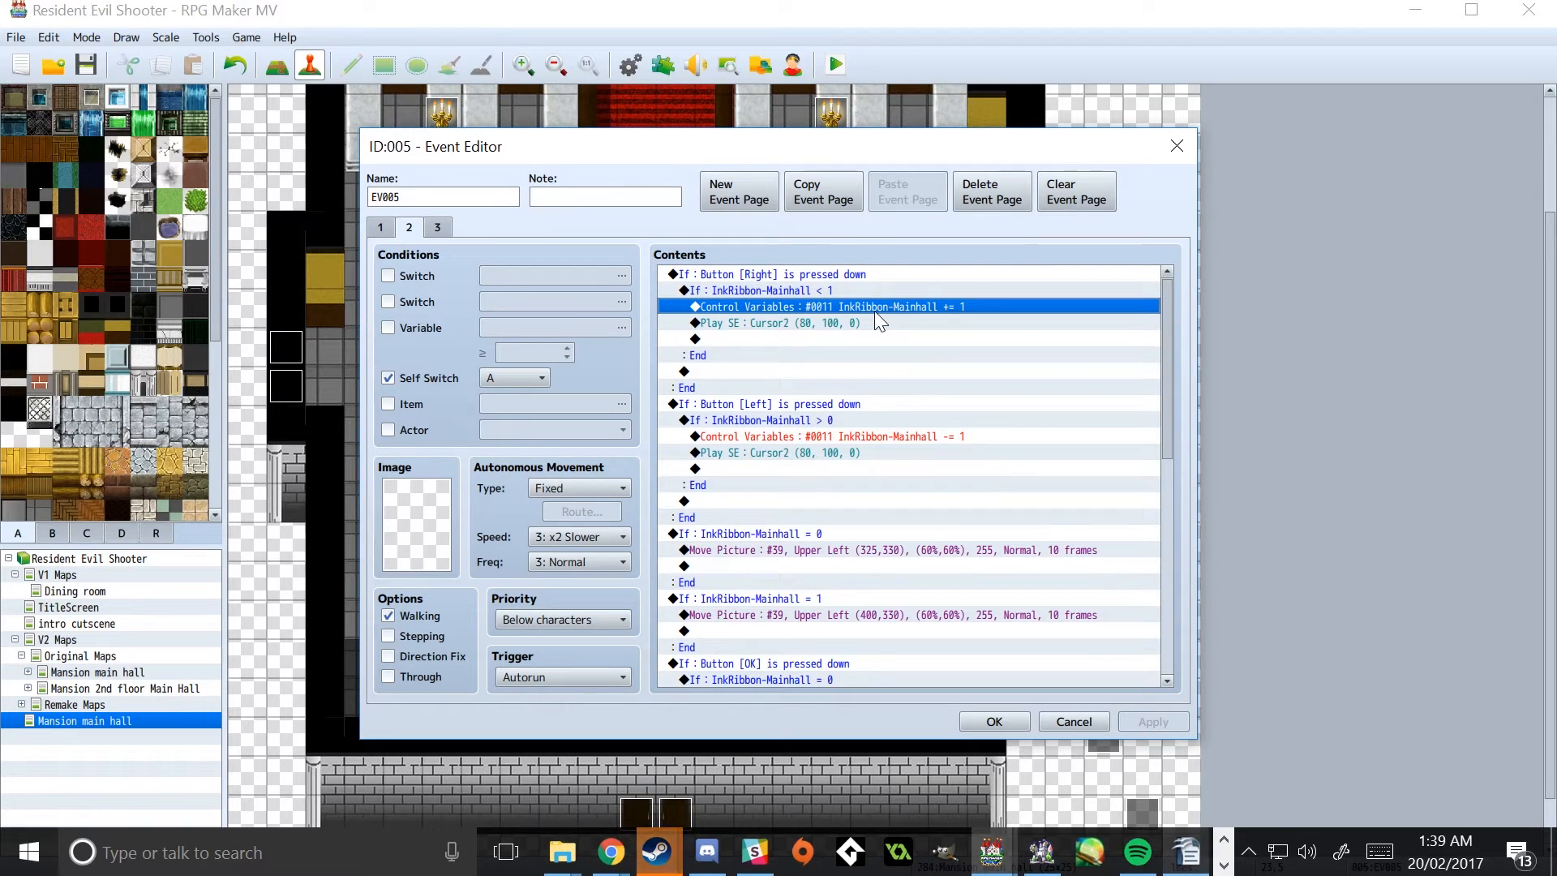
{"action": "right_click", "coordinate": [843, 313]}
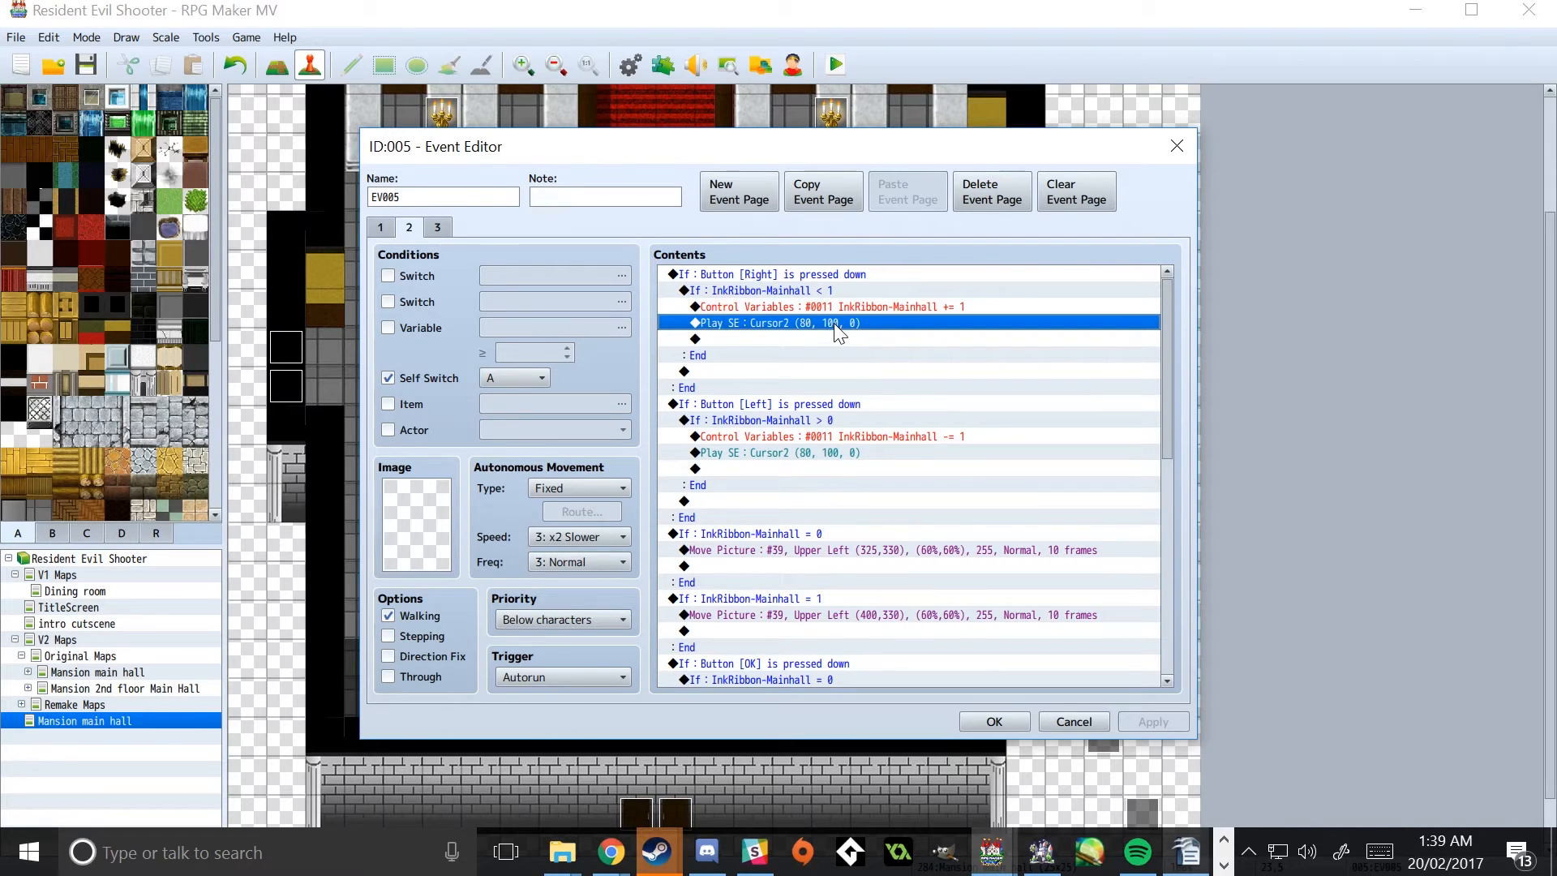
{"action": "mouse_move", "coordinate": [846, 421]}
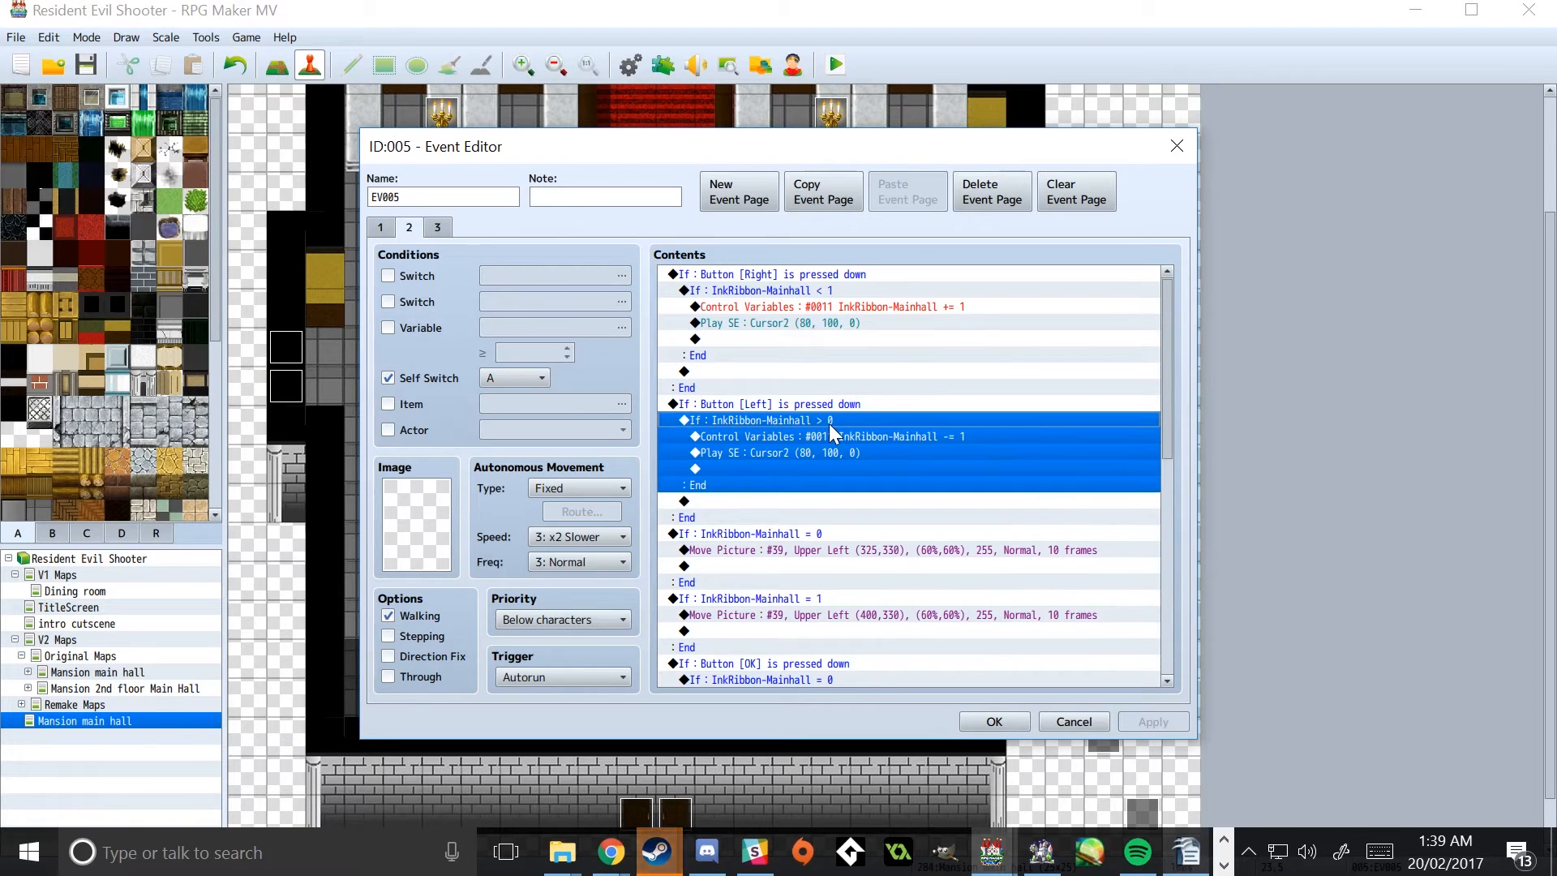
{"action": "mouse_move", "coordinate": [863, 438]}
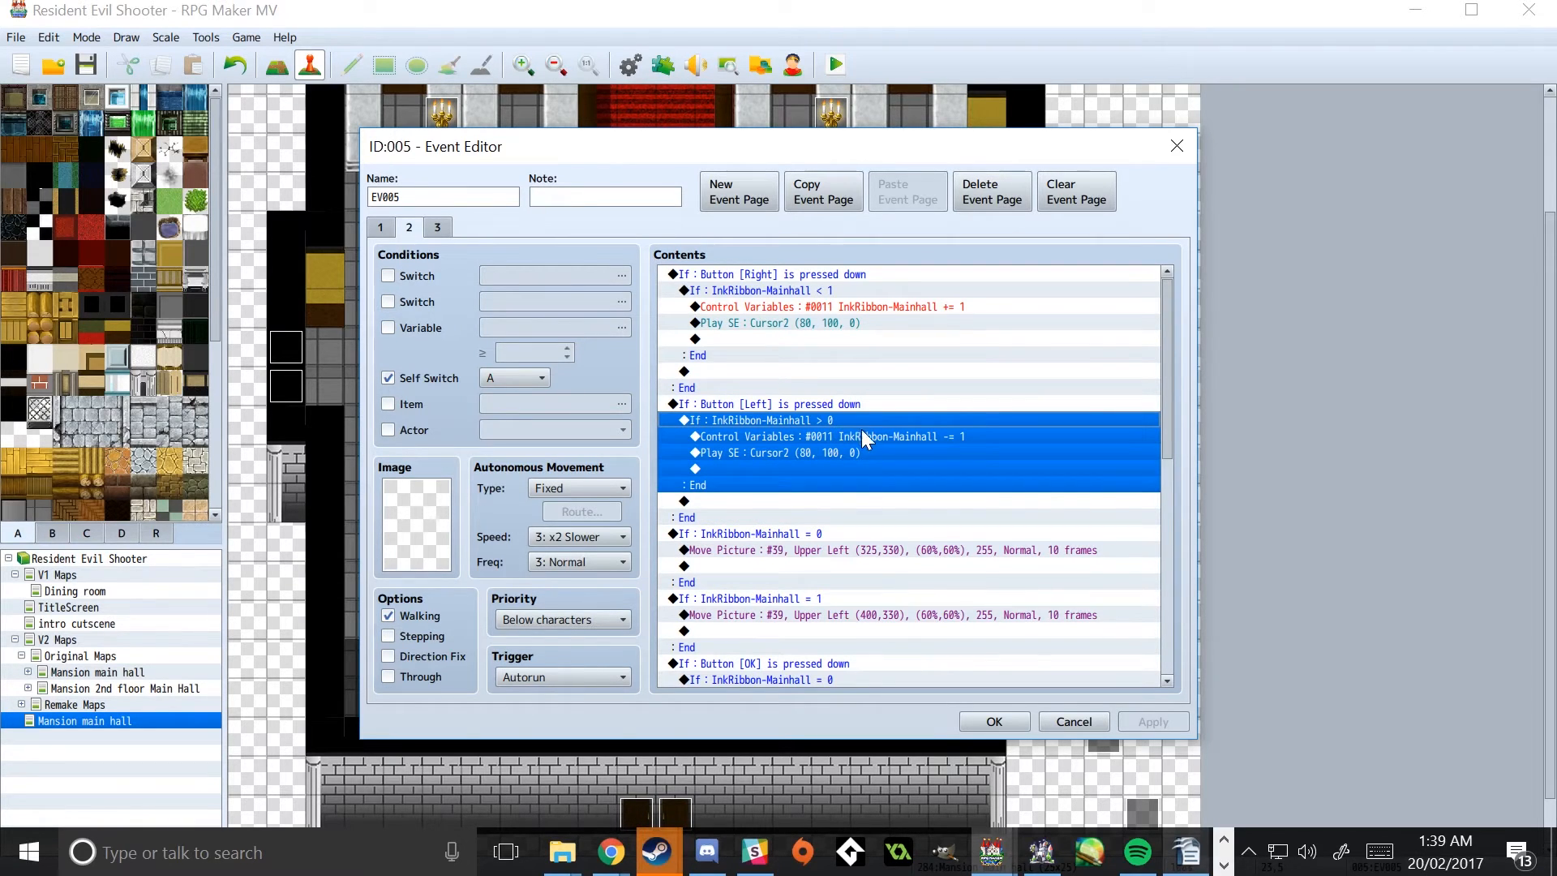
{"action": "left_click", "coordinate": [829, 436]}
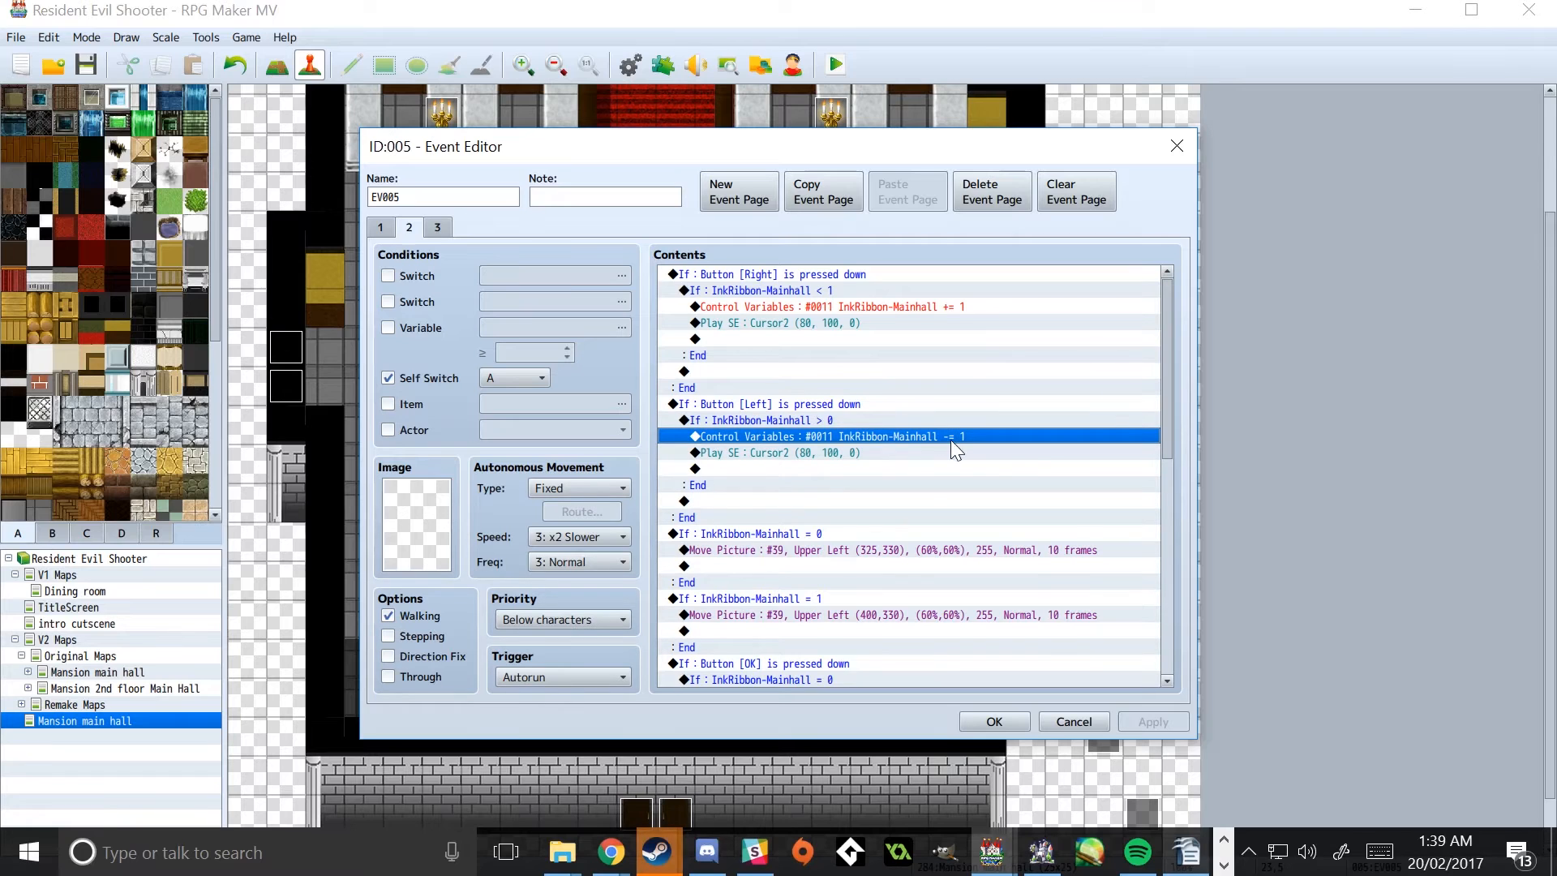
{"action": "mouse_move", "coordinate": [856, 459]}
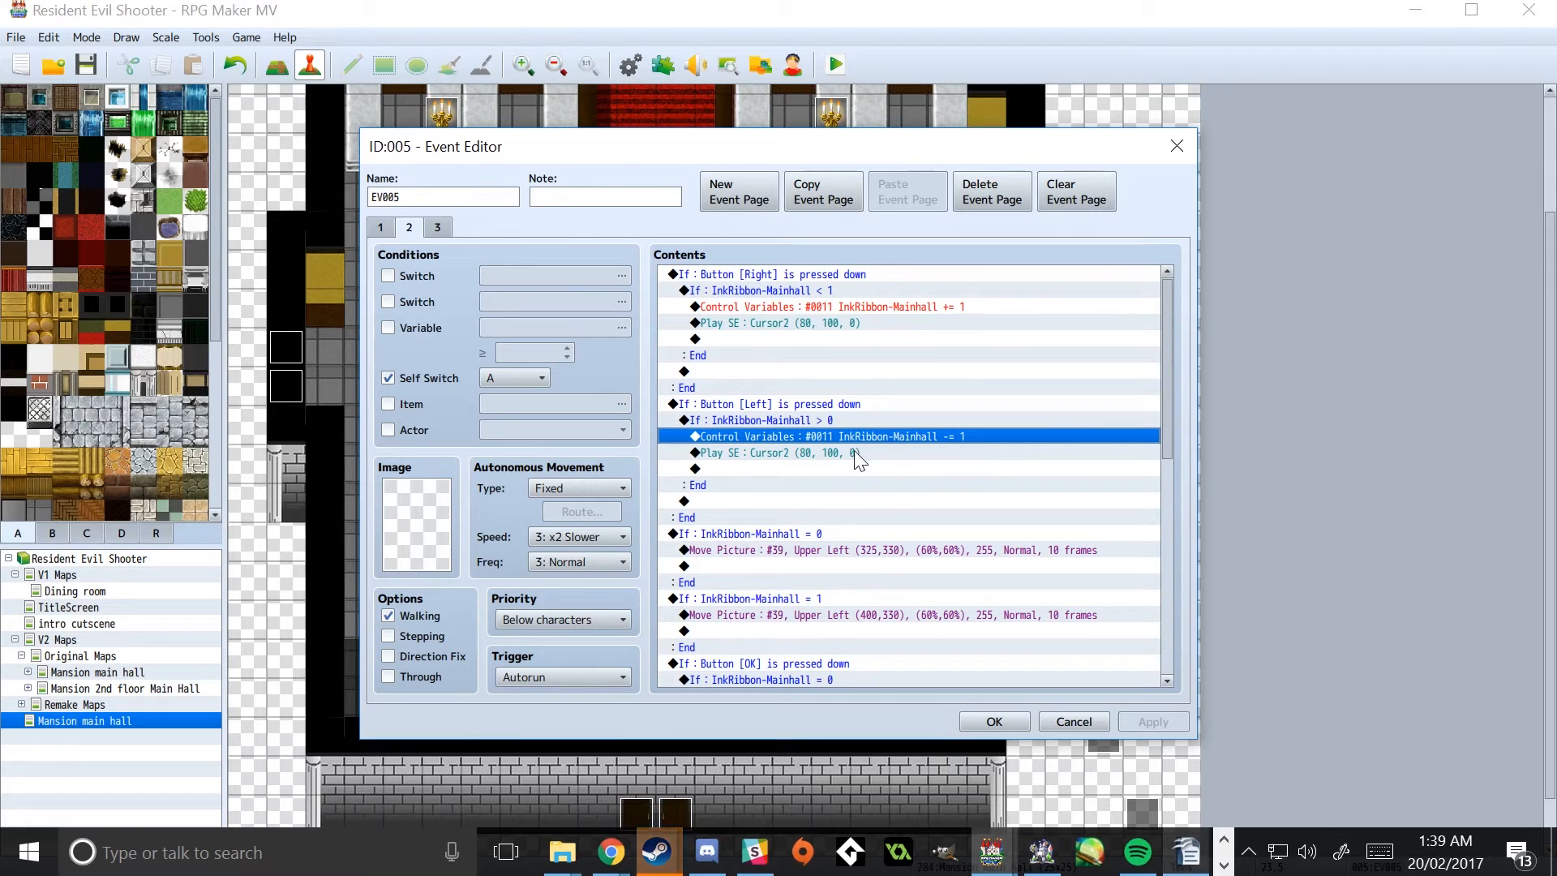
{"action": "scroll", "scroll_direction": "down", "scroll_amount": 3}
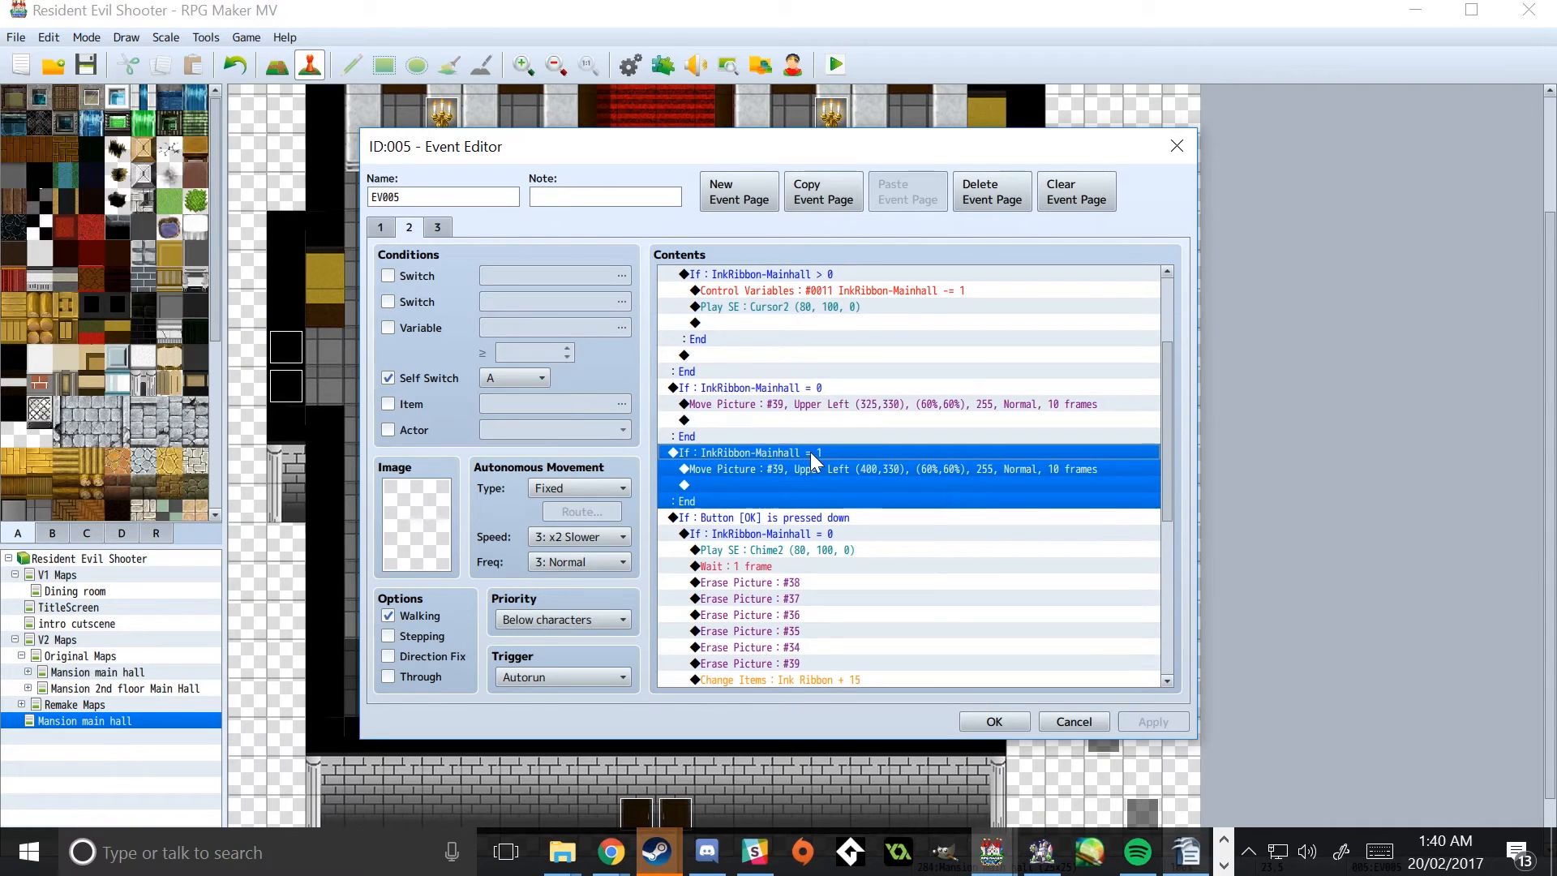
{"action": "left_click", "coordinate": [889, 404]}
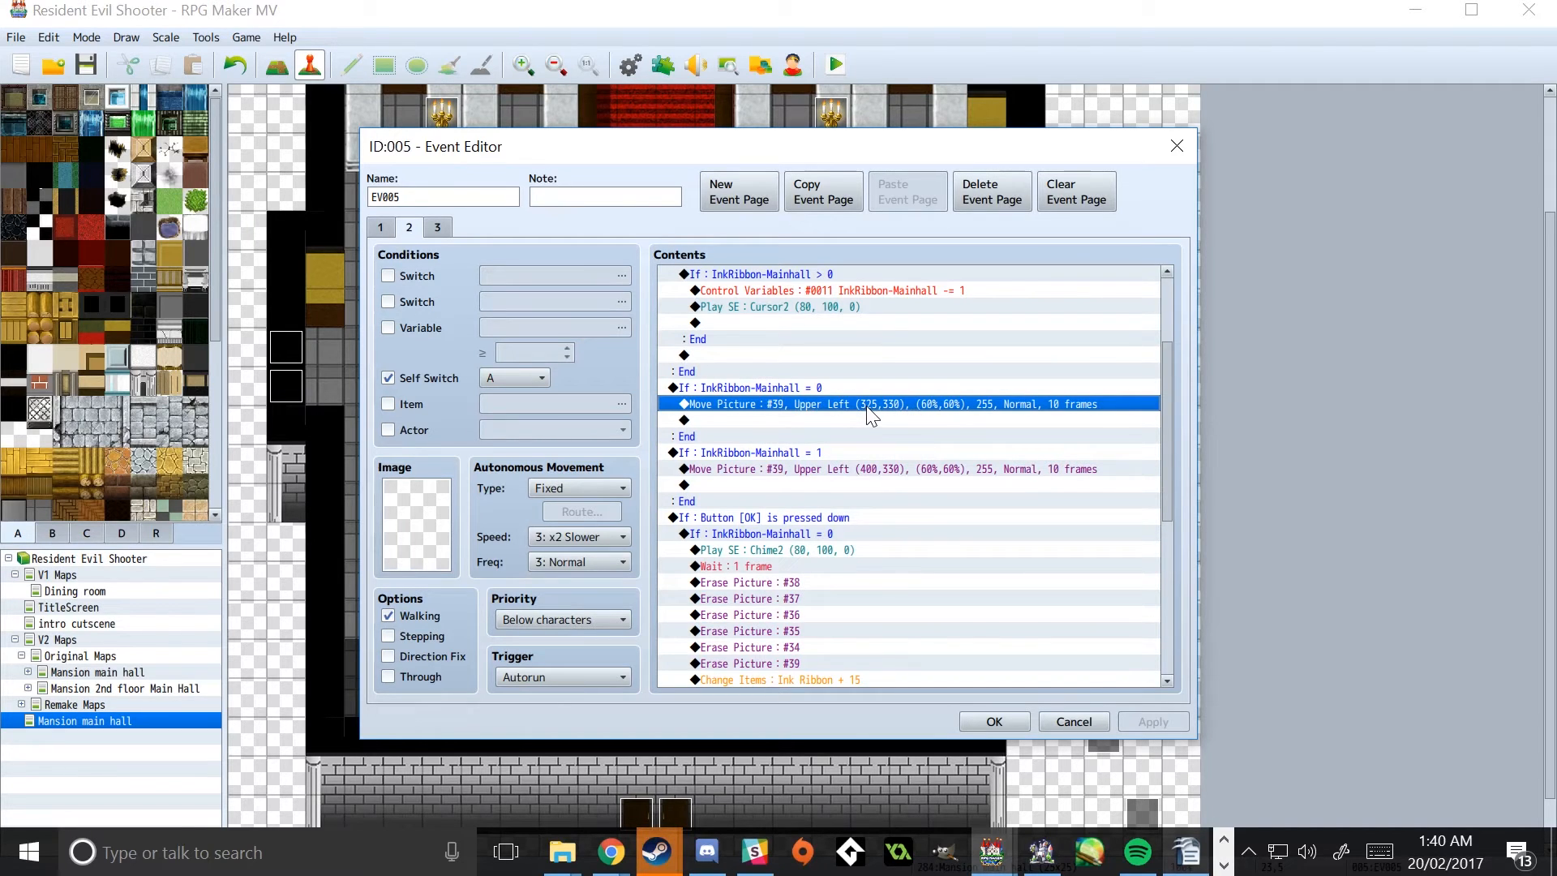
{"action": "mouse_move", "coordinate": [936, 417]}
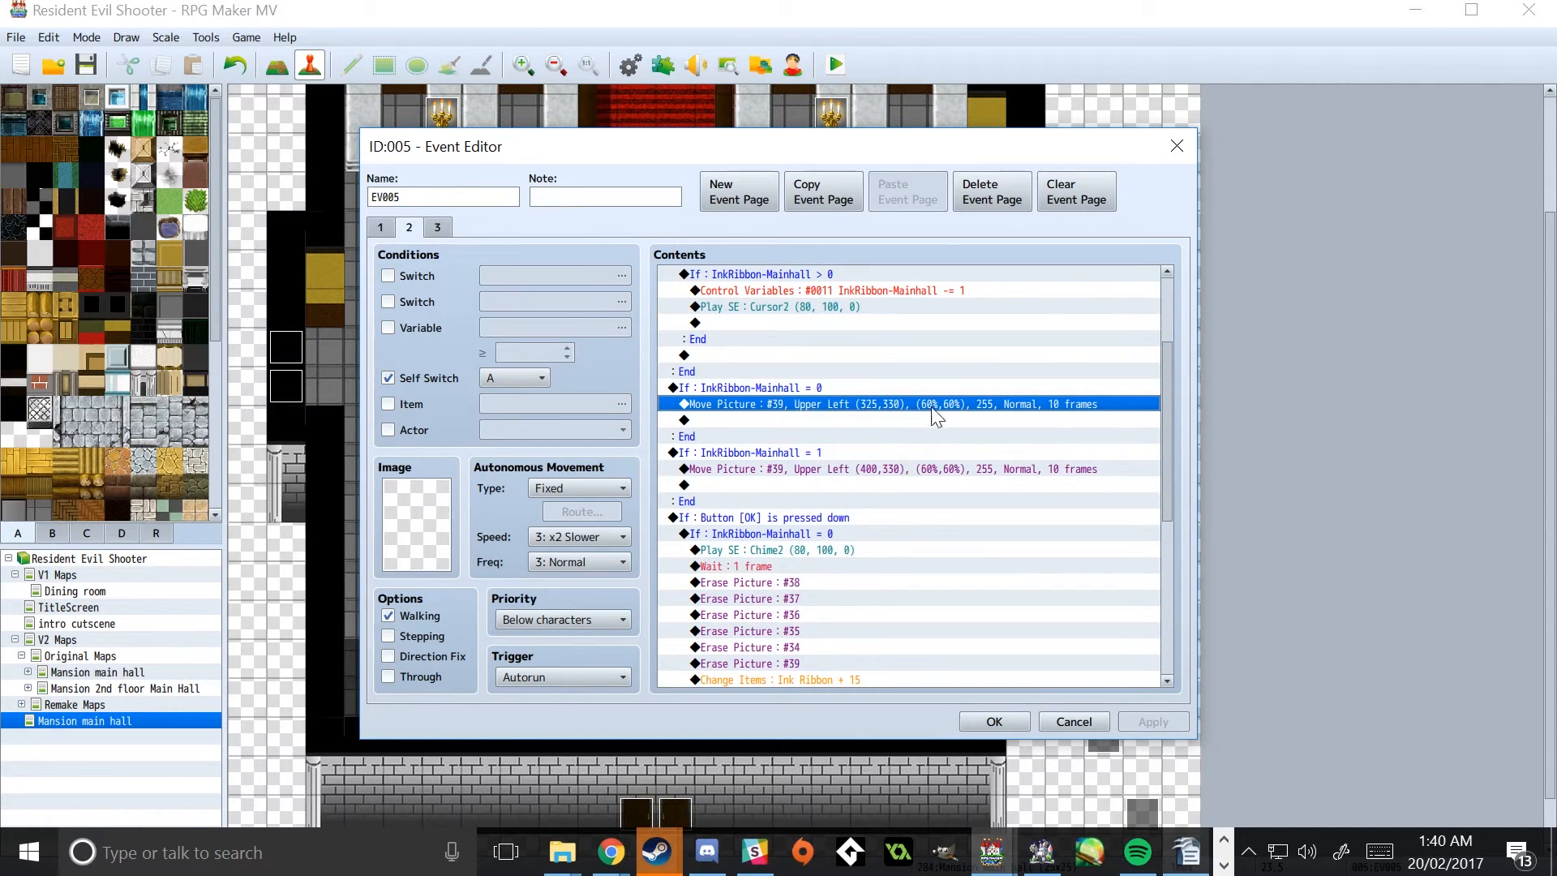
{"action": "right_click", "coordinate": [934, 404]}
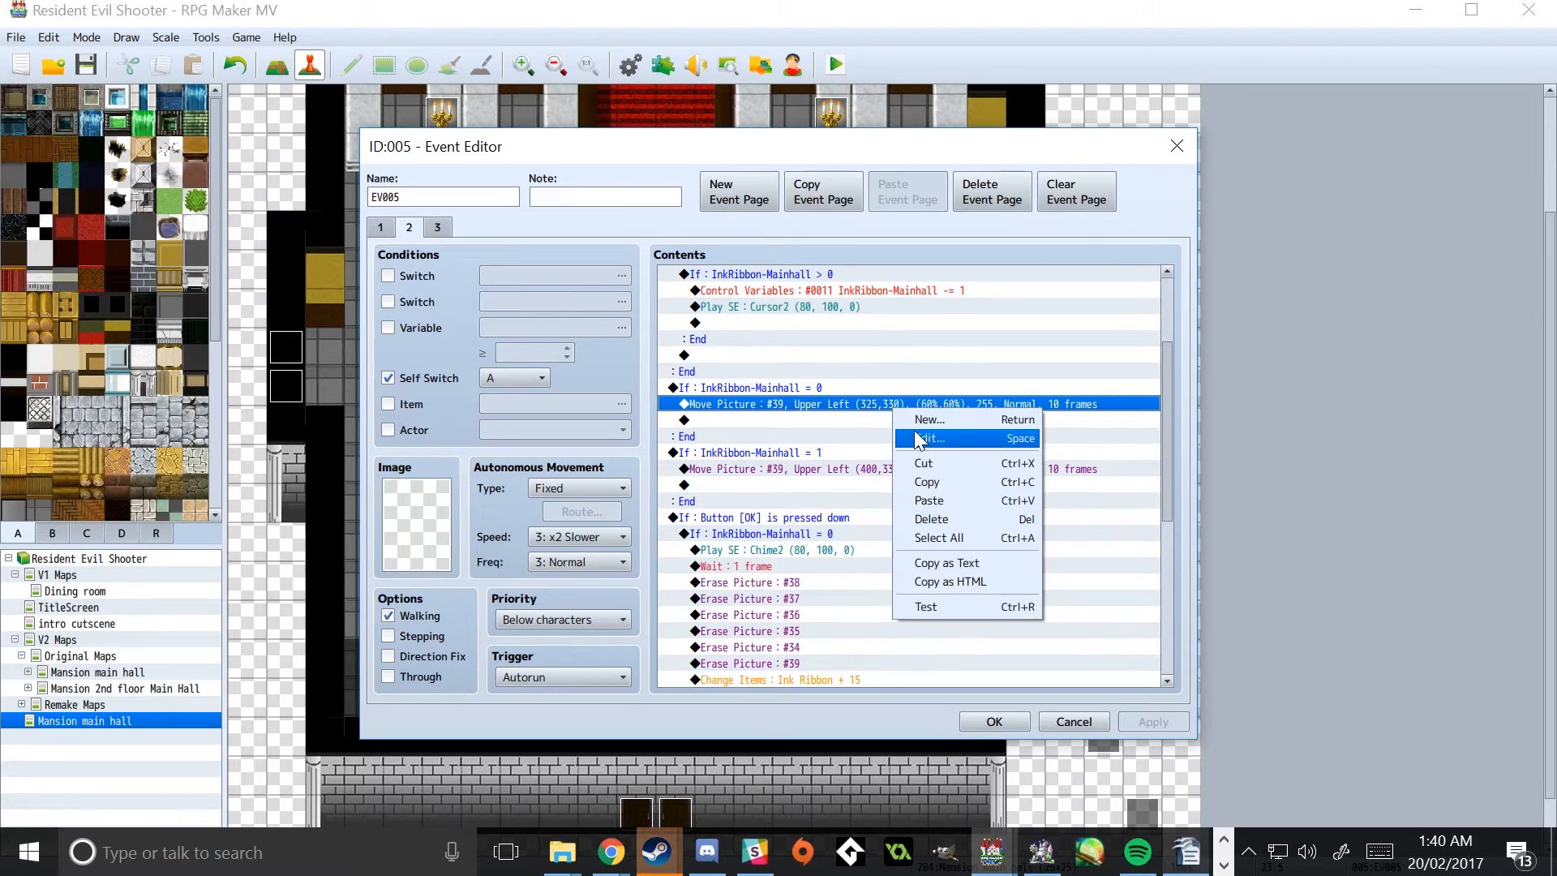
{"action": "left_click", "coordinate": [928, 438]}
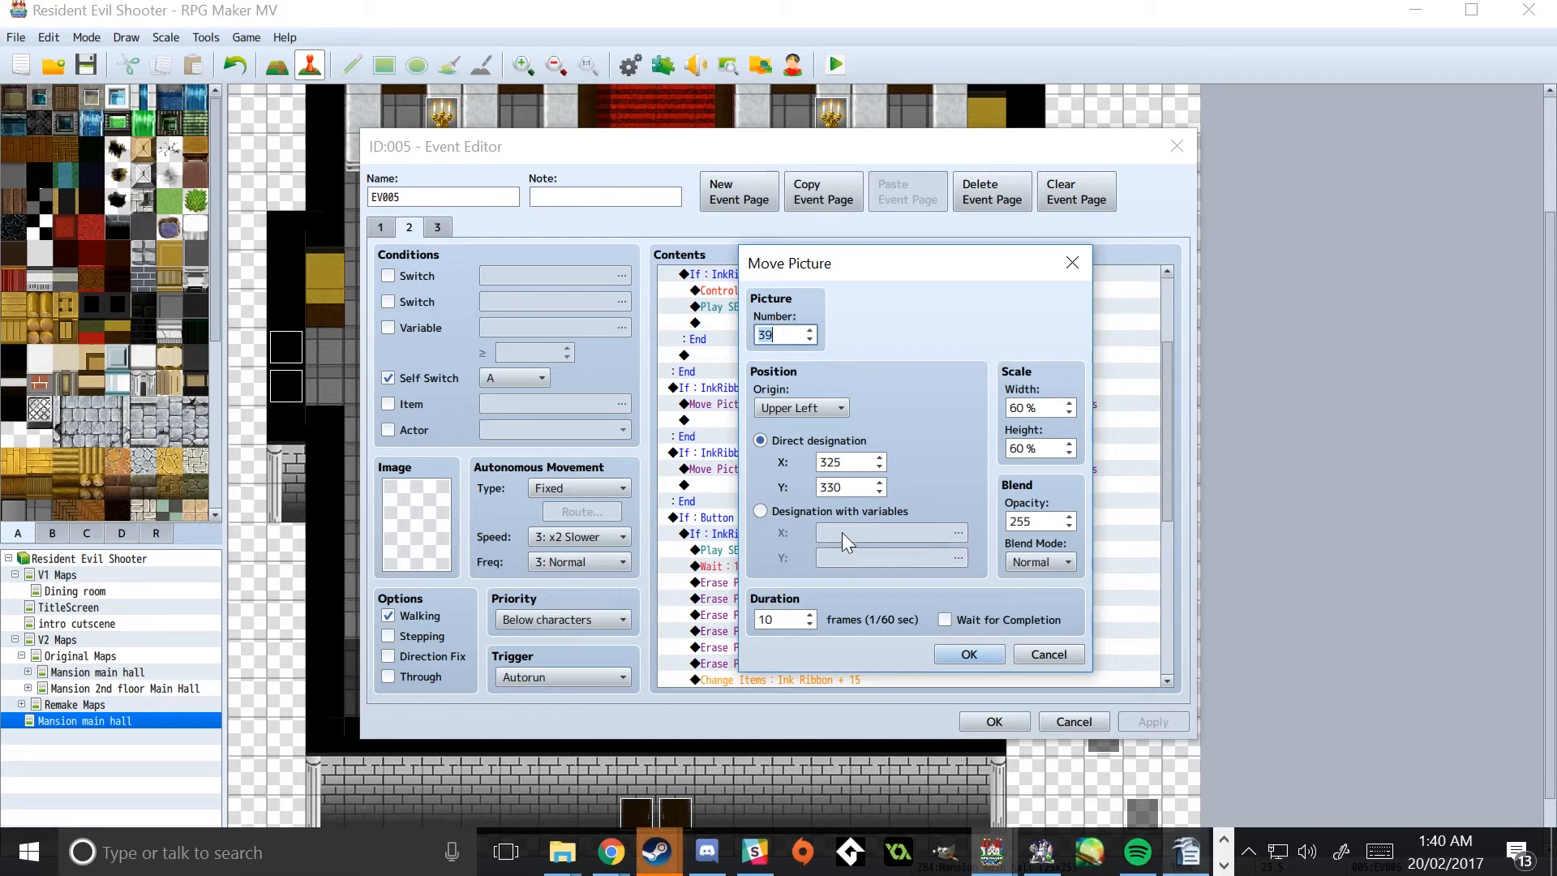
{"action": "mouse_move", "coordinate": [794, 490]}
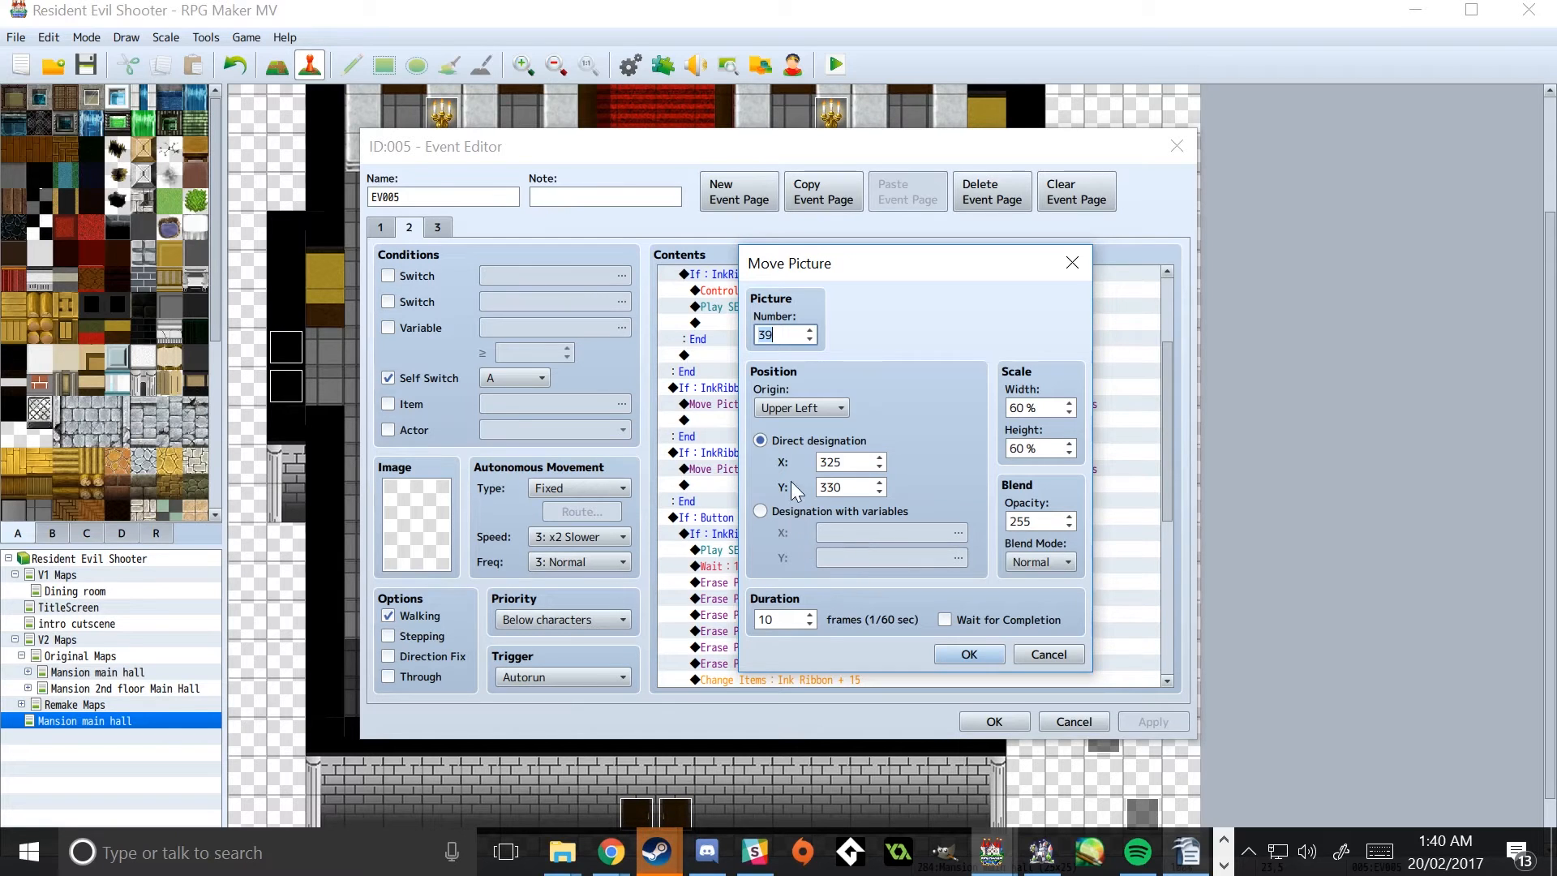
{"action": "mouse_move", "coordinate": [1048, 654]}
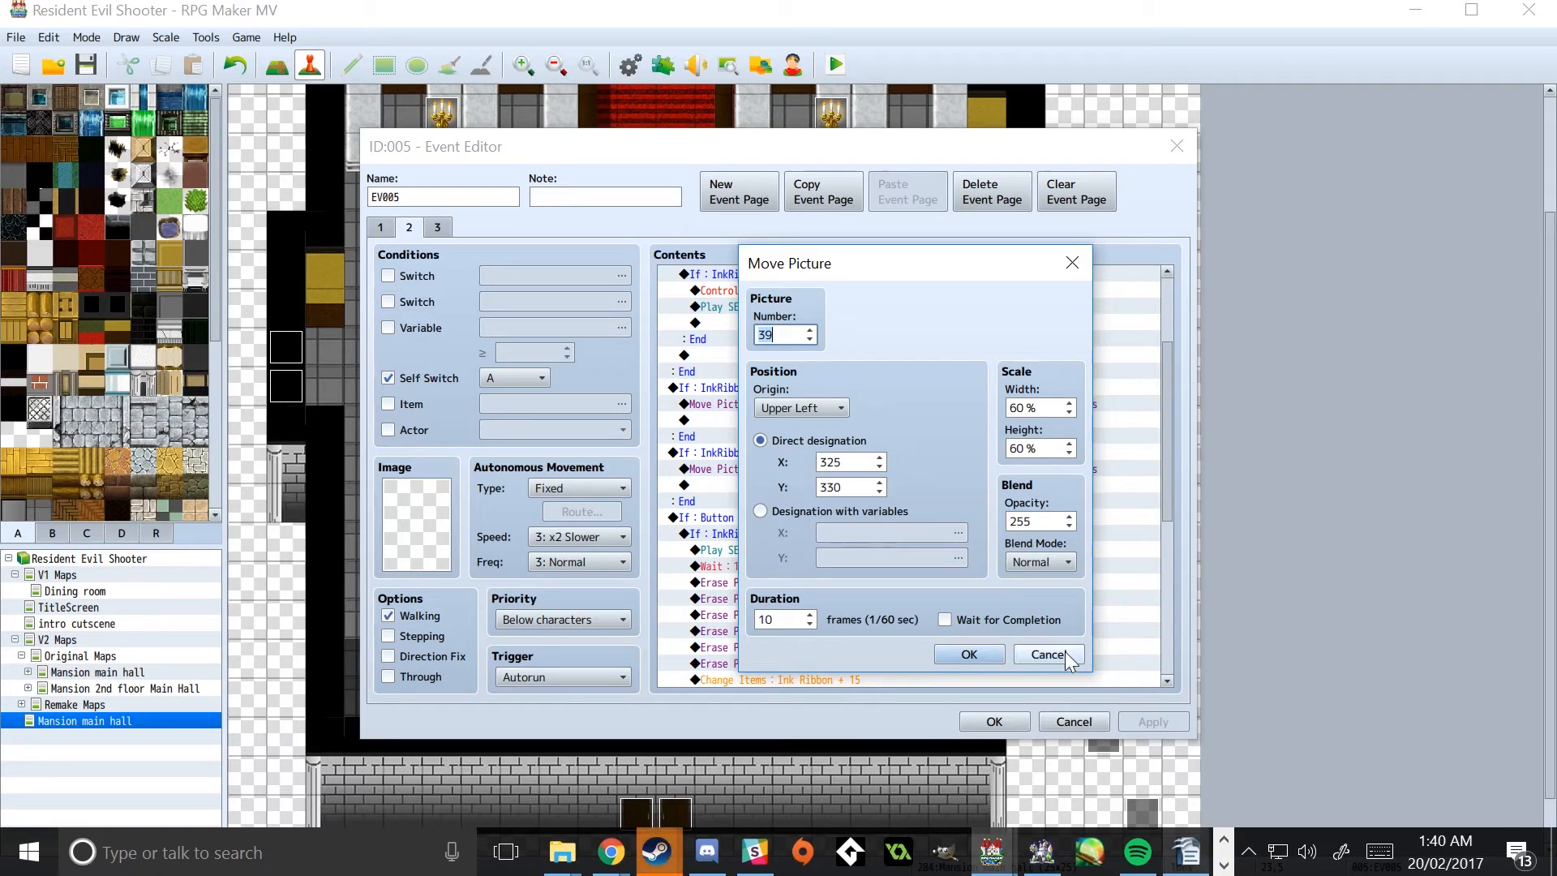
{"action": "left_click", "coordinate": [1044, 654]}
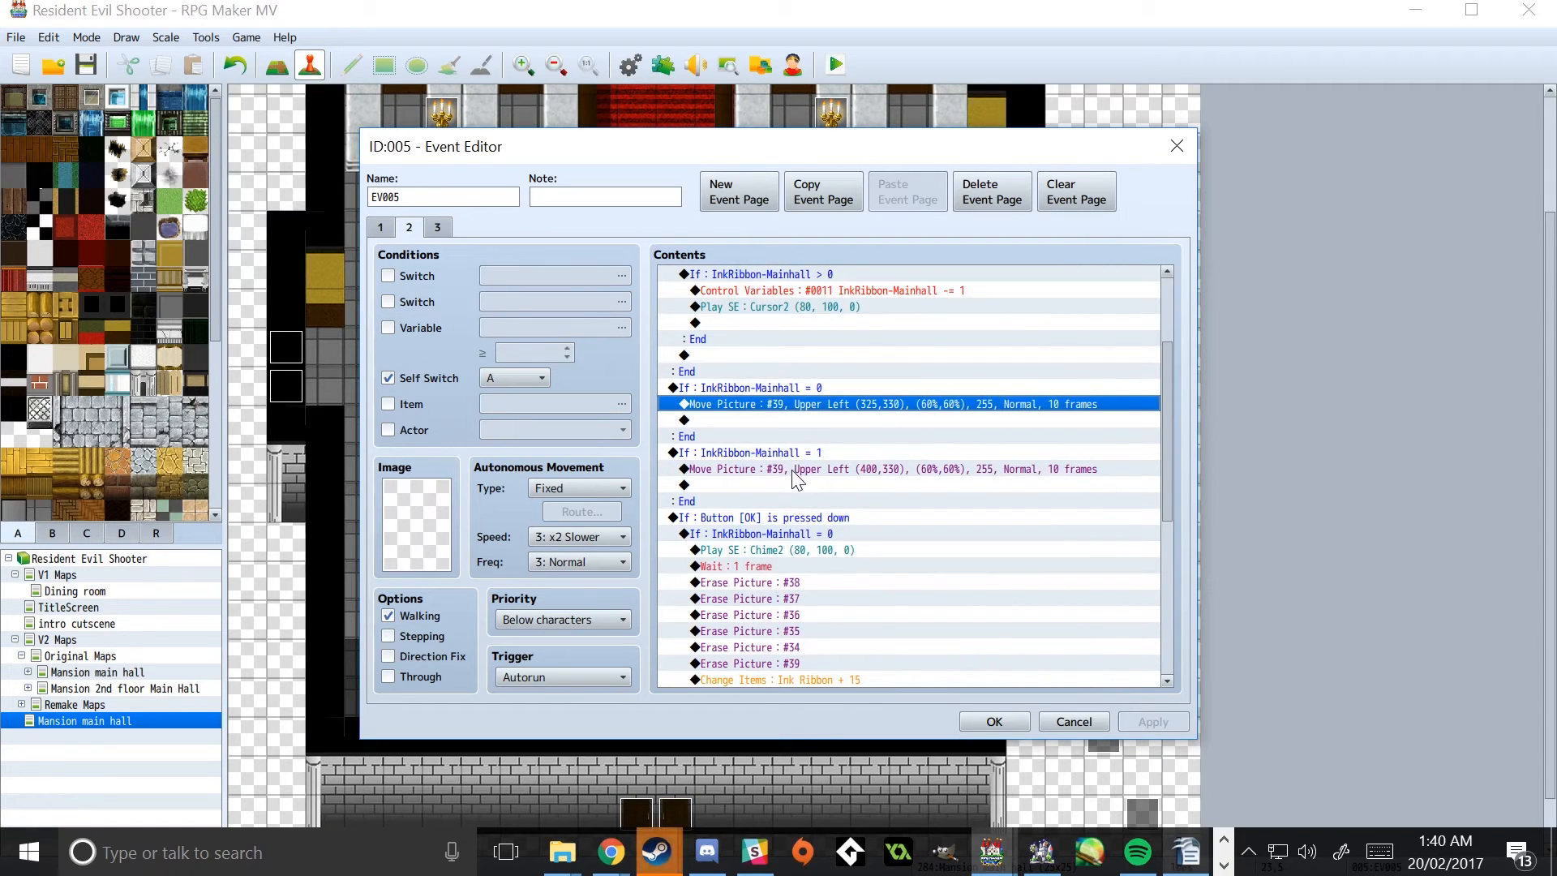
{"action": "right_click", "coordinate": [903, 468]}
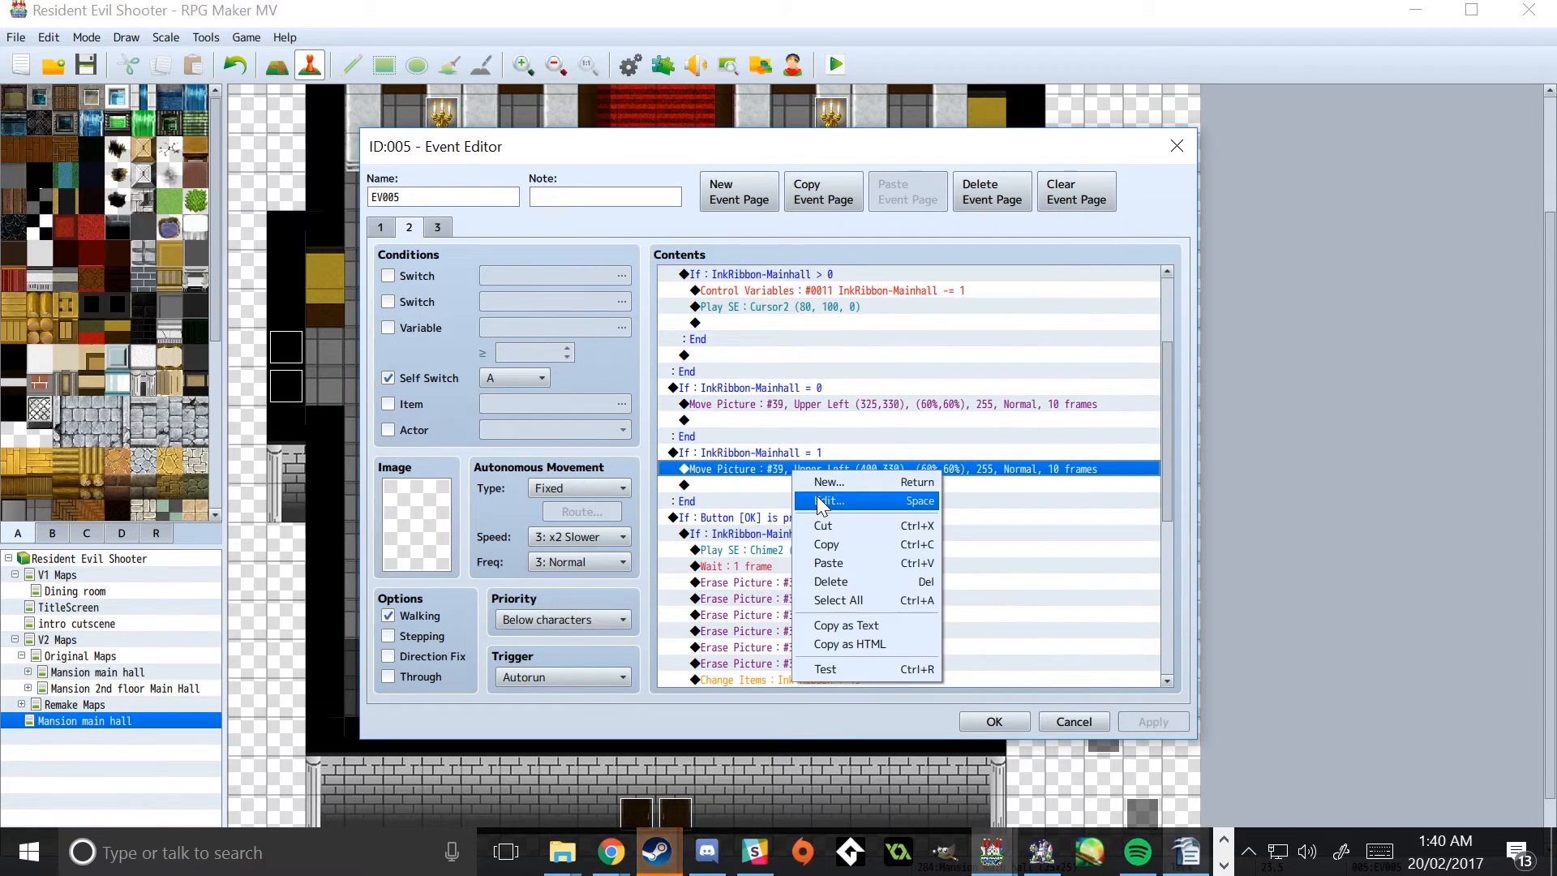
{"action": "left_click", "coordinate": [830, 500]}
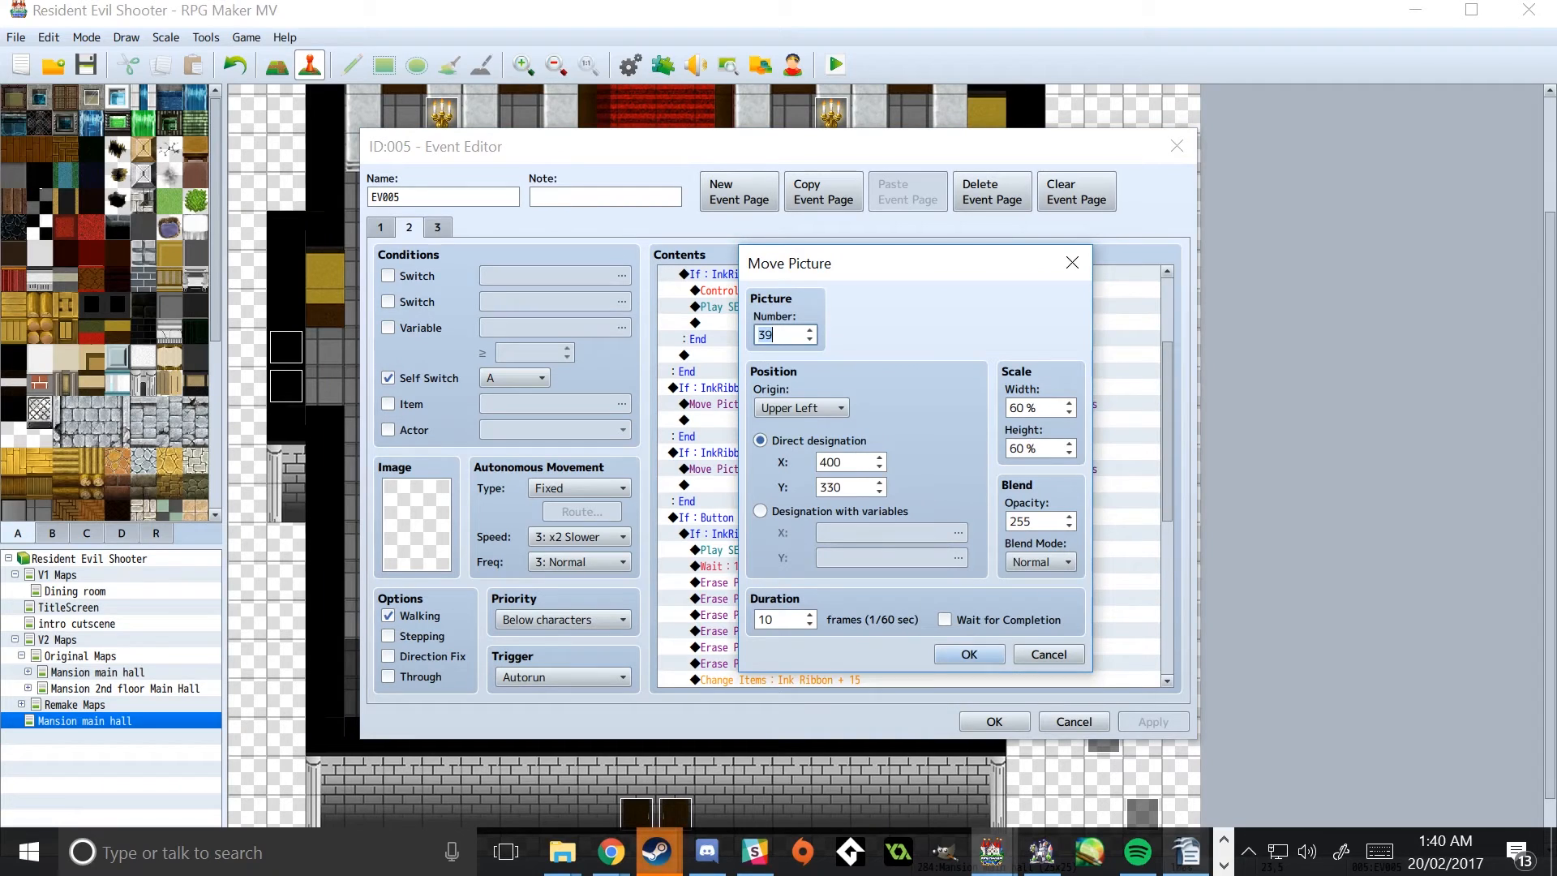
{"action": "mouse_move", "coordinate": [854, 441]}
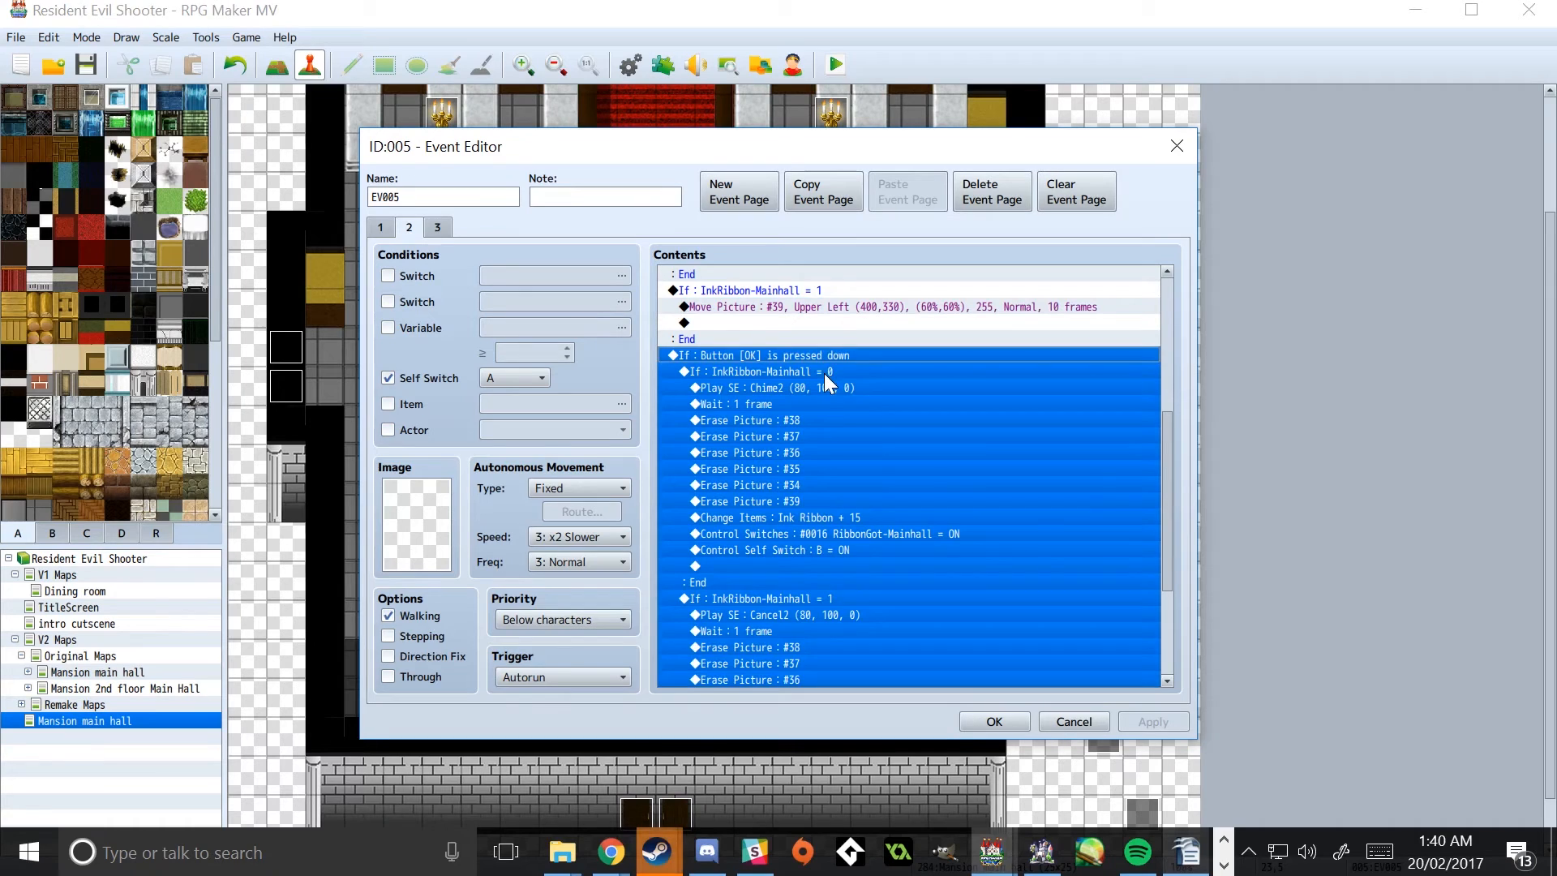
{"action": "left_click", "coordinate": [764, 372]}
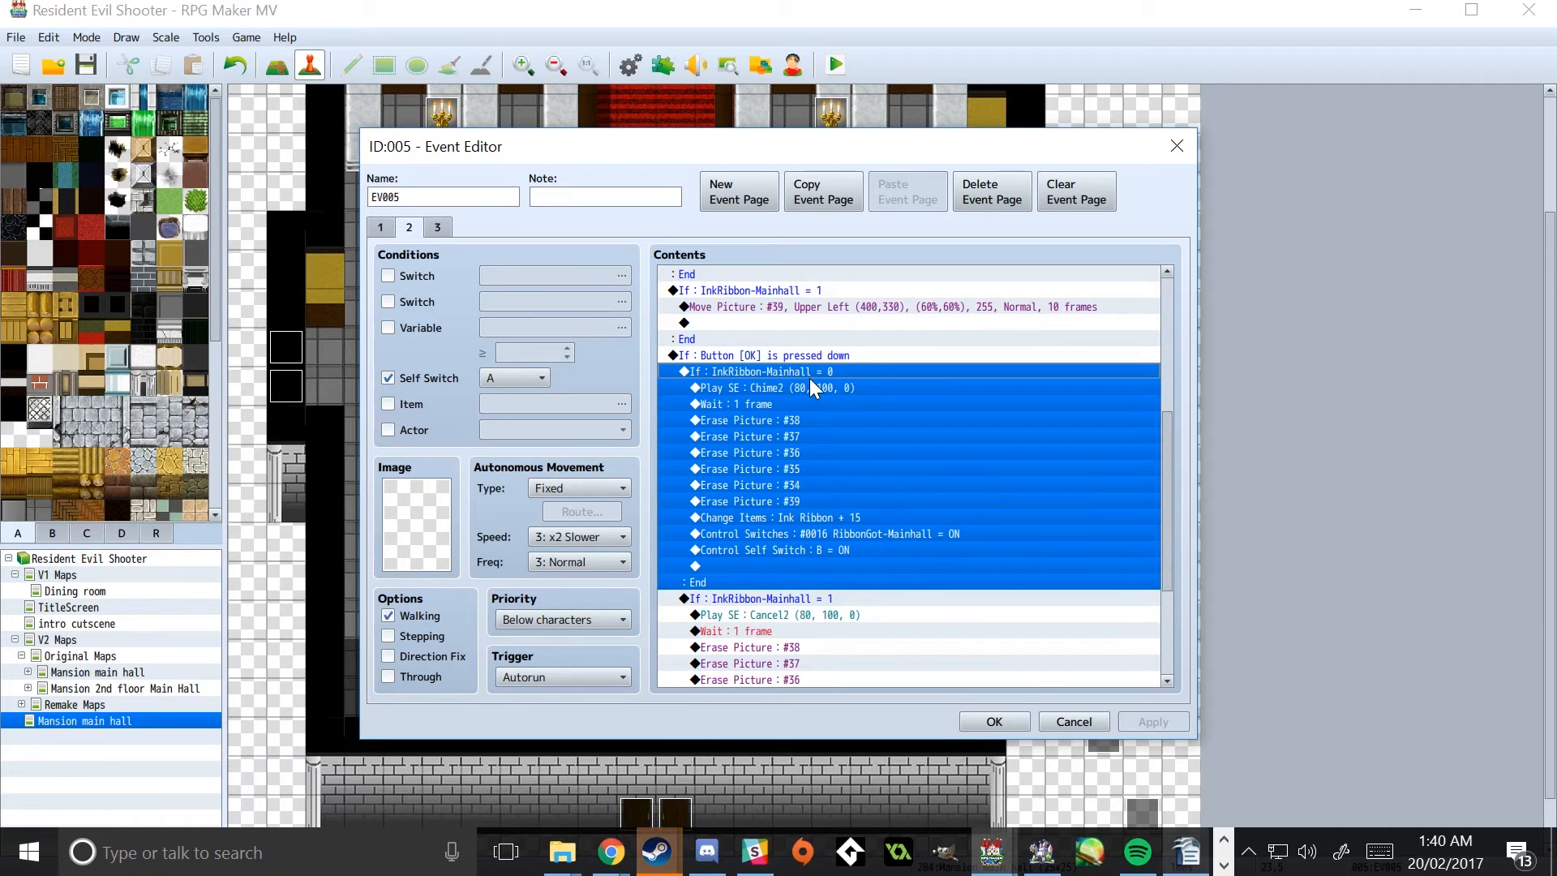
{"action": "left_click", "coordinate": [775, 388]}
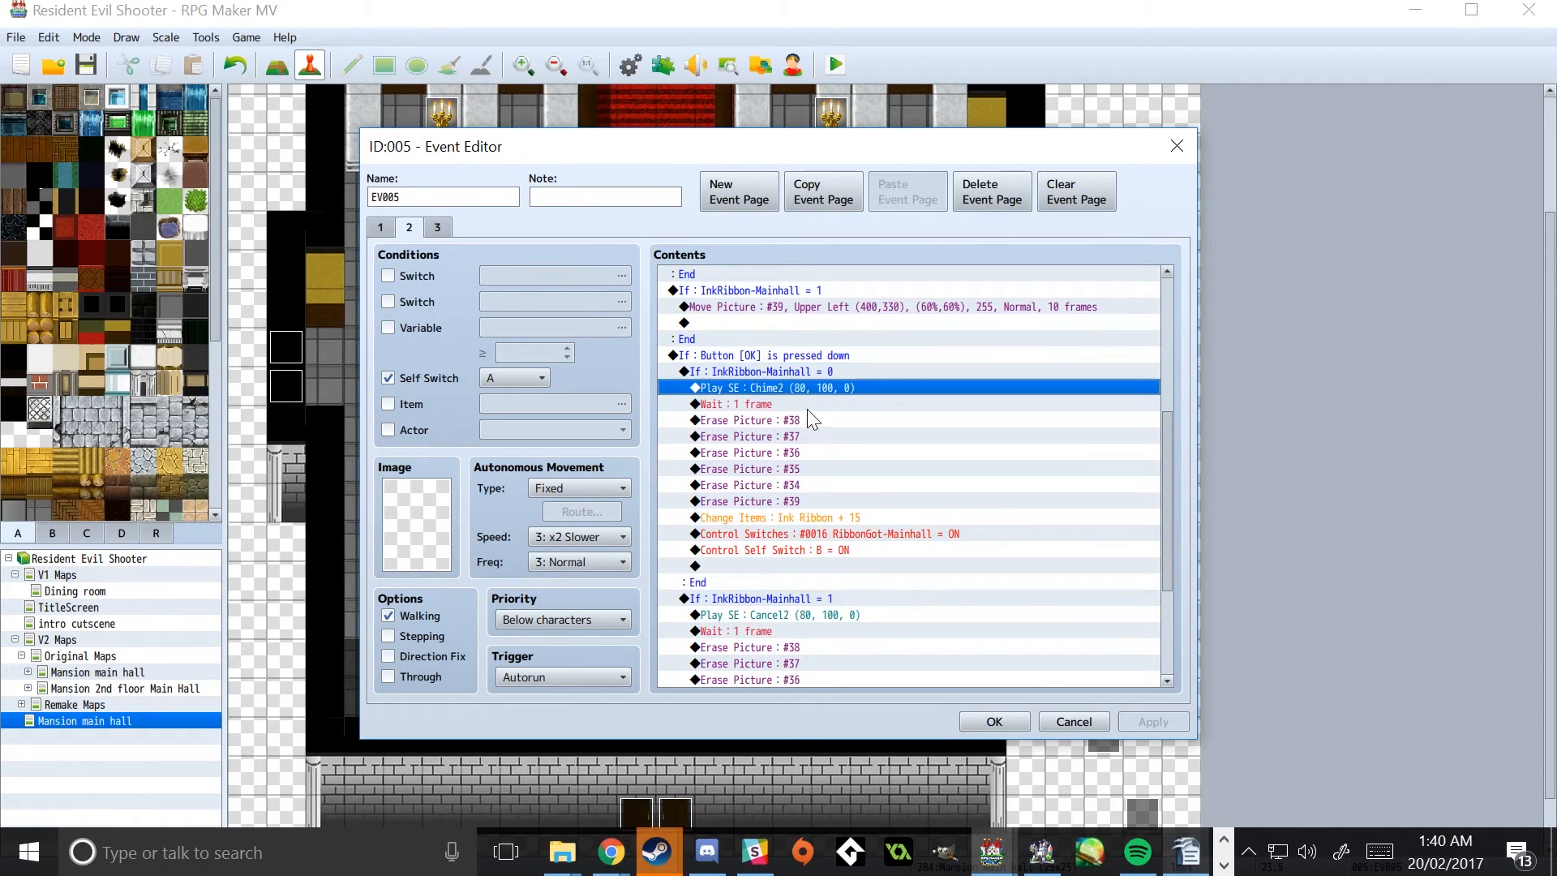
{"action": "mouse_move", "coordinate": [814, 505]}
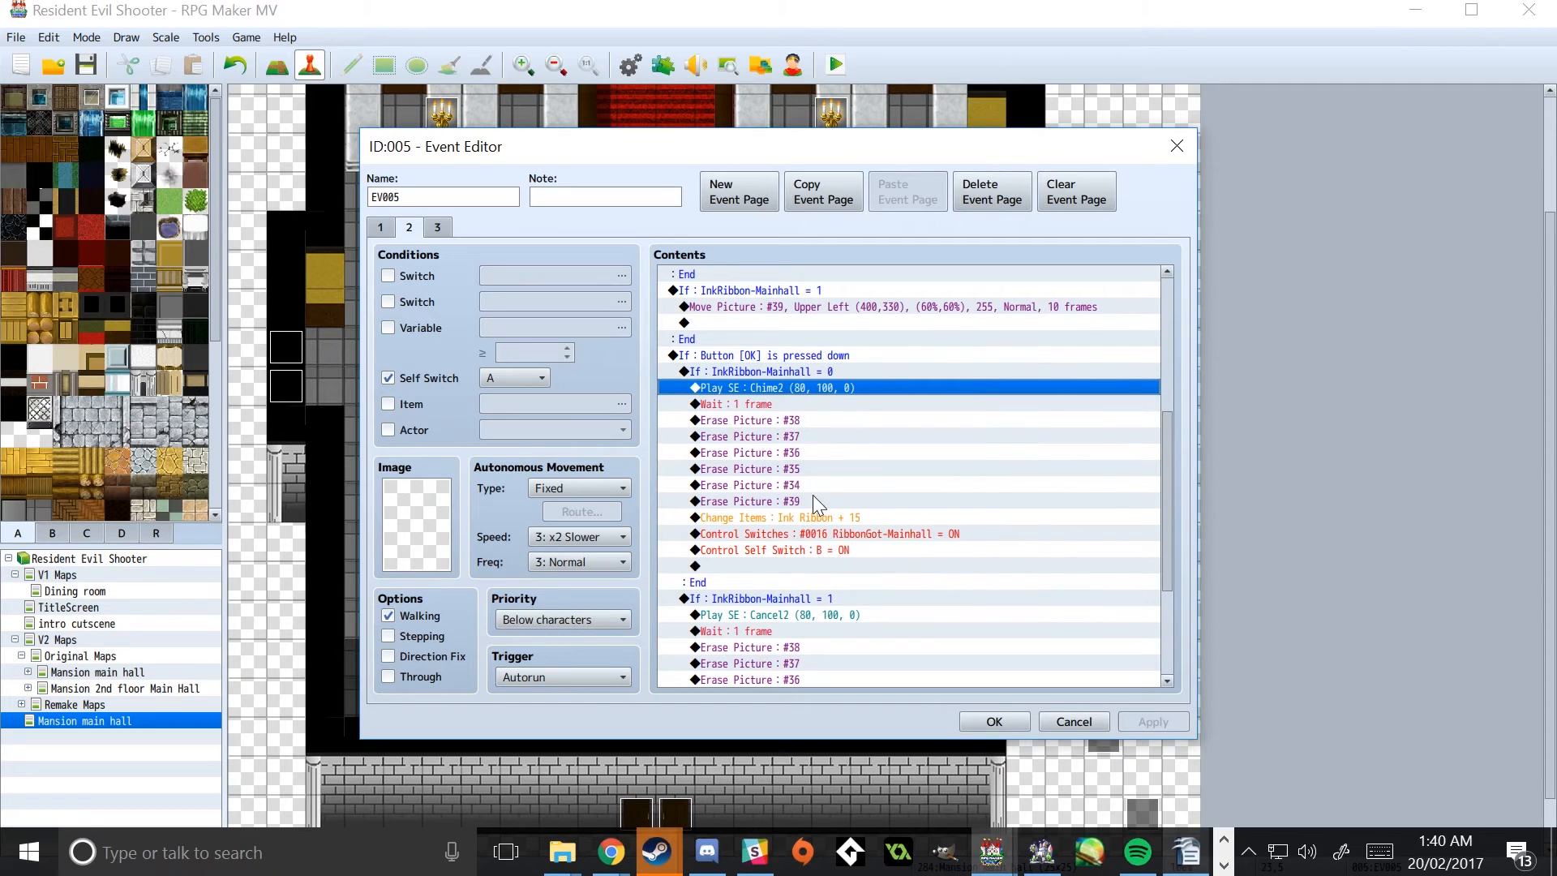
{"action": "mouse_move", "coordinate": [824, 448]}
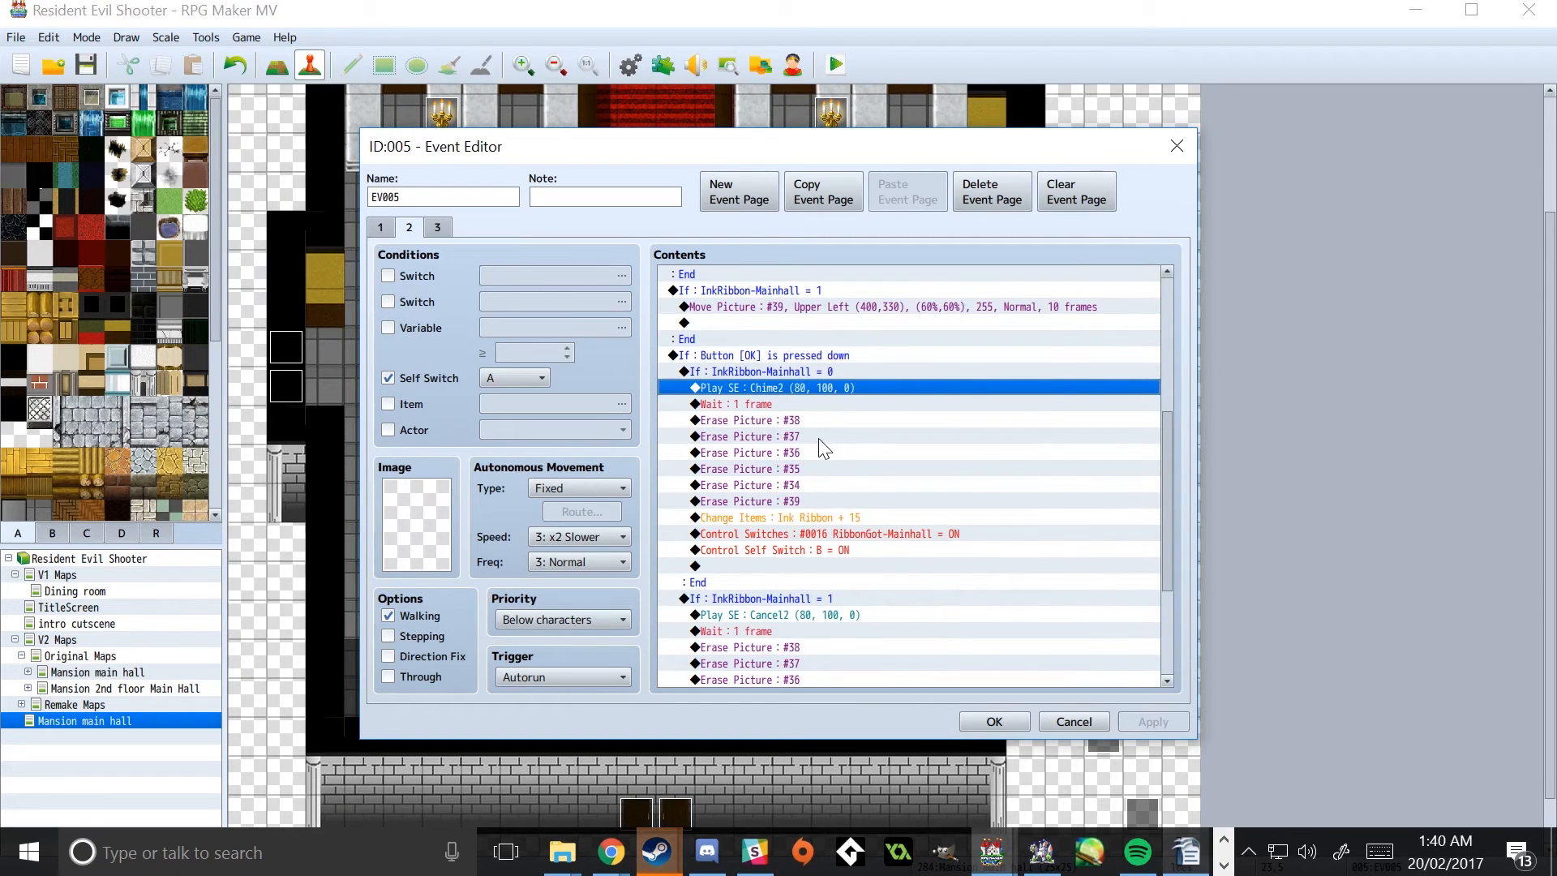
{"action": "left_click", "coordinate": [748, 436]}
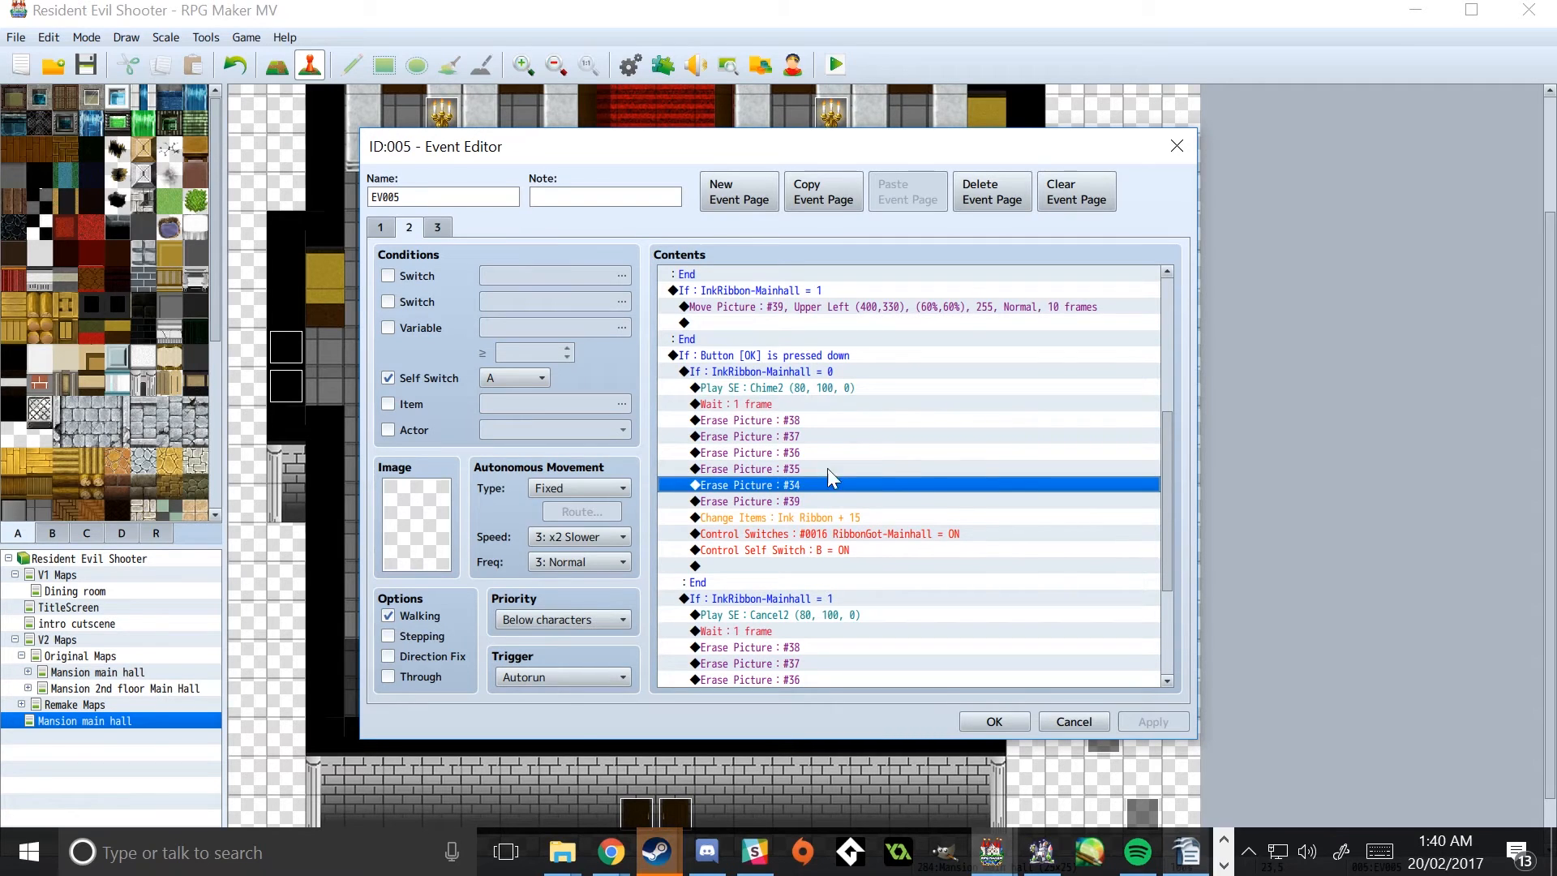
{"action": "left_click", "coordinate": [778, 517]}
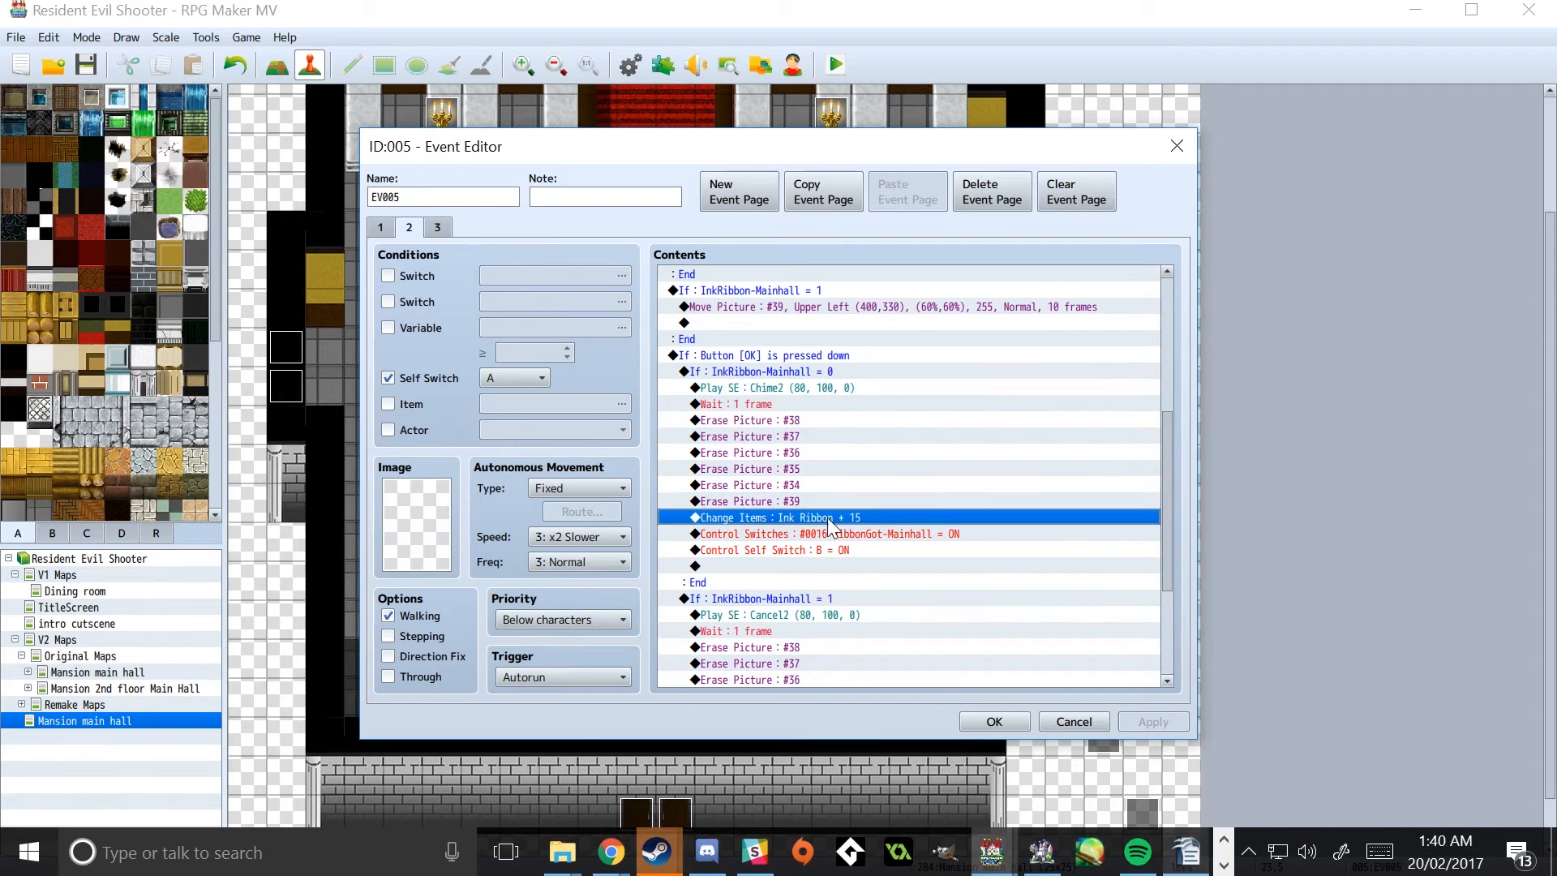
{"action": "left_click", "coordinate": [827, 534]}
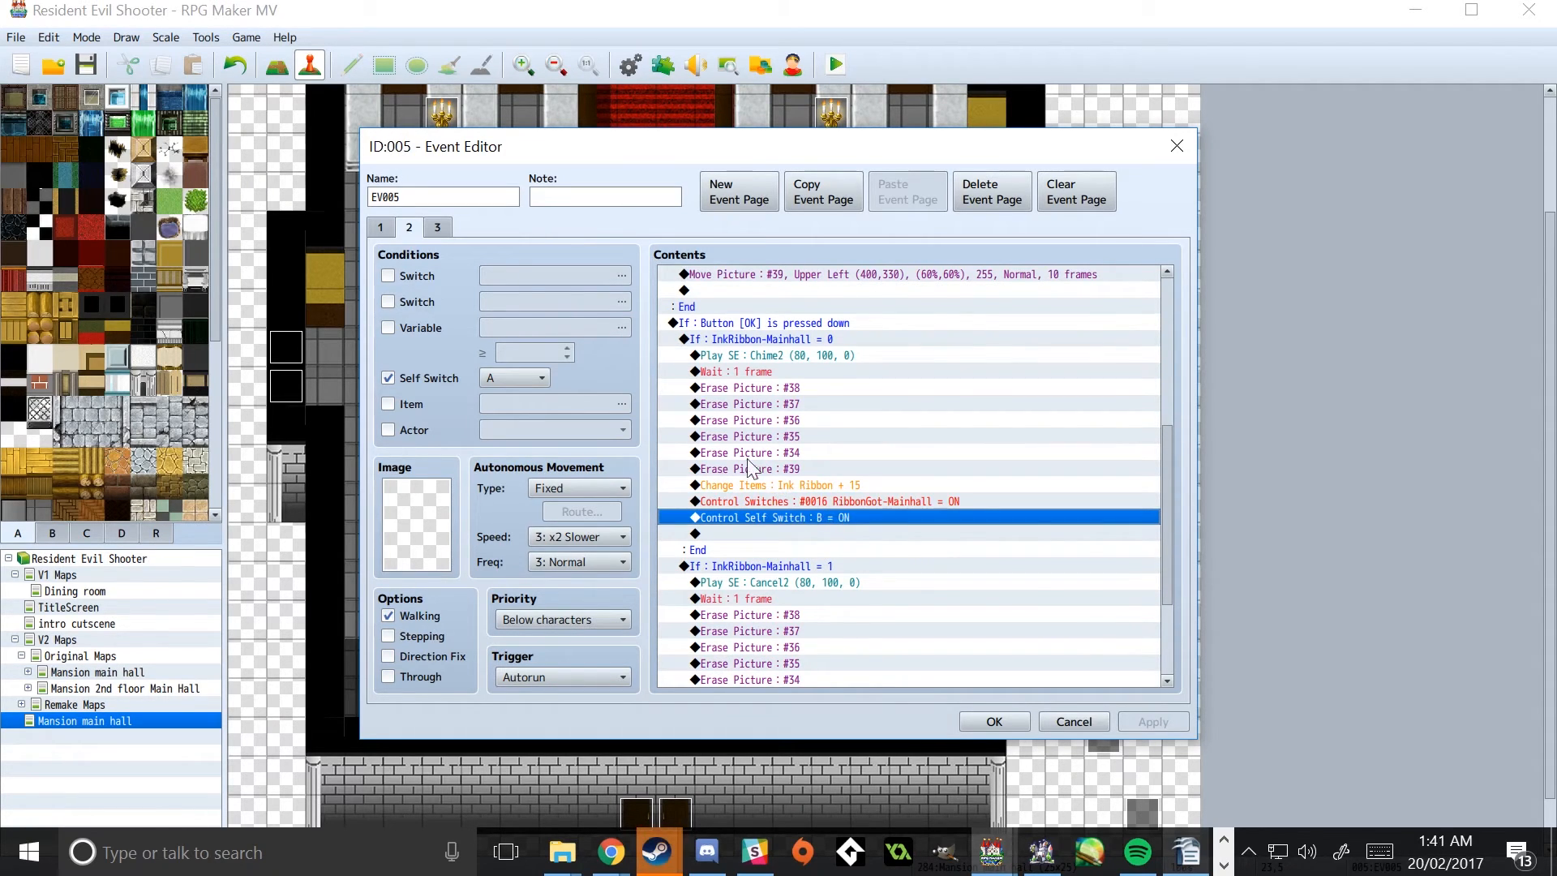
{"action": "mouse_move", "coordinate": [448, 243]}
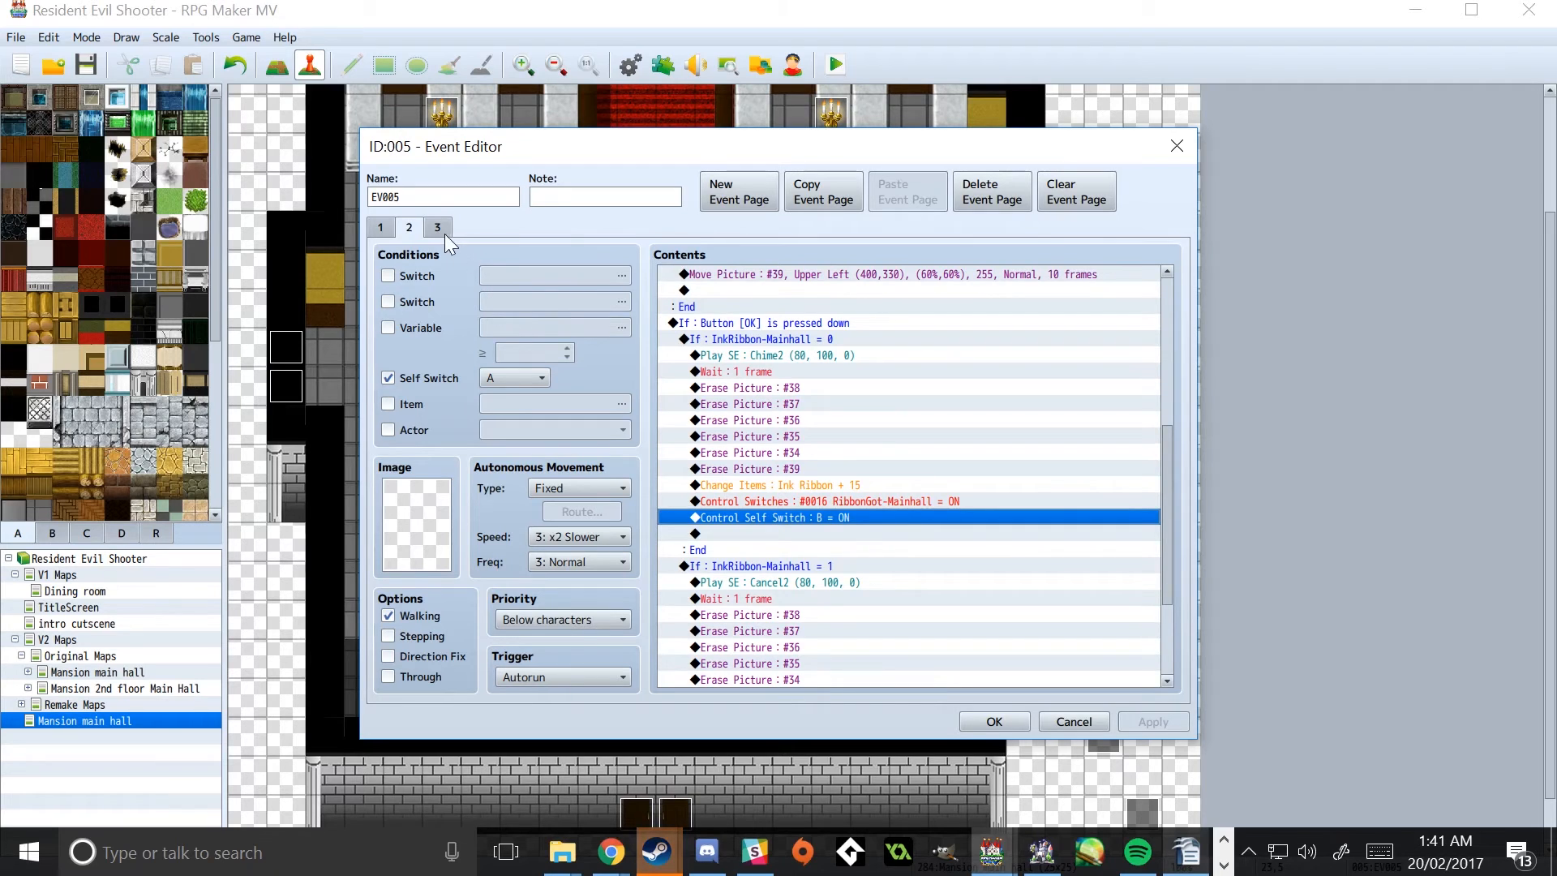
Step: Check the empty page 3, then review page 2's InkRibbon-Mainhall = 1 branch and its one-frame wait
{"action": "left_click", "coordinate": [436, 227]}
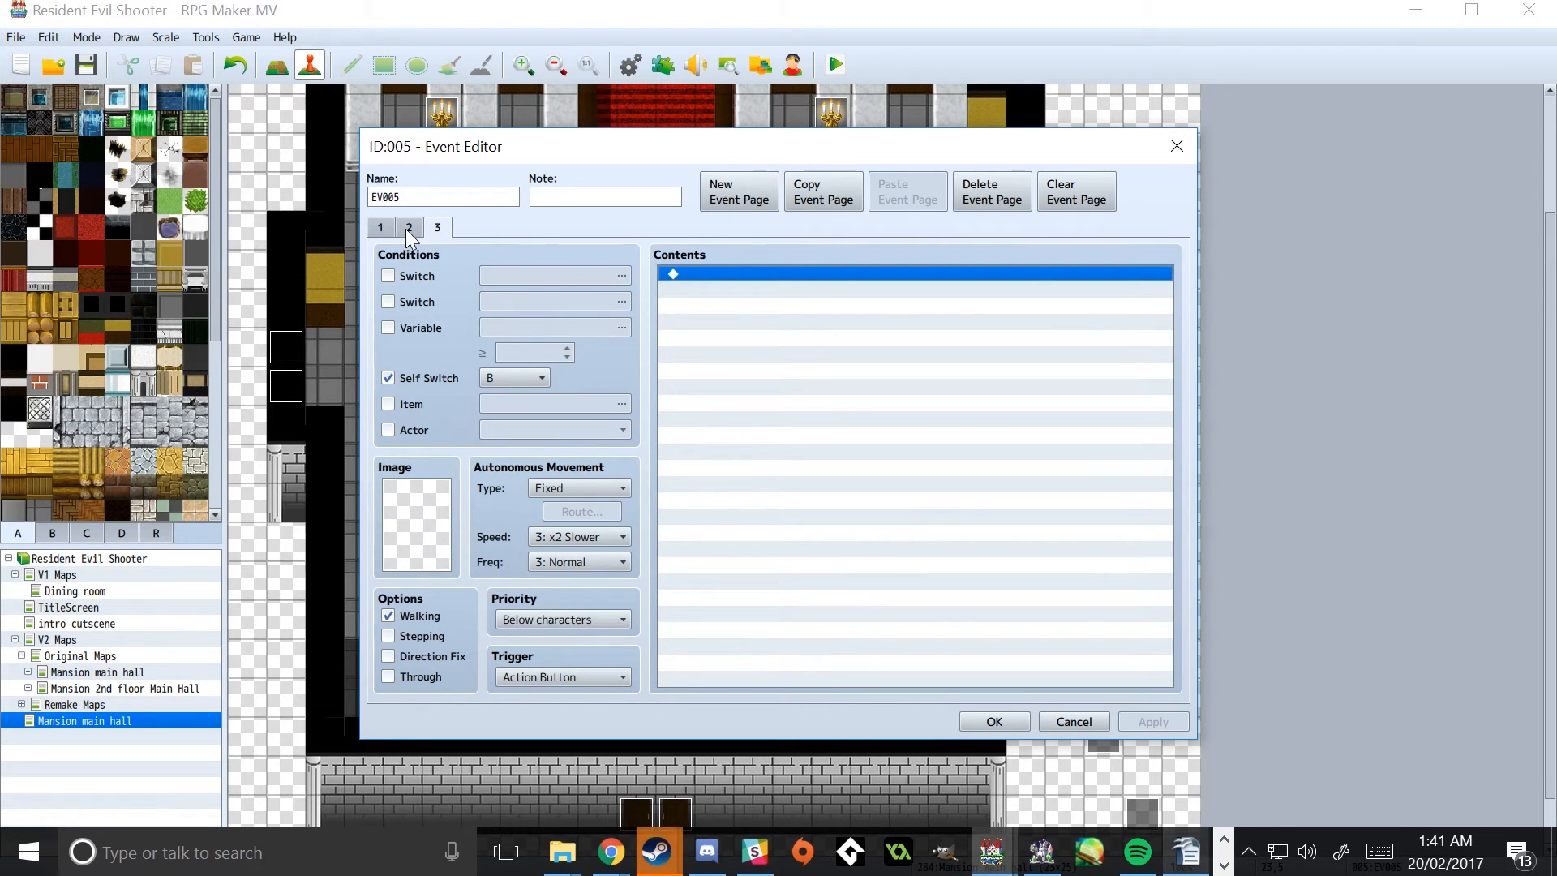
{"action": "left_click", "coordinate": [408, 227]}
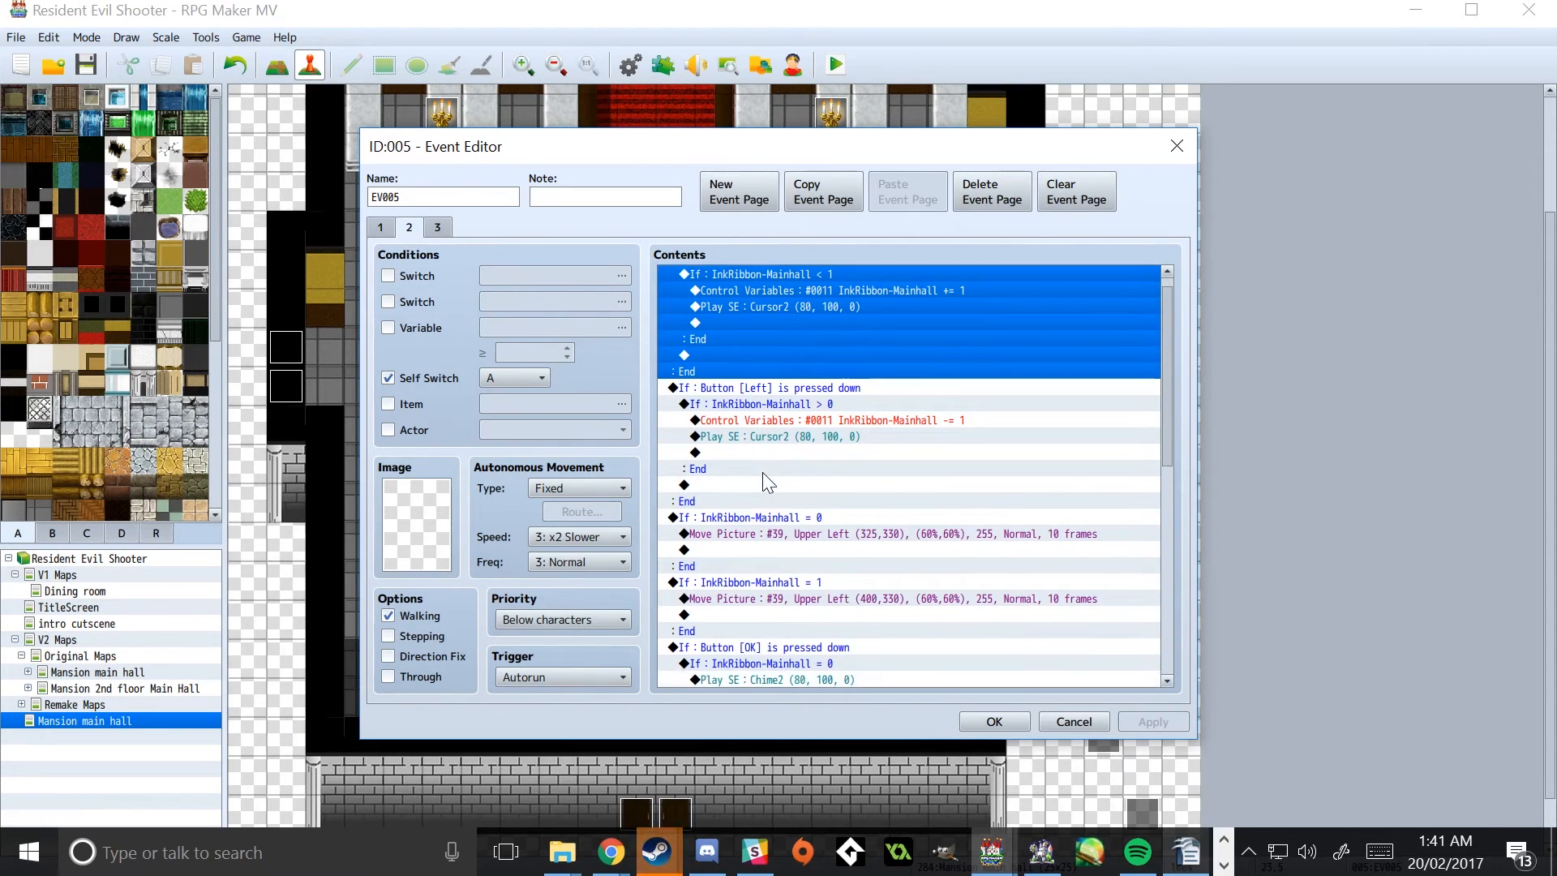
{"action": "scroll", "scroll_direction": "down", "scroll_amount": 3}
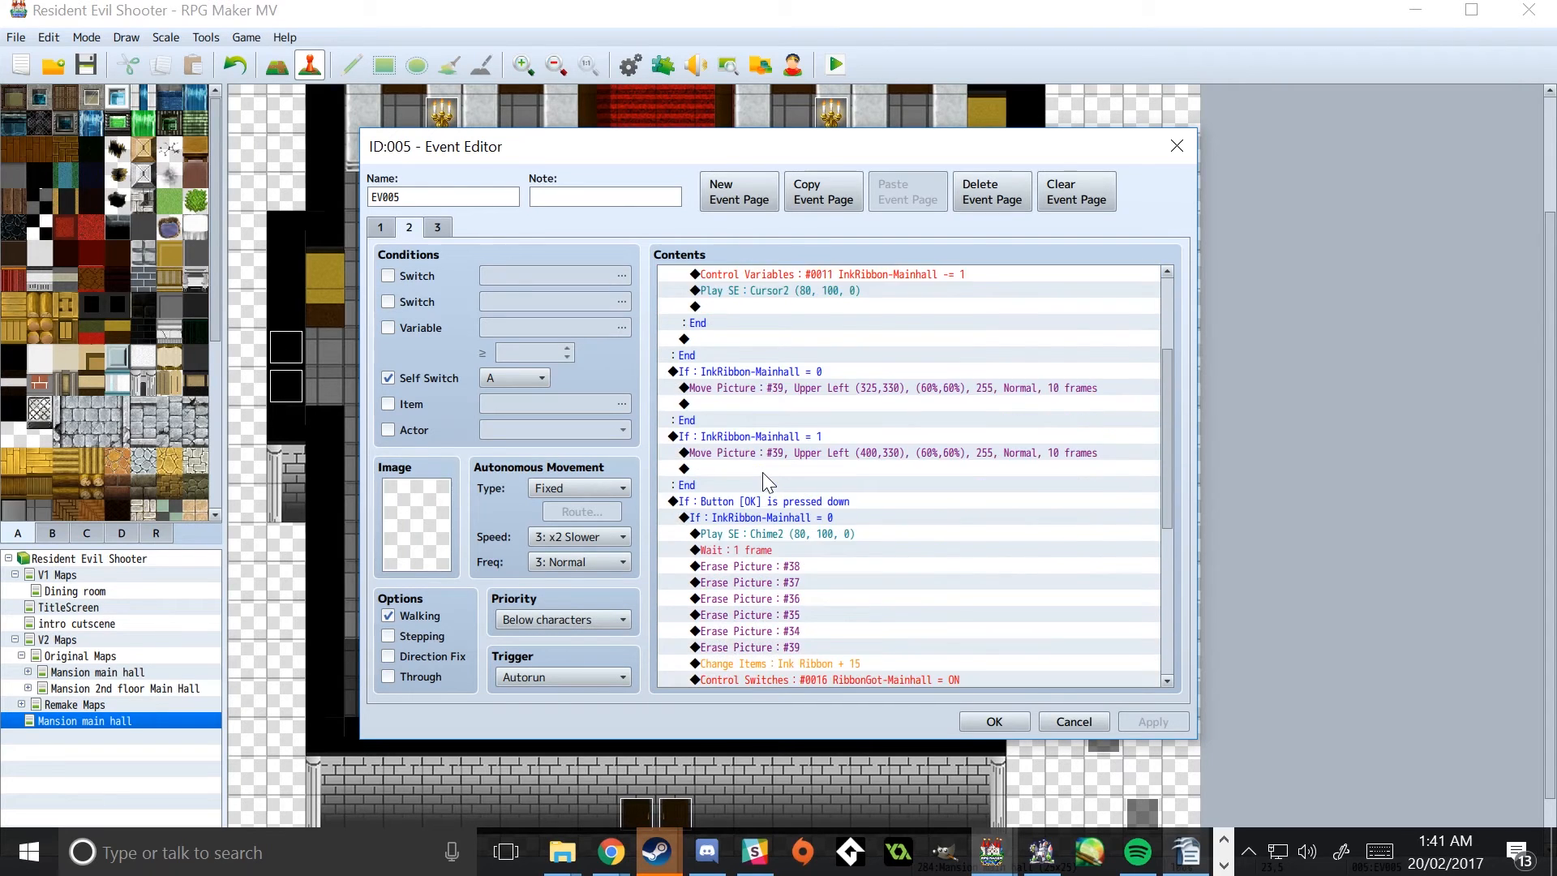
{"action": "scroll", "scroll_direction": "down", "scroll_amount": 3}
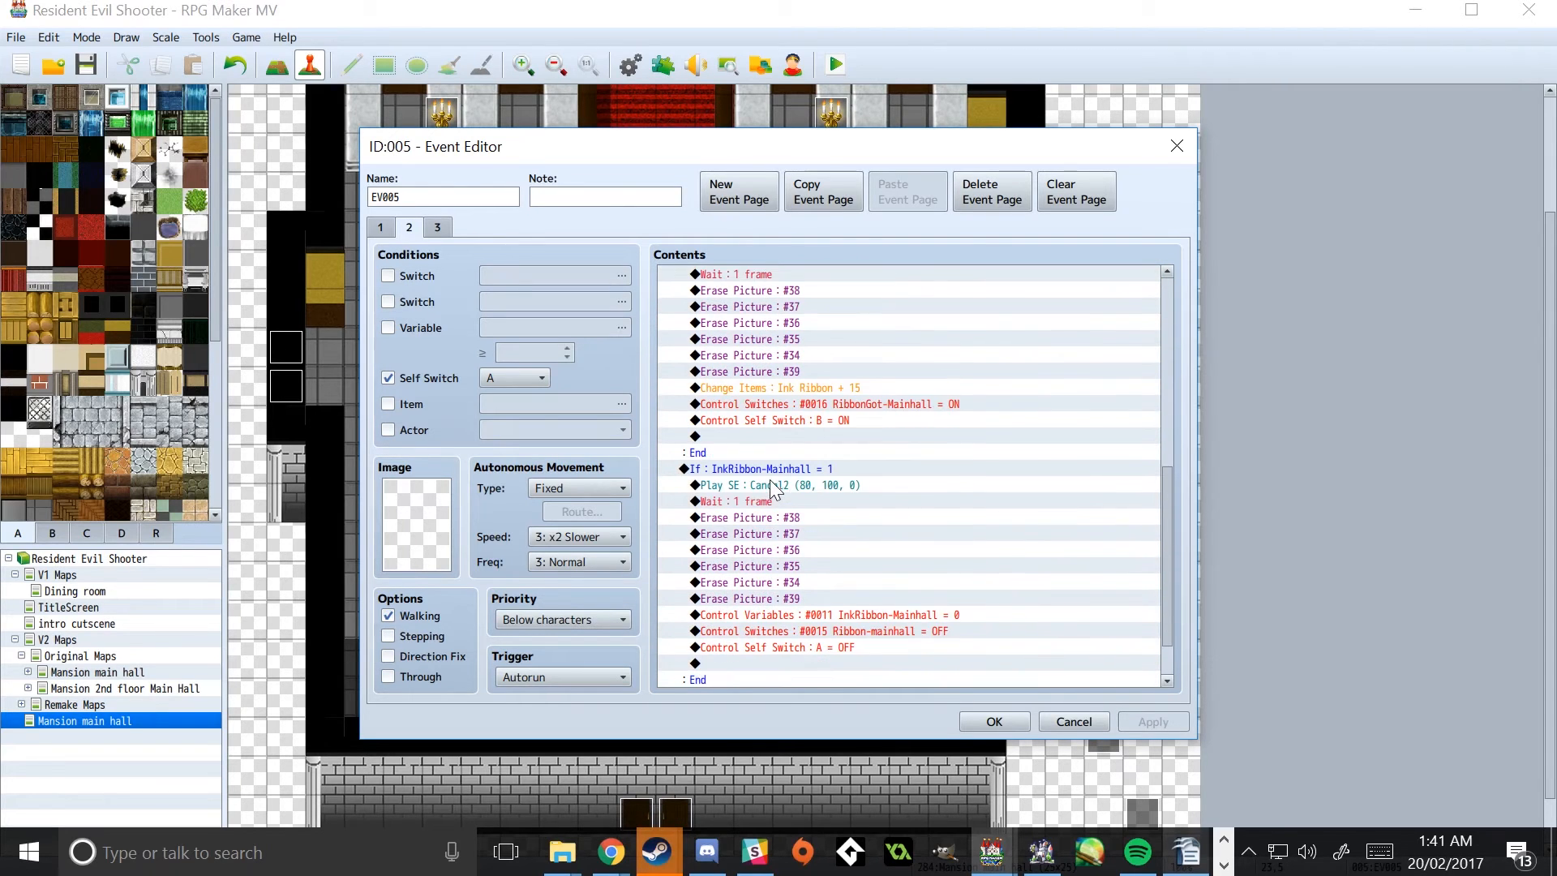
{"action": "left_click", "coordinate": [754, 467]}
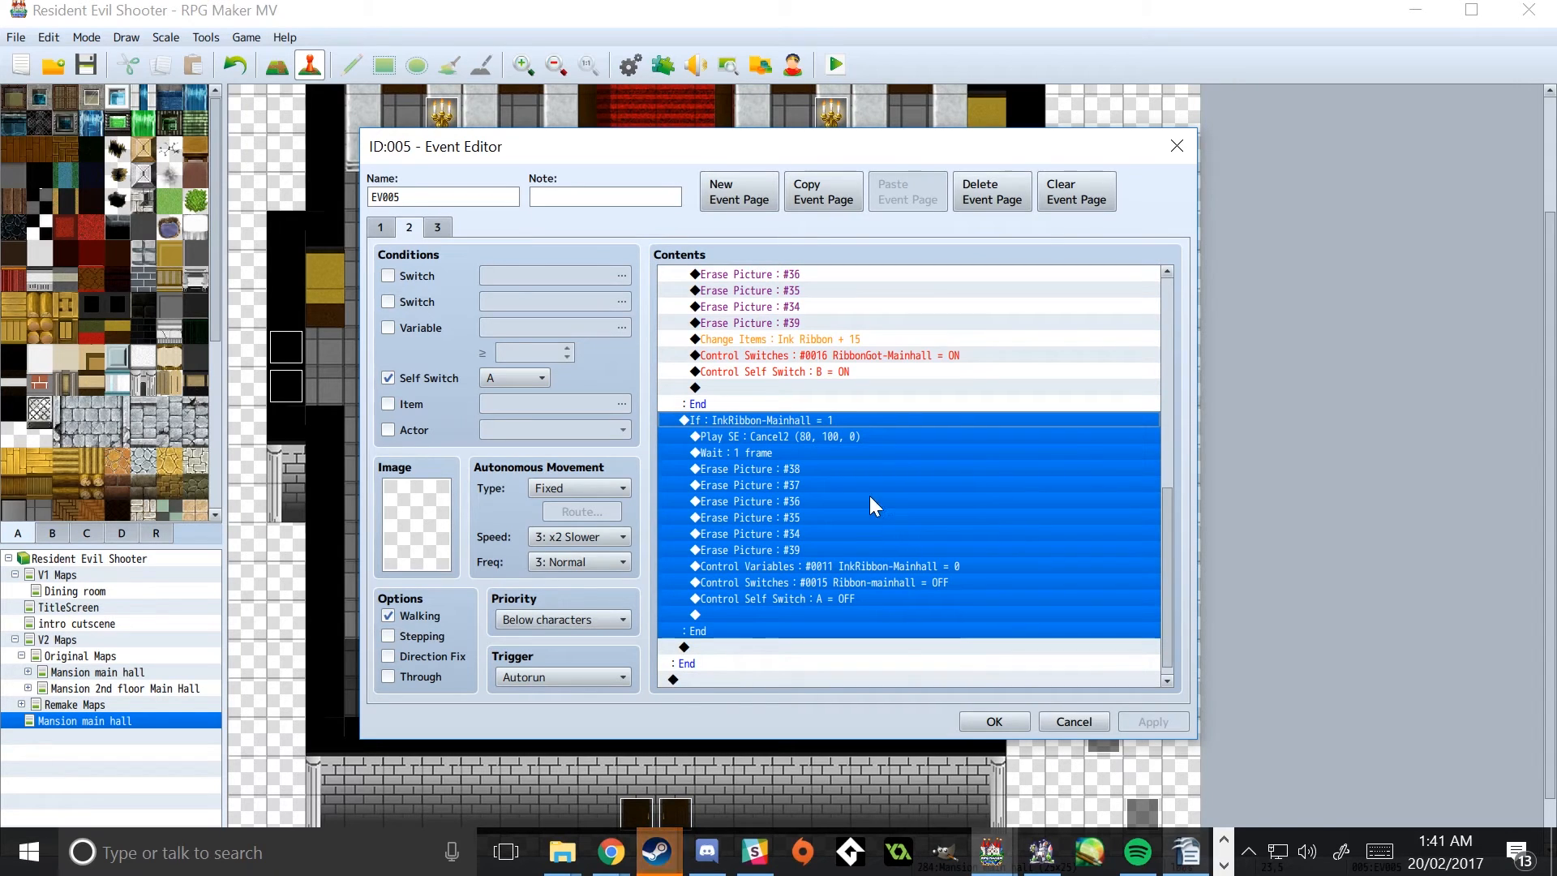
{"action": "mouse_move", "coordinate": [743, 441]}
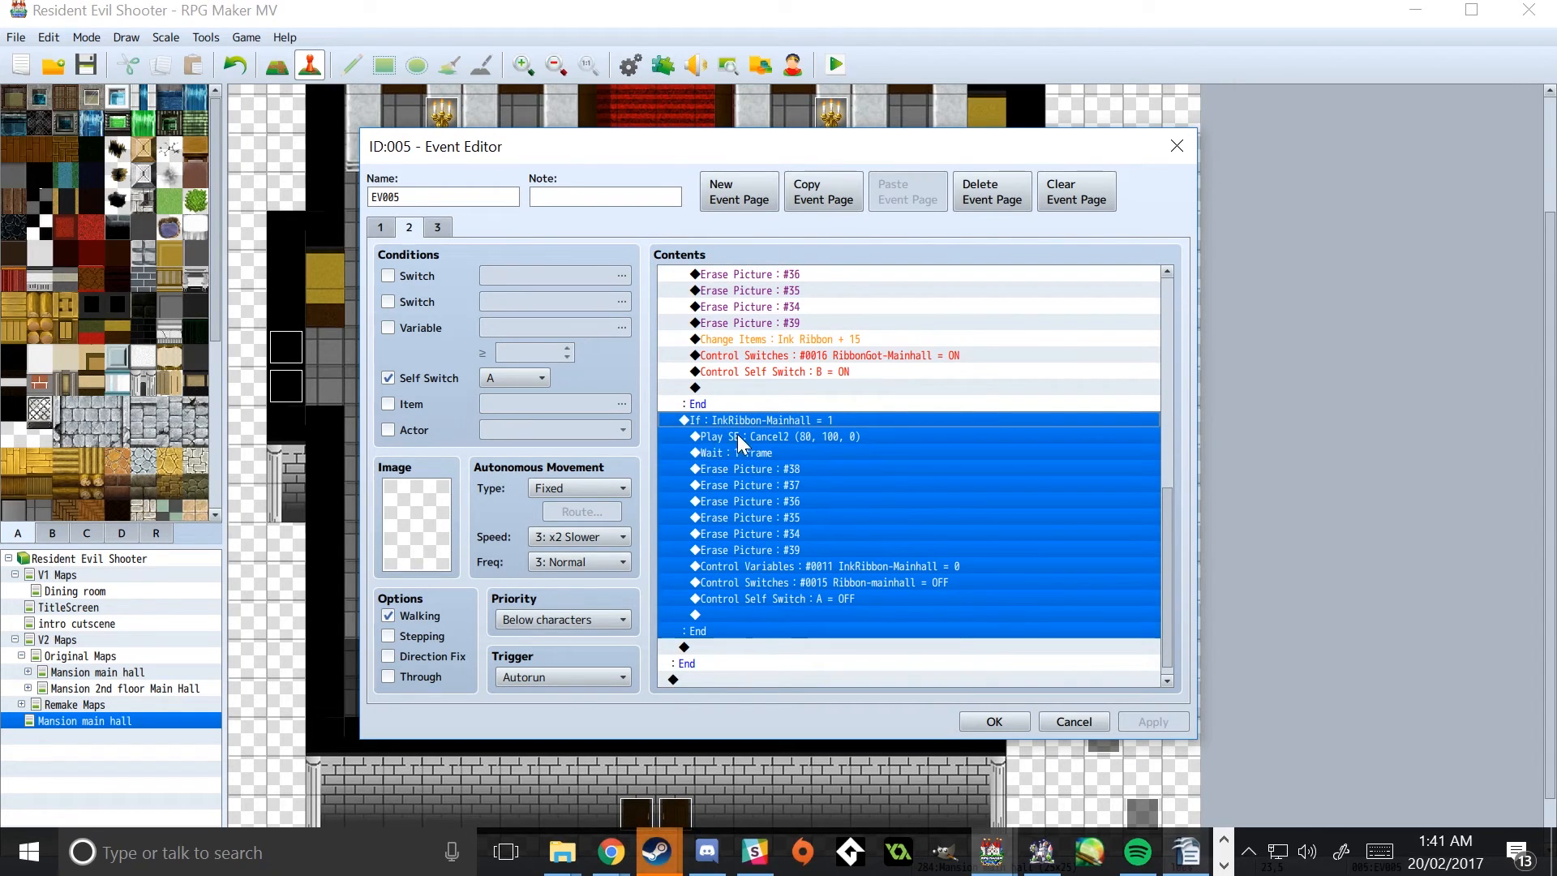
{"action": "left_click", "coordinate": [775, 436]}
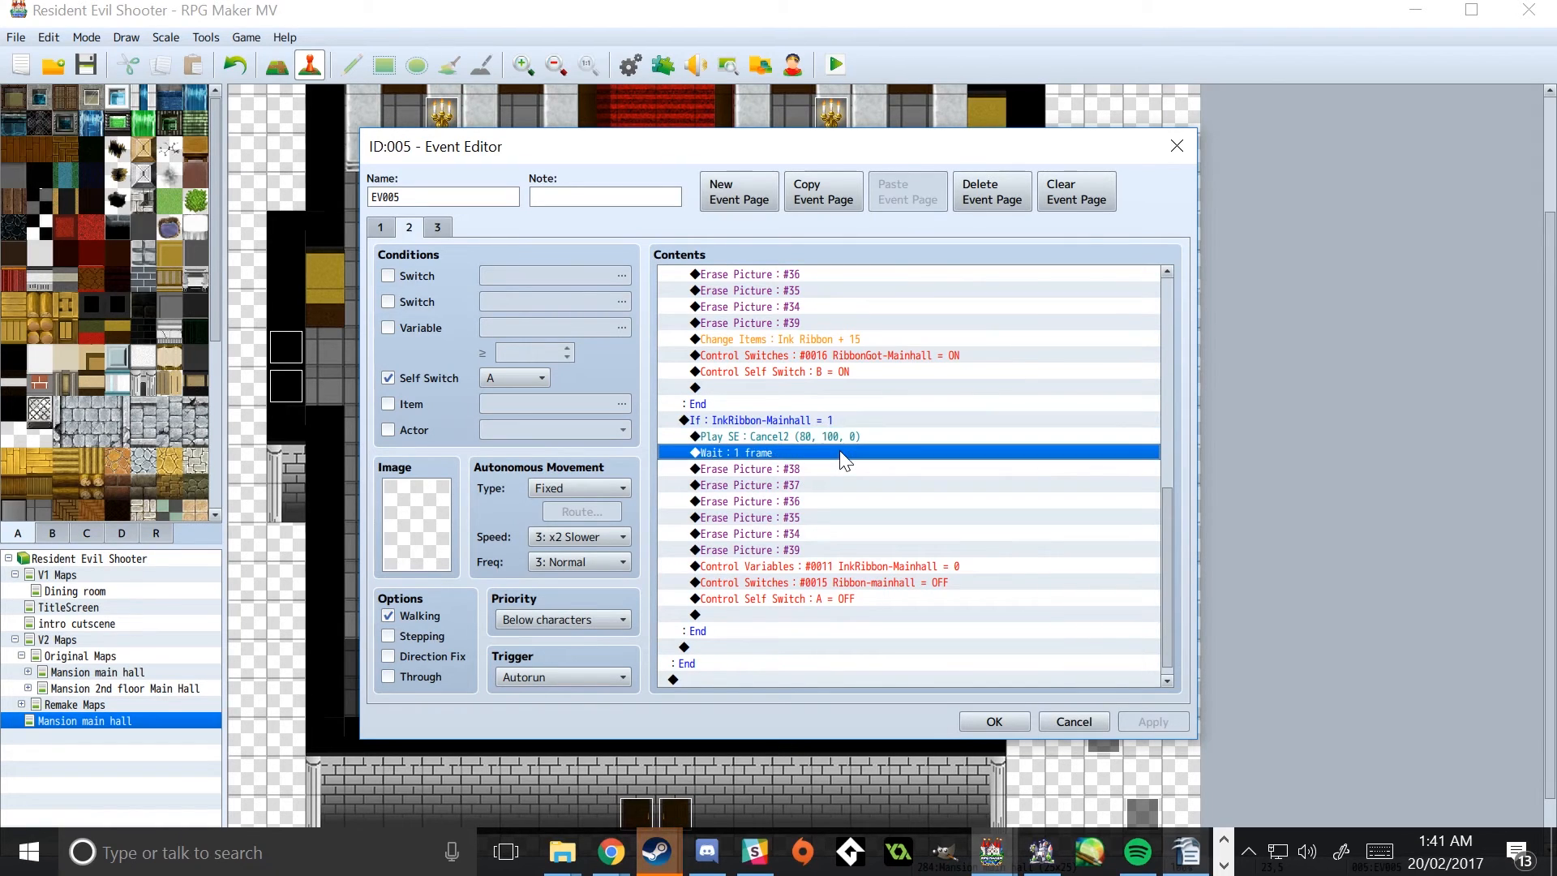
{"action": "mouse_move", "coordinate": [809, 453]}
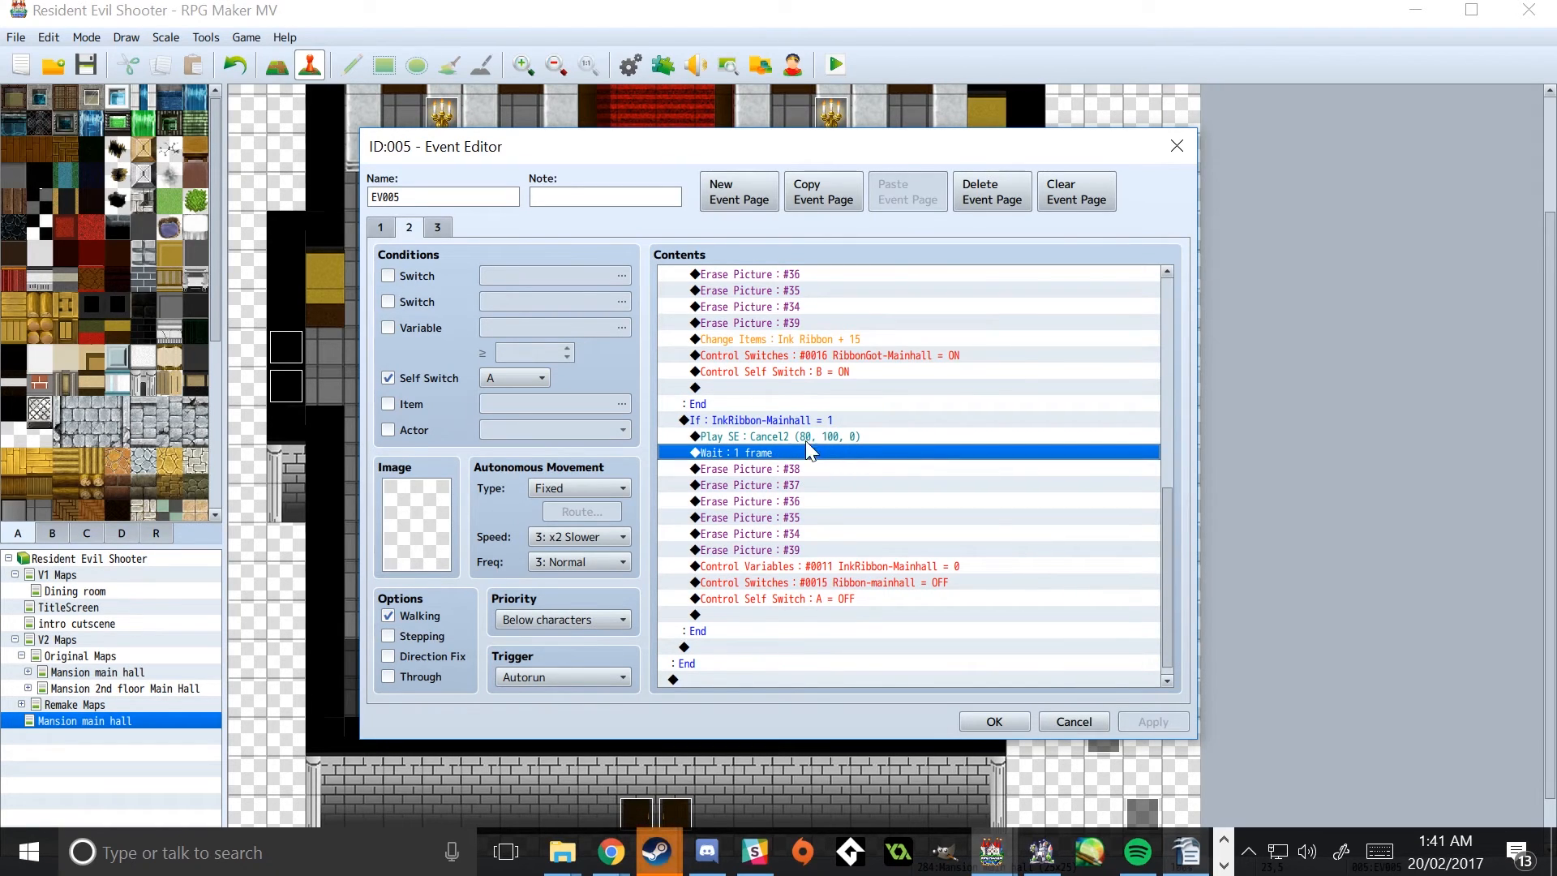
{"action": "mouse_move", "coordinate": [775, 475]}
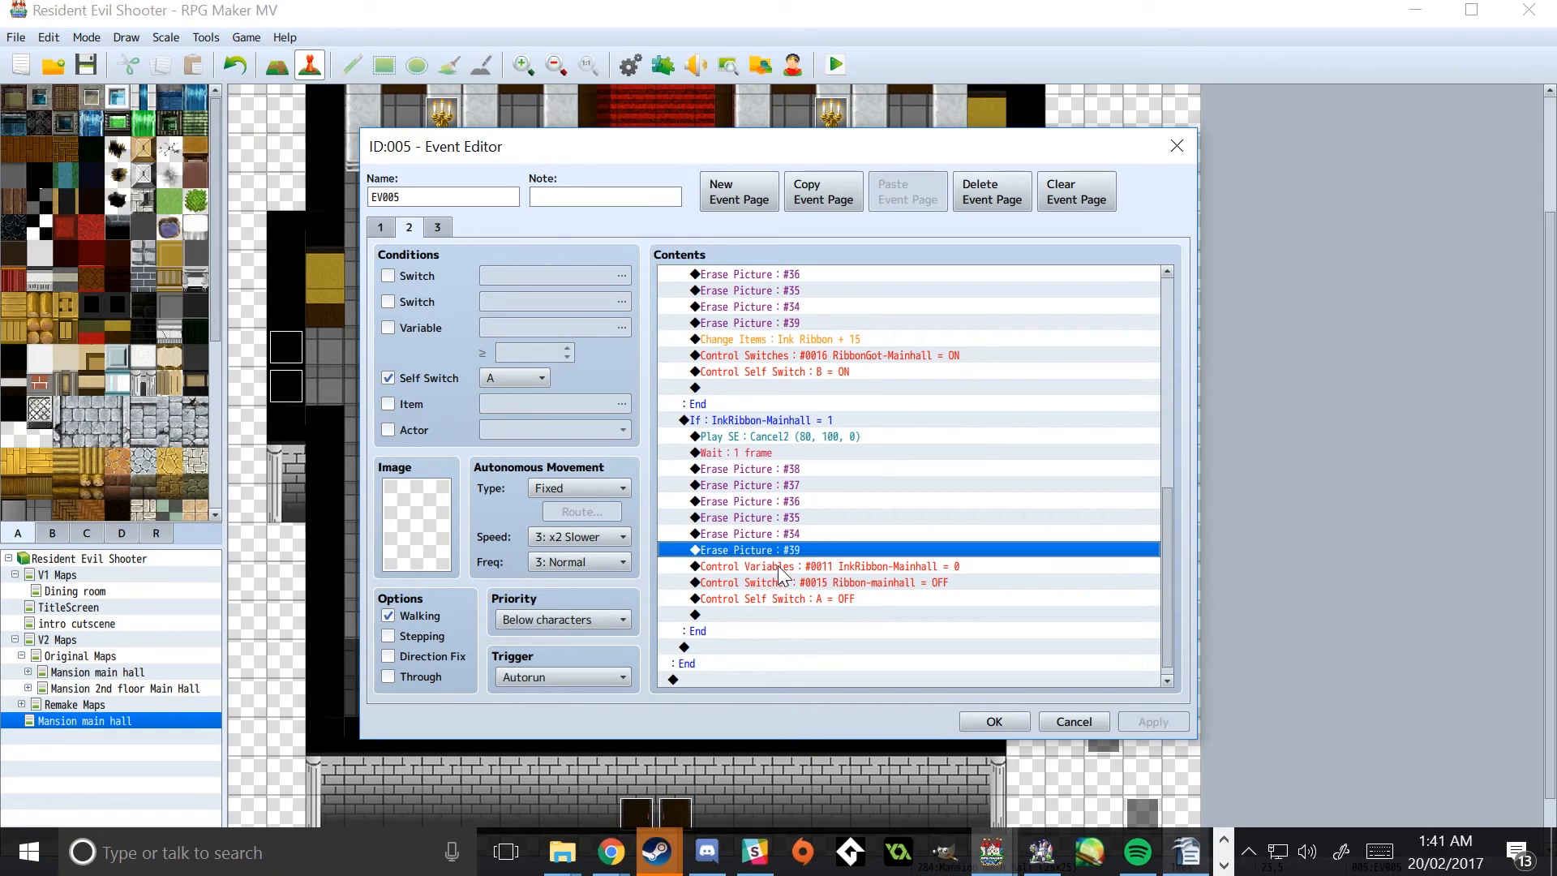
Step: Review the decline branch resetting InkRibbon-Mainhall to 0, Ribbon-mainhall off and self switch A off
{"action": "left_click", "coordinate": [824, 566]}
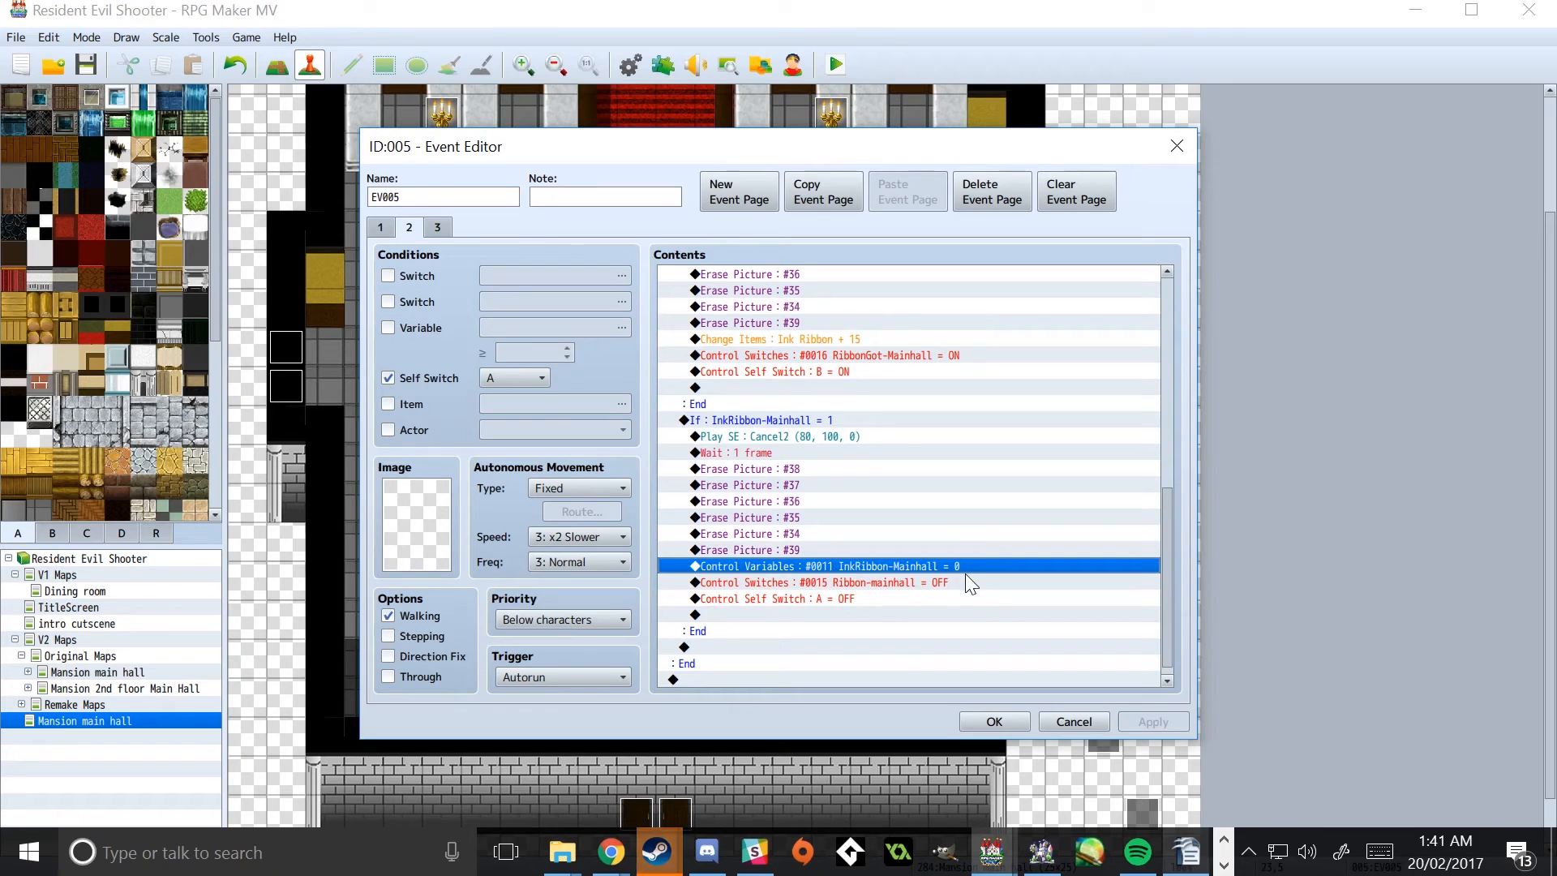
{"action": "mouse_move", "coordinate": [843, 584]}
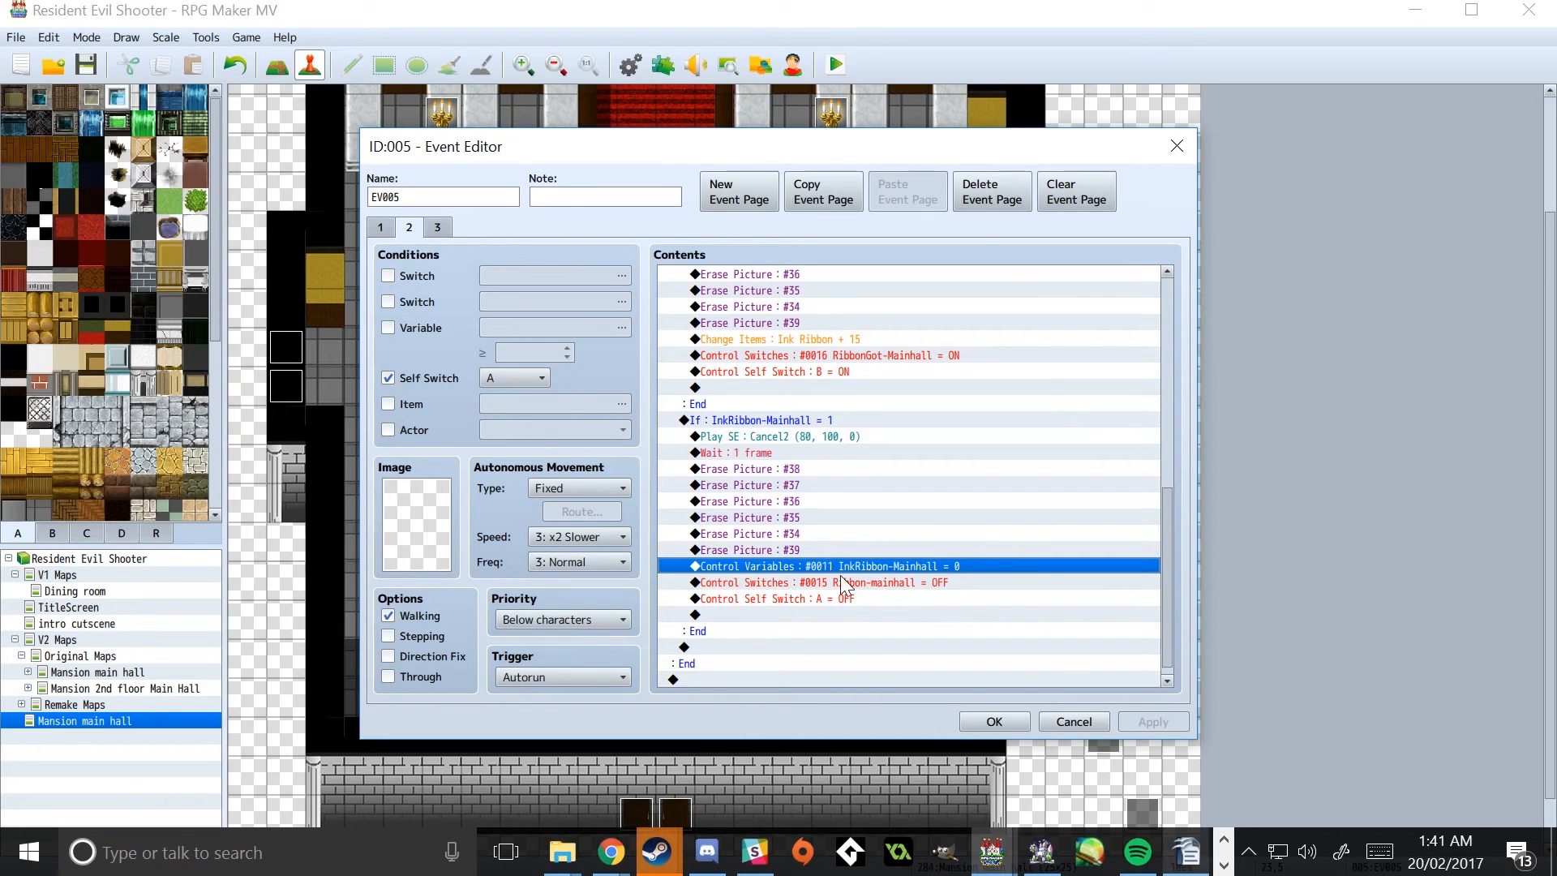
{"action": "left_click", "coordinate": [821, 582]}
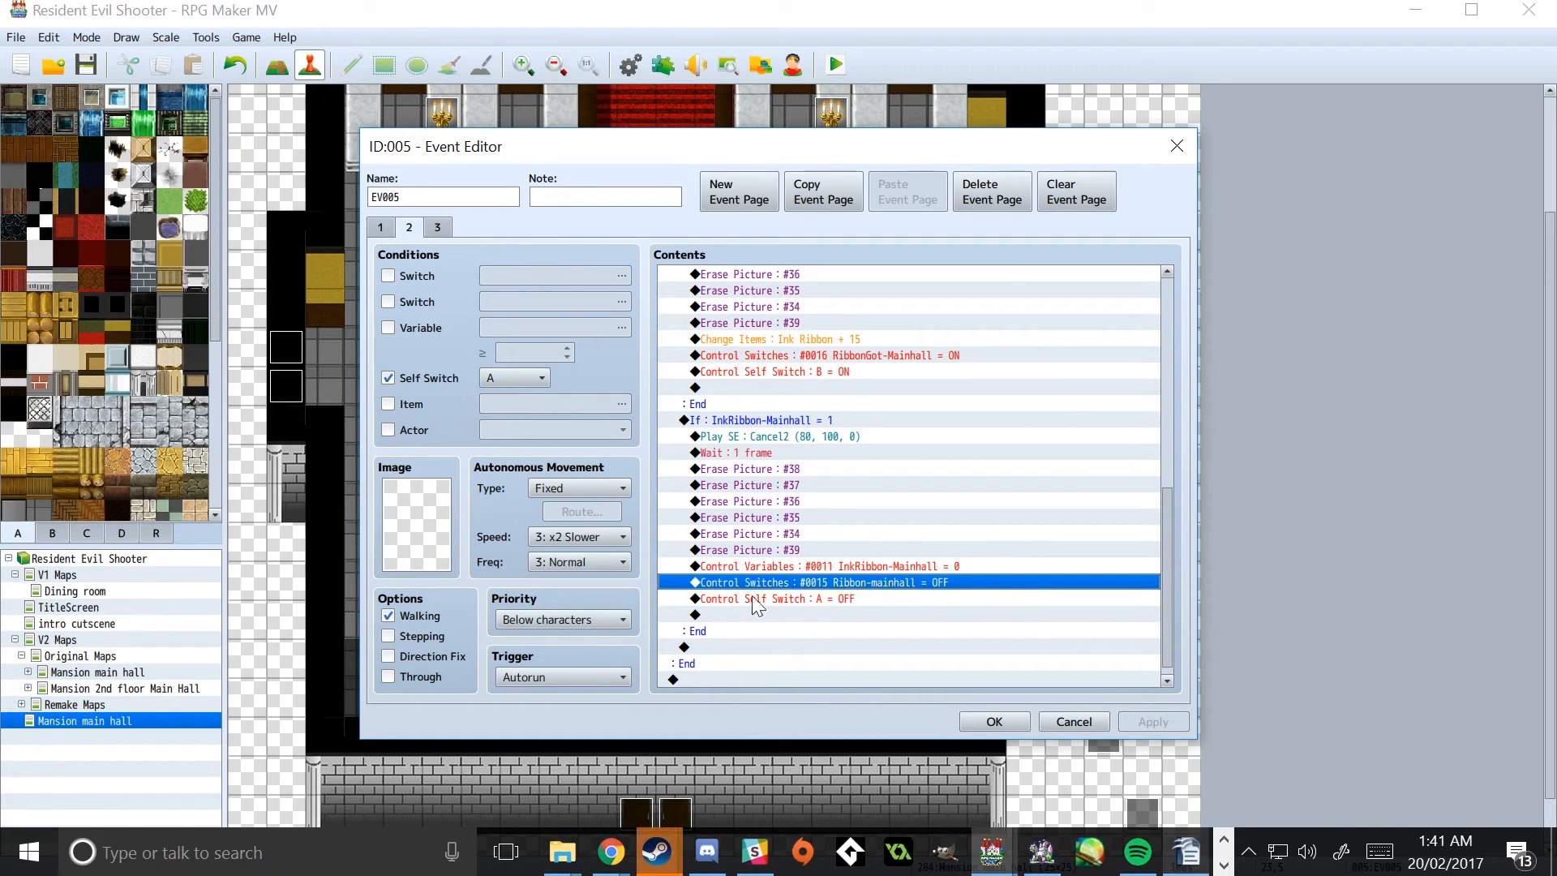
{"action": "left_click", "coordinate": [775, 598]}
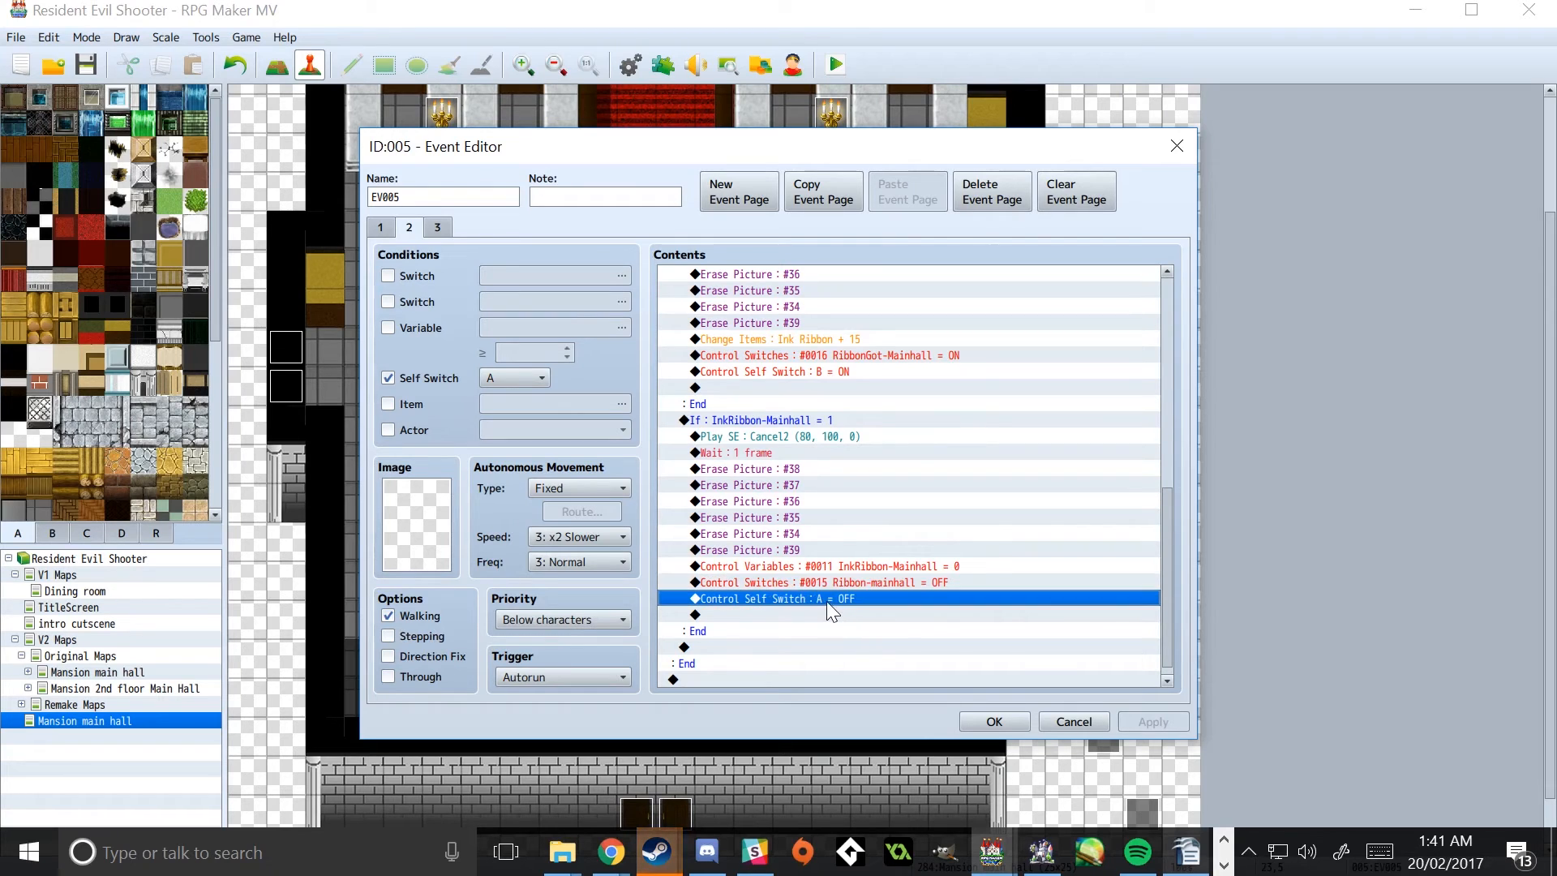
{"action": "left_click", "coordinate": [380, 227]}
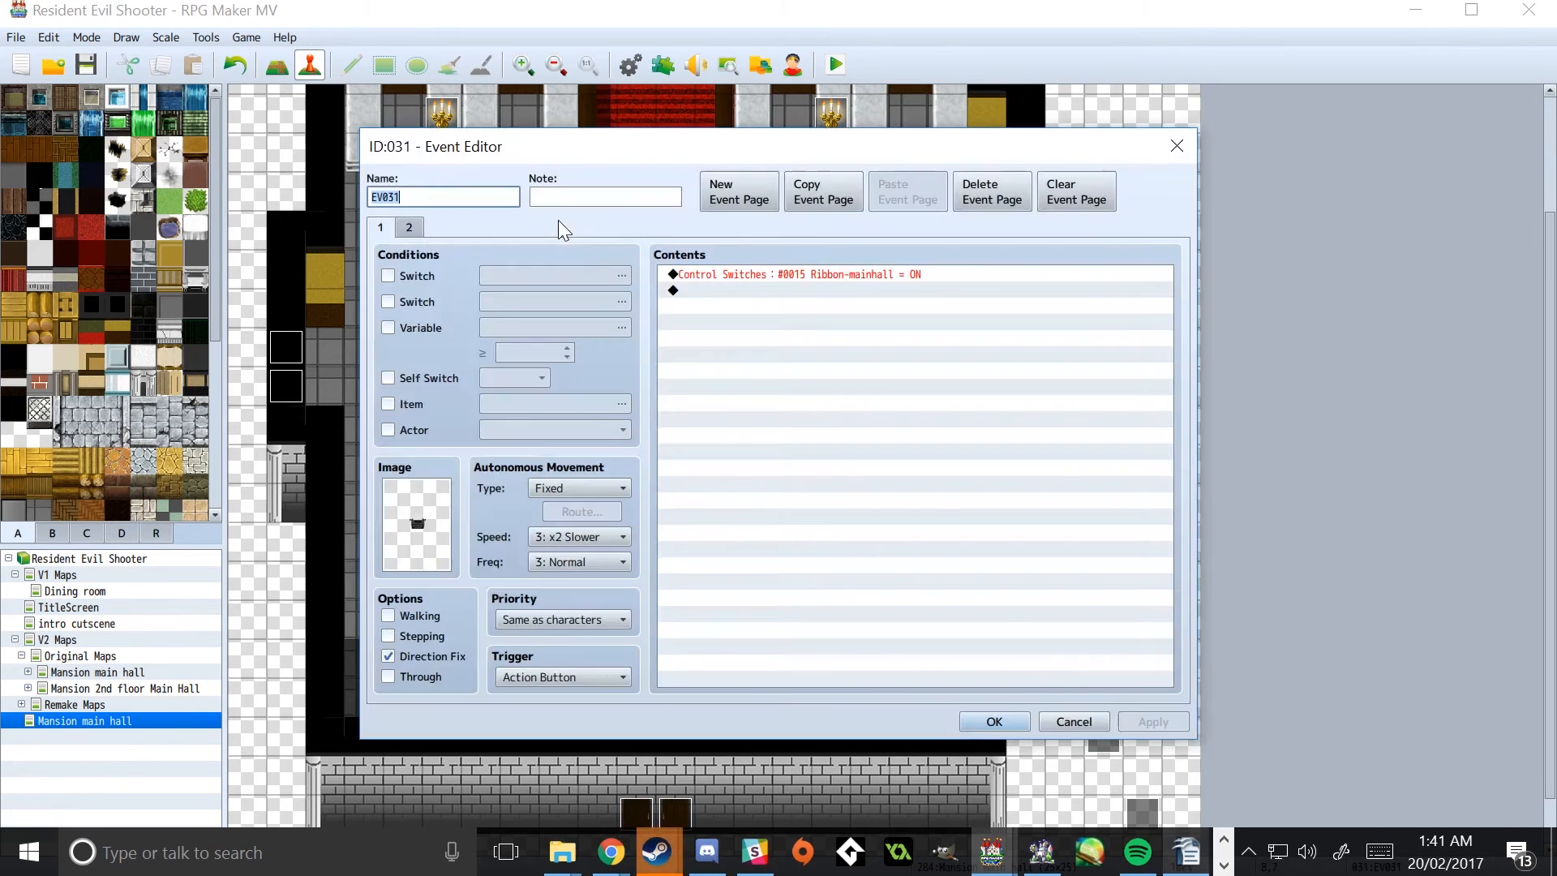
Step: Save the changes and run a playtest, then close the game window
{"action": "left_click", "coordinate": [993, 720]}
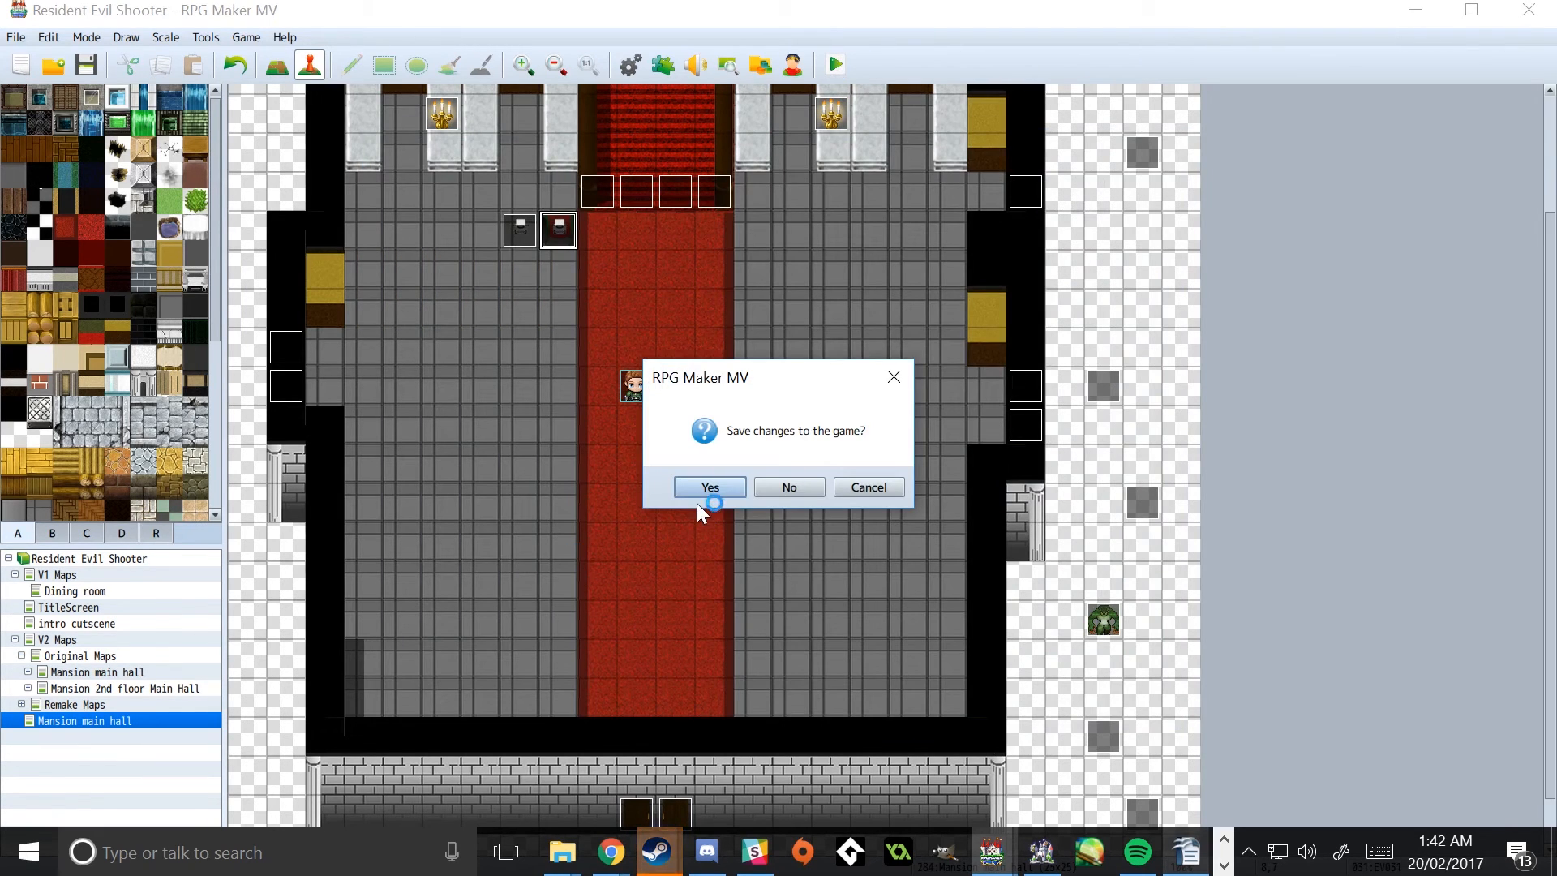
{"action": "left_click", "coordinate": [708, 487]}
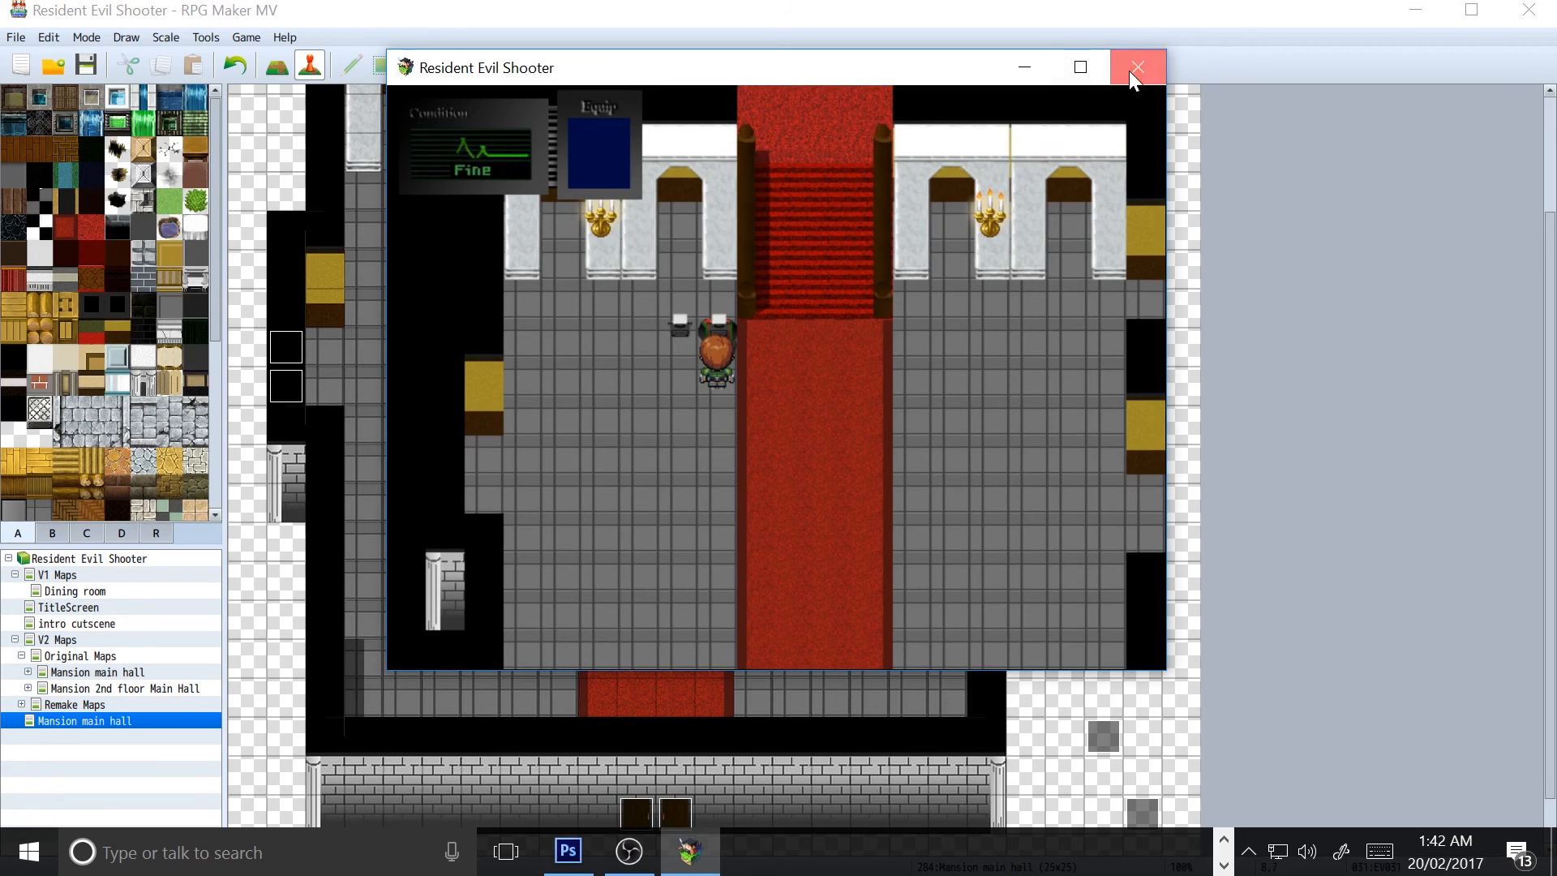
{"action": "left_click", "coordinate": [1135, 66]}
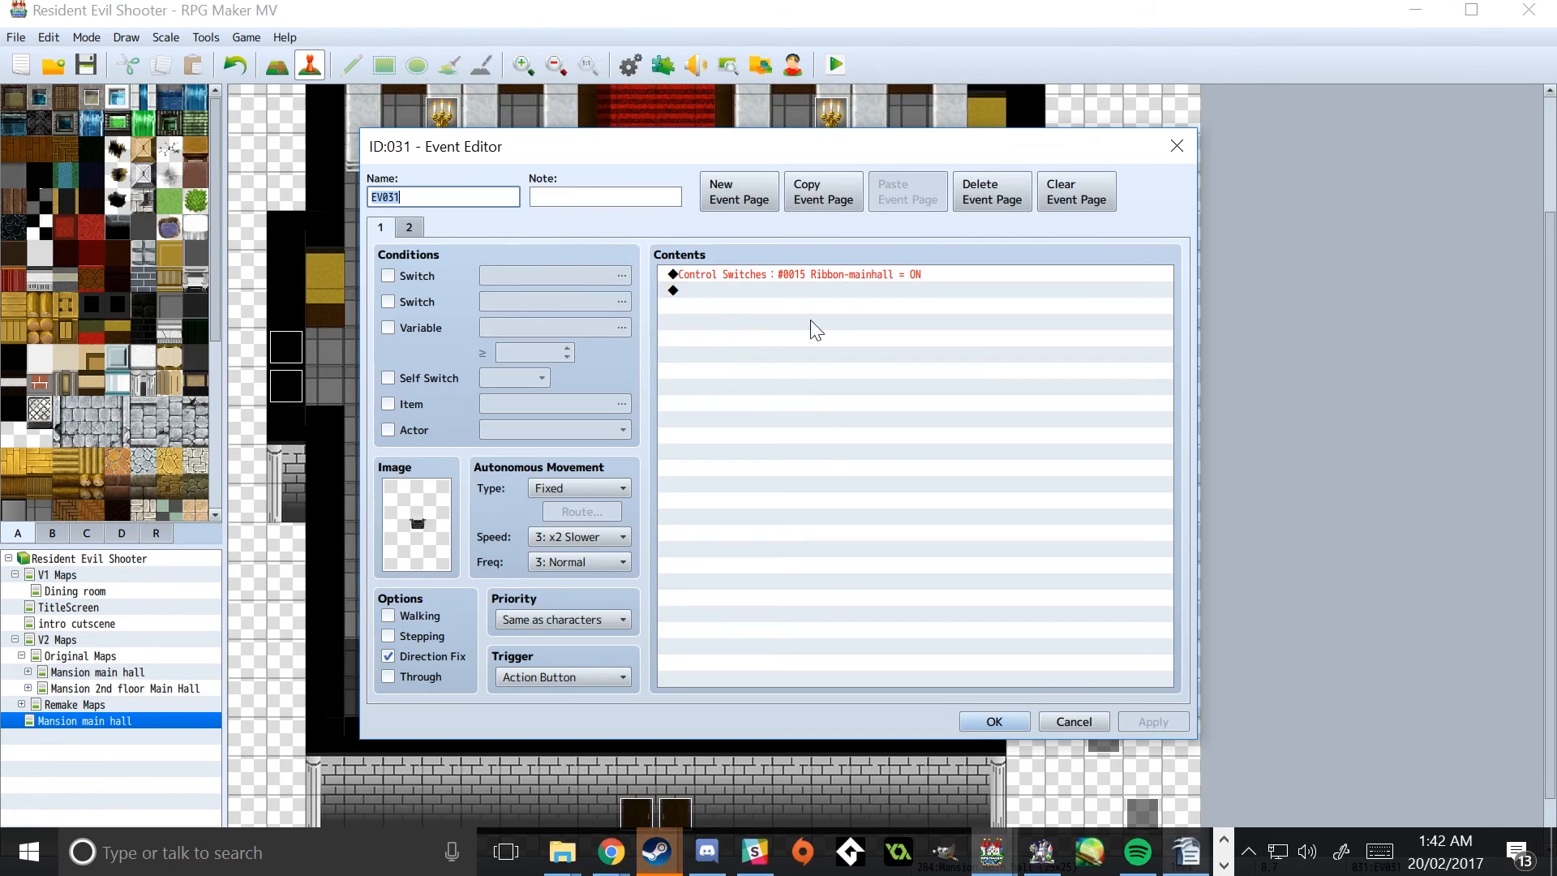
Step: Review EV031 page 2's level increase and remove-one-Ink-Ribbon commands, then close it with OK
{"action": "left_click", "coordinate": [408, 227]}
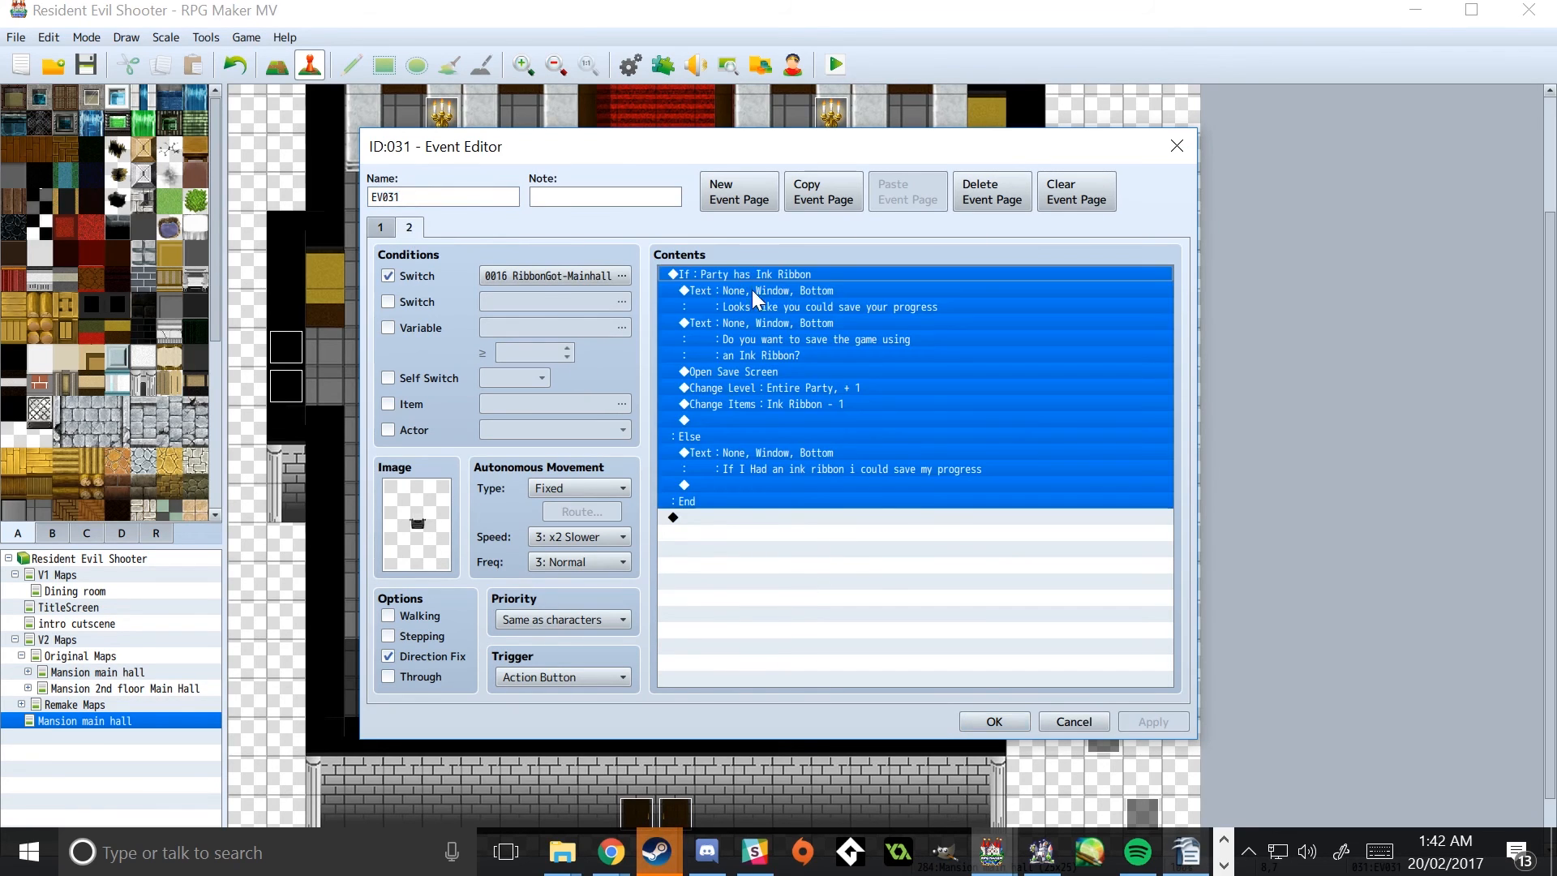
{"action": "left_click", "coordinate": [775, 387]}
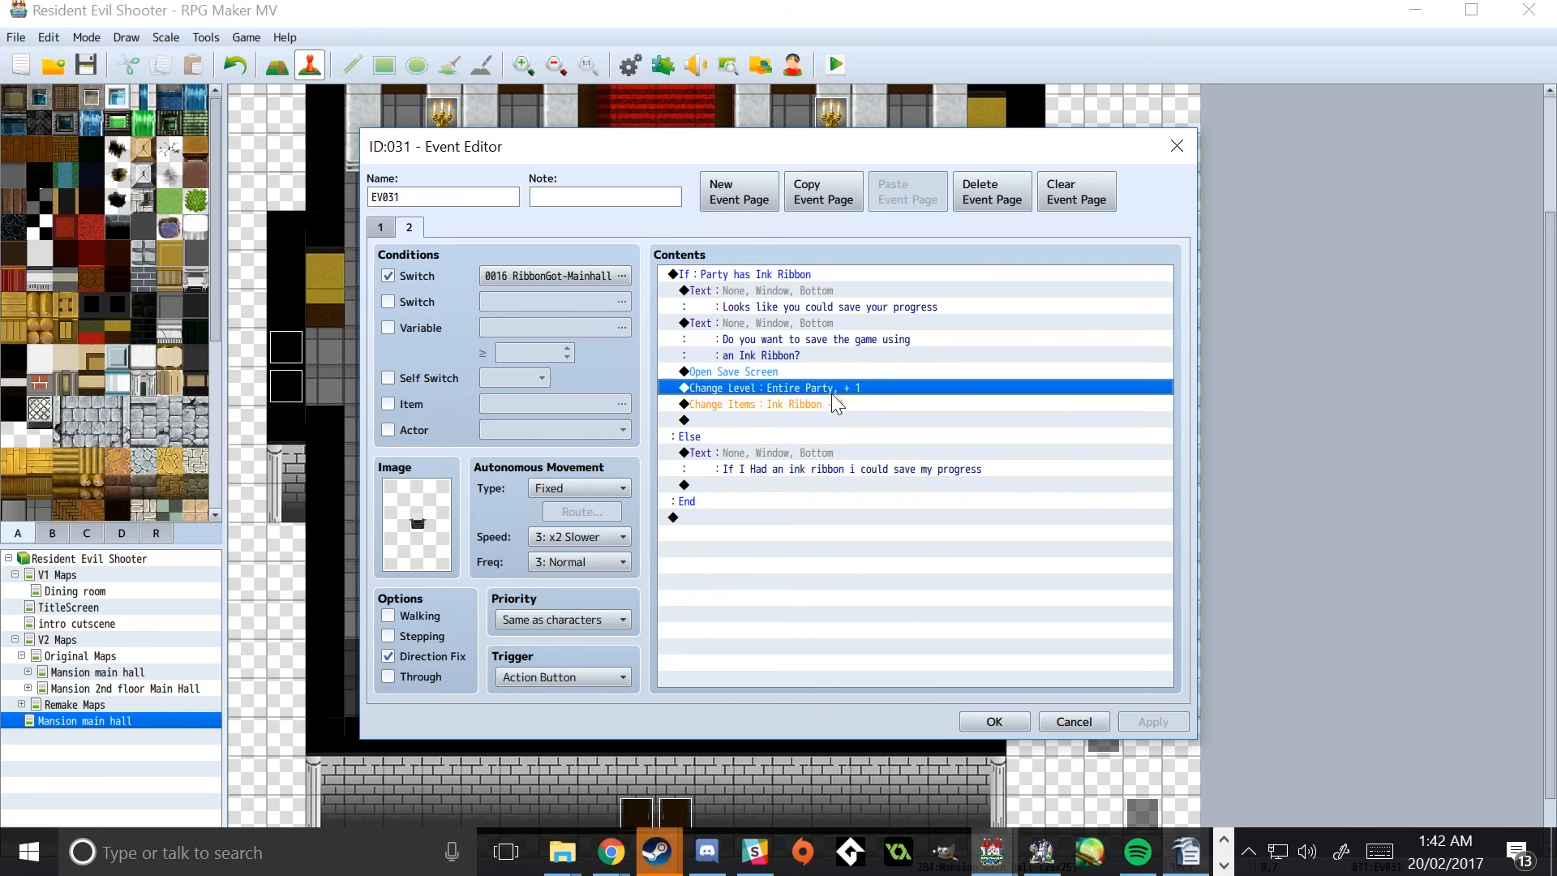
{"action": "mouse_move", "coordinate": [828, 403]}
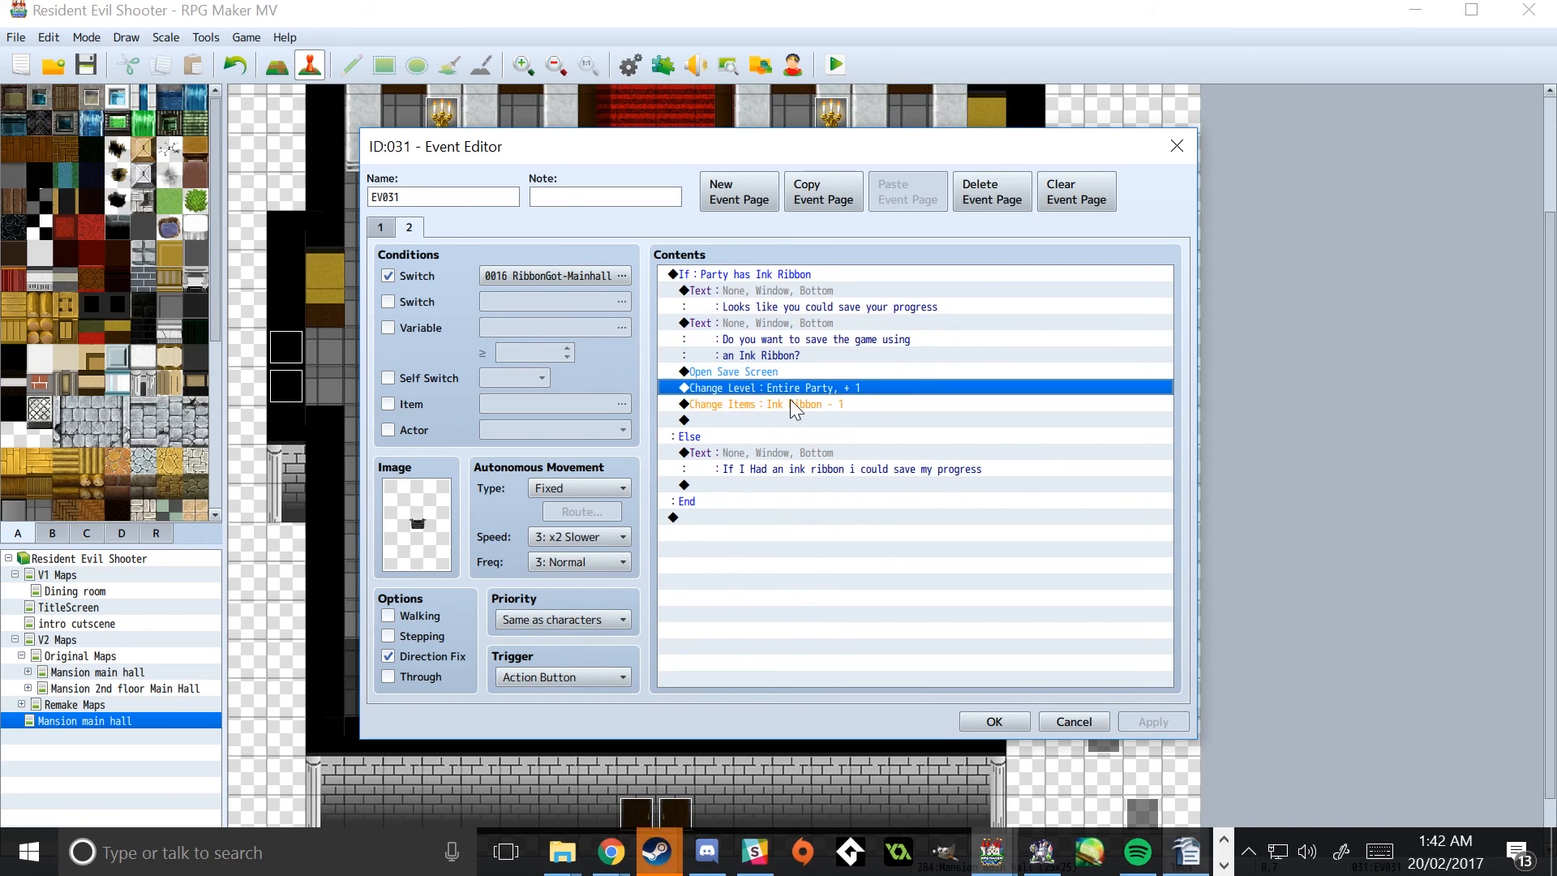
{"action": "left_click", "coordinate": [785, 404]}
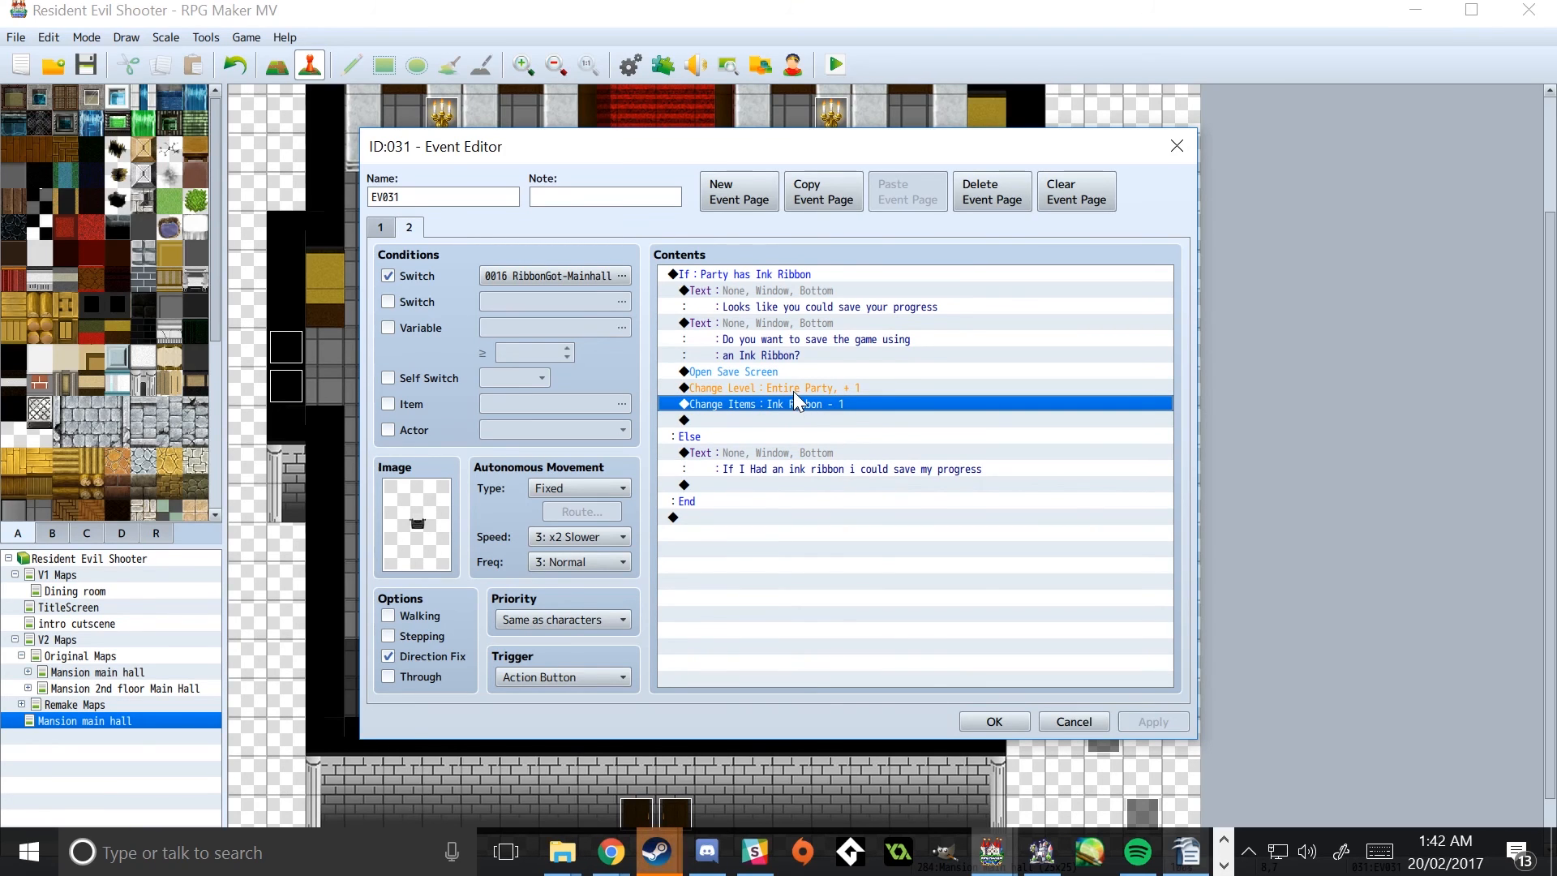
{"action": "left_click", "coordinate": [772, 387]}
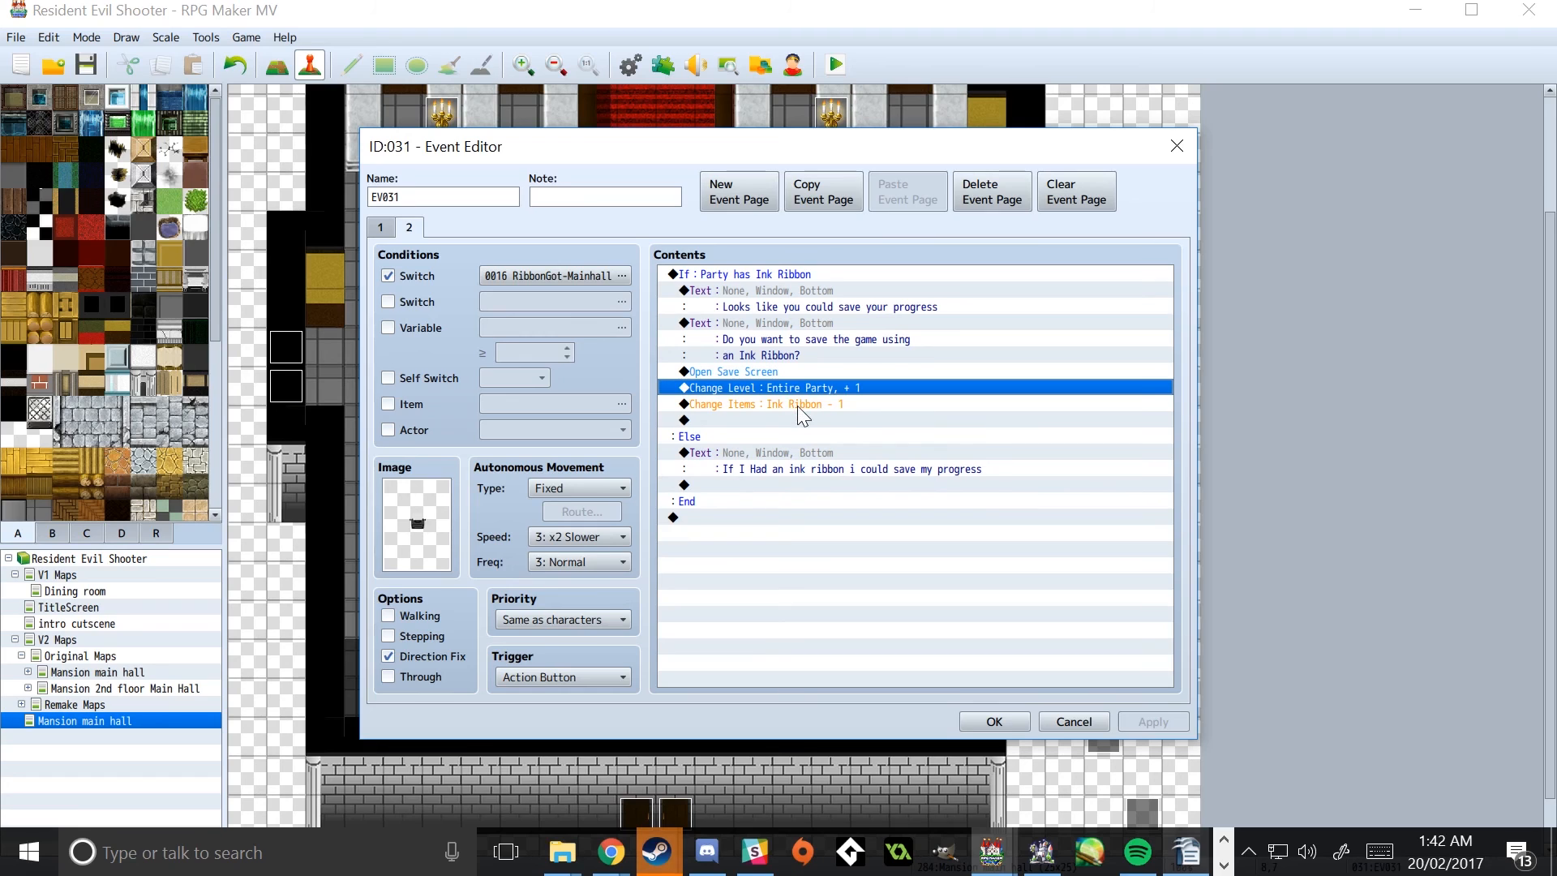
{"action": "left_click", "coordinate": [800, 404]}
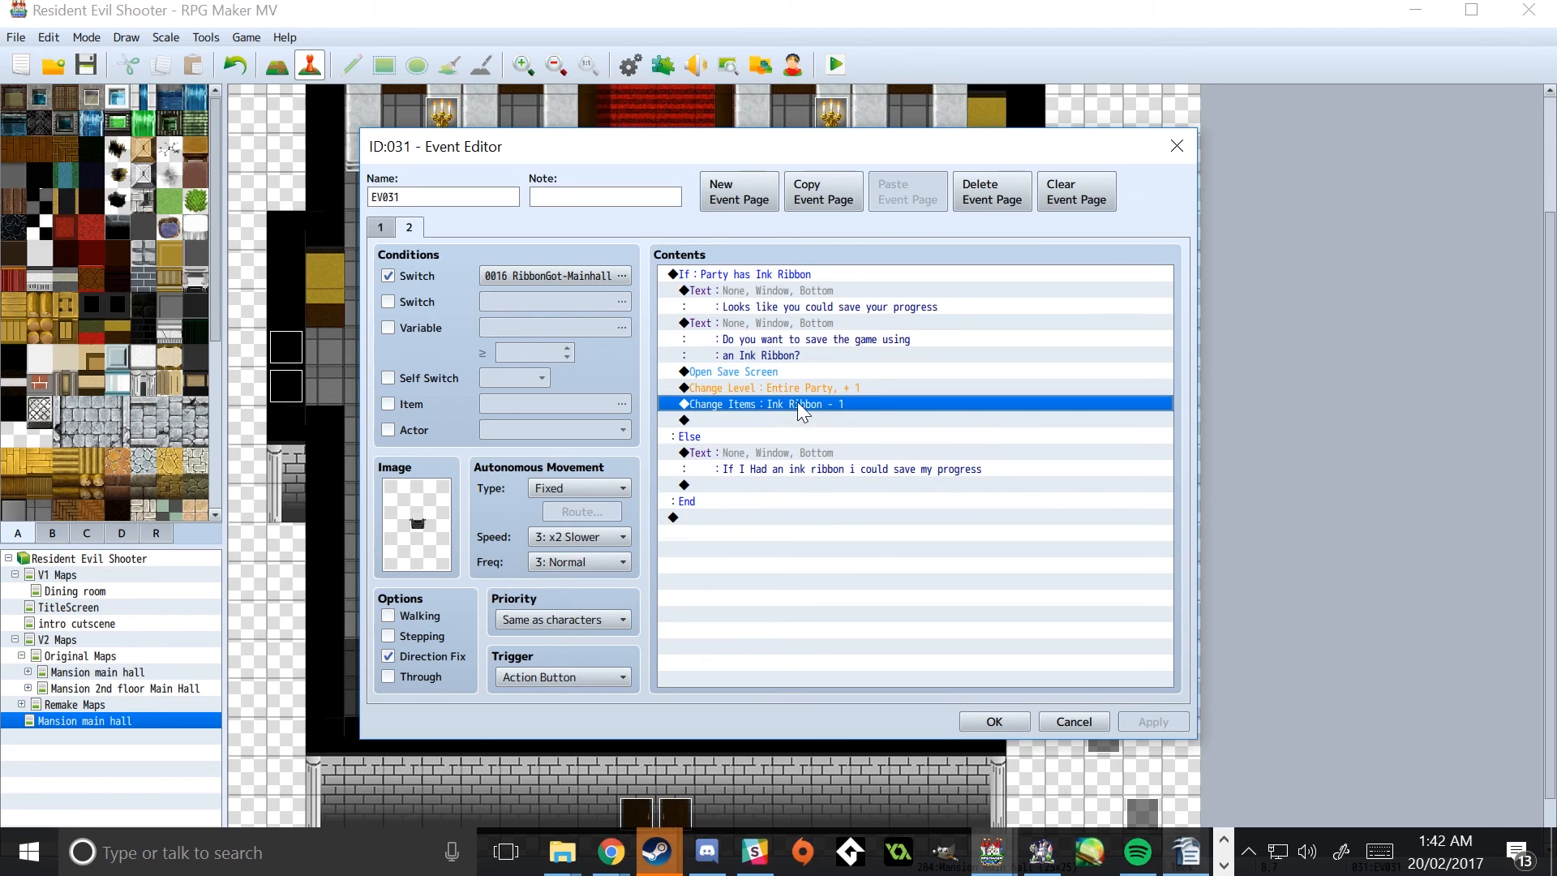
{"action": "left_click", "coordinate": [785, 388]}
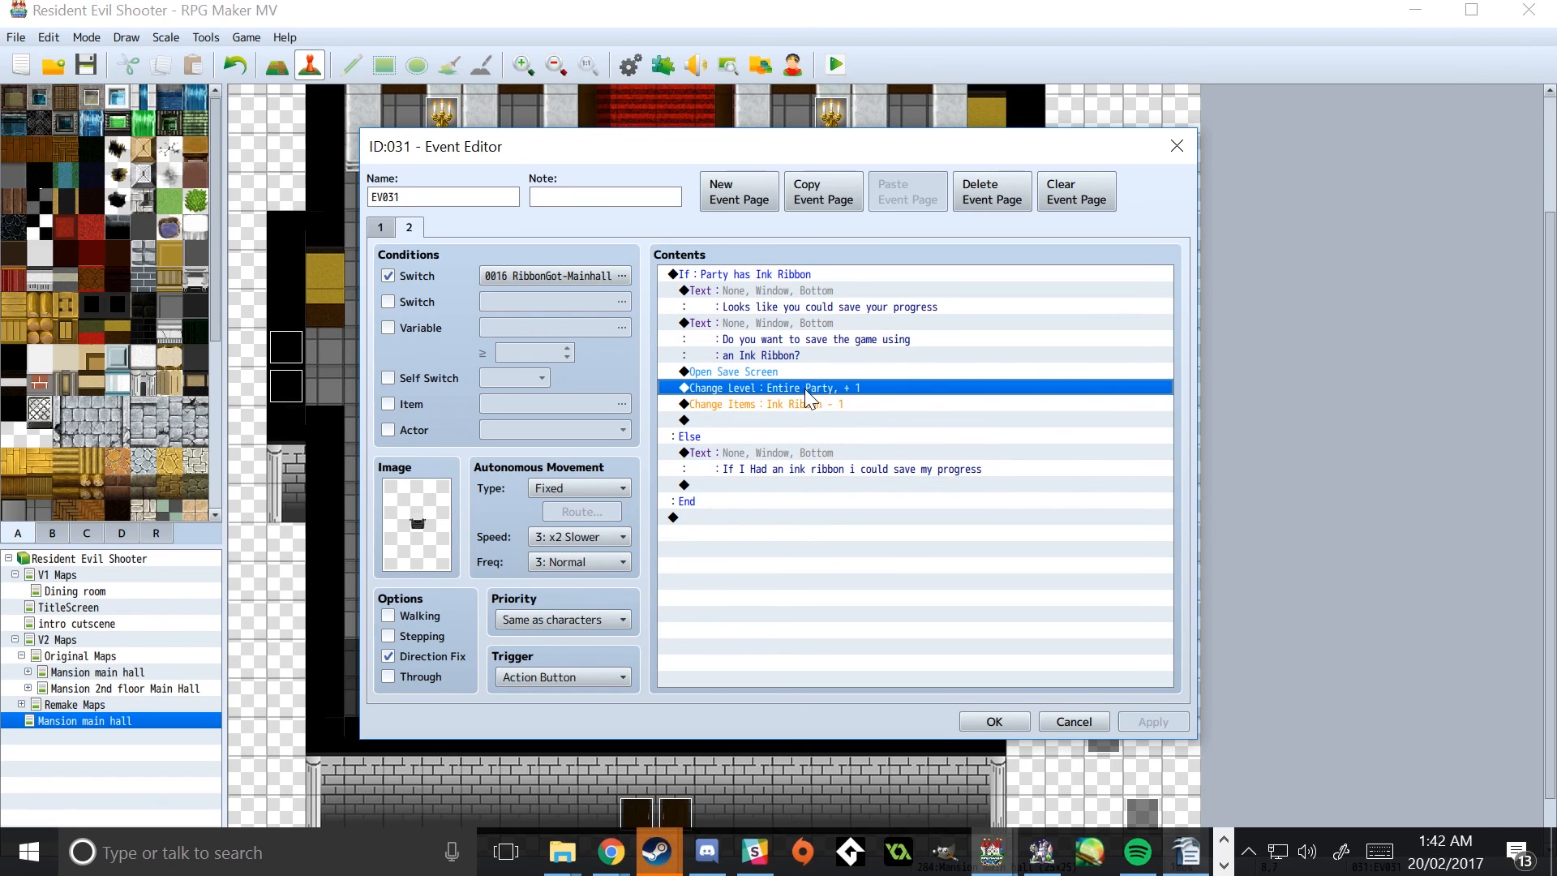
{"action": "mouse_move", "coordinate": [757, 456]}
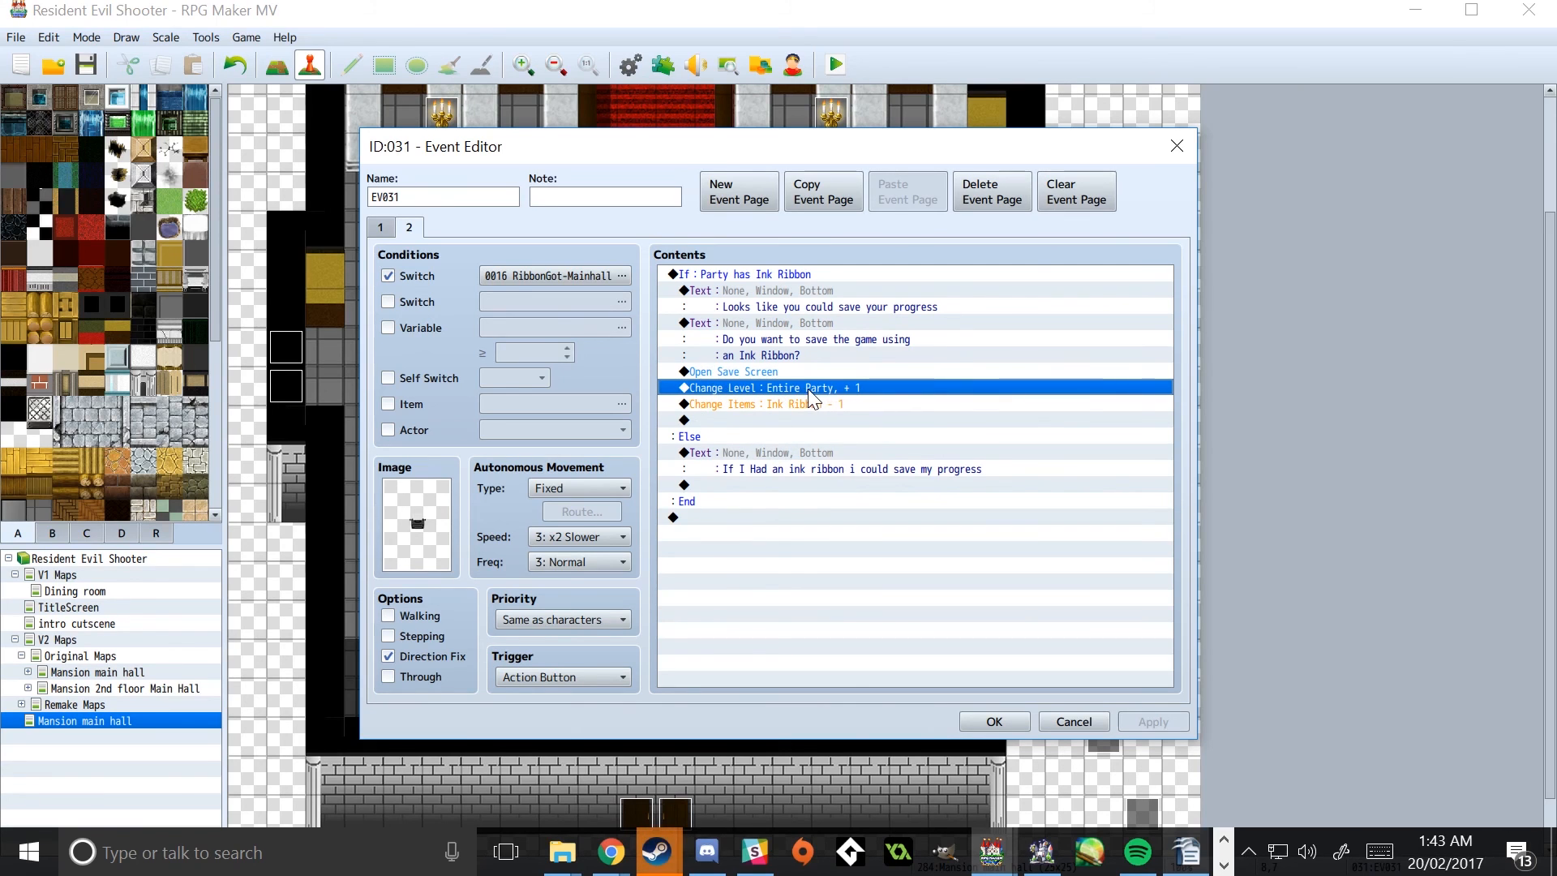
{"action": "mouse_move", "coordinate": [952, 387]}
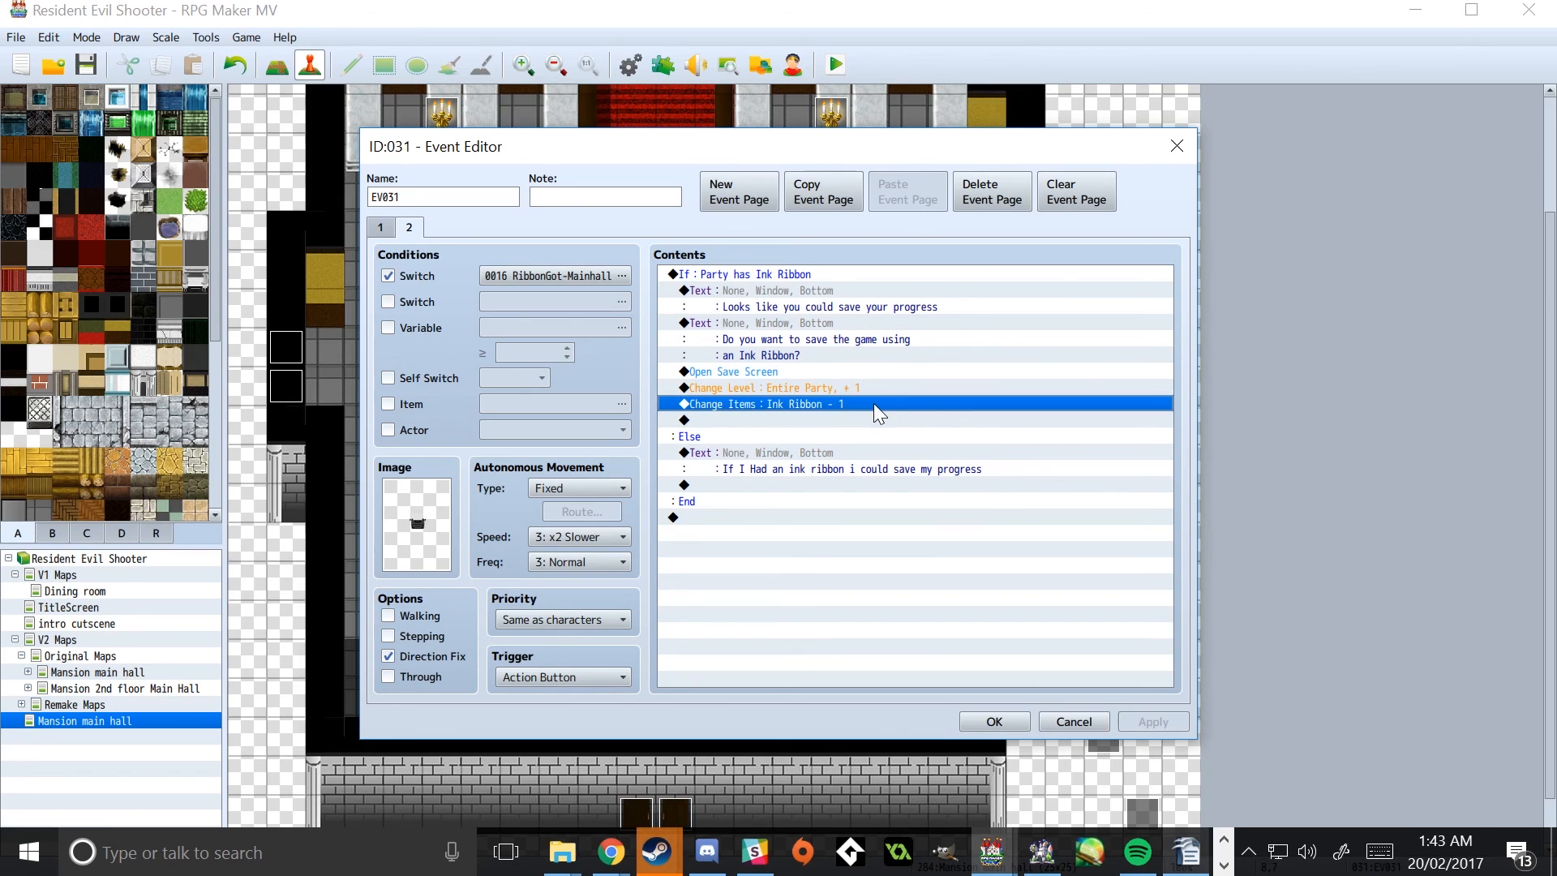
{"action": "left_click", "coordinate": [776, 387]}
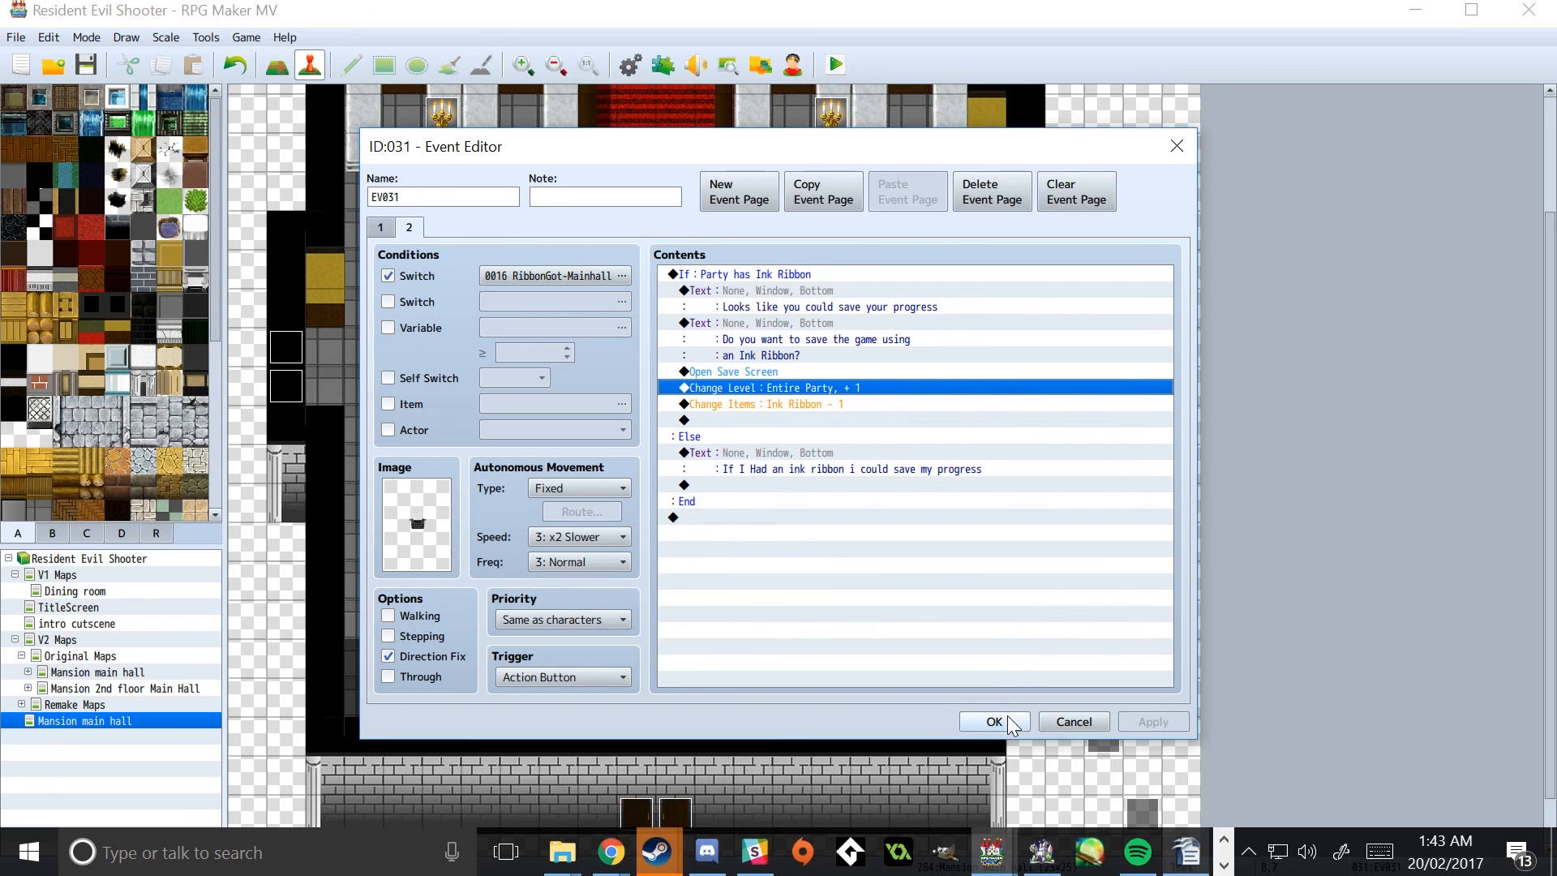
{"action": "left_click", "coordinate": [993, 720]}
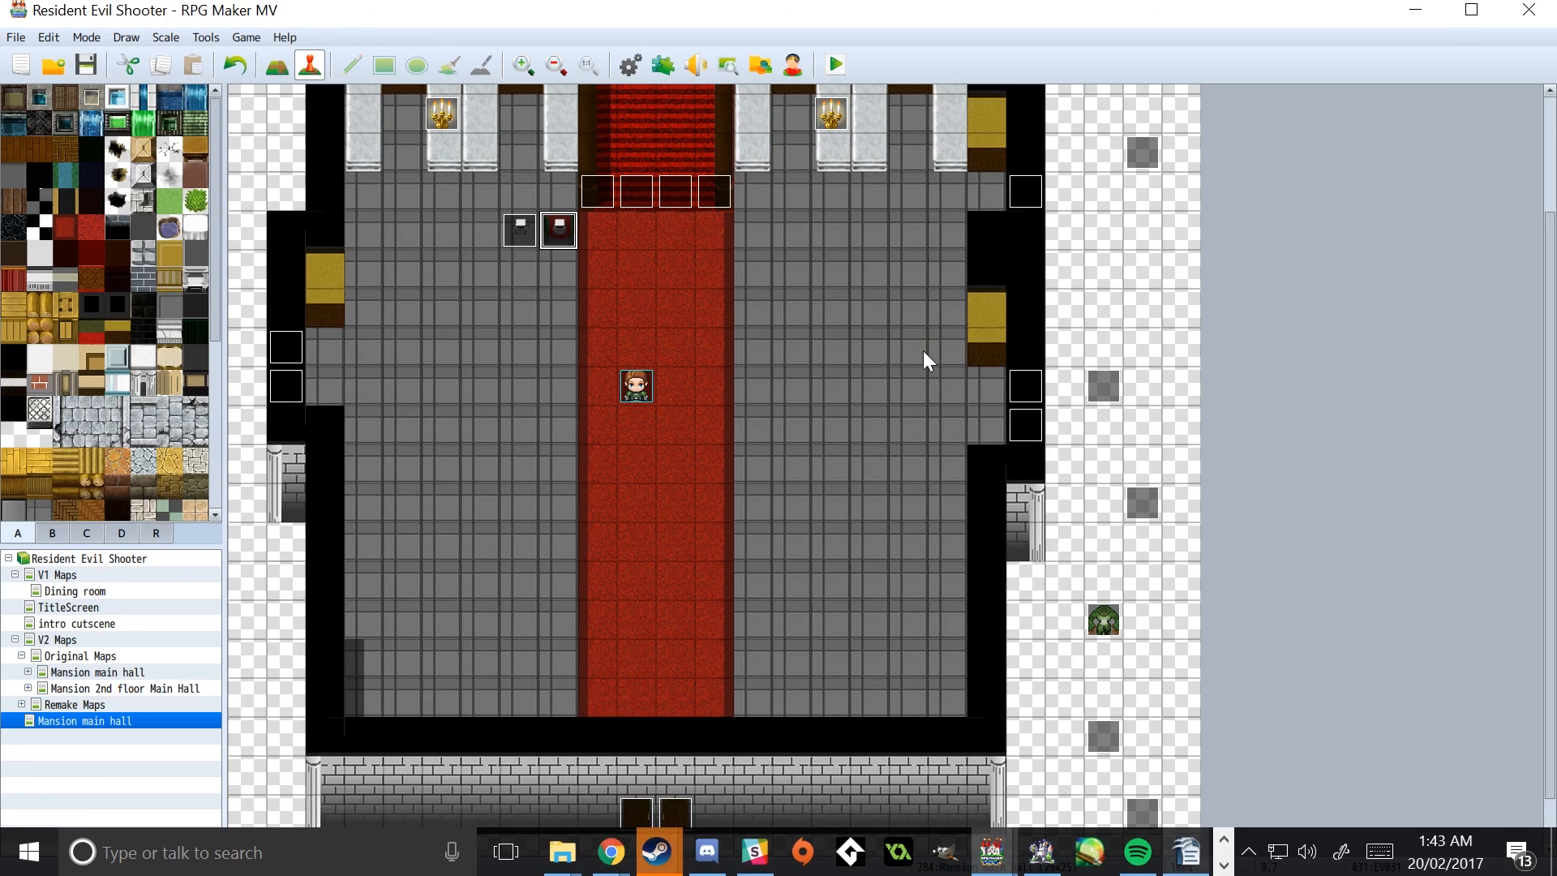
{"action": "mouse_move", "coordinate": [719, 407]}
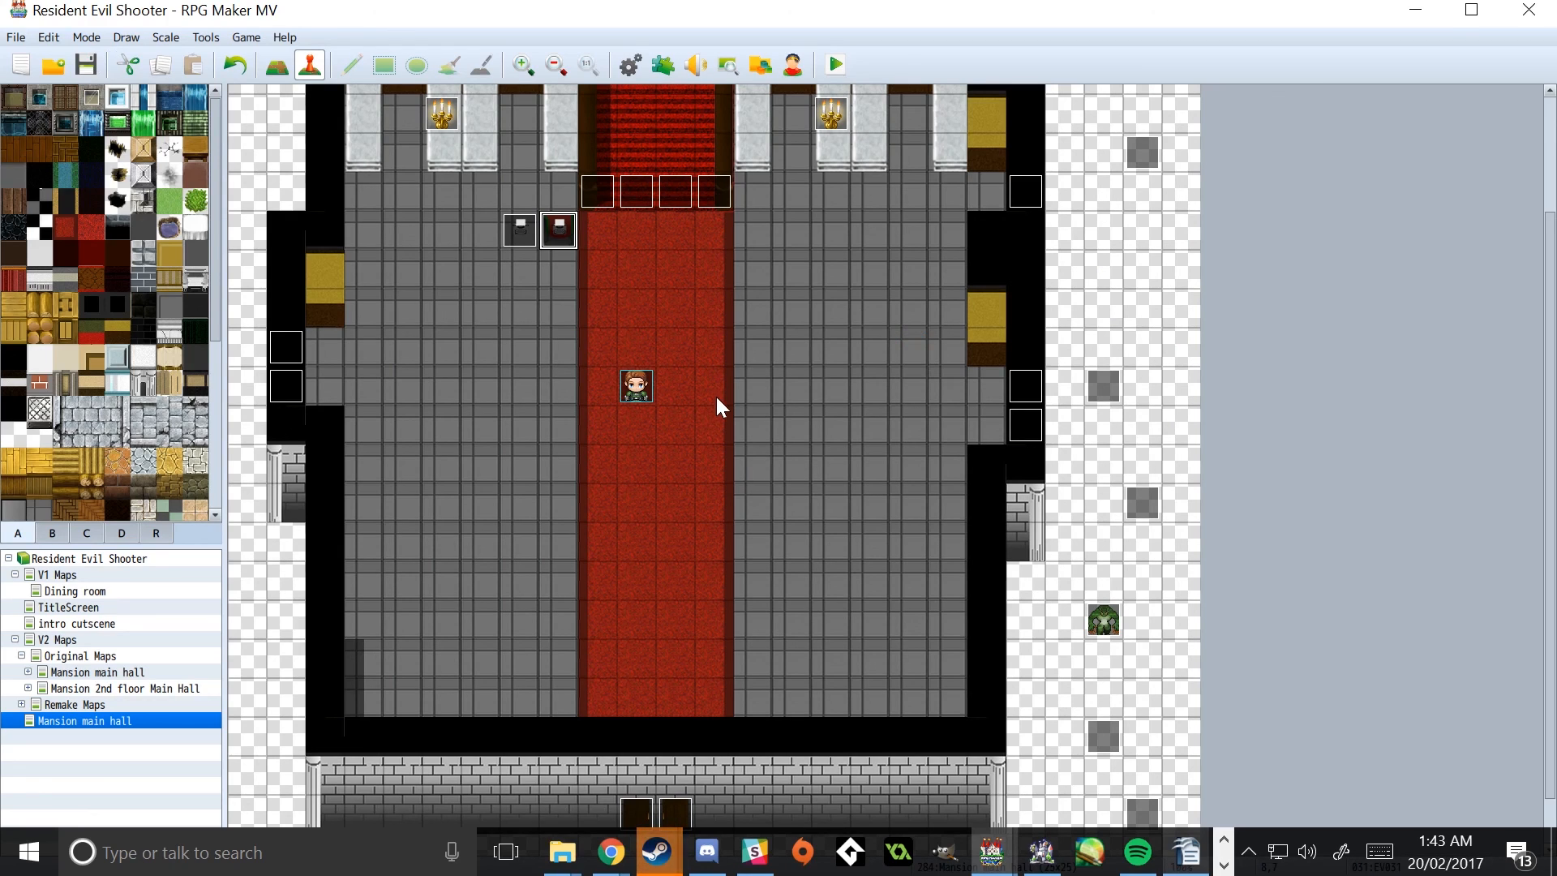
{"action": "mouse_move", "coordinate": [717, 403]}
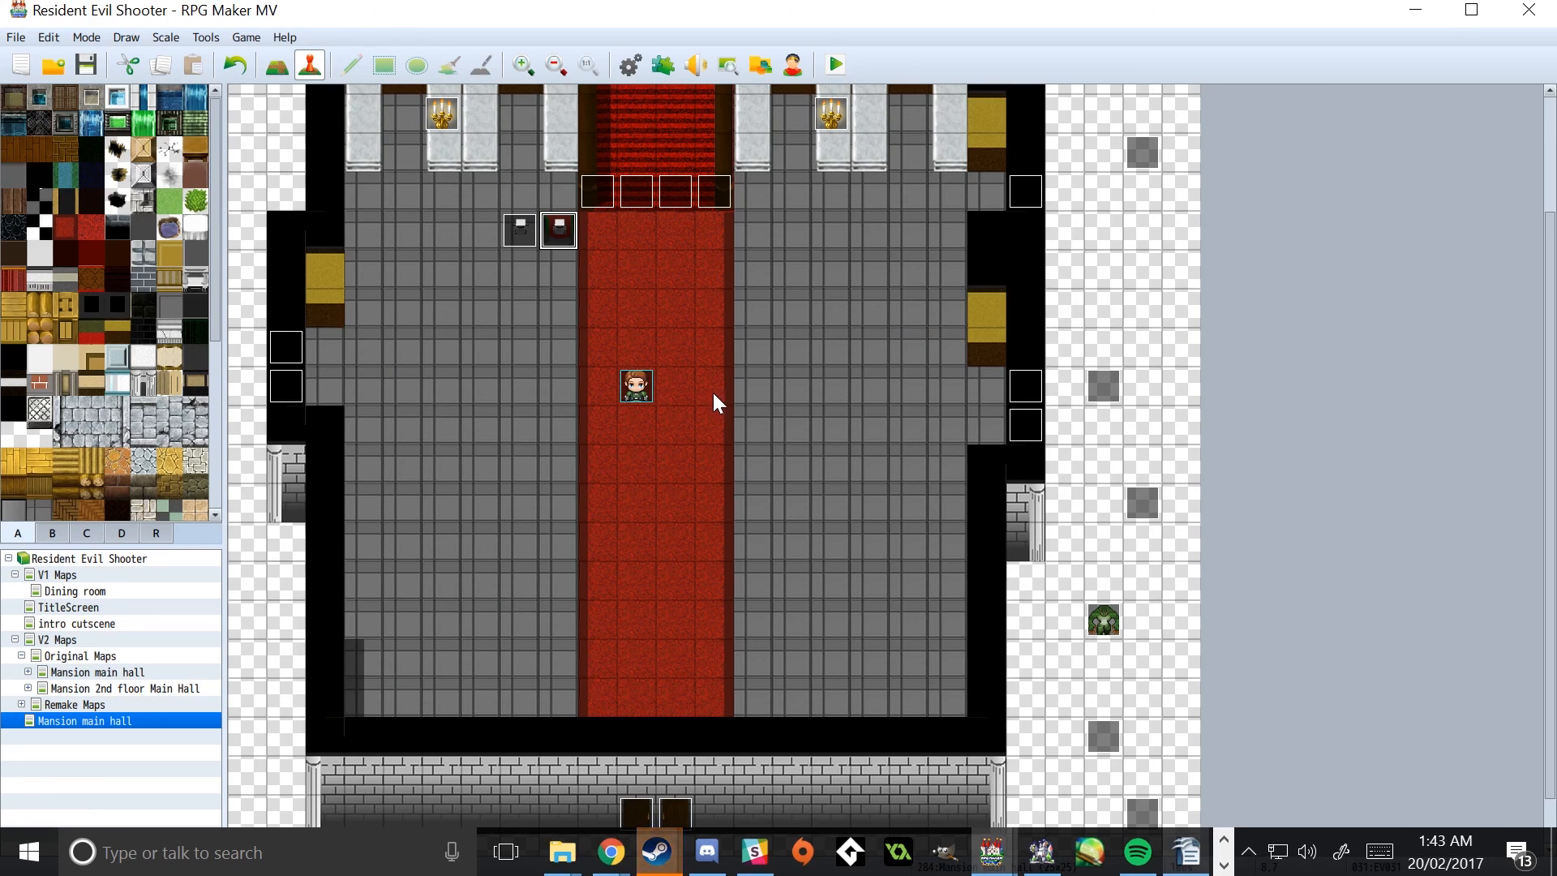